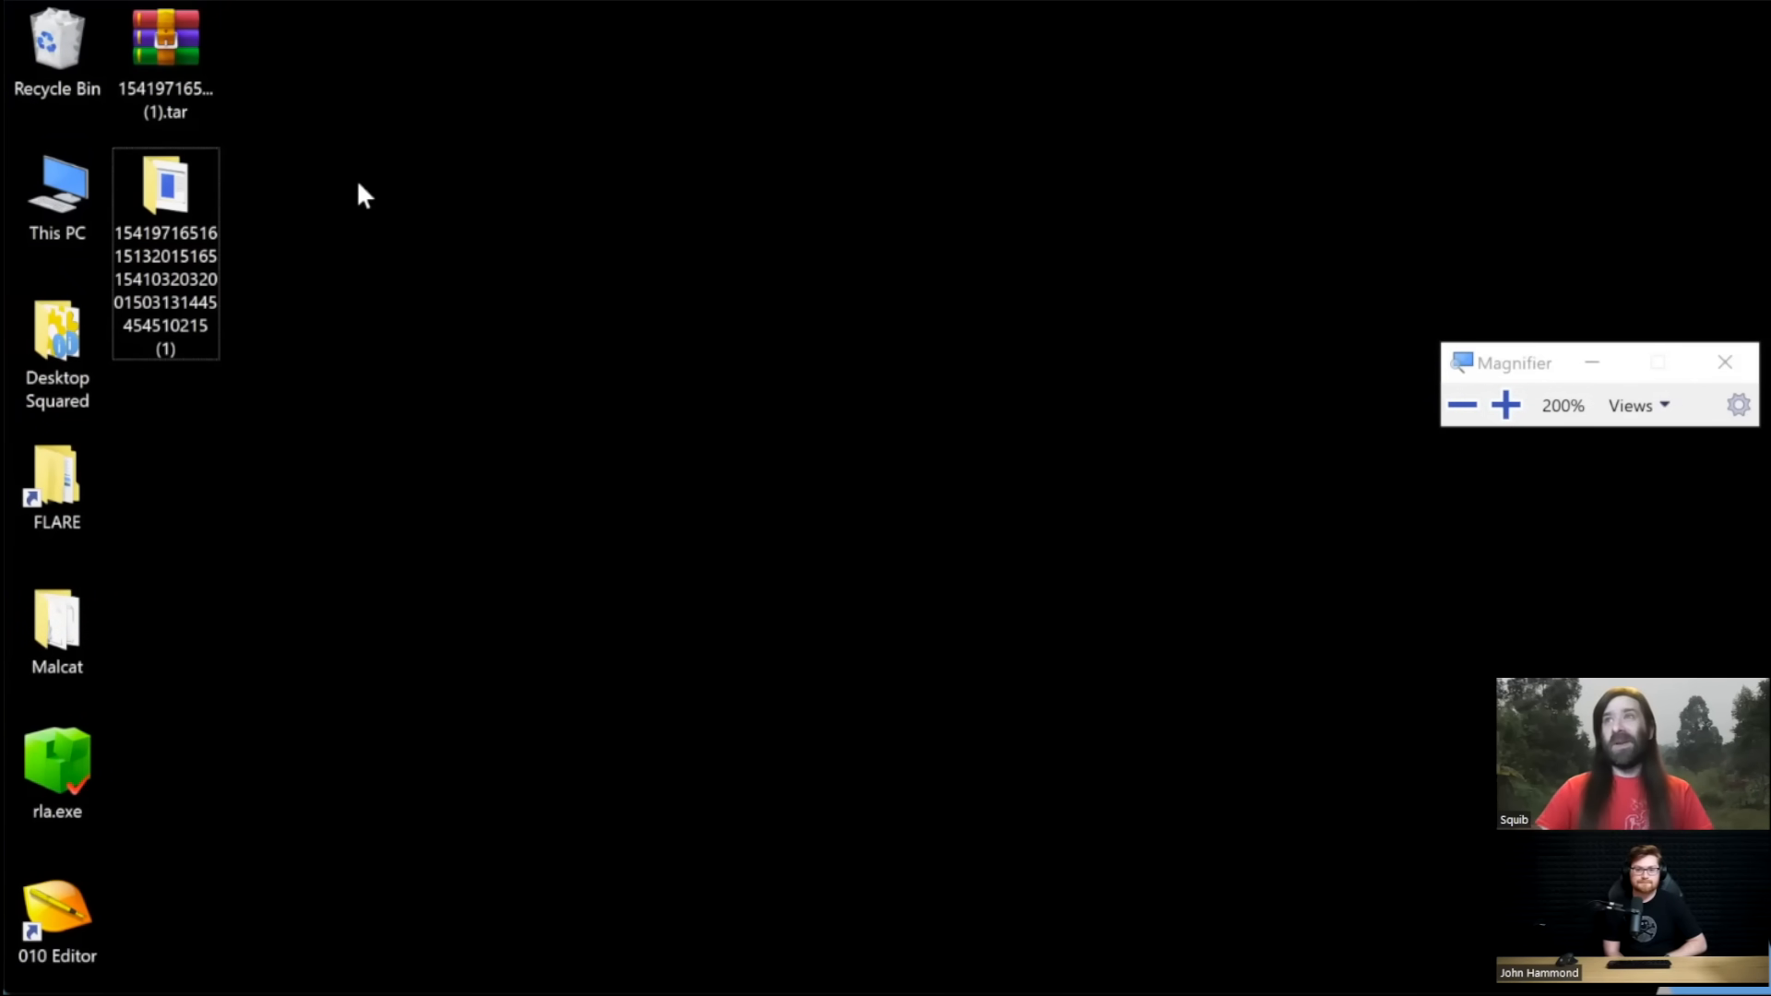
{"action": "mouse_move", "coordinate": [238, 186]}
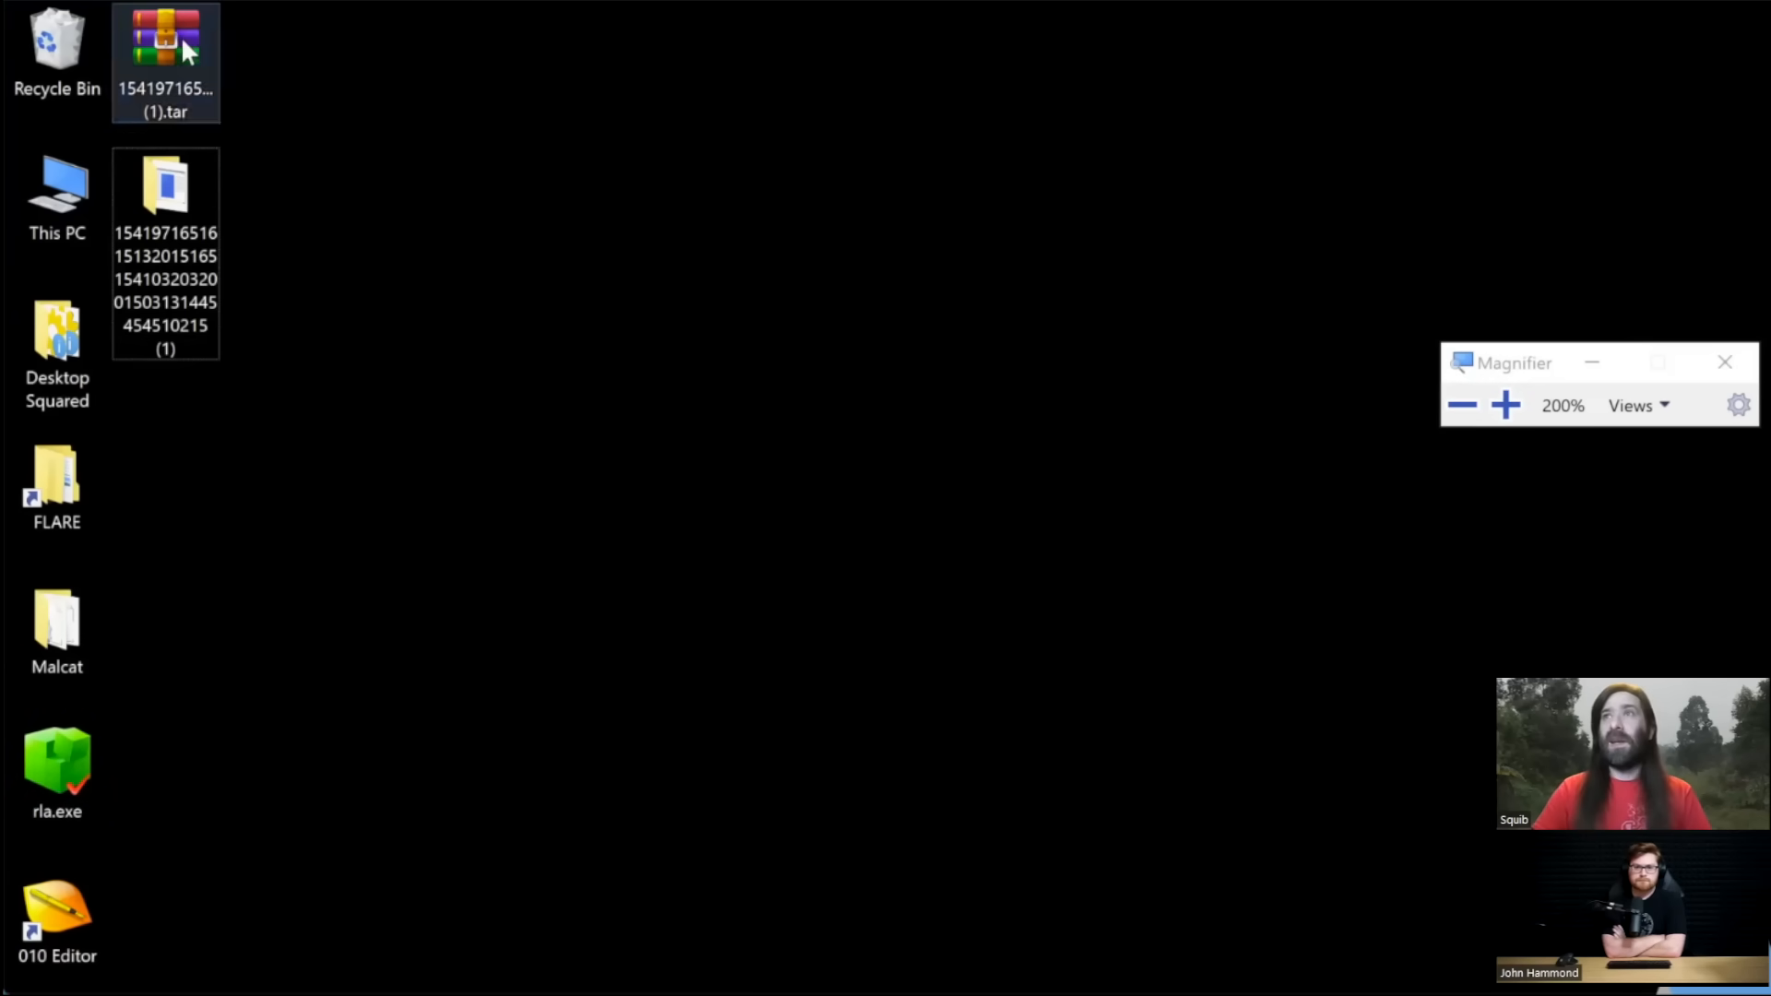
{"action": "mouse_move", "coordinate": [166, 44]}
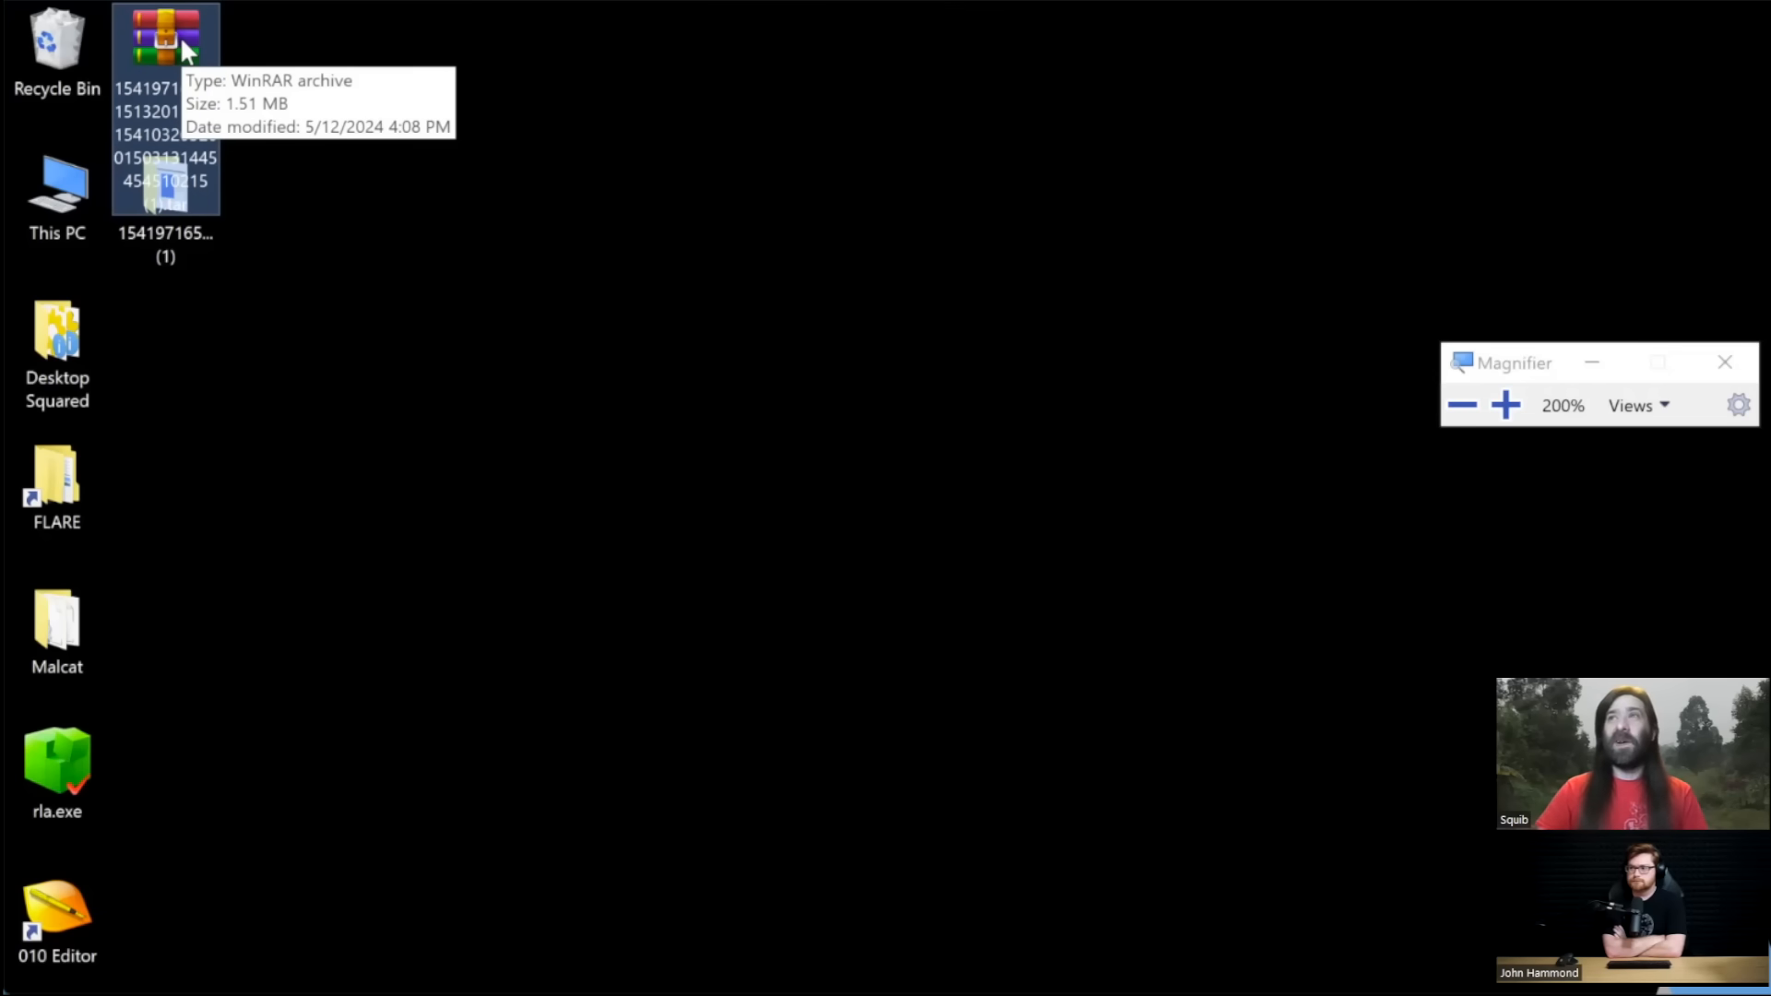
{"action": "mouse_move", "coordinate": [225, 96]}
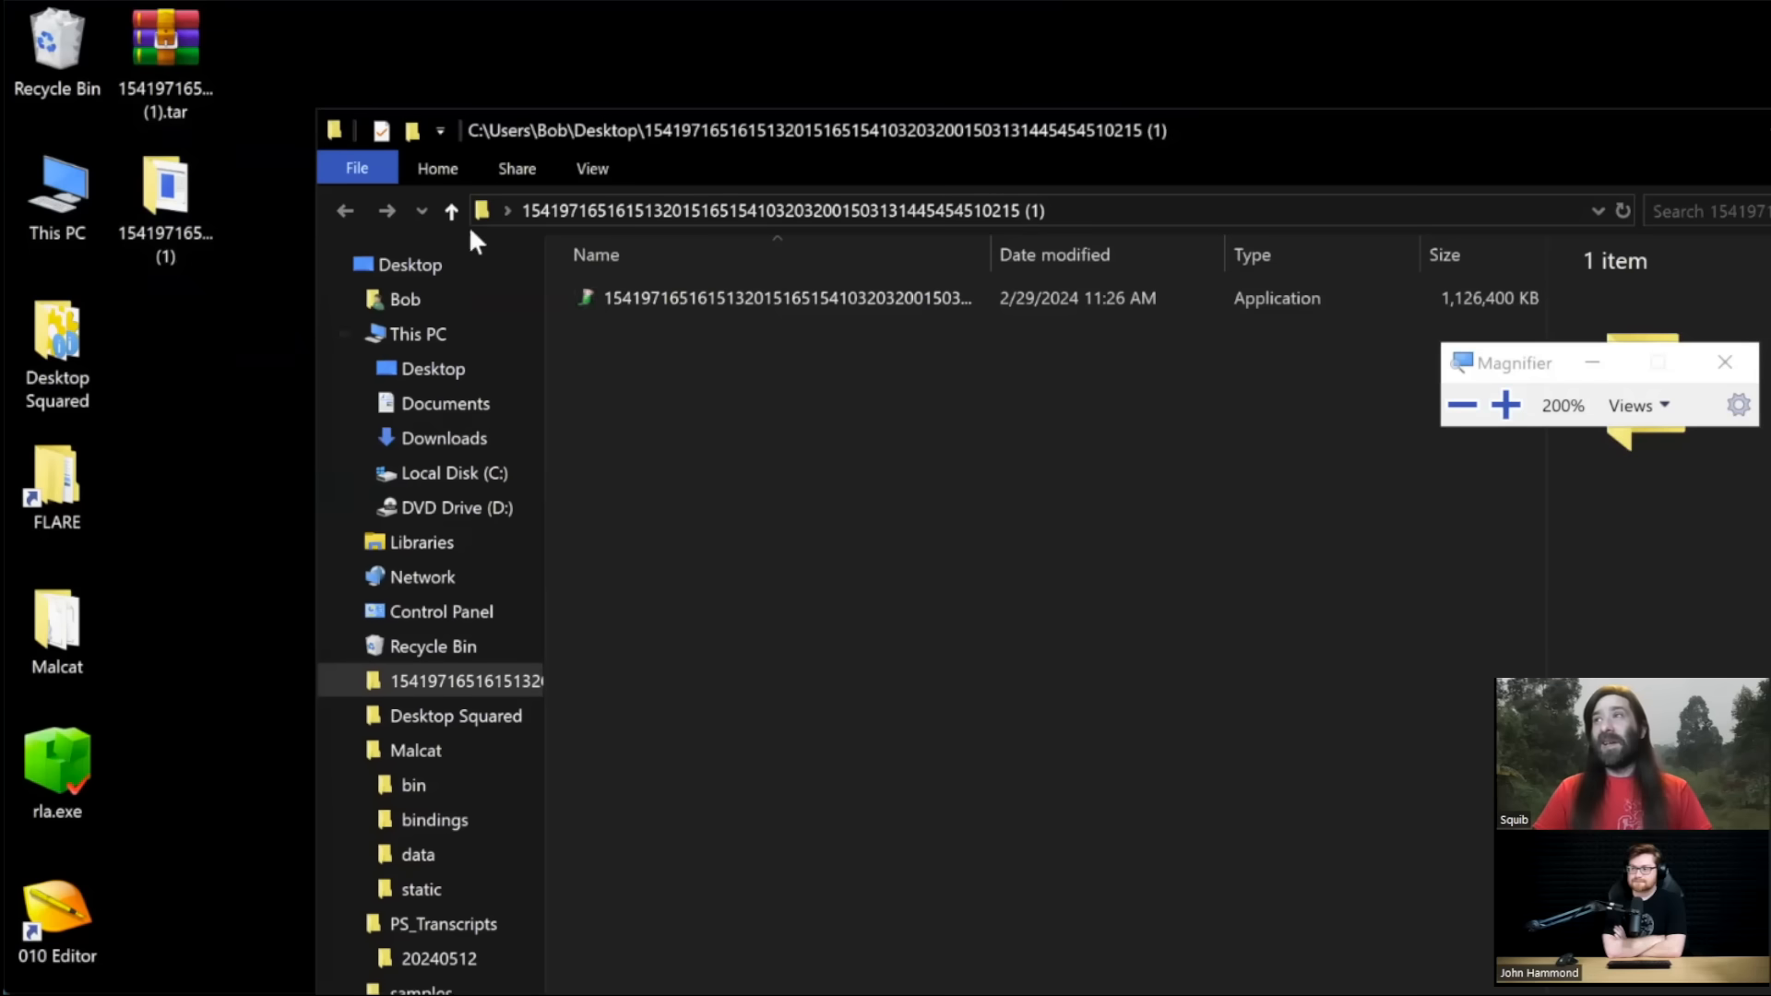
Step: Check the extracted 1.07 GB application file in File Explorer
{"action": "right_click", "coordinate": [786, 297]}
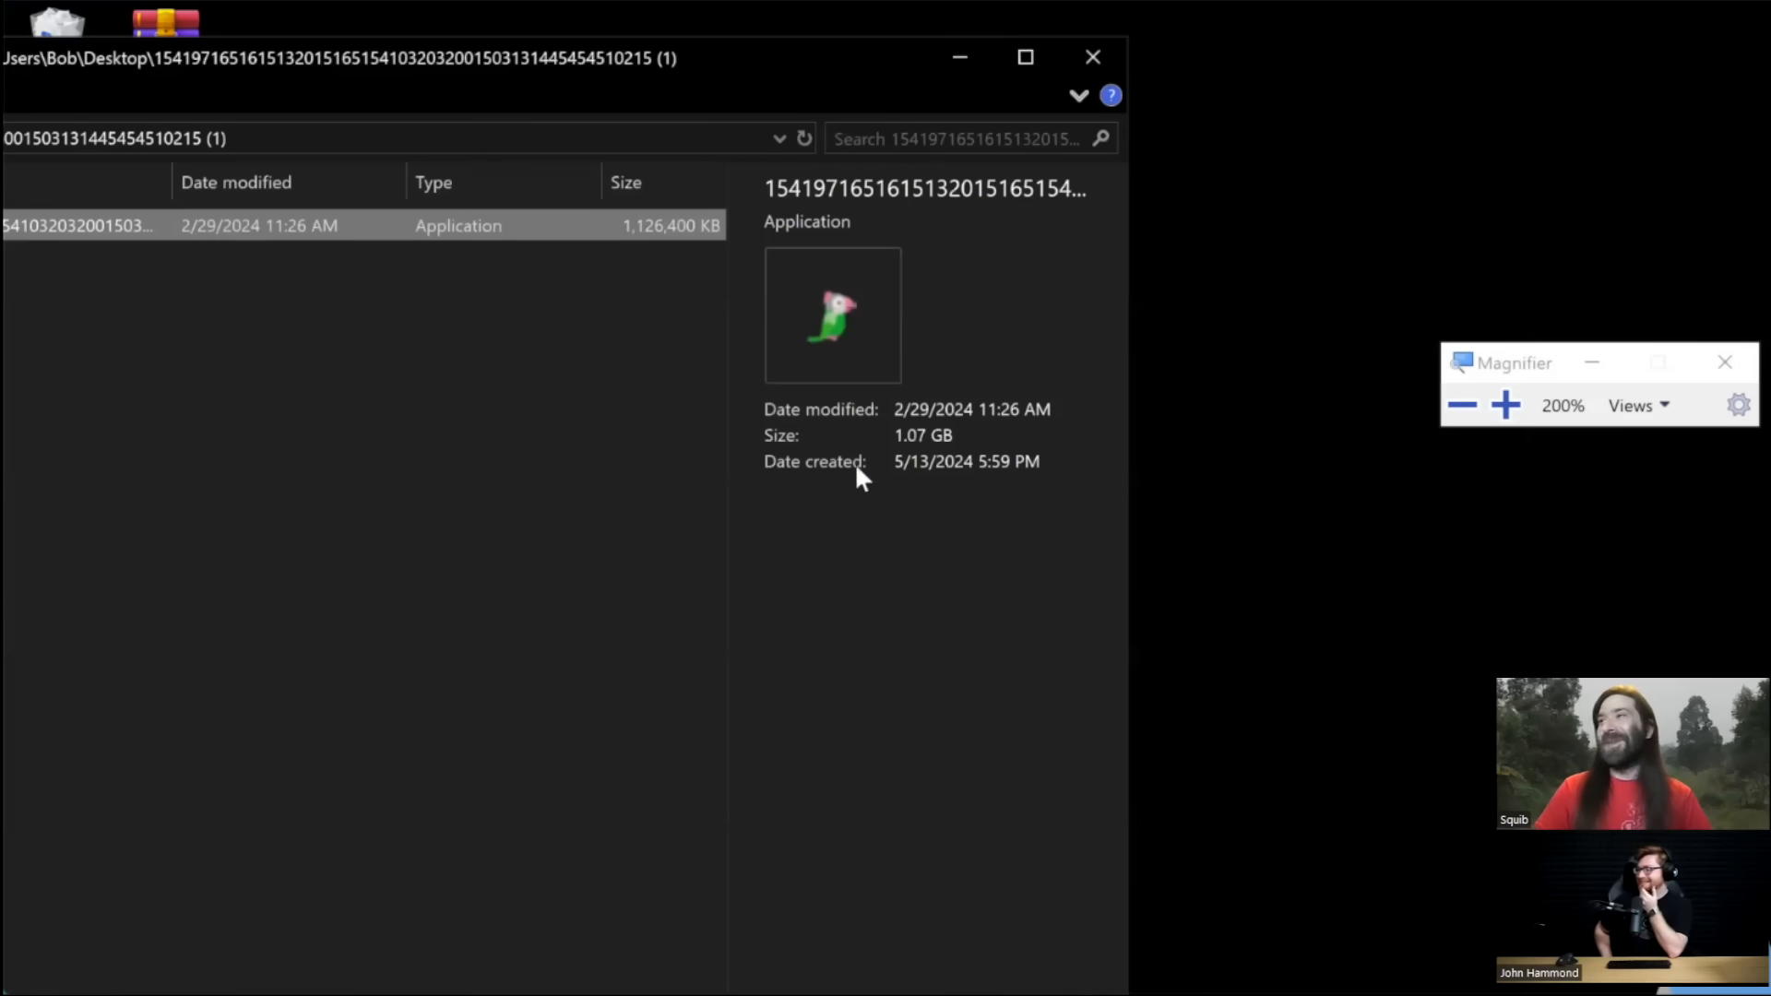
{"action": "mouse_move", "coordinate": [911, 471]}
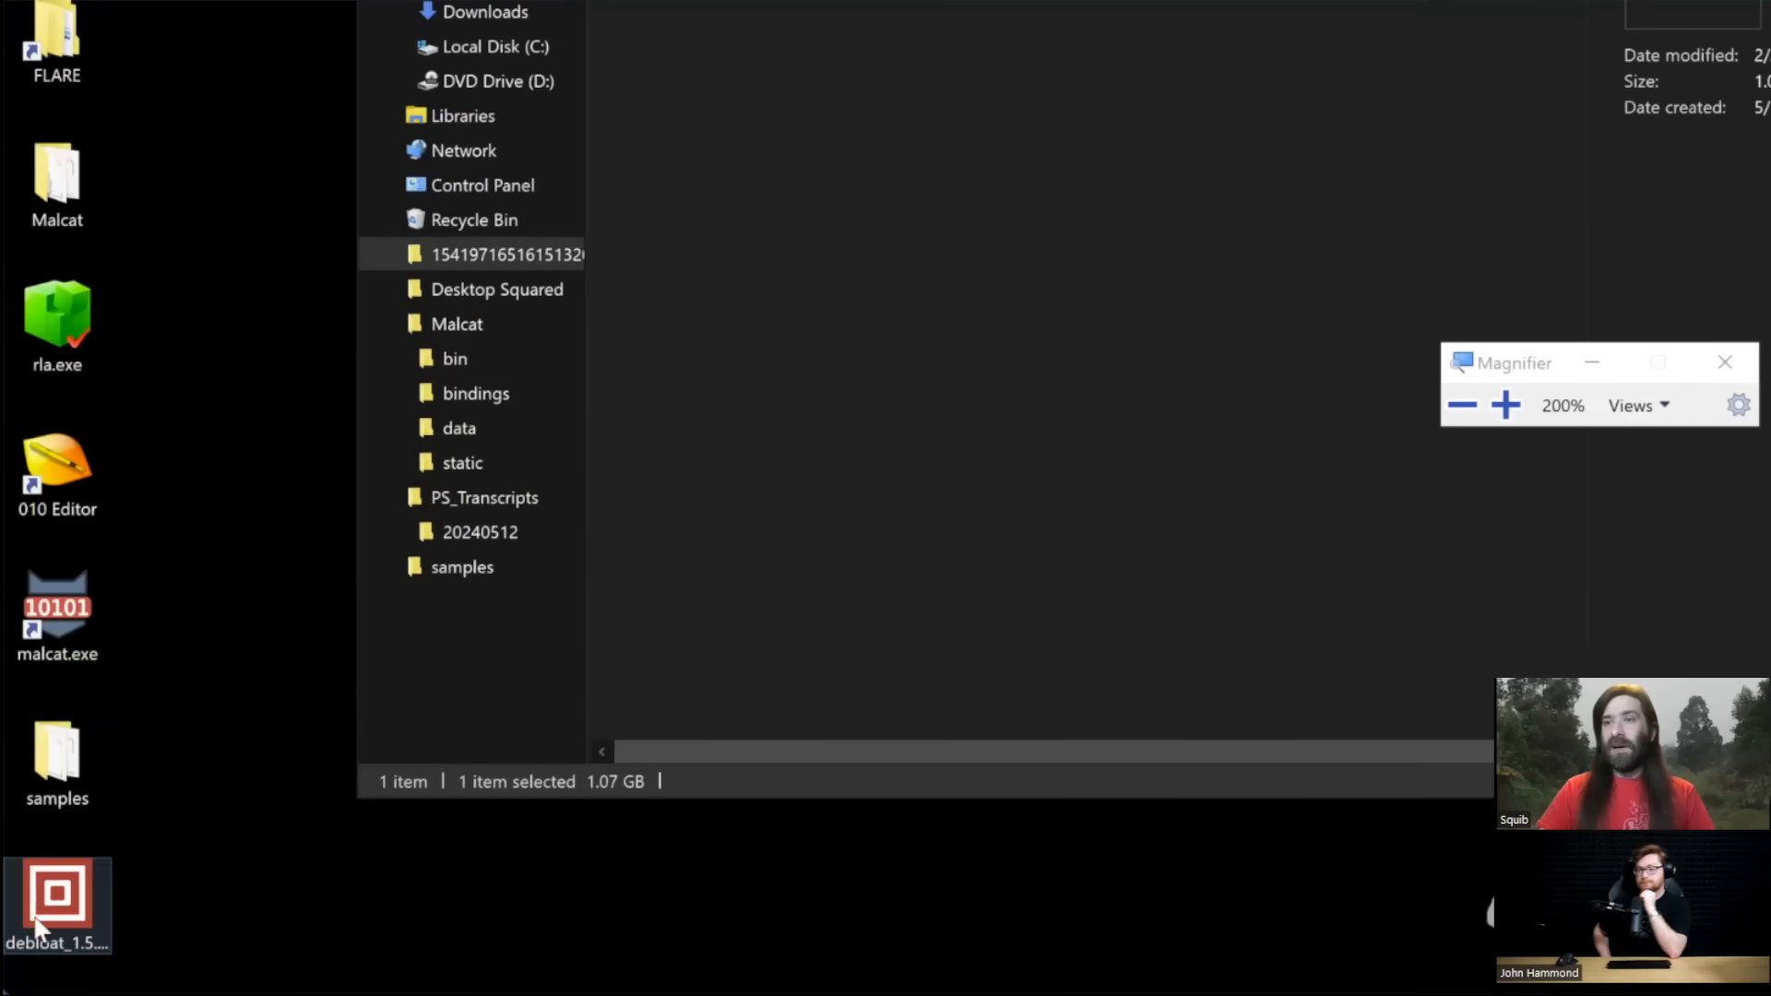
{"action": "mouse_move", "coordinate": [63, 893]}
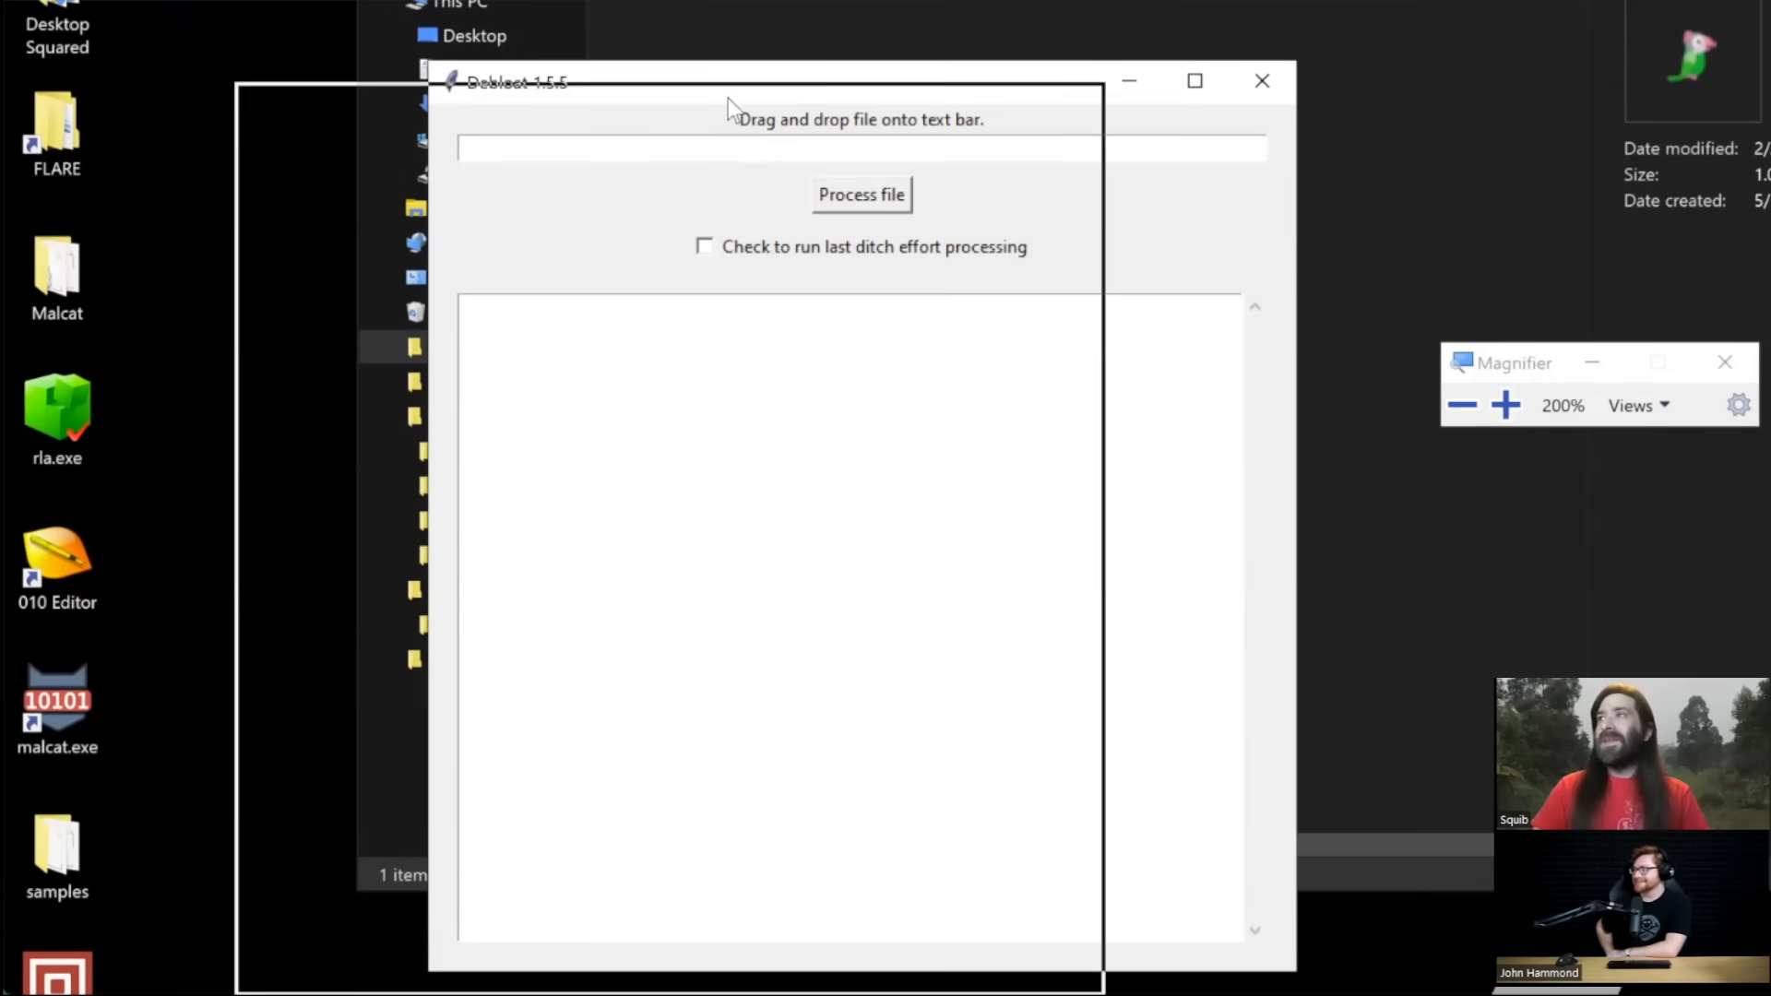
Step: Feed the 1.1 GB application to Debloat, producing a 579 KB patched copy
{"action": "left_click", "coordinate": [1126, 79]}
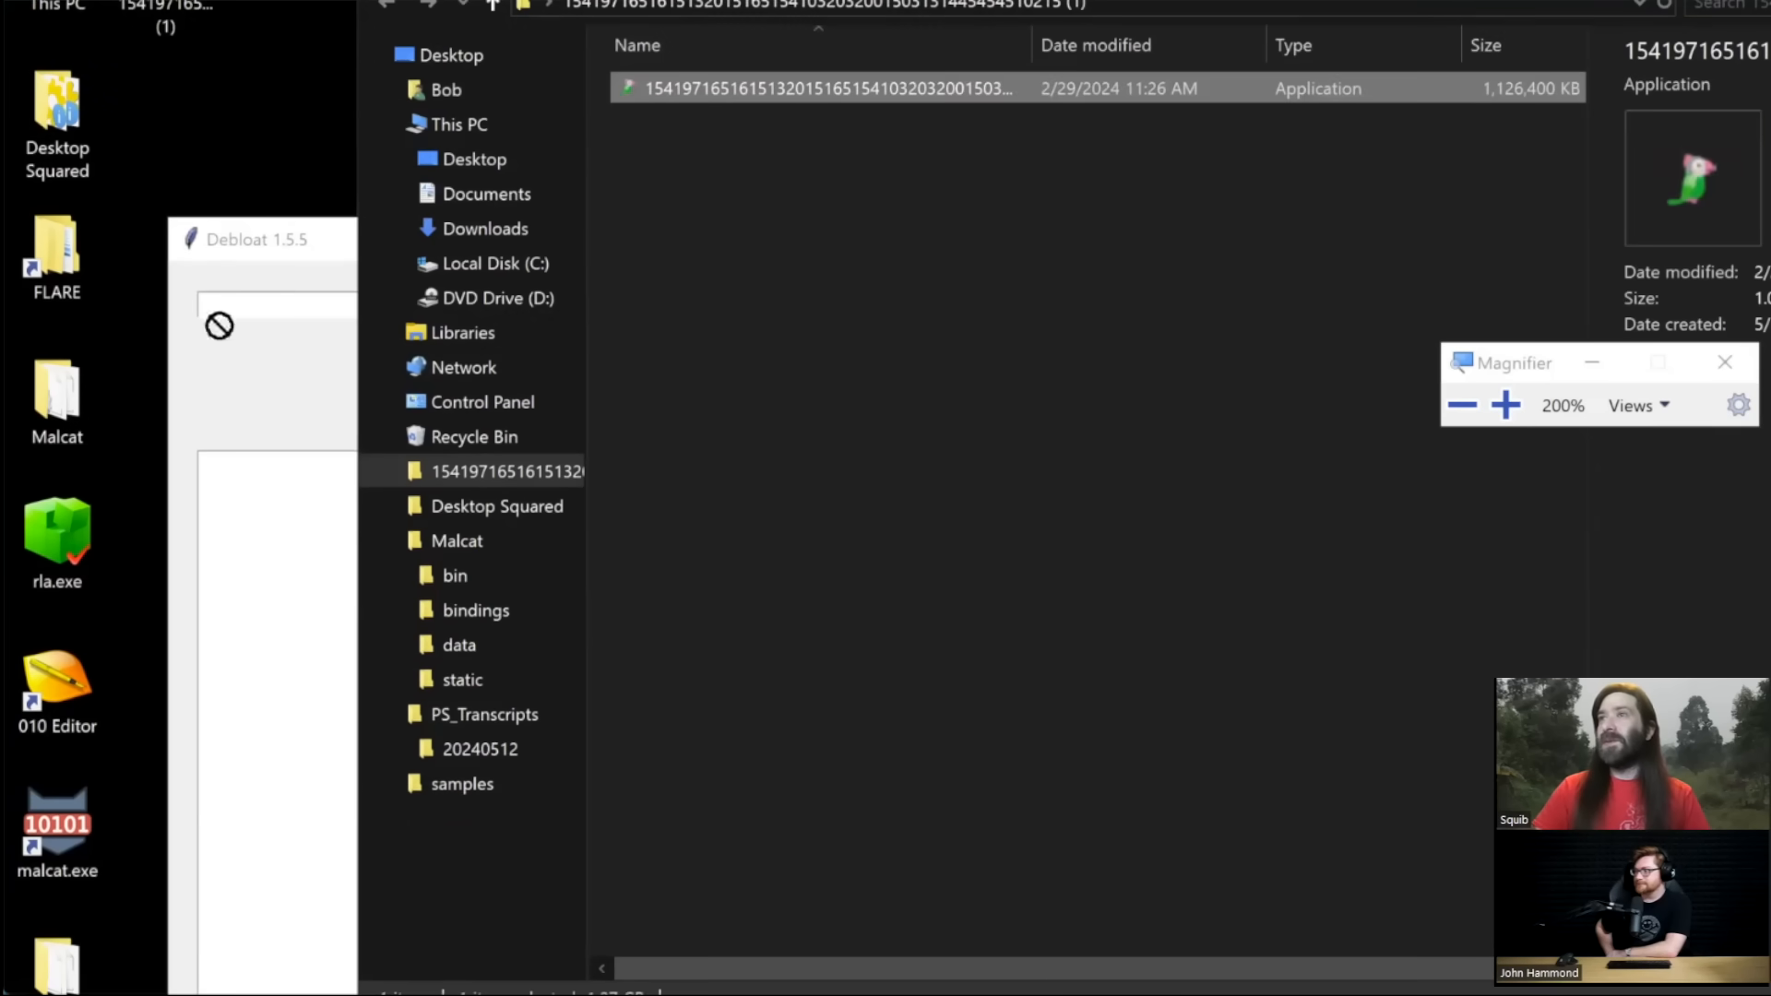
{"action": "left_click", "coordinate": [601, 350]}
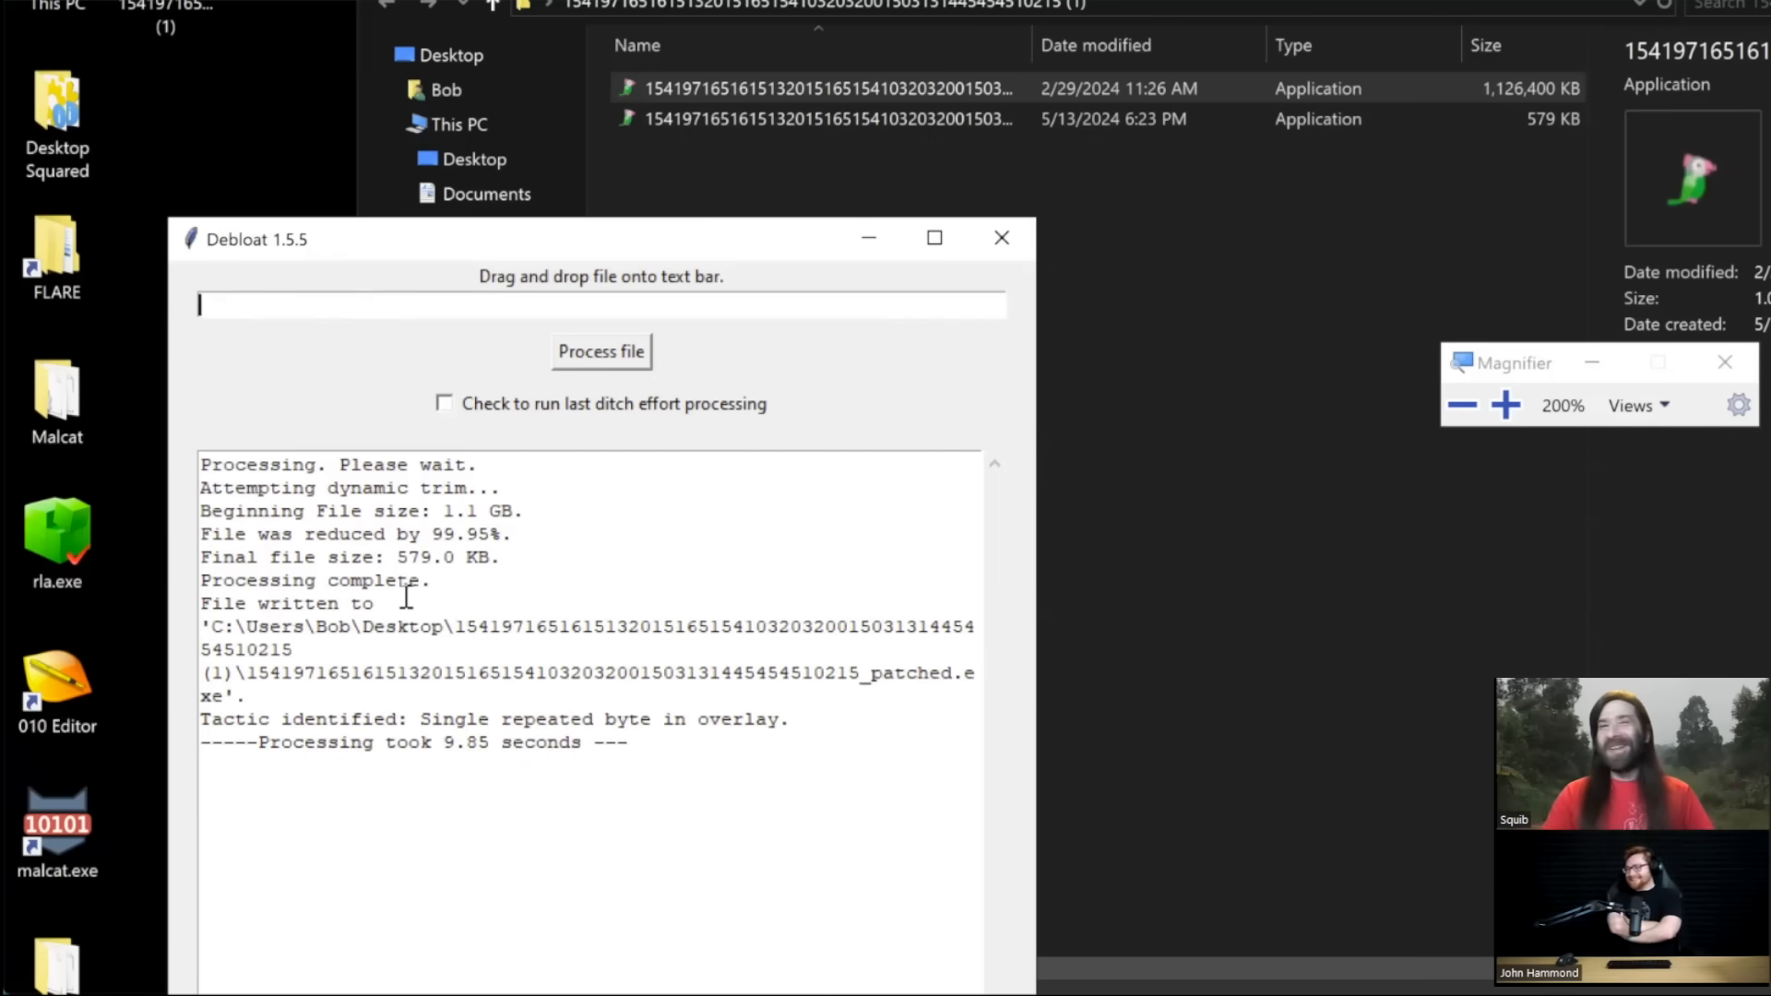
{"action": "mouse_move", "coordinate": [286, 546]}
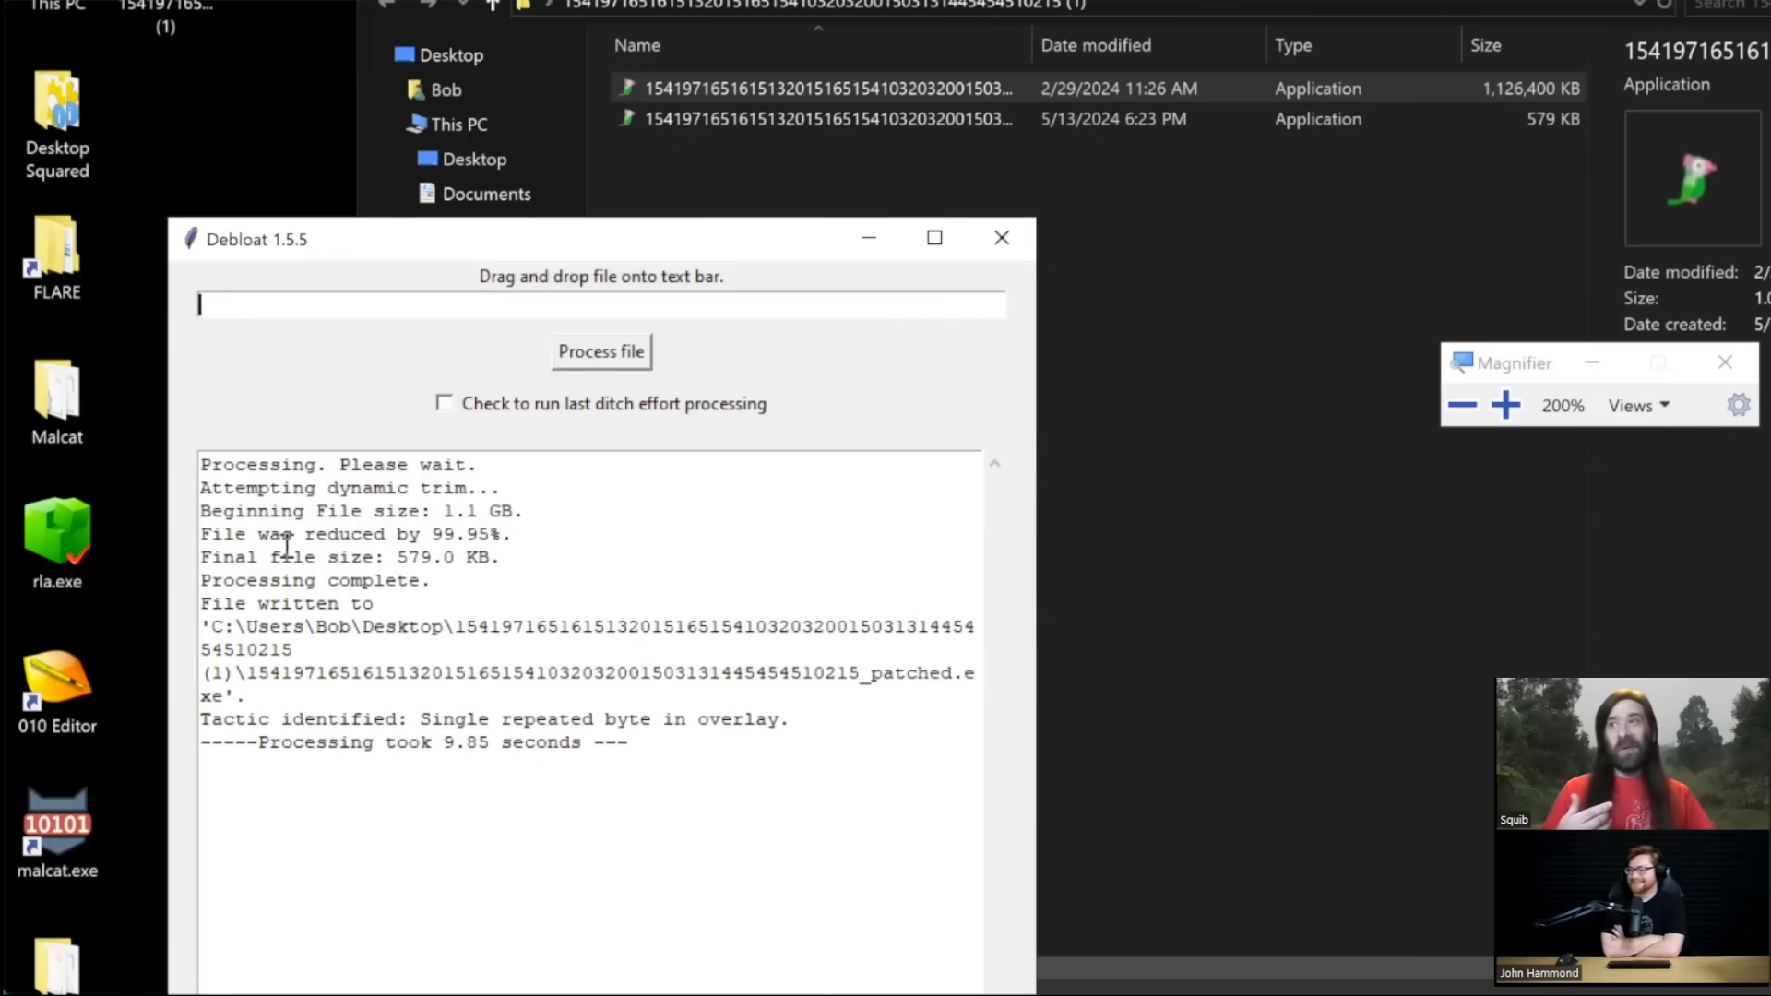
{"action": "mouse_move", "coordinate": [572, 526]}
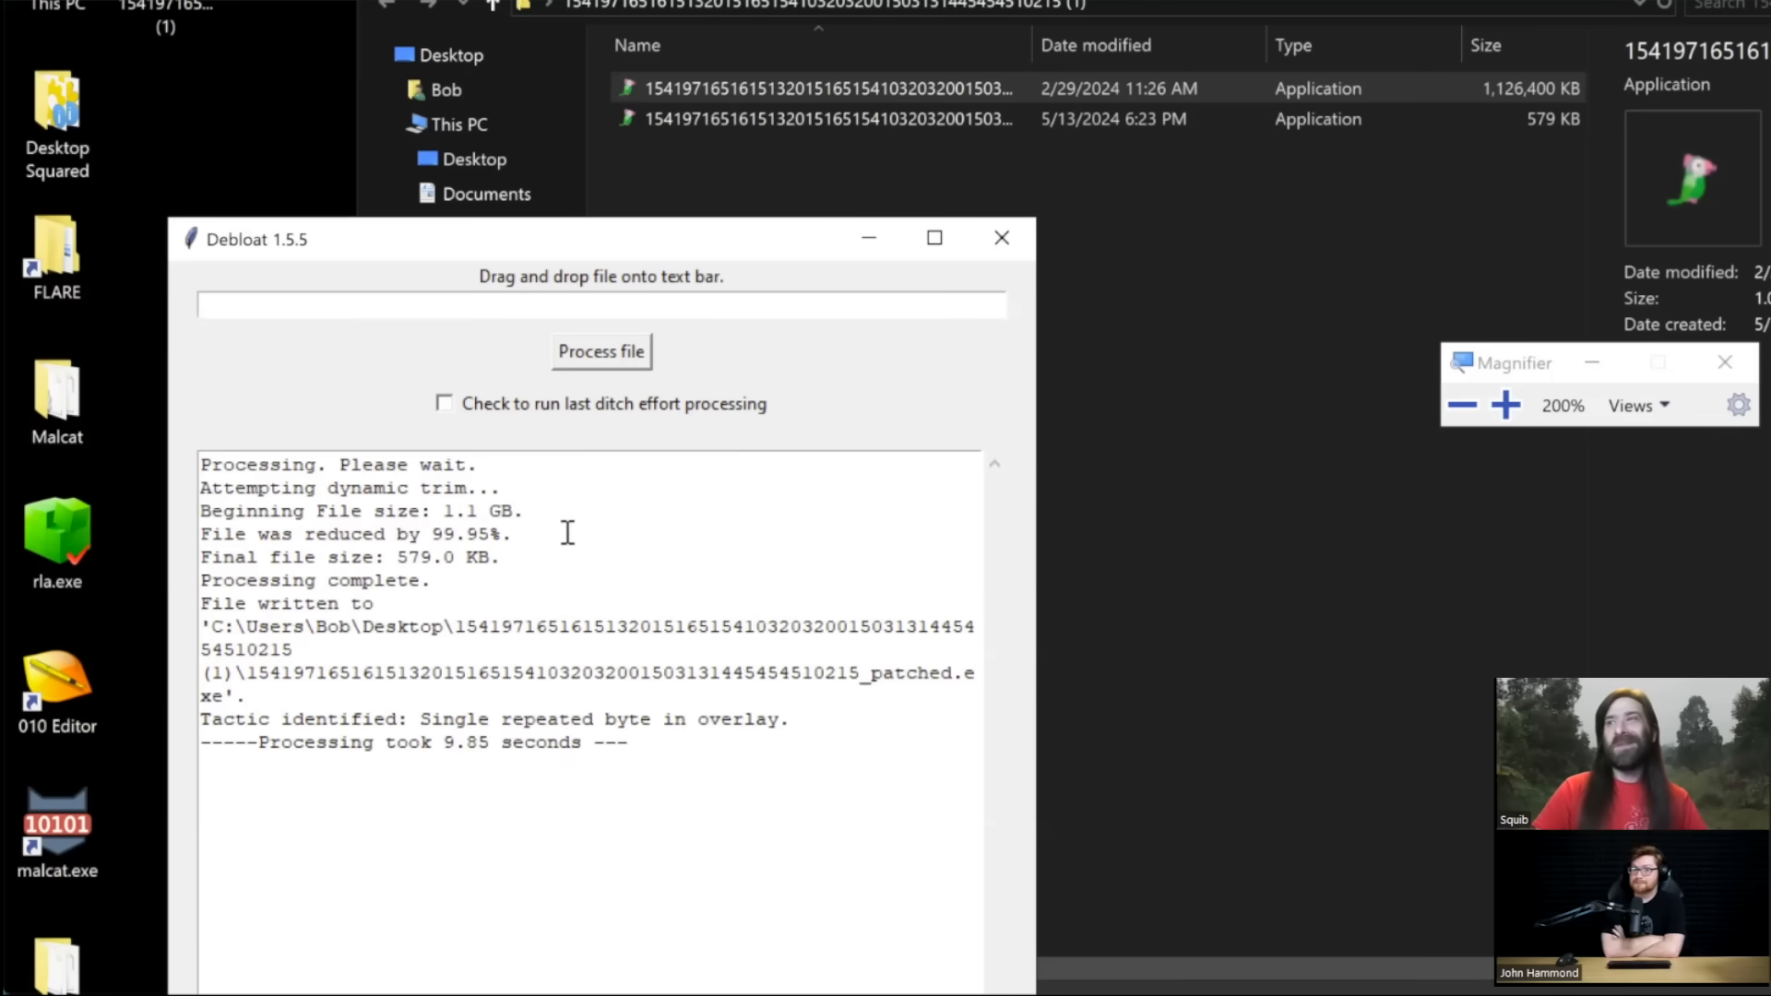
{"action": "left_click", "coordinate": [598, 304]}
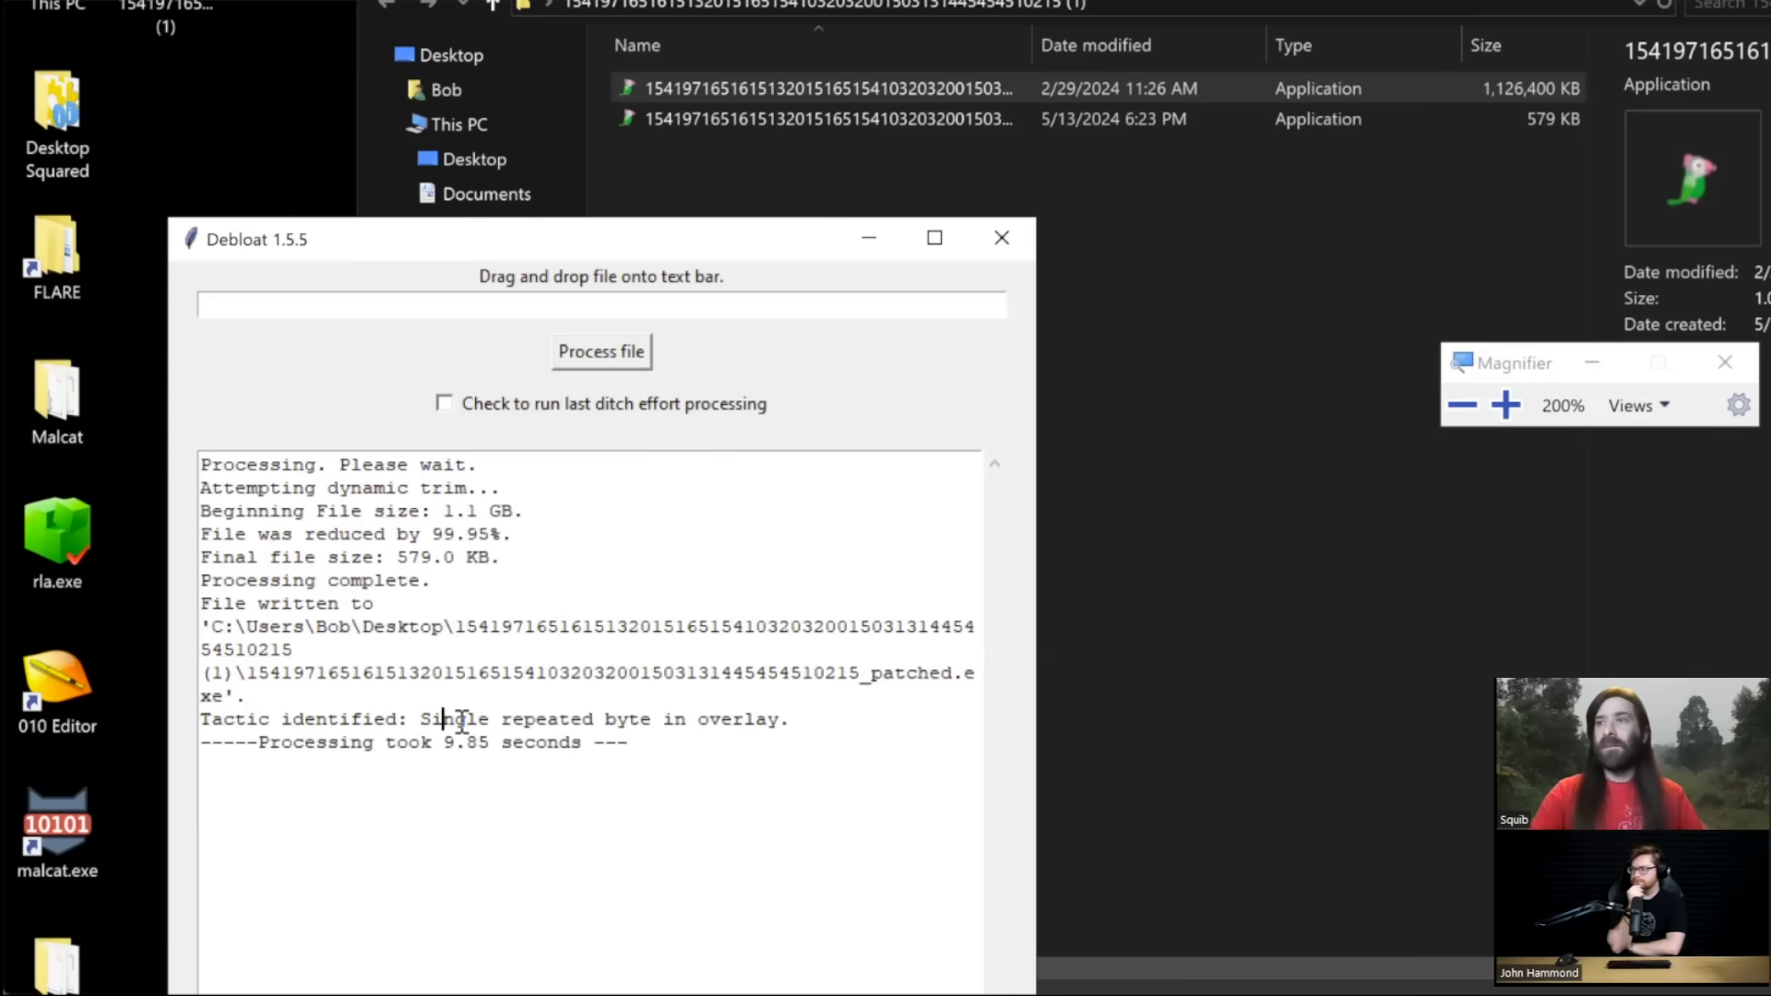
{"action": "left_click", "coordinate": [1000, 238]}
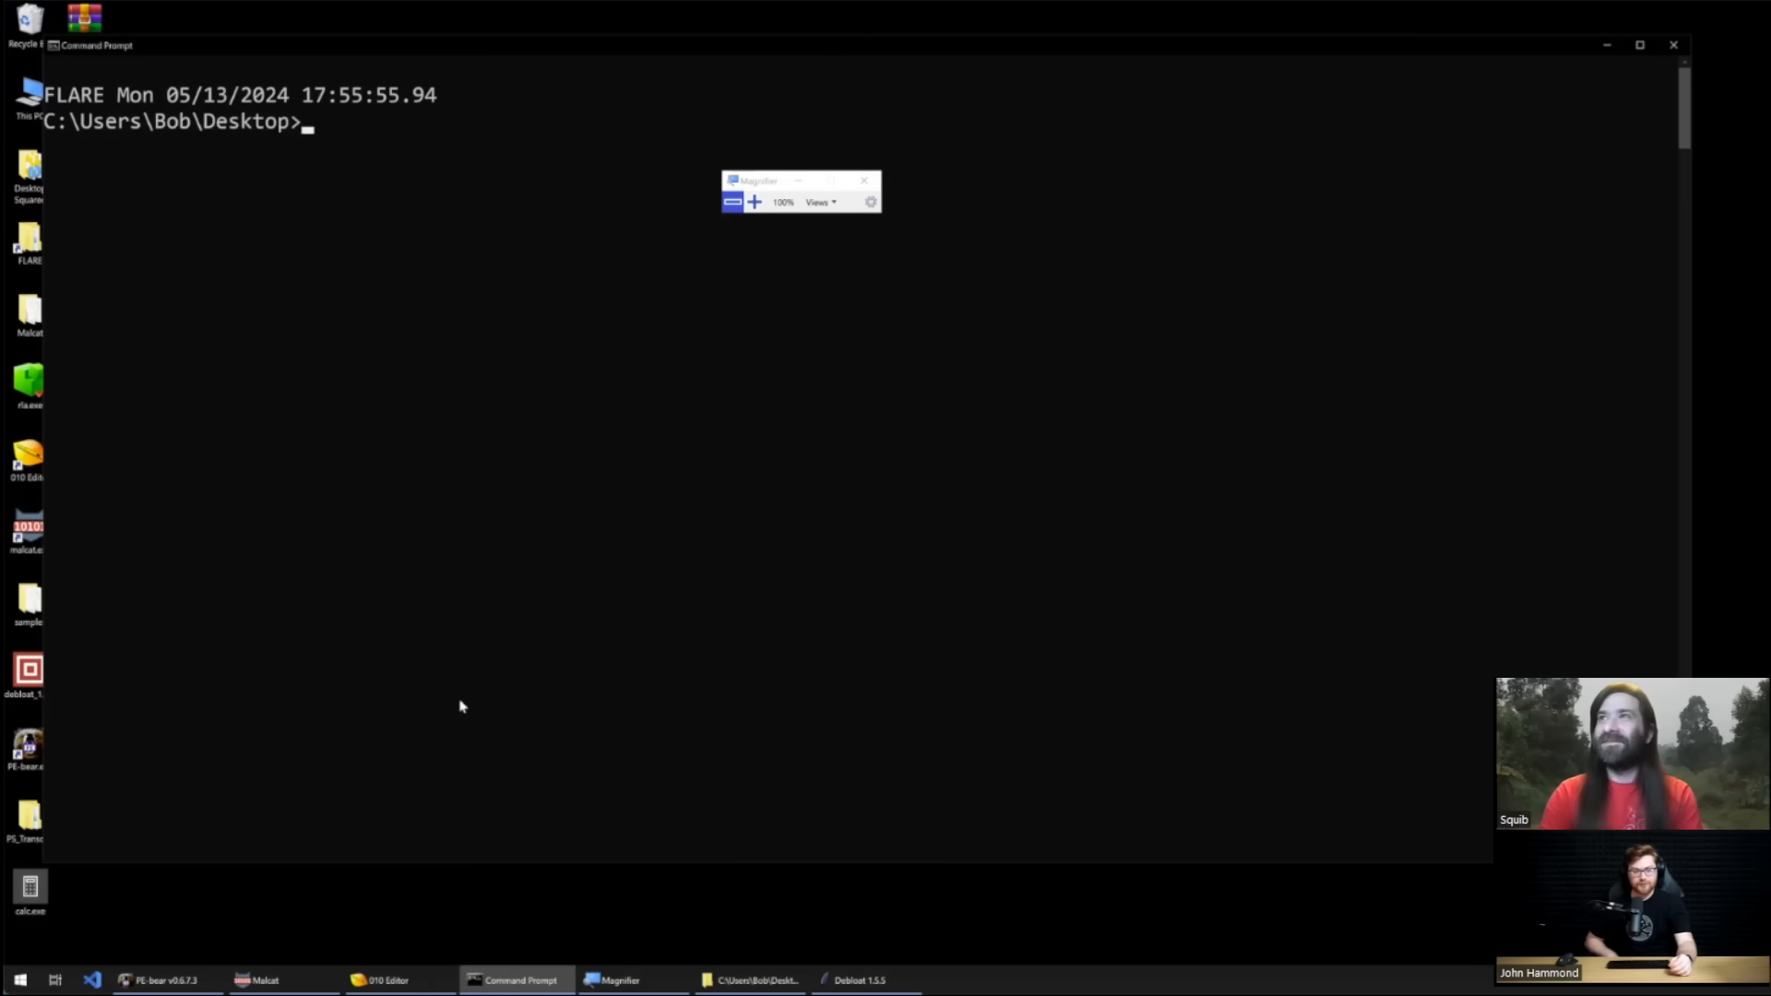
Step: Start the Python interpreter from Command Prompt
{"action": "type", "text": "p"}
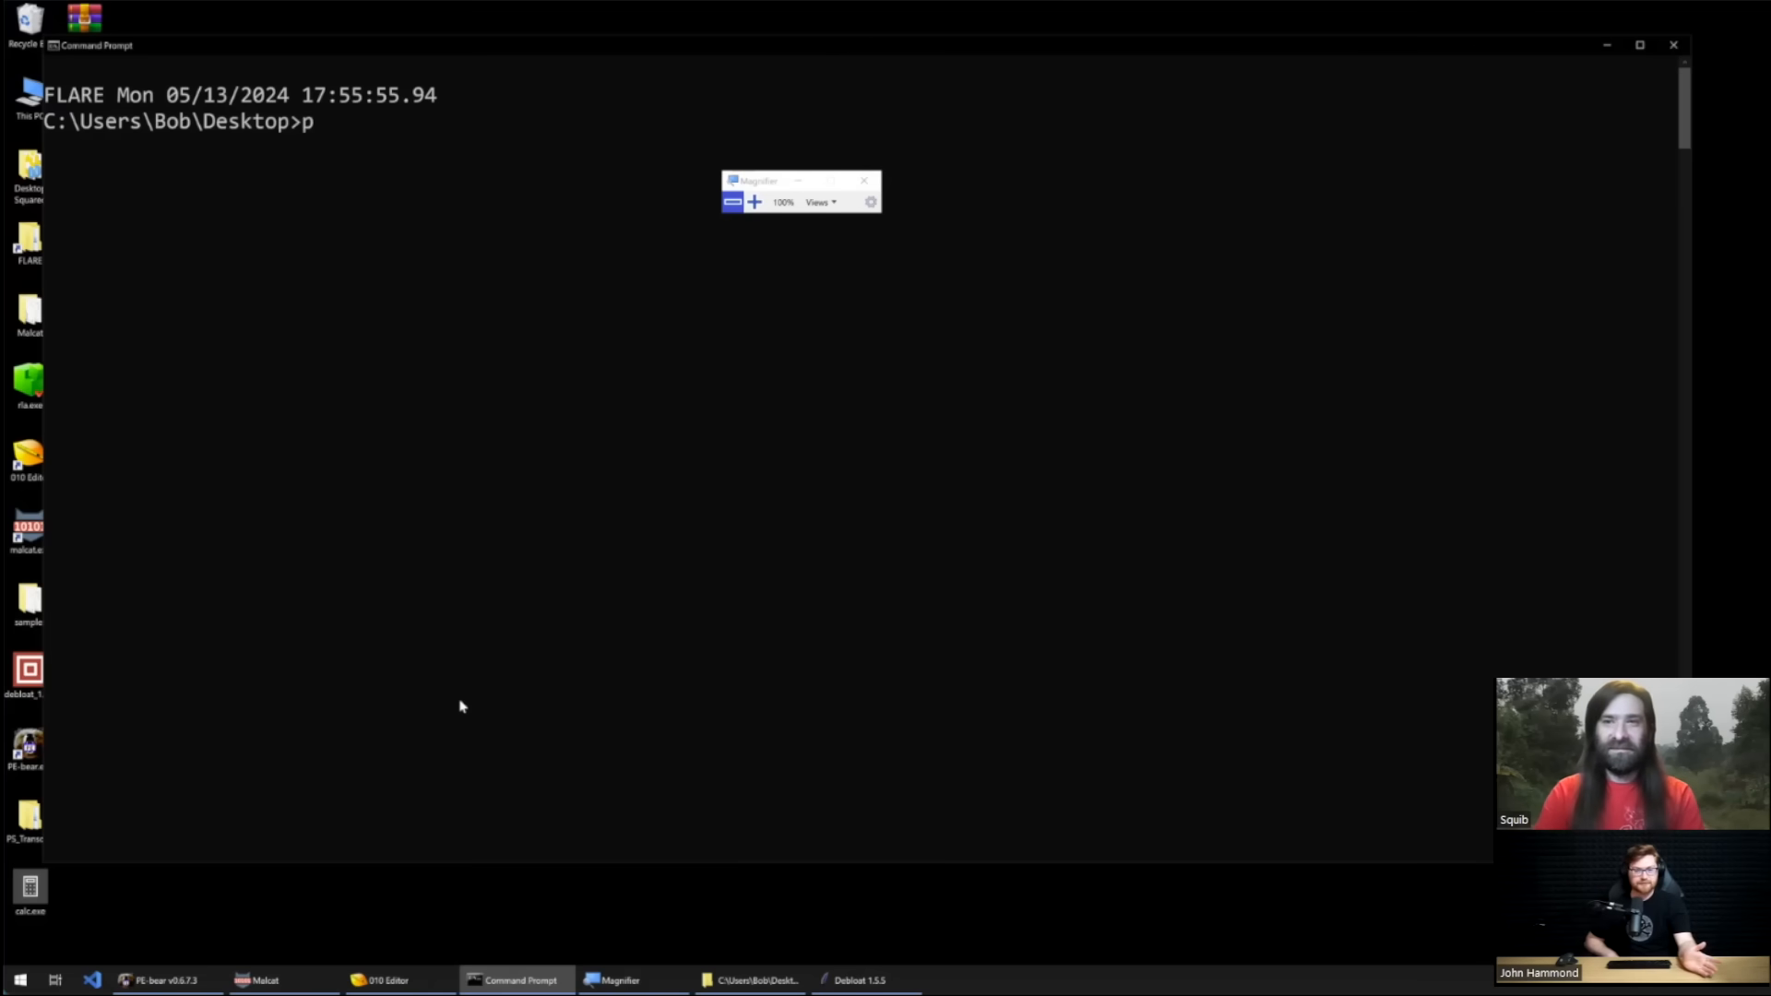
{"action": "type", "text": "ython"}
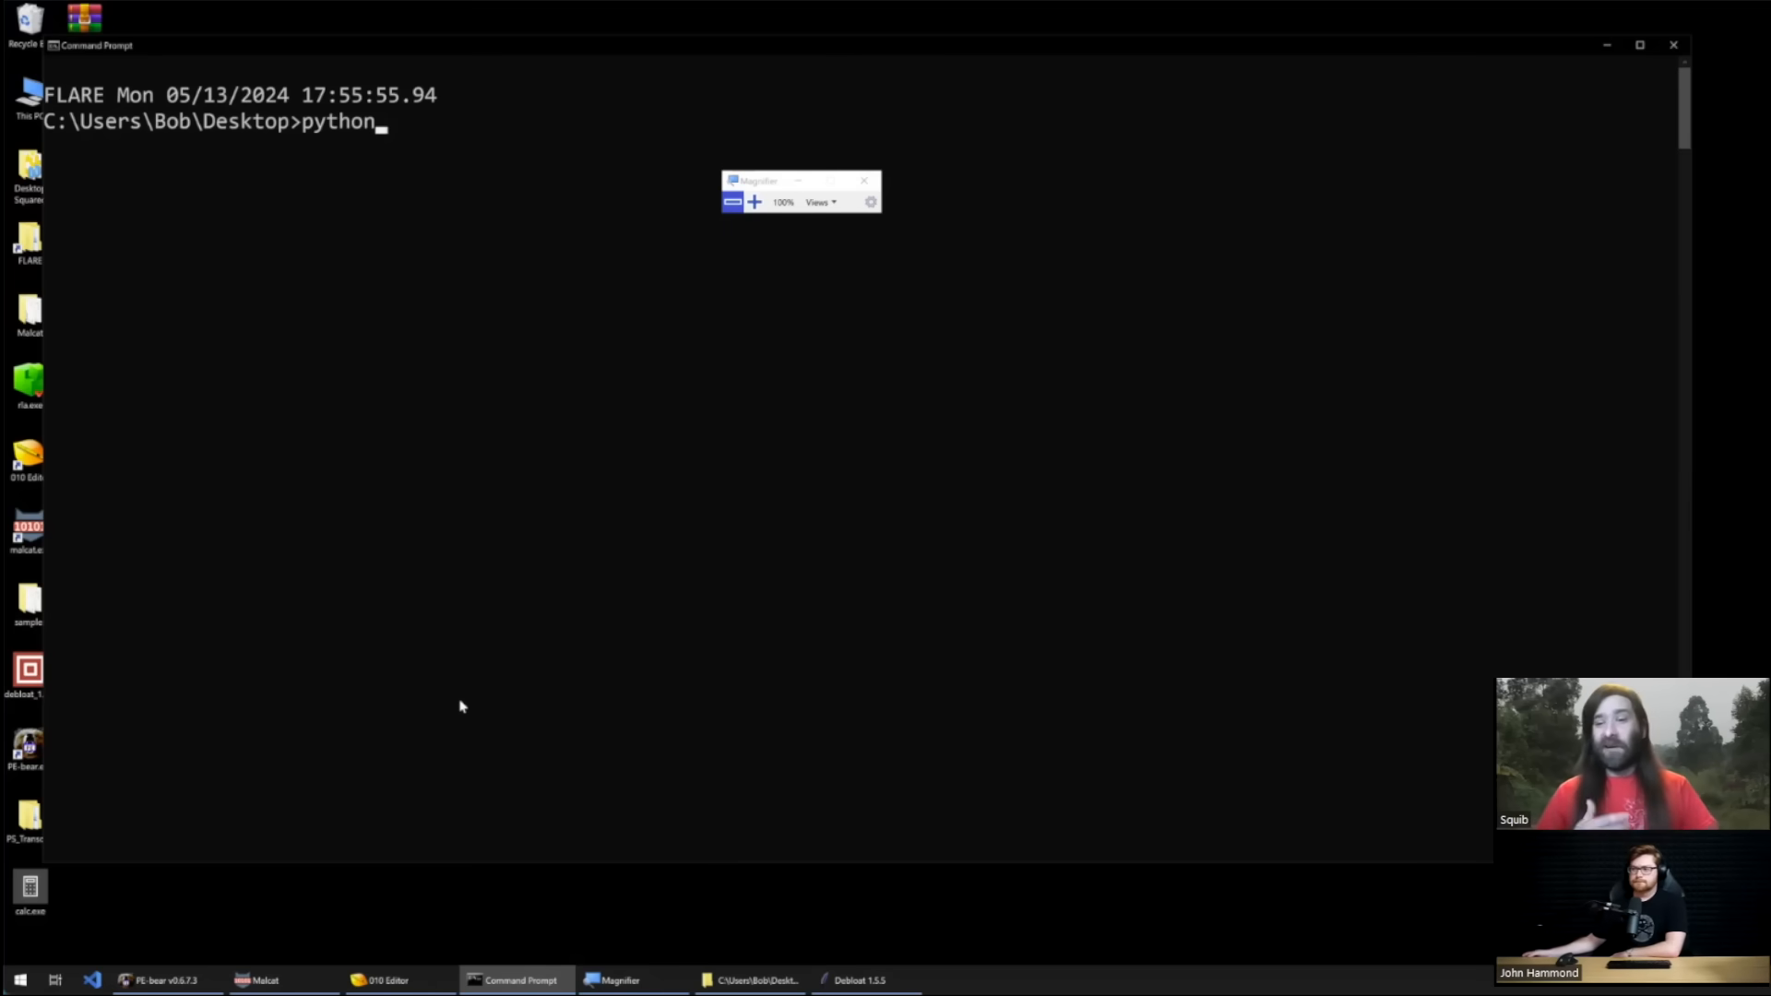
{"action": "key", "text": "Return"}
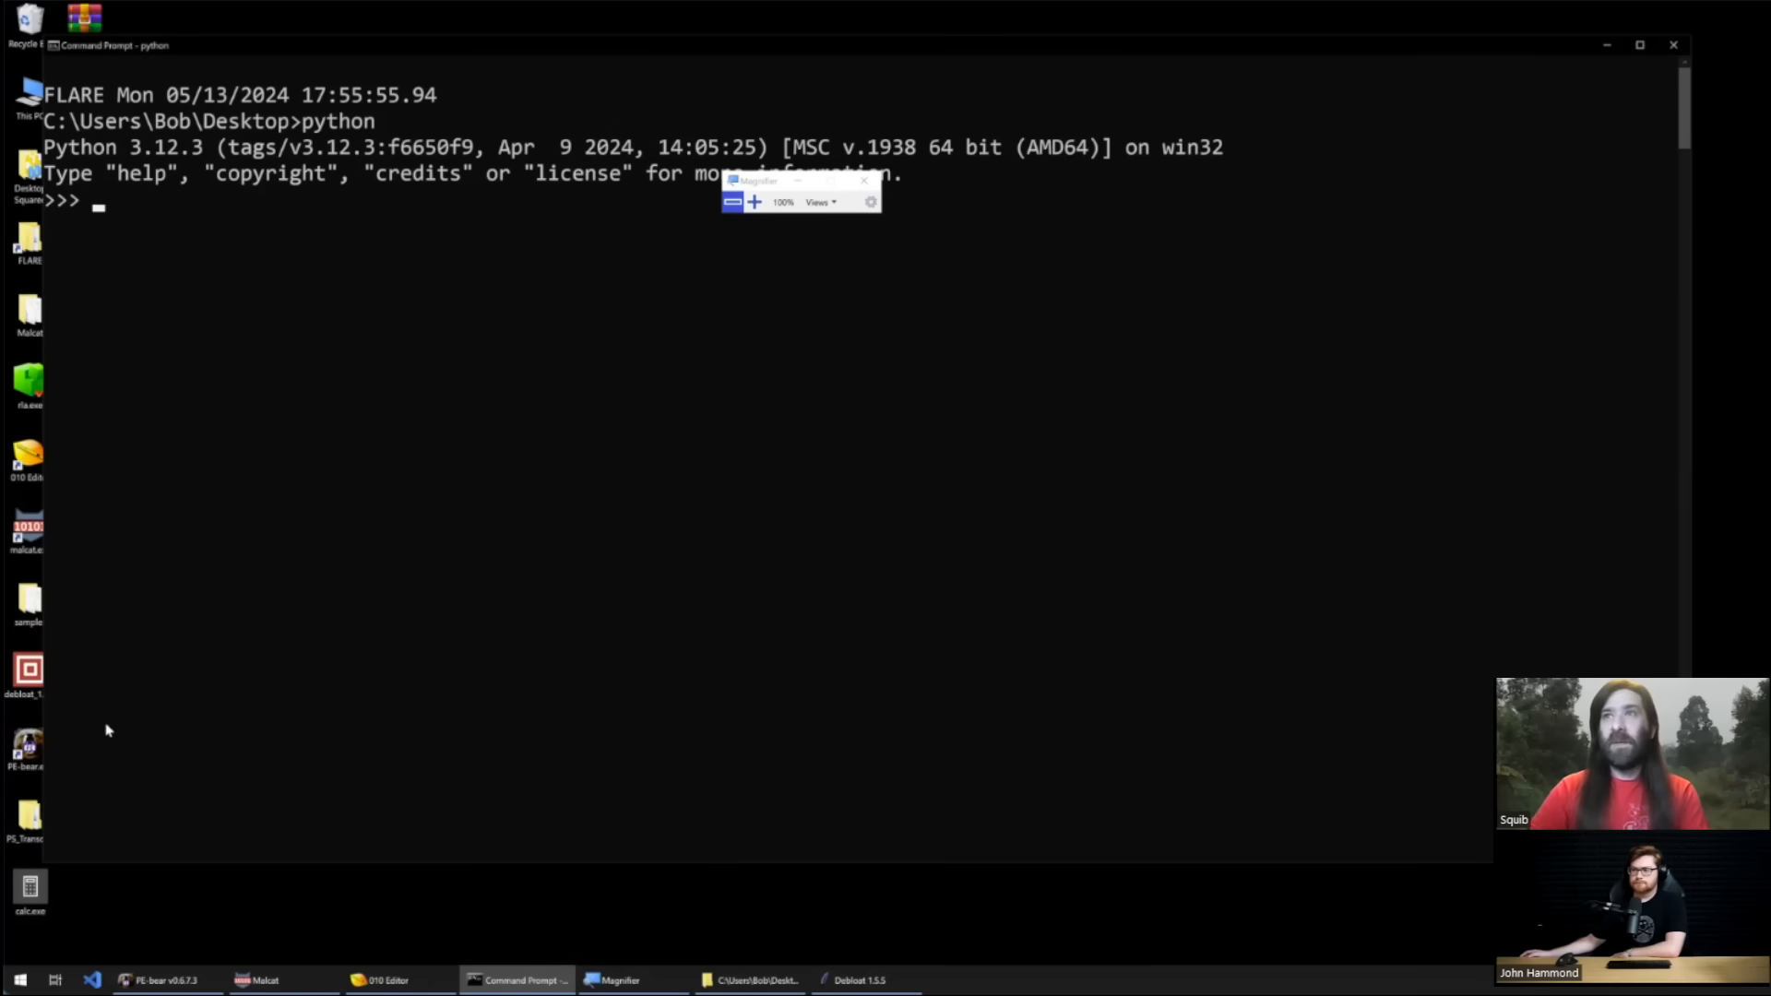
Step: Write the with-open blocks reading calc.exe and opening big_calc.exe for binary writing
{"action": "type", "text": "with op"}
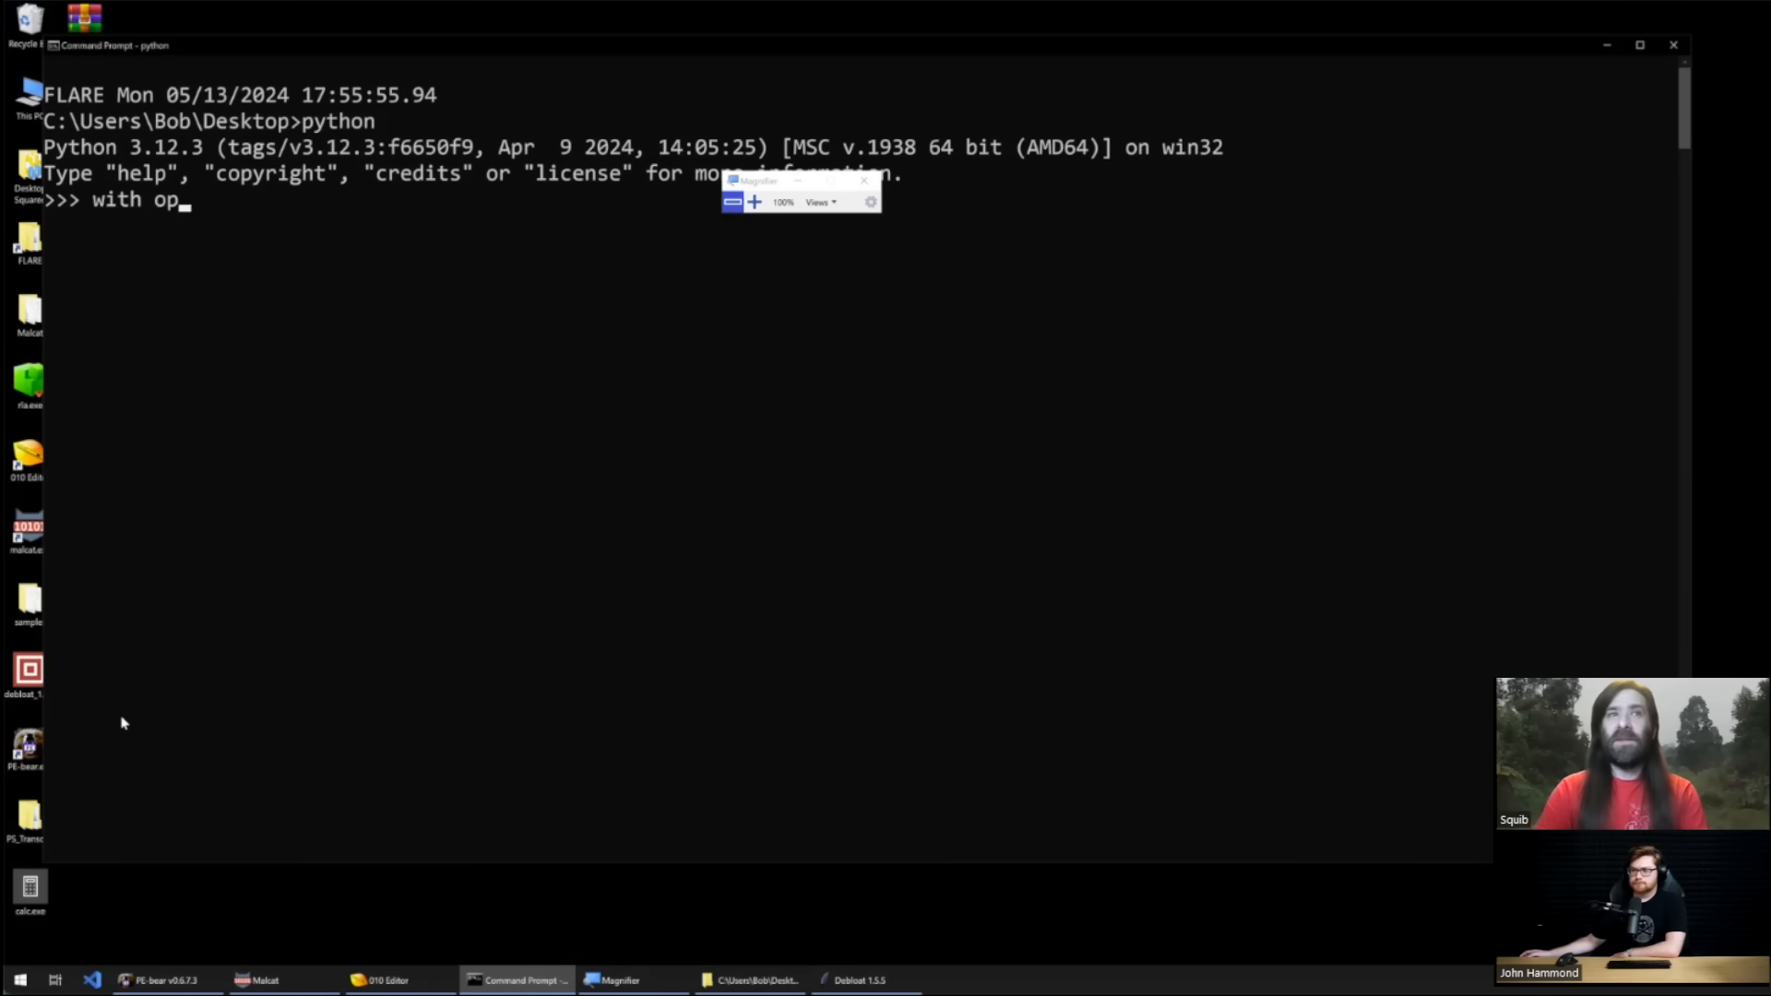
{"action": "type", "text": "en(\"calc"}
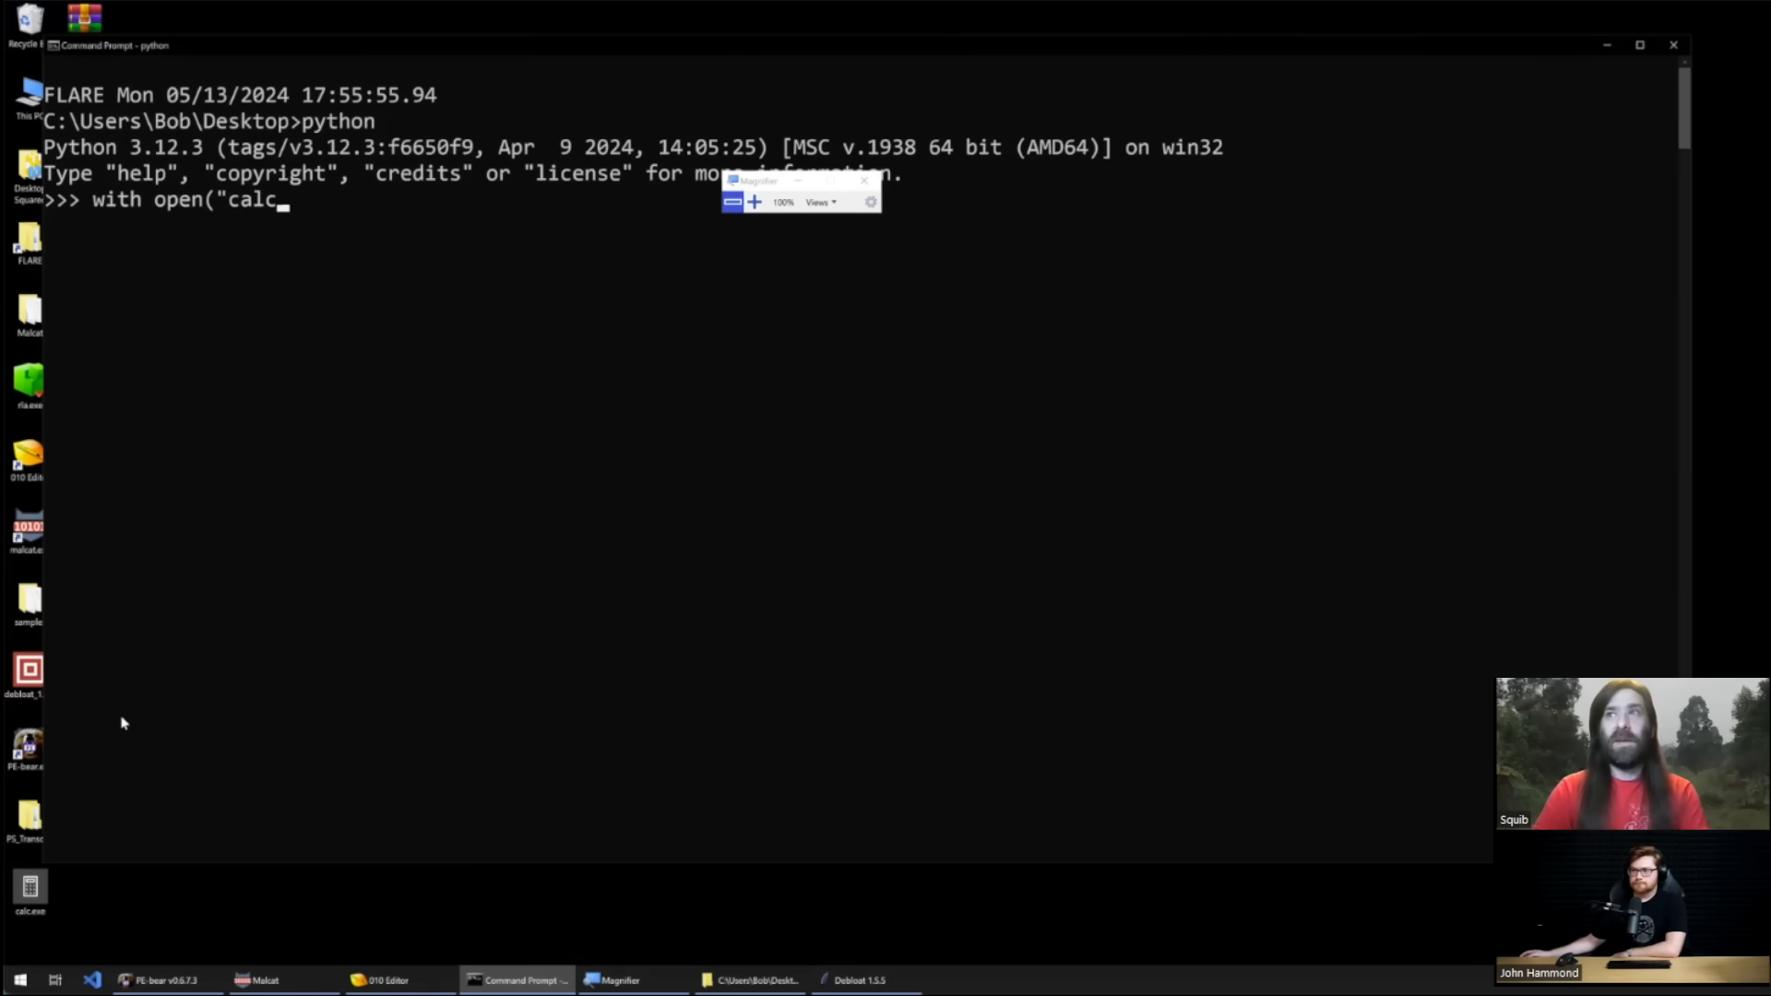
{"action": "type", "text": ".exe\", 'rb'"}
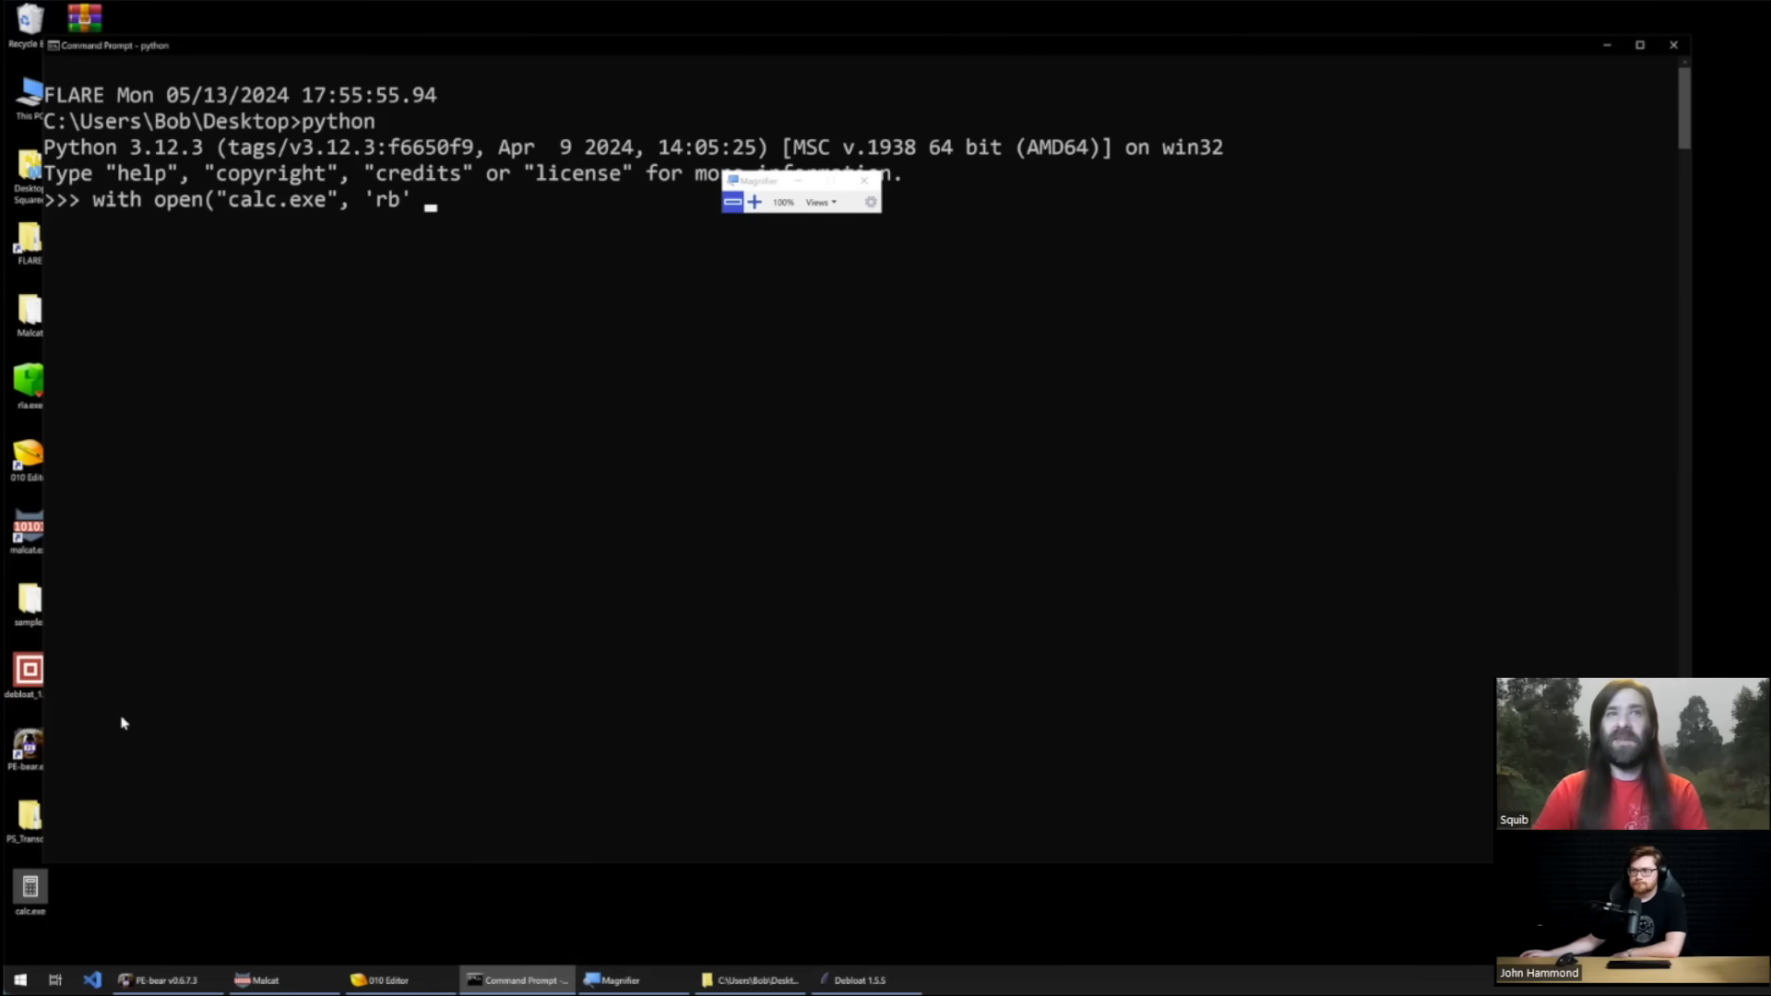
{"action": "type", "text": "as calc:"}
{"action": "type", "text": "with open(\""}
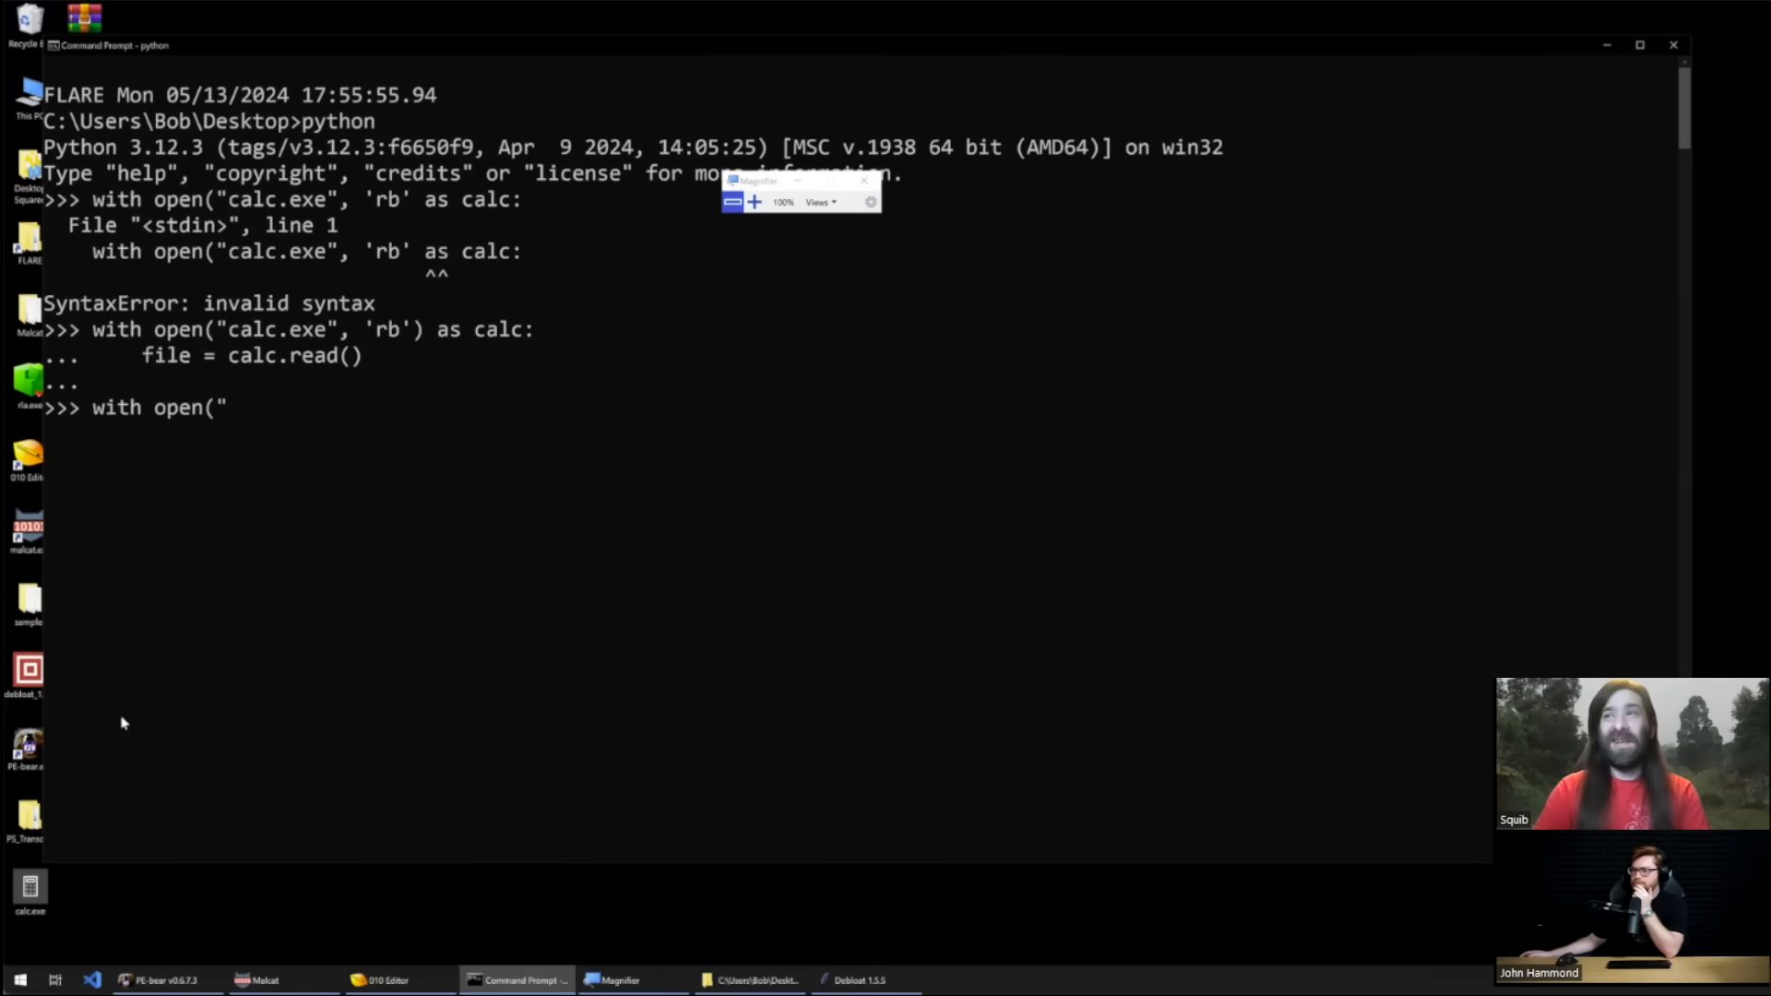
{"action": "type", "text": "ca"}
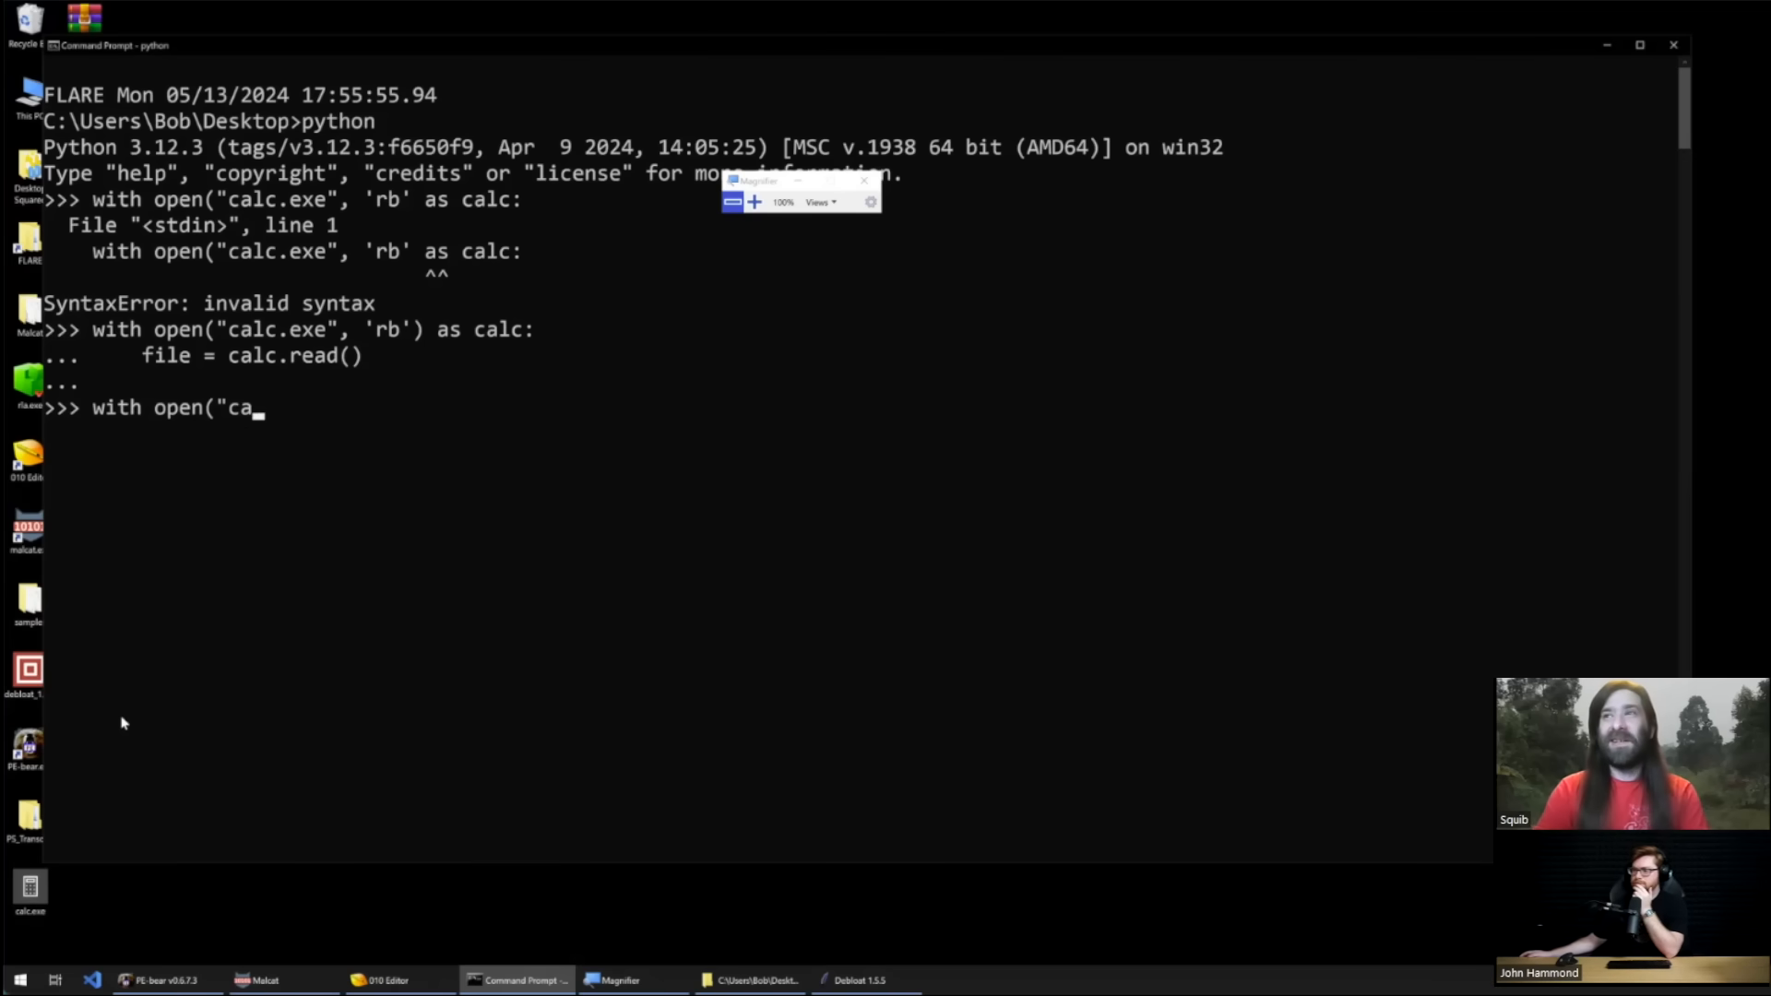
{"action": "type", "text": "big_"}
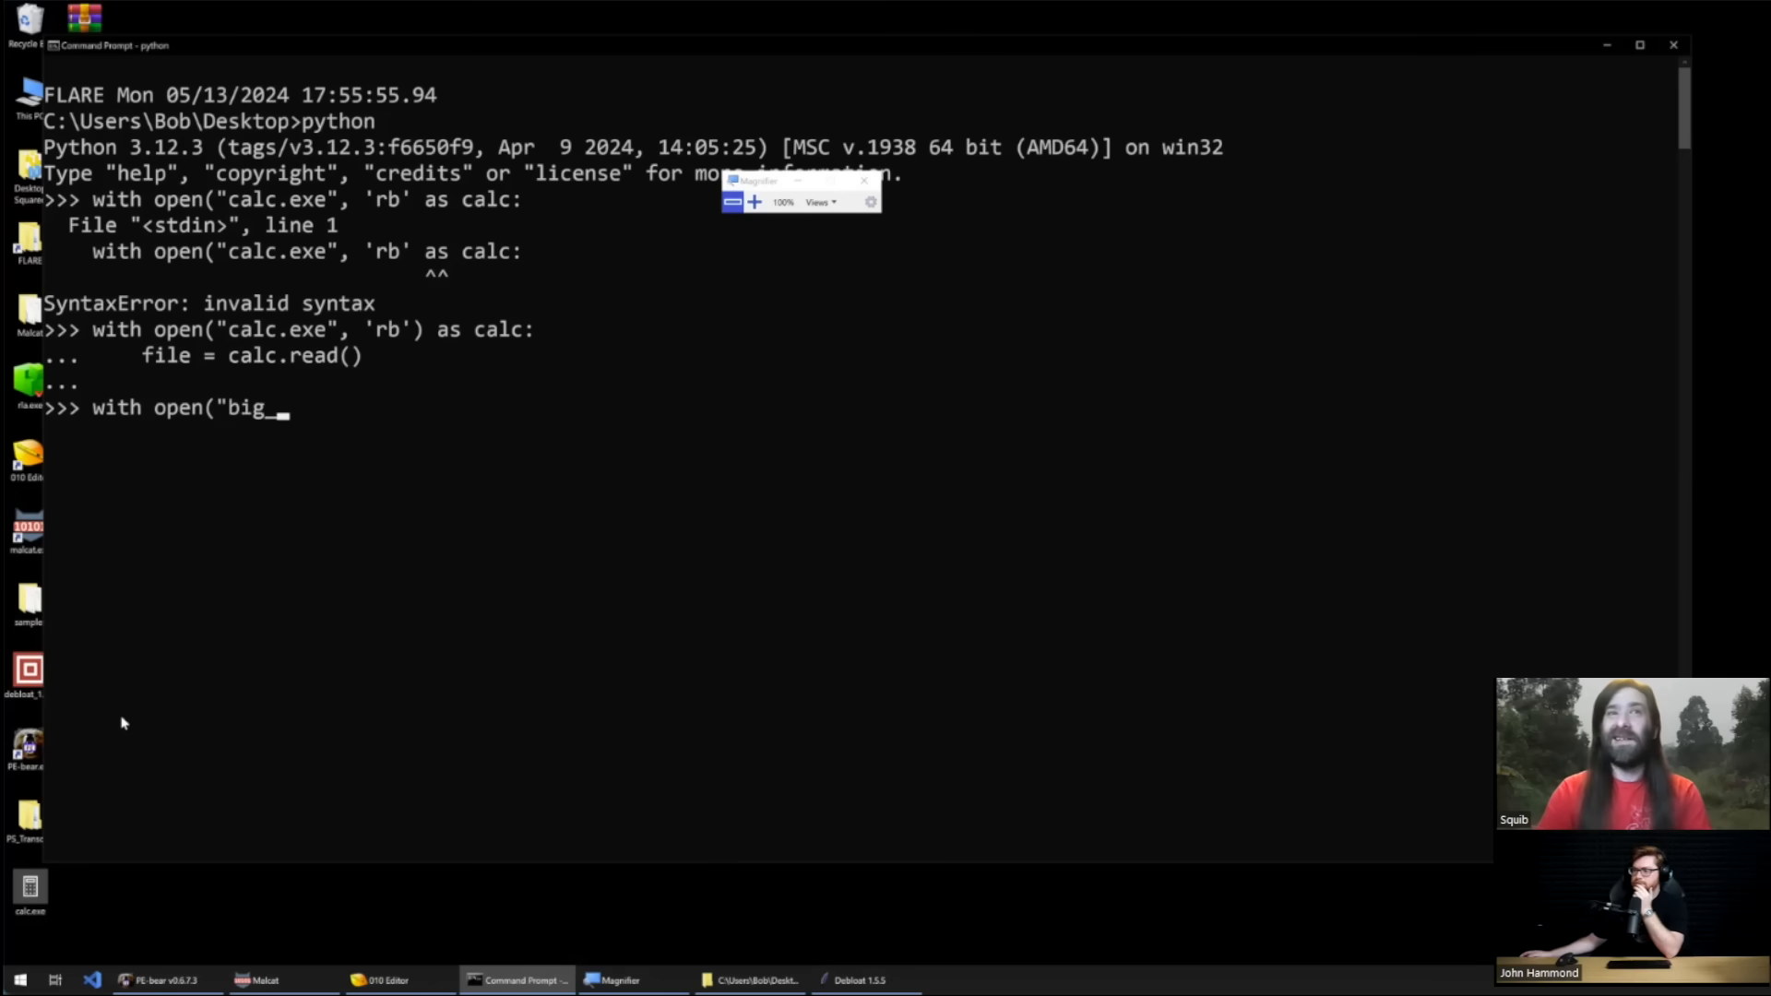
{"action": "type", "text": "calc.exe\","}
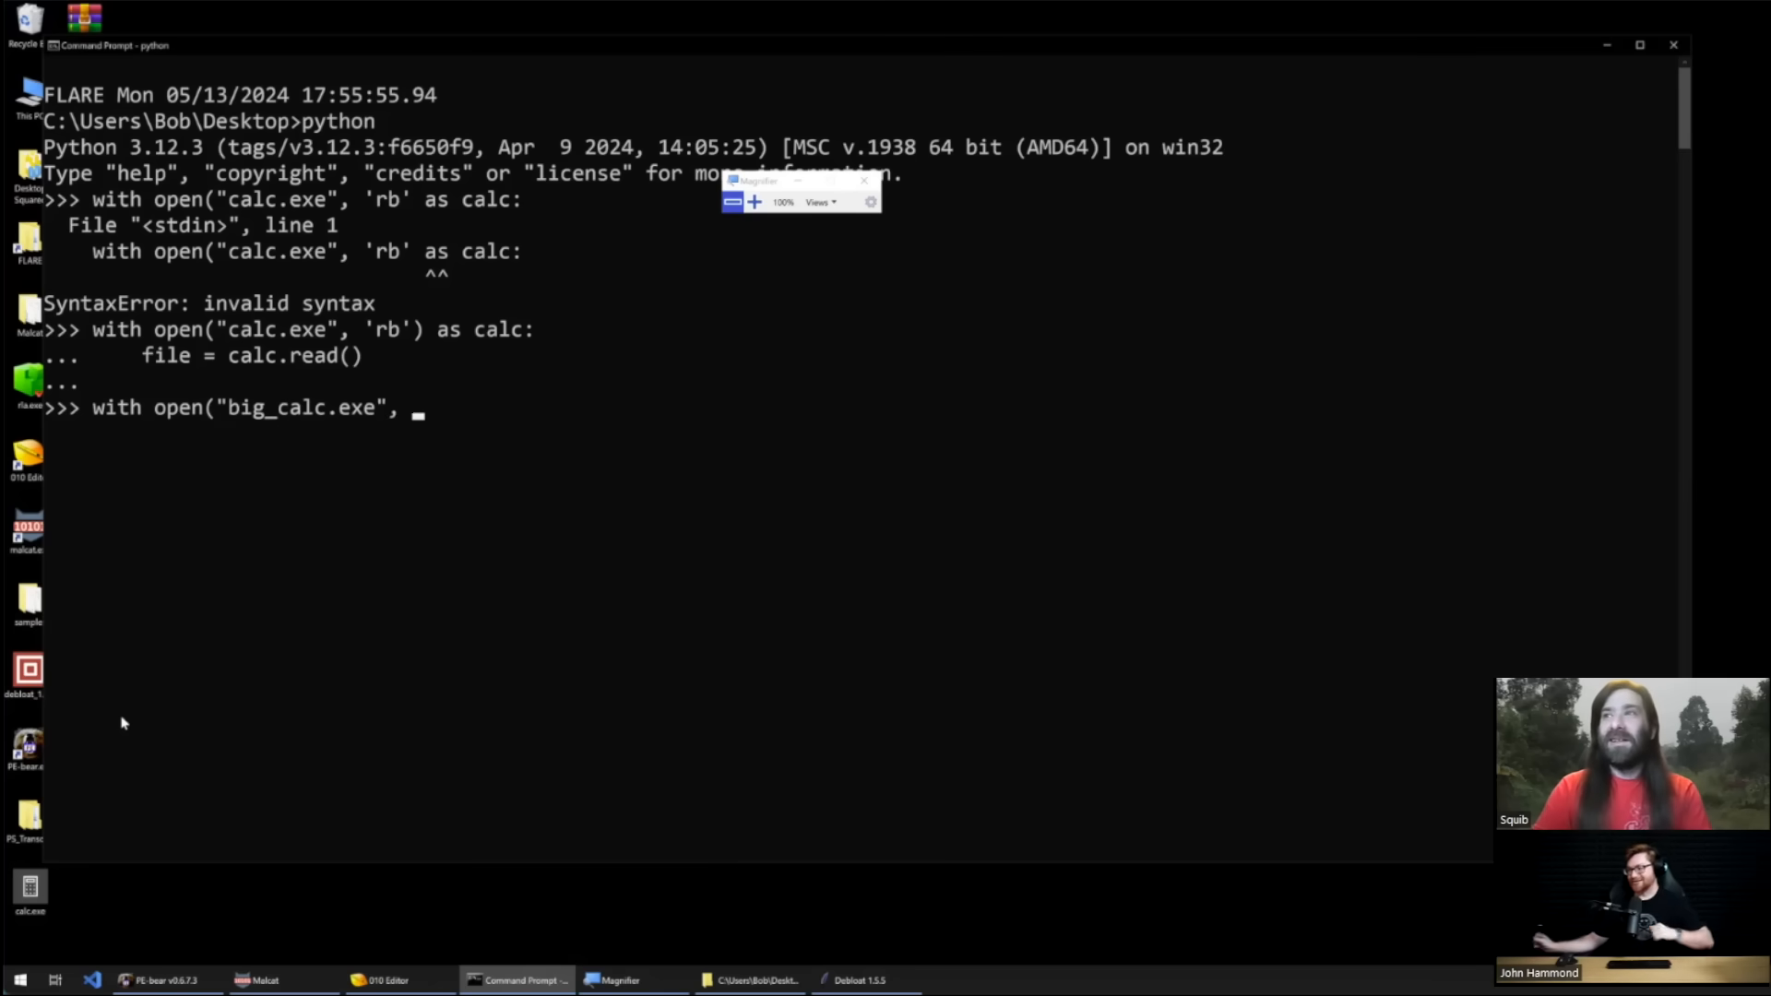
{"action": "type", "text": "'r"}
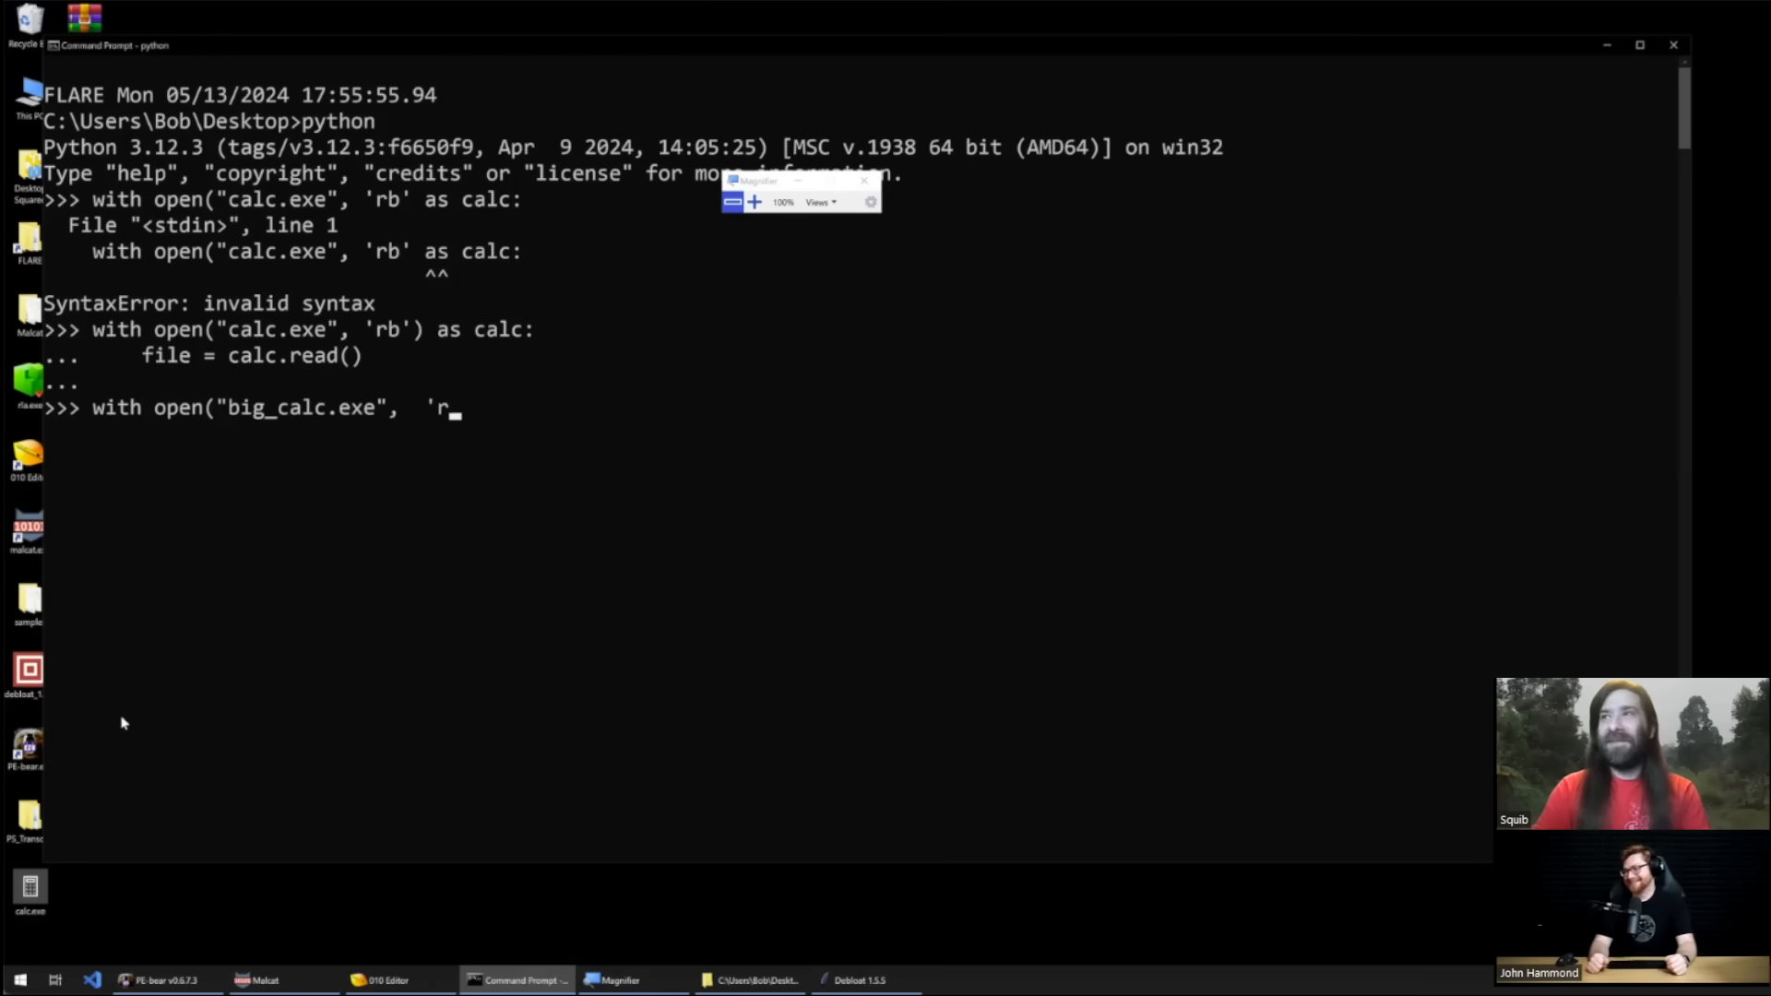
{"action": "type", "text": "b') as"}
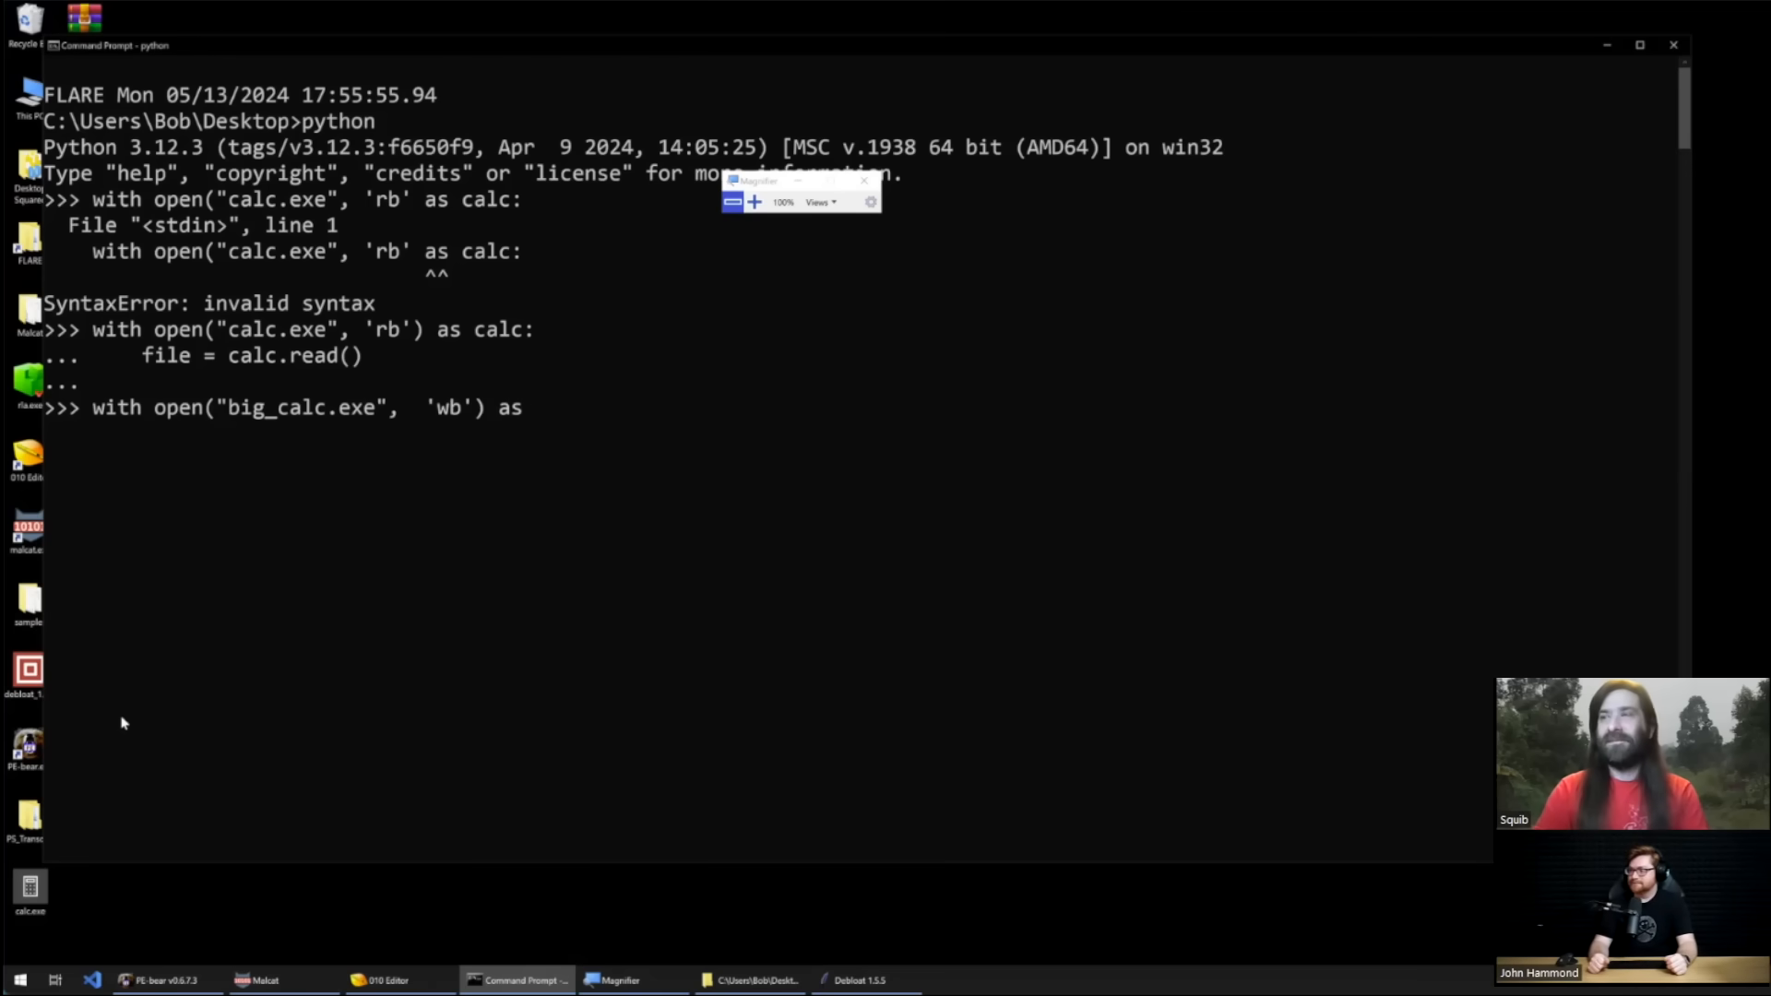
{"action": "type", "text": "output:"}
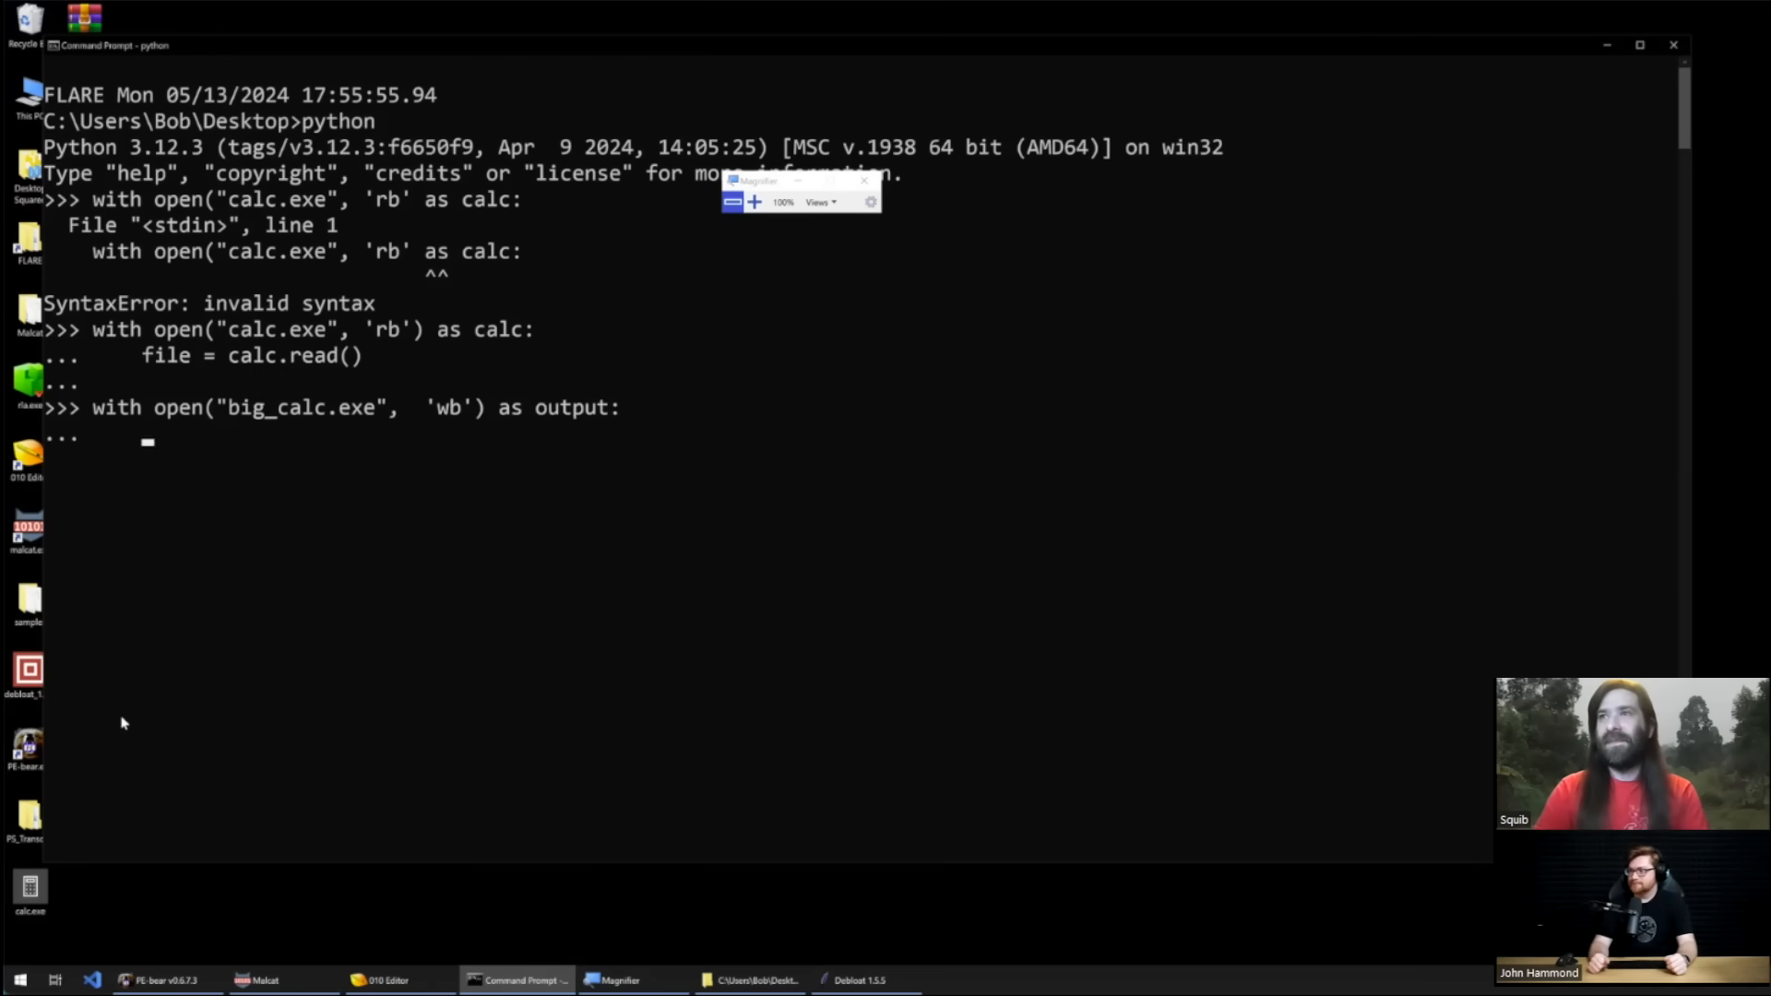
Step: Run output.write appending bytes("please subscribe",'utf-8') * 7000000 to the file bytes
{"action": "type", "text": "output.w"}
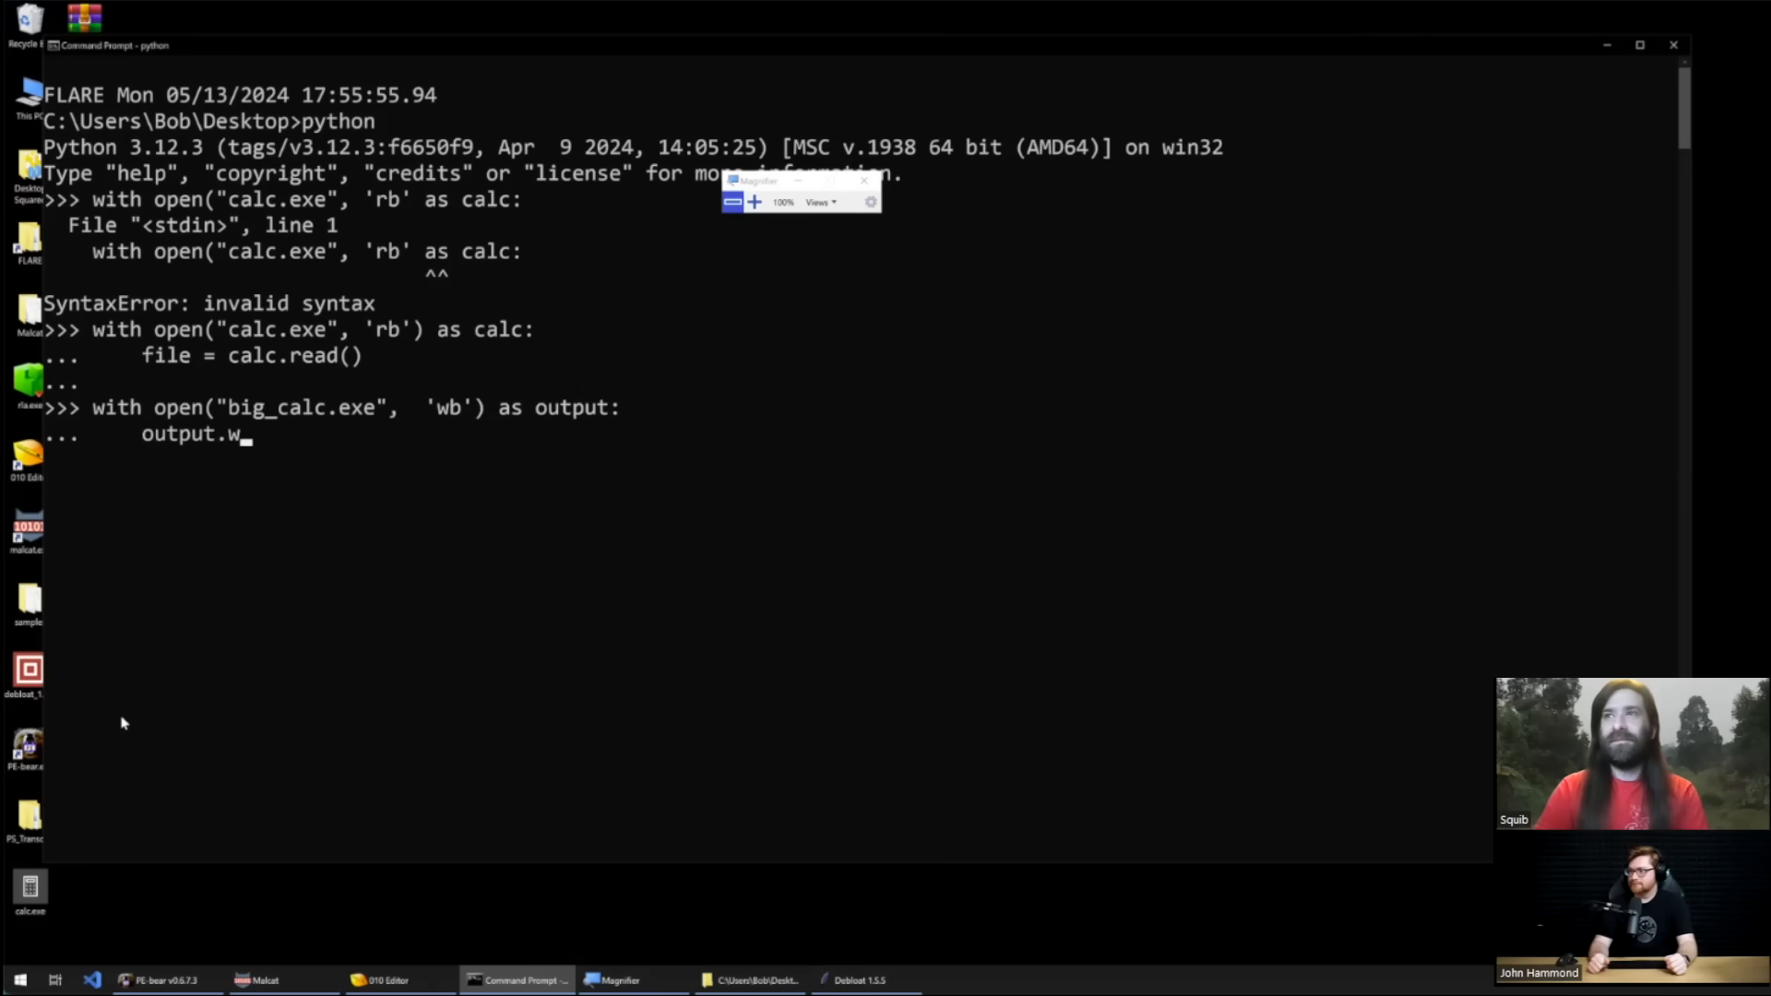
{"action": "type", "text": "rite(file"}
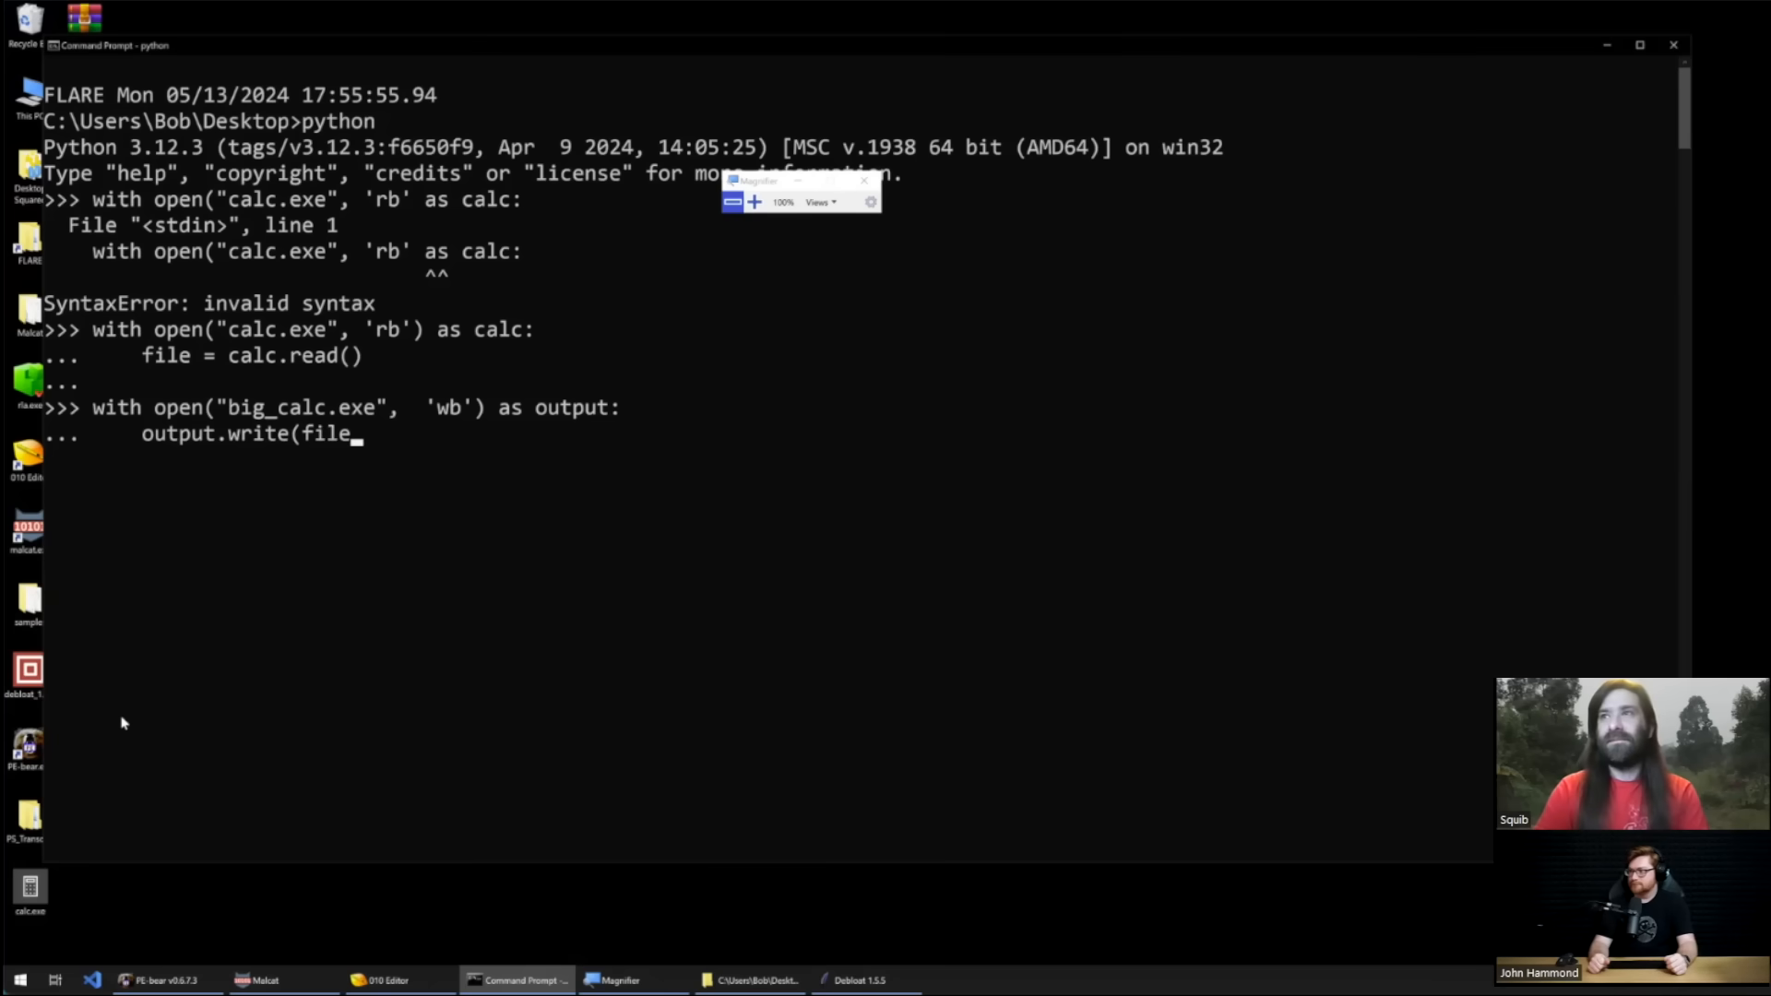
{"action": "type", "text": "+"}
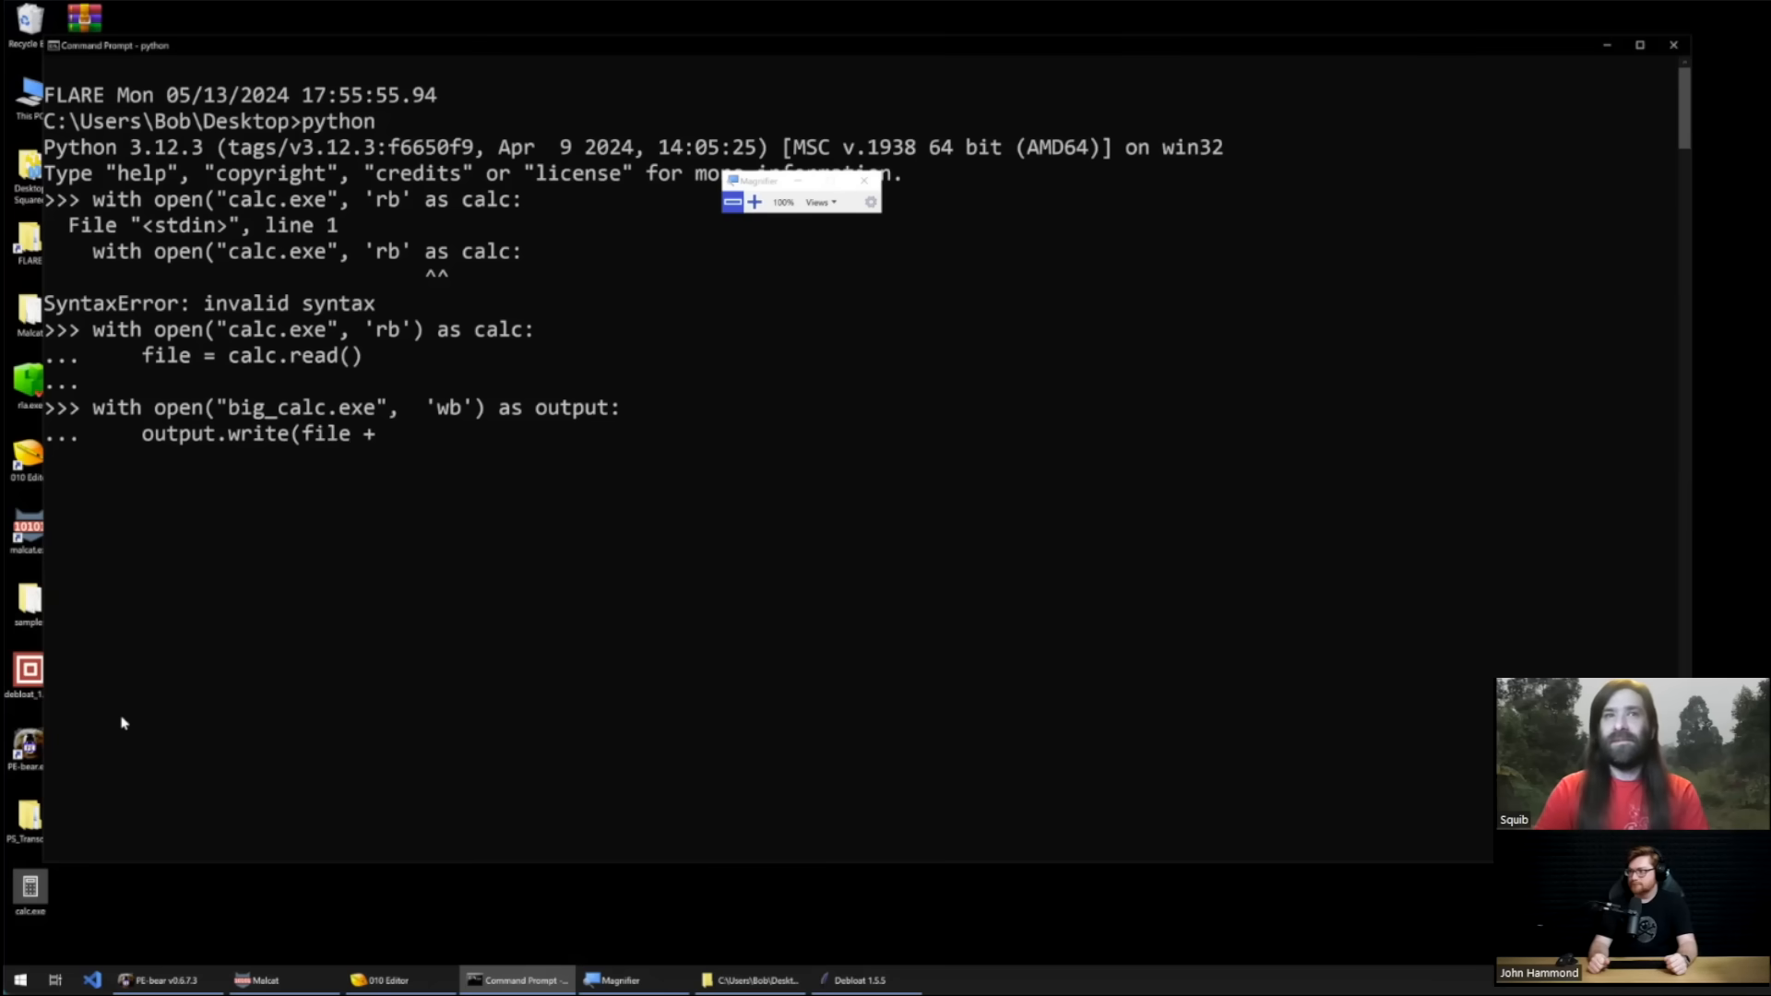
{"action": "type", "text": "(bytes(\""}
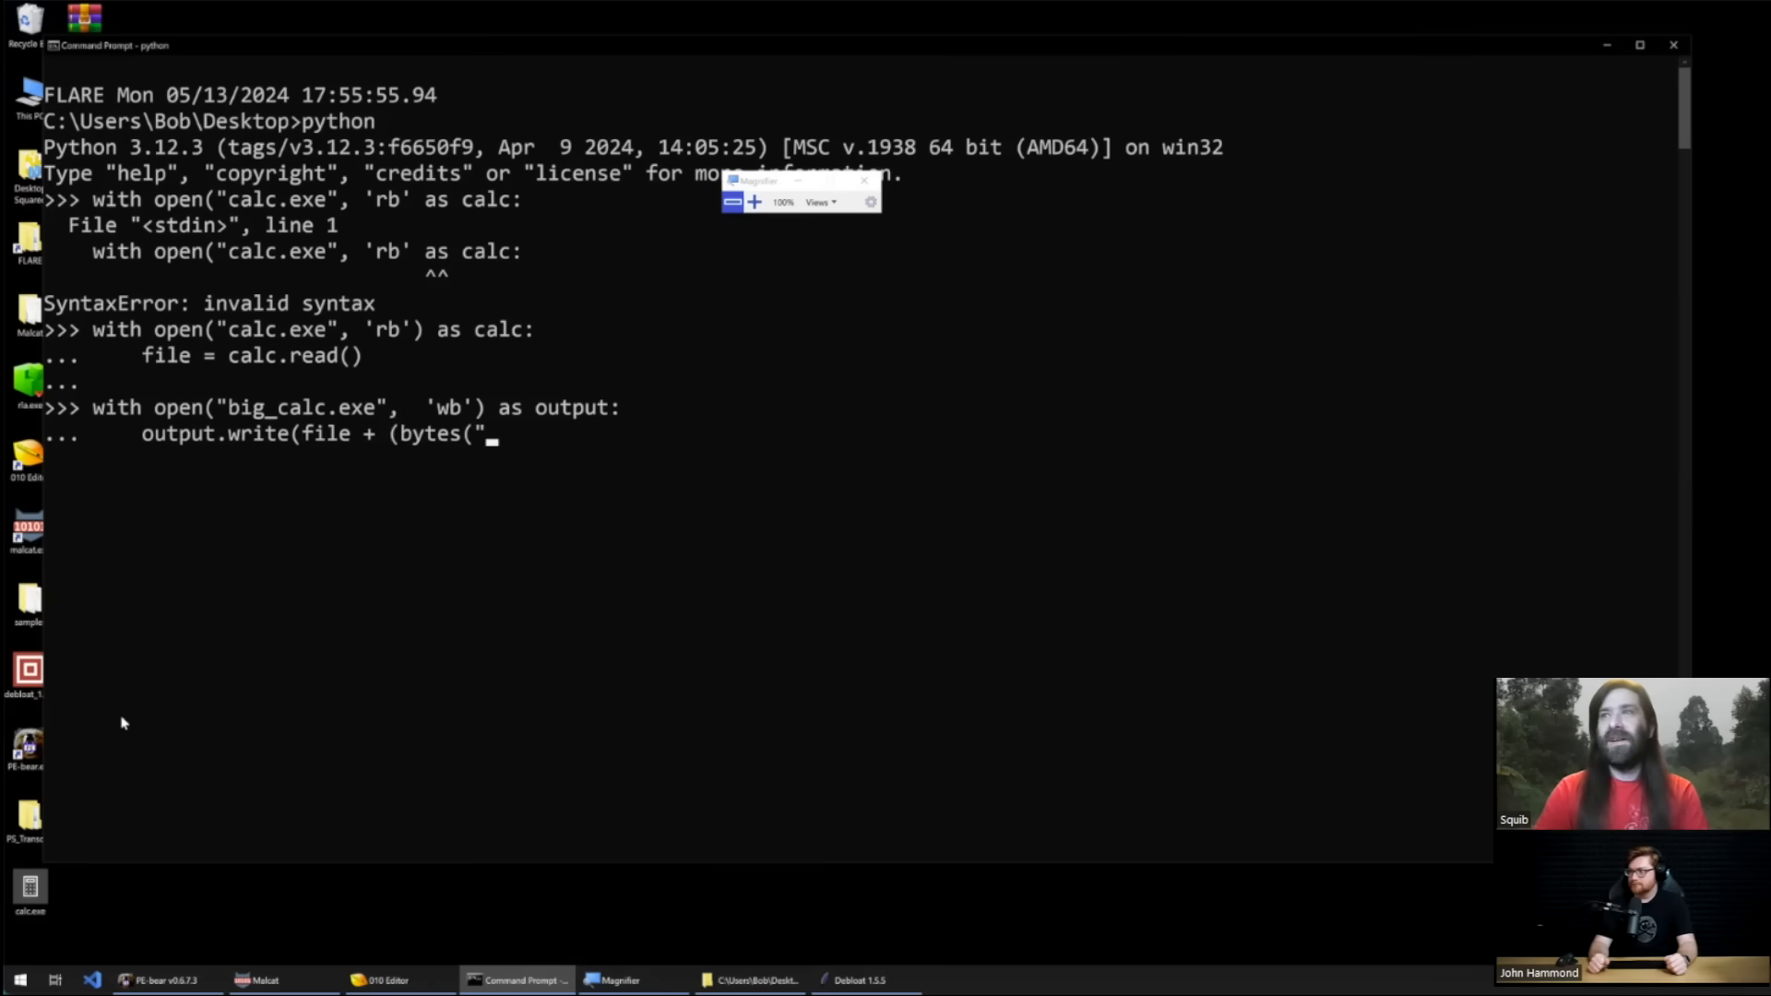
{"action": "type", "text": "pleaus"}
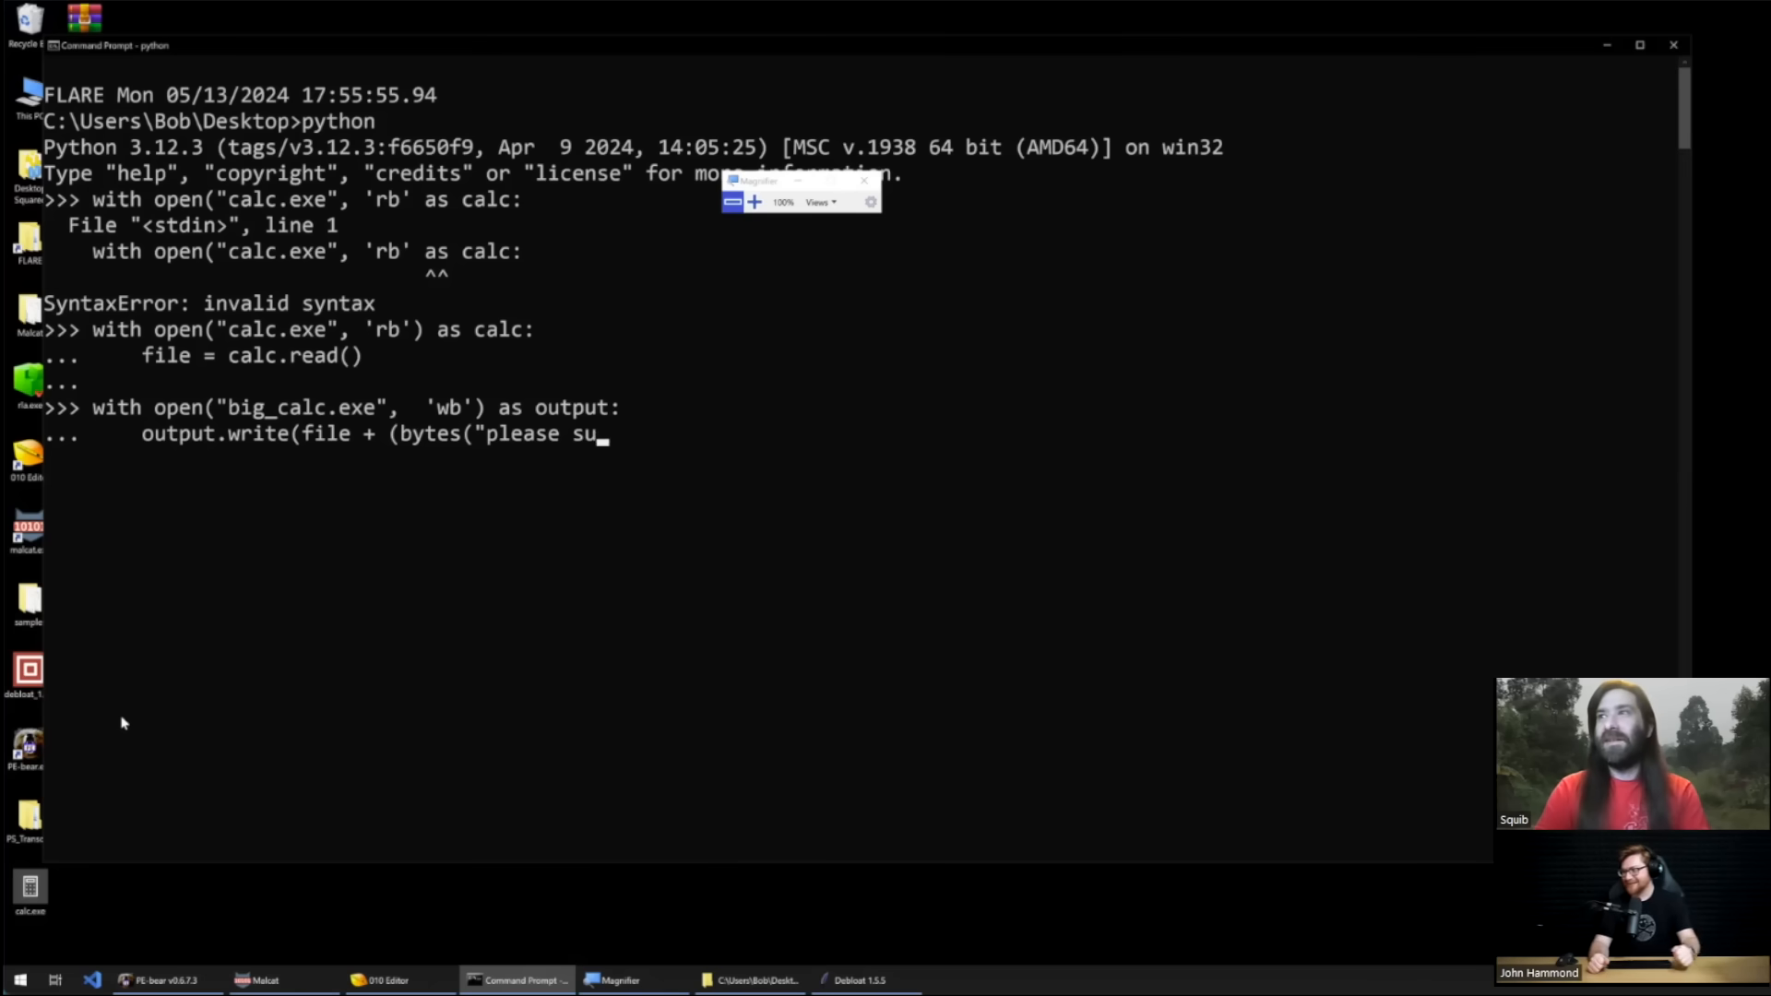
{"action": "type", "text": "bscribe\""}
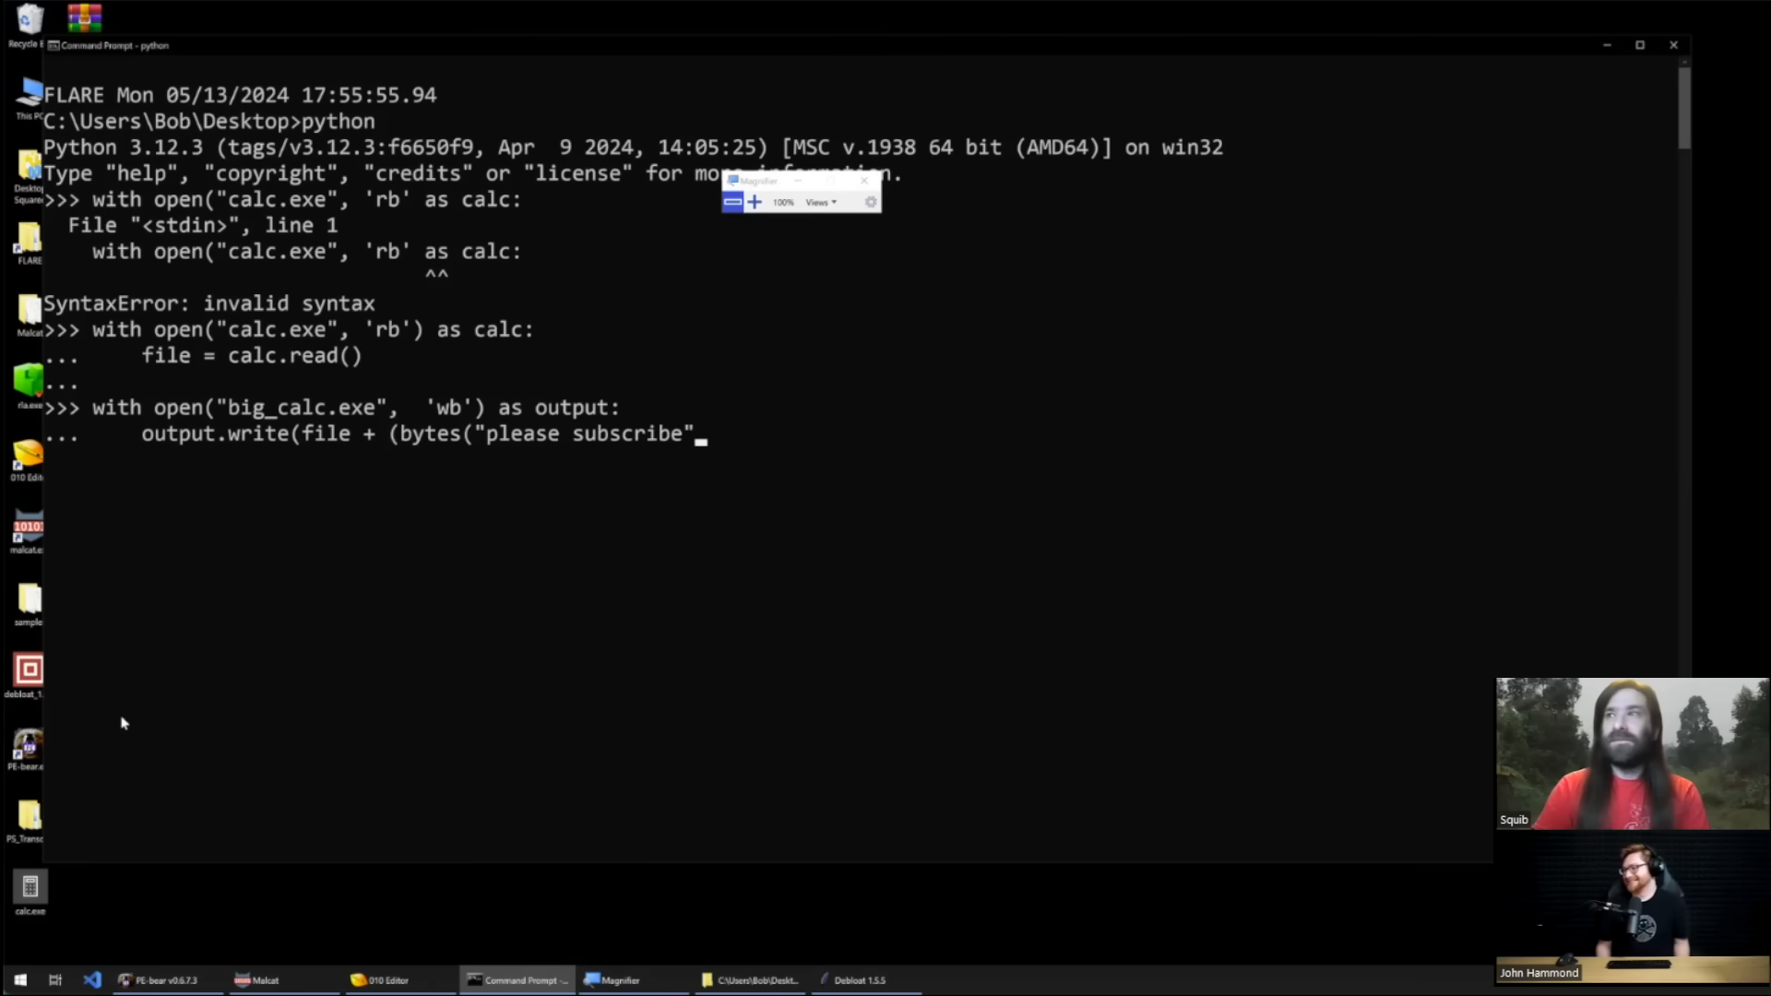
{"action": "type", "text": ", 'ut"}
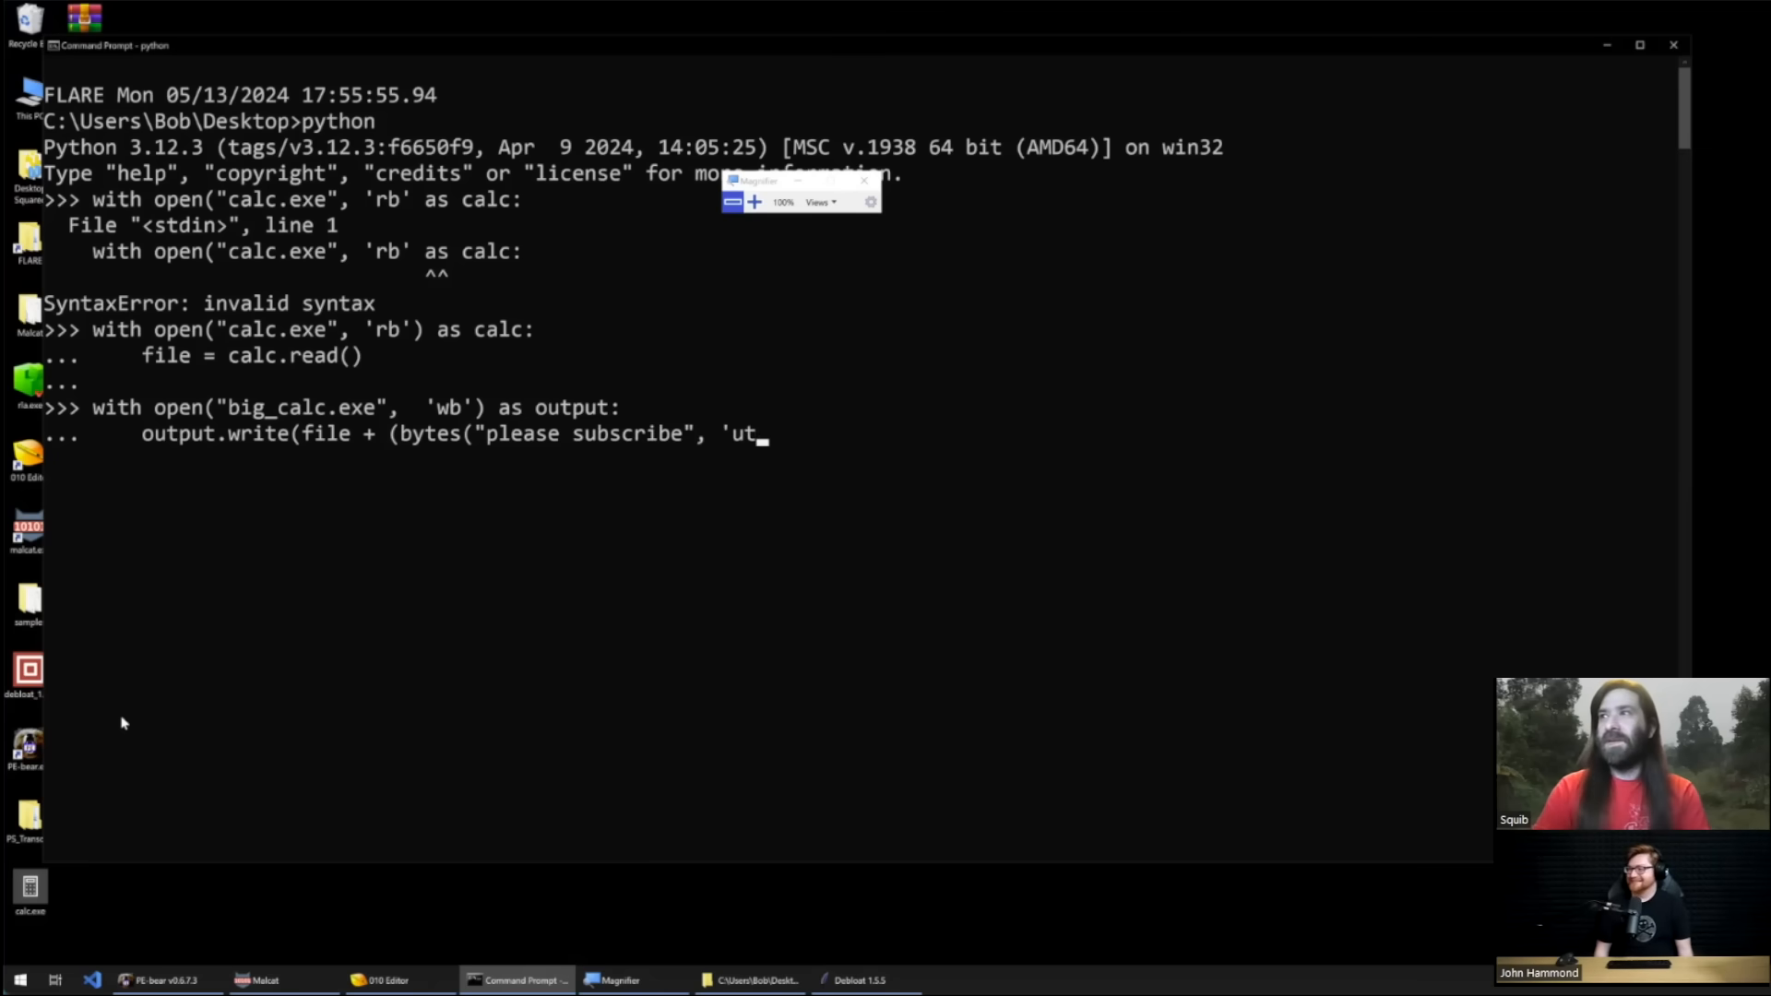
{"action": "type", "text": "f-8"}
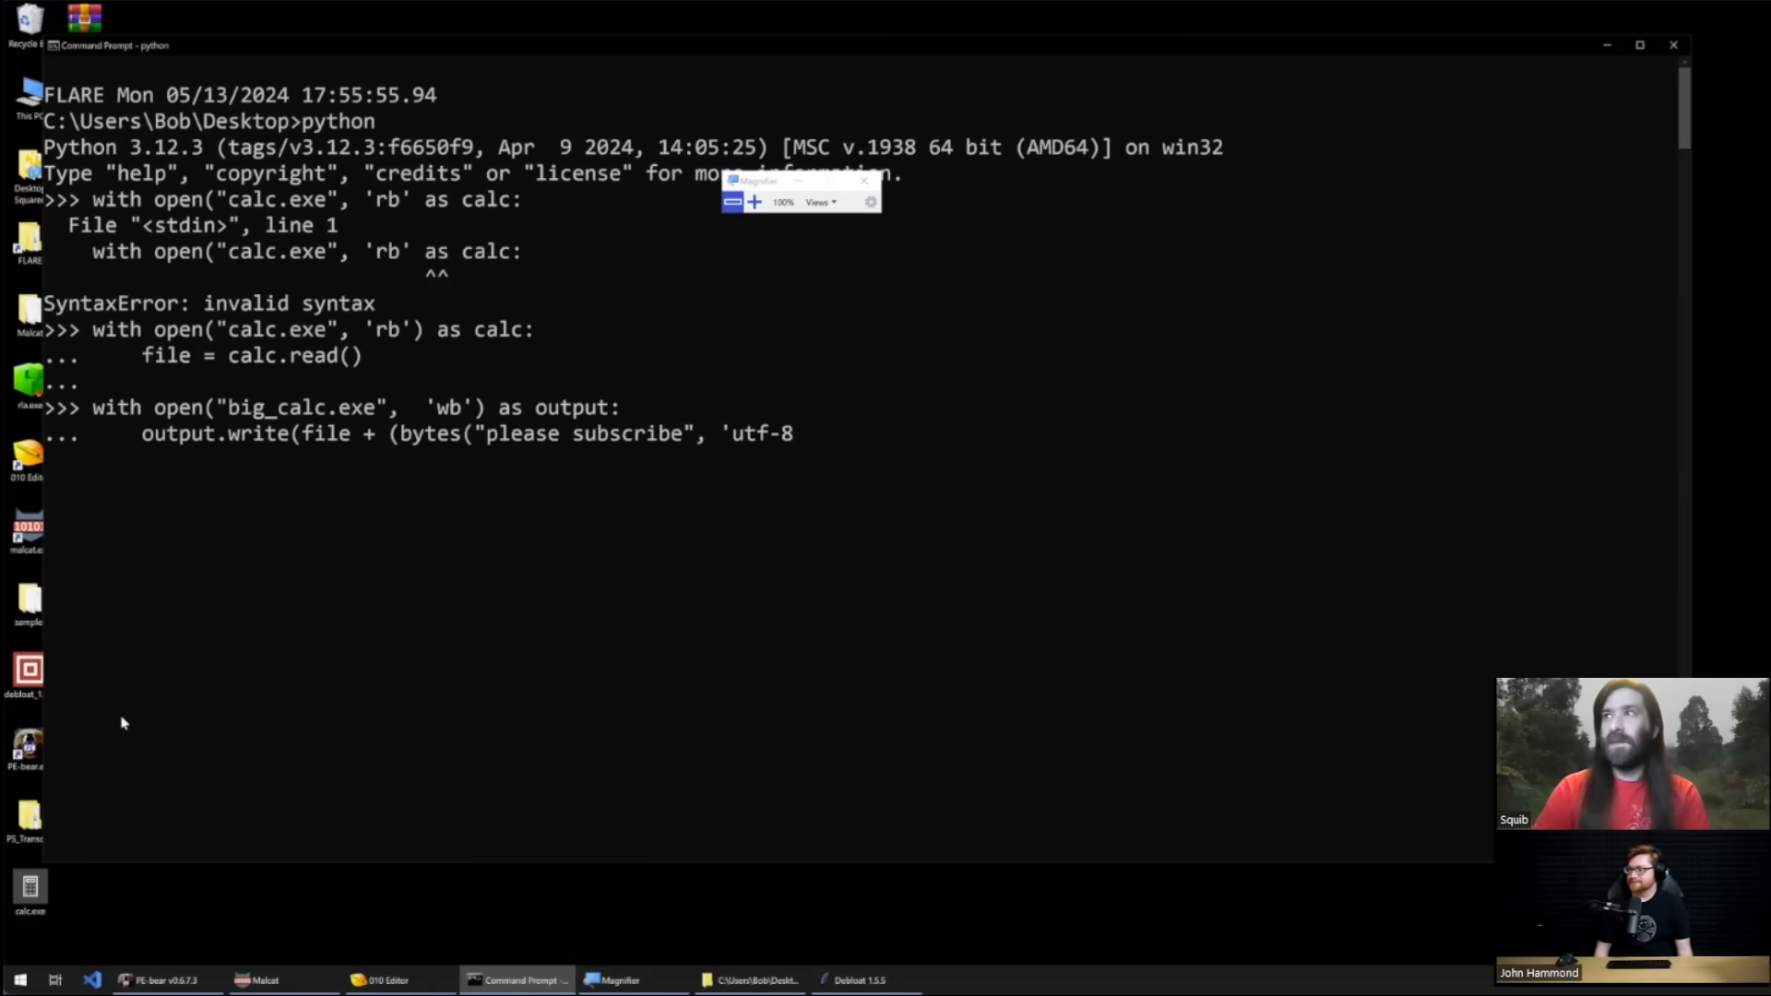
{"action": "type", "text": "') *"}
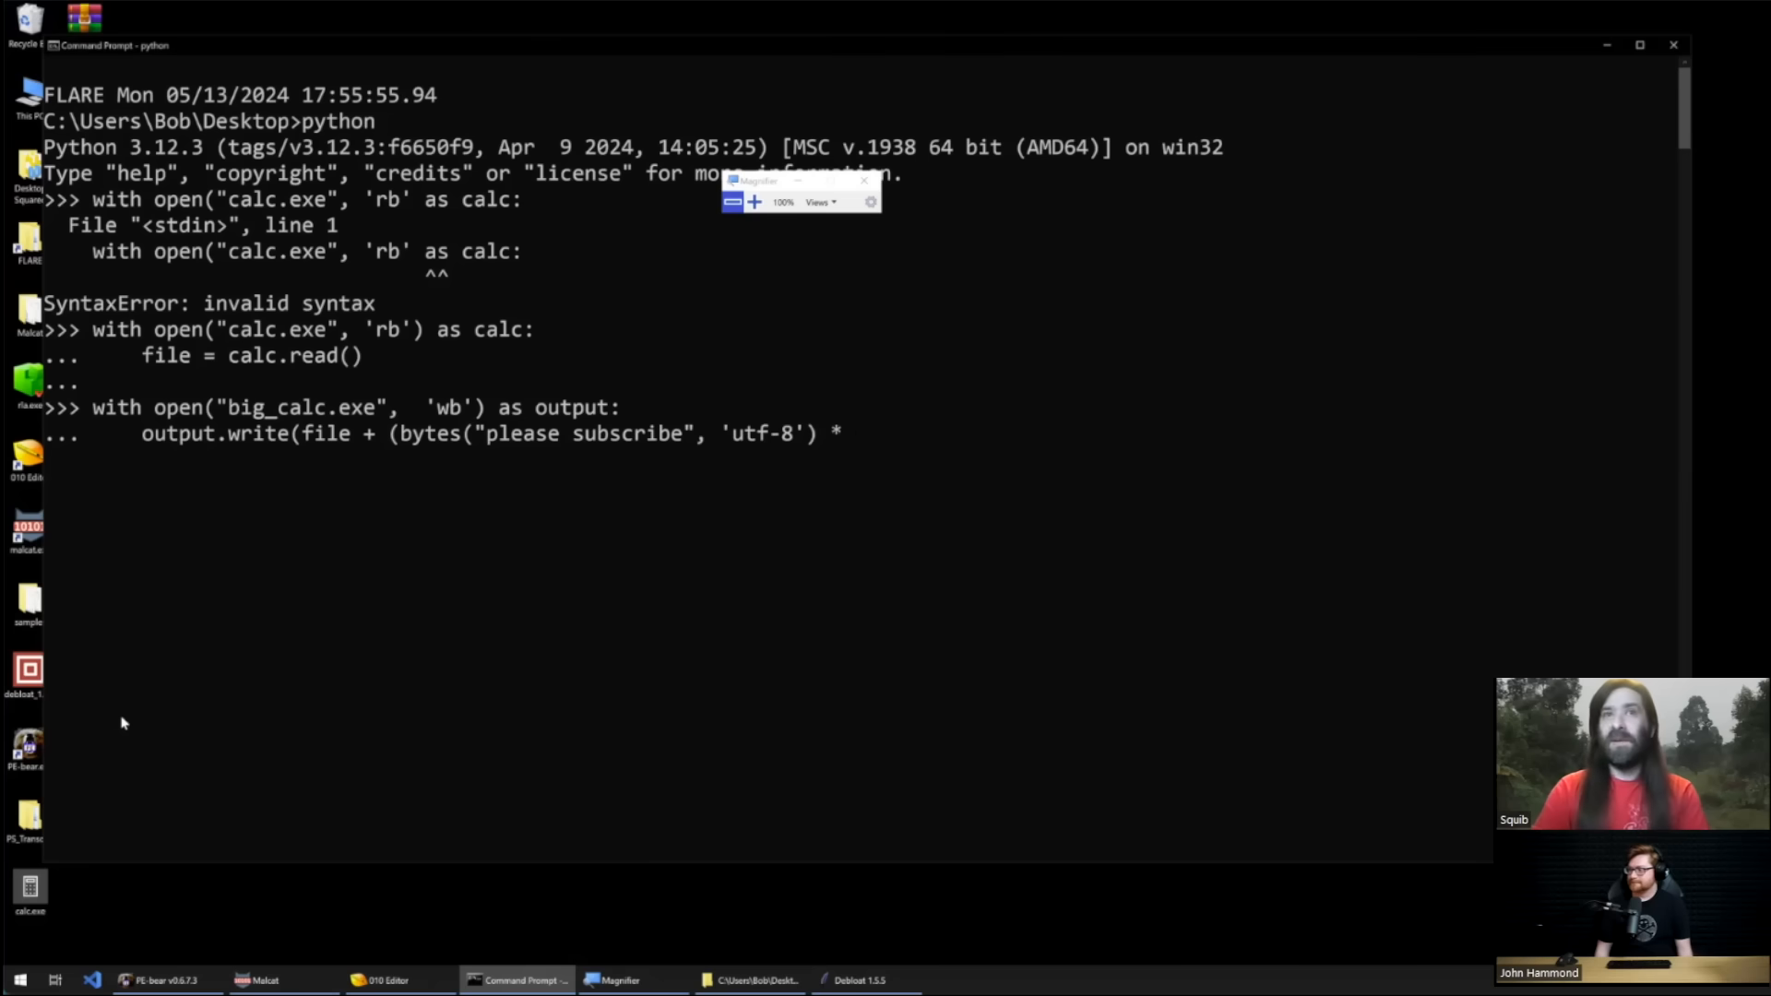
{"action": "type", "text": "7"}
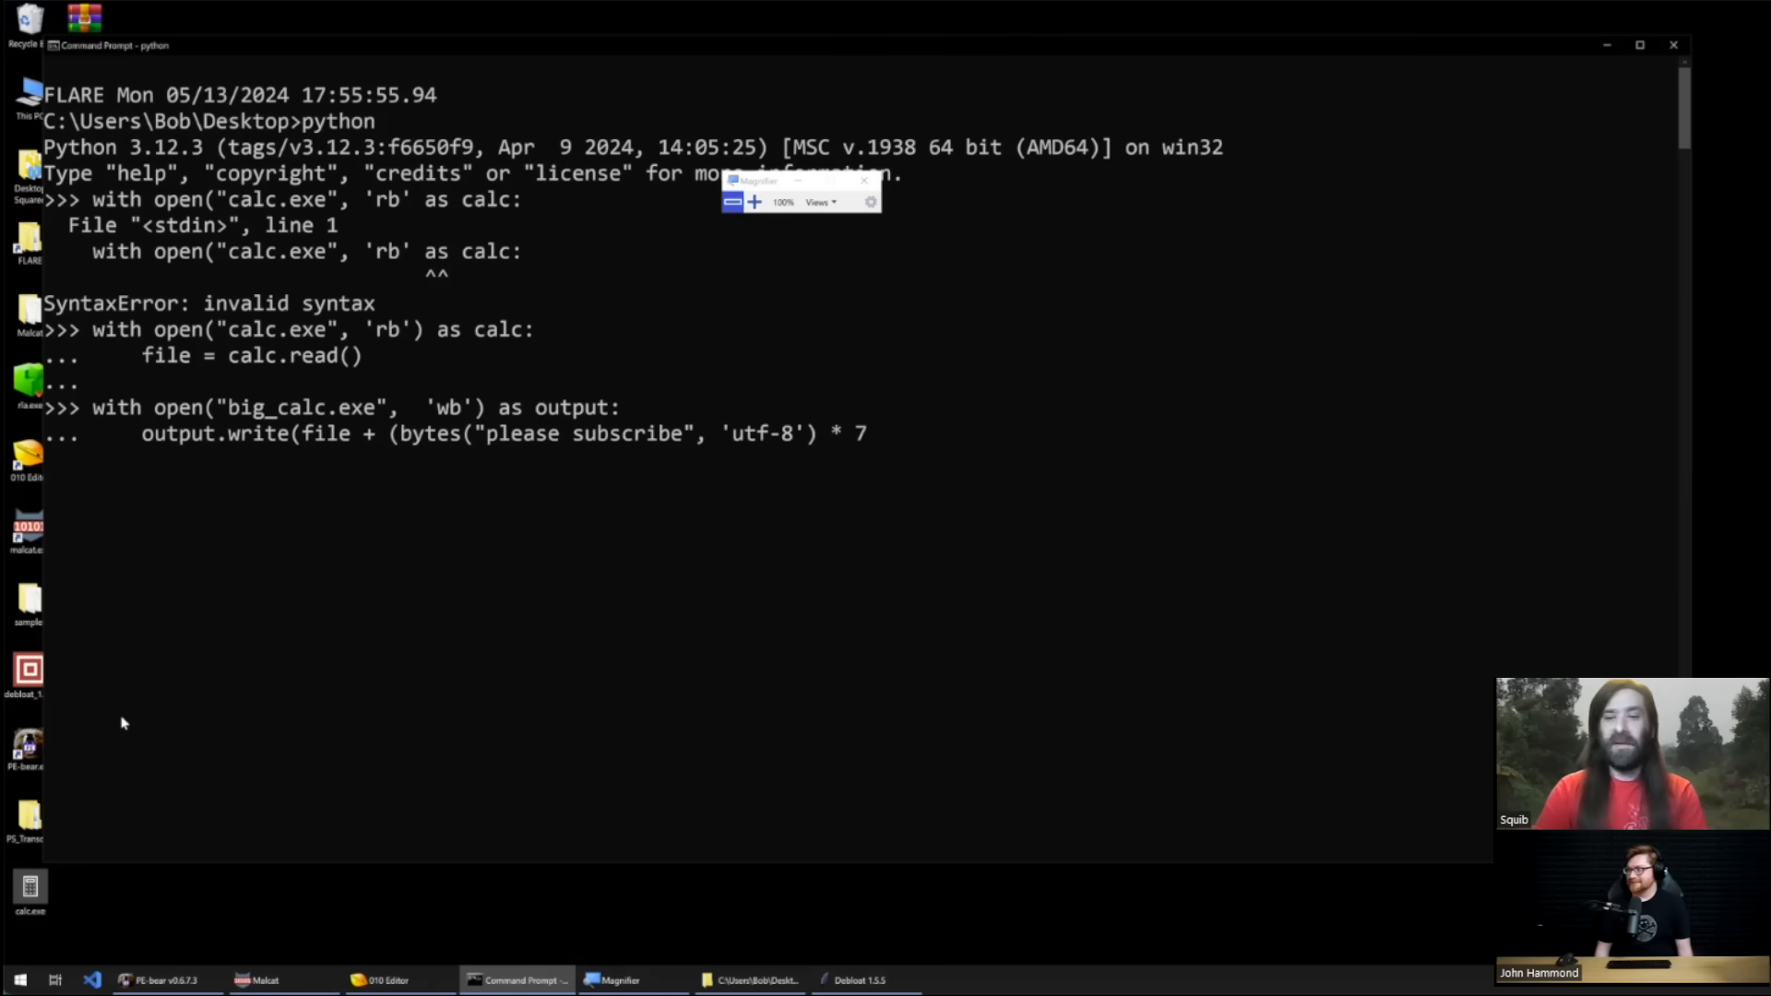
{"action": "type", "text": "000000"}
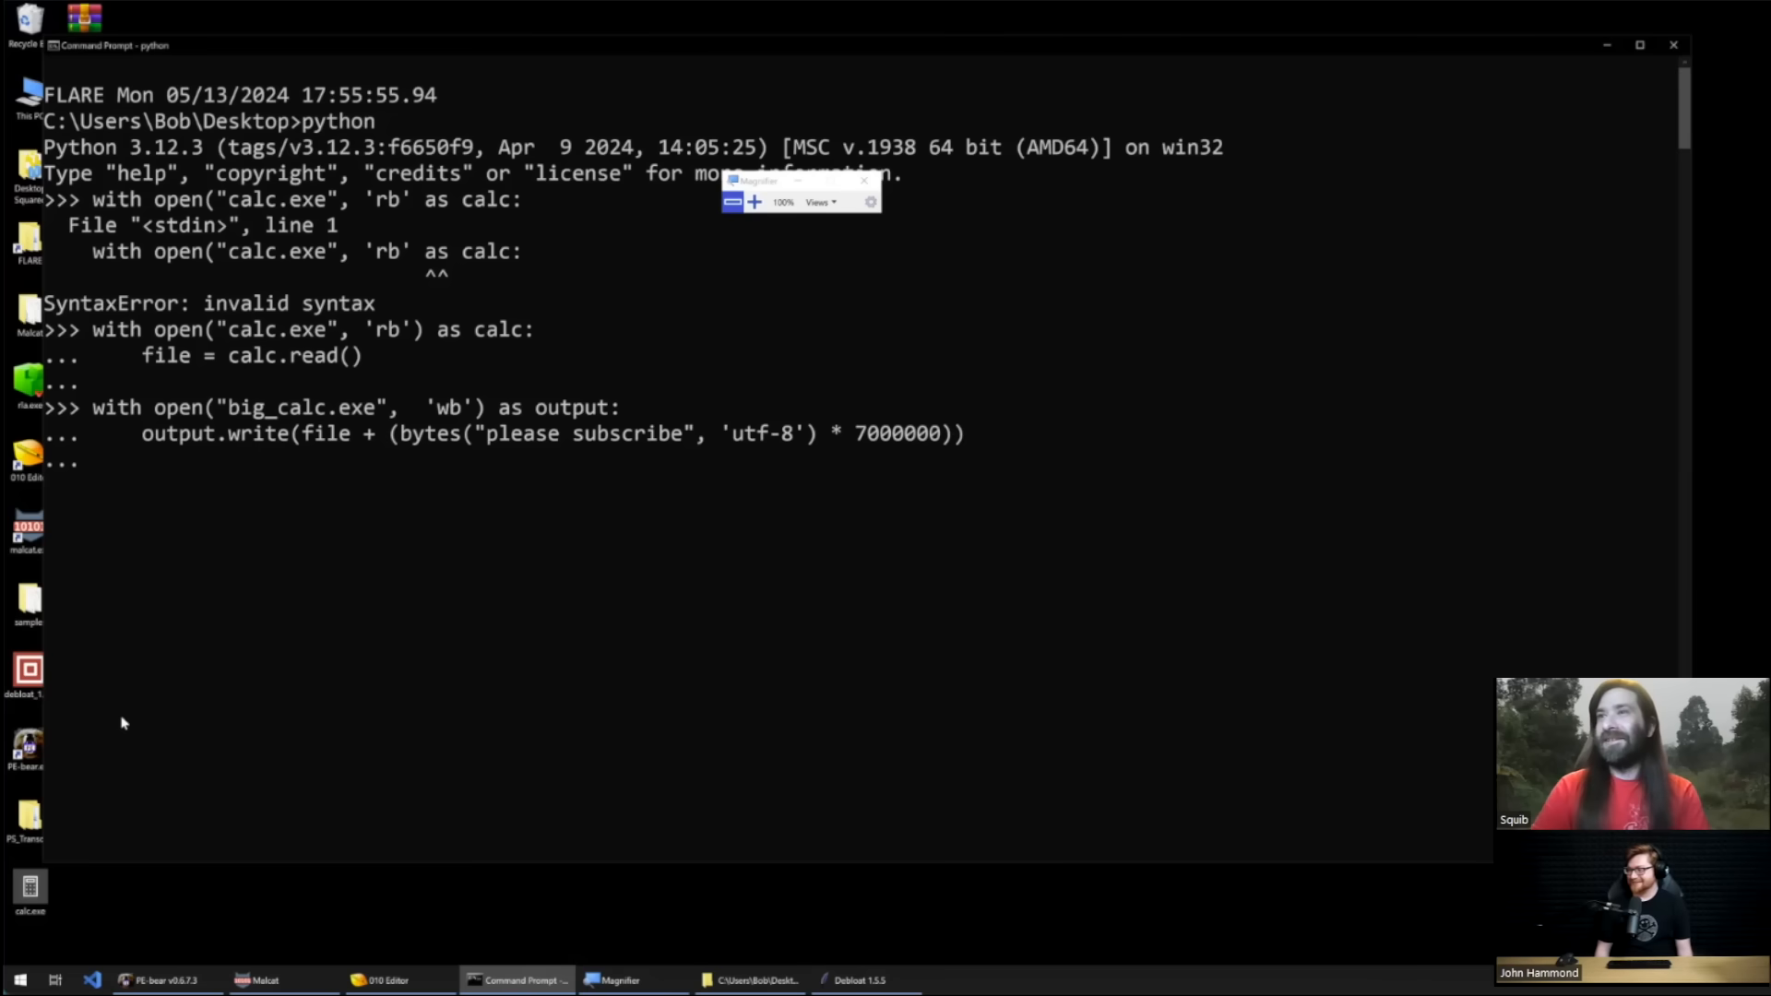
{"action": "key", "text": "Return"}
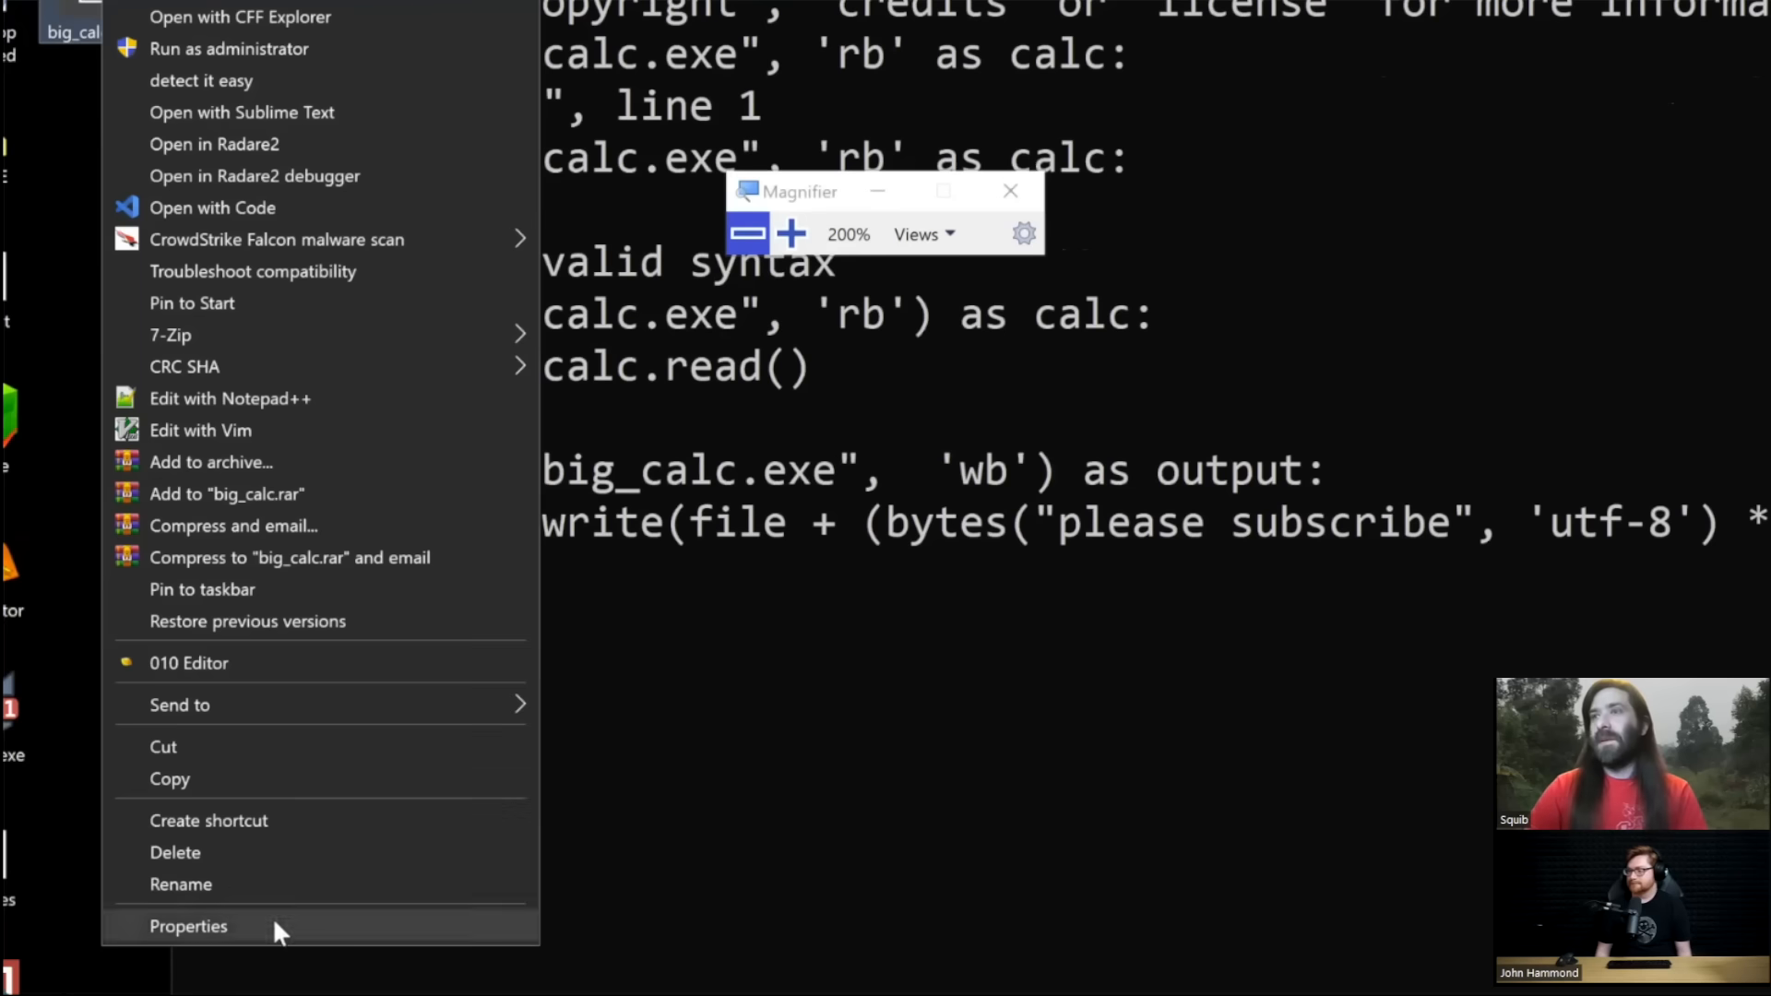
{"action": "left_click", "coordinate": [188, 925]}
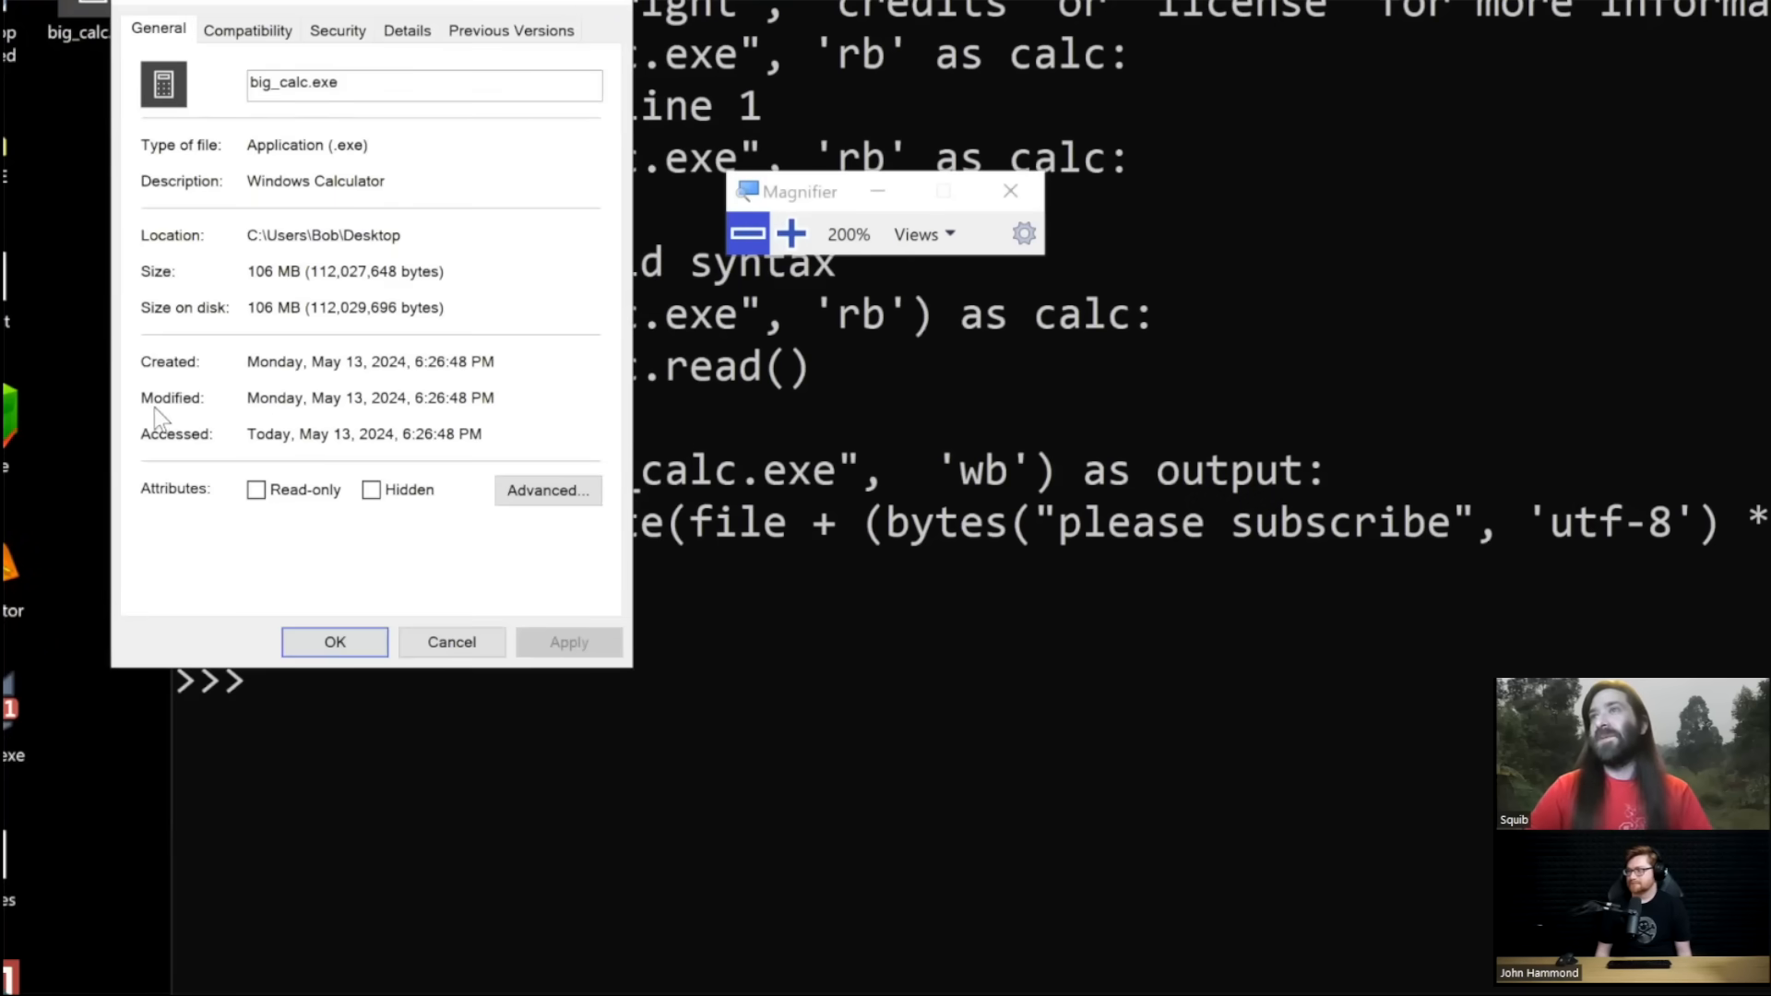
{"action": "mouse_move", "coordinate": [80, 271]}
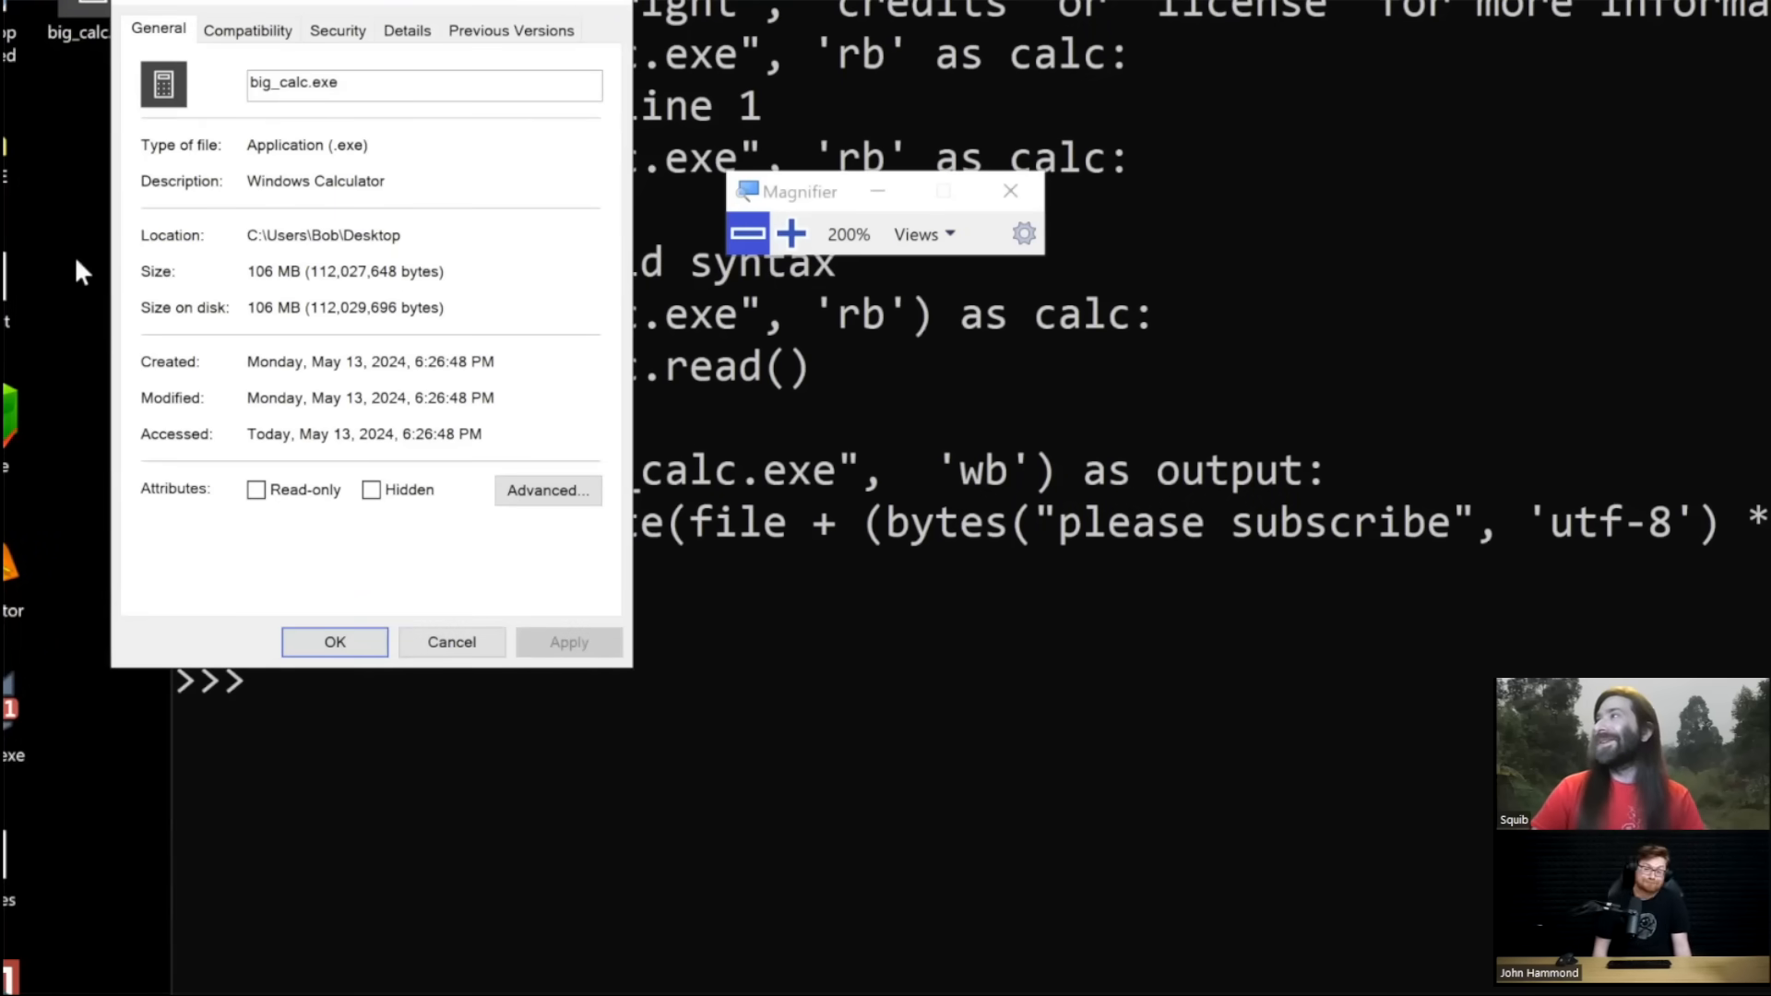
{"action": "mouse_move", "coordinate": [192, 517]}
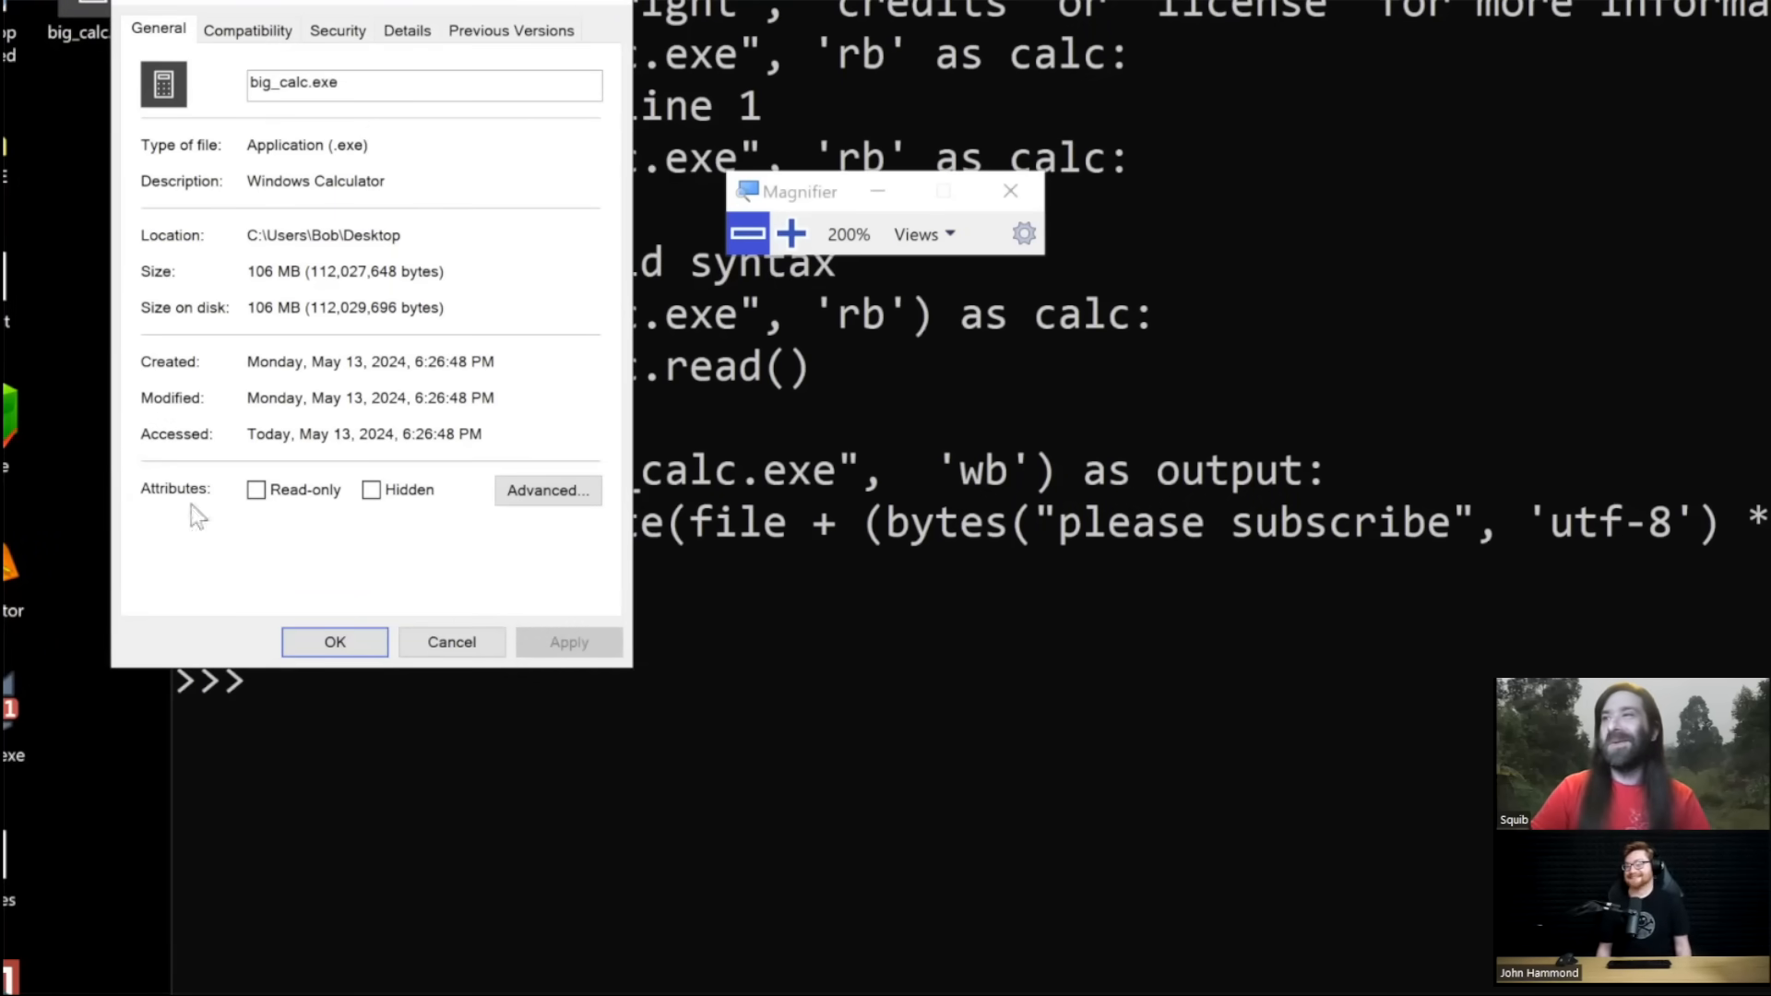
{"action": "left_click", "coordinate": [334, 642]}
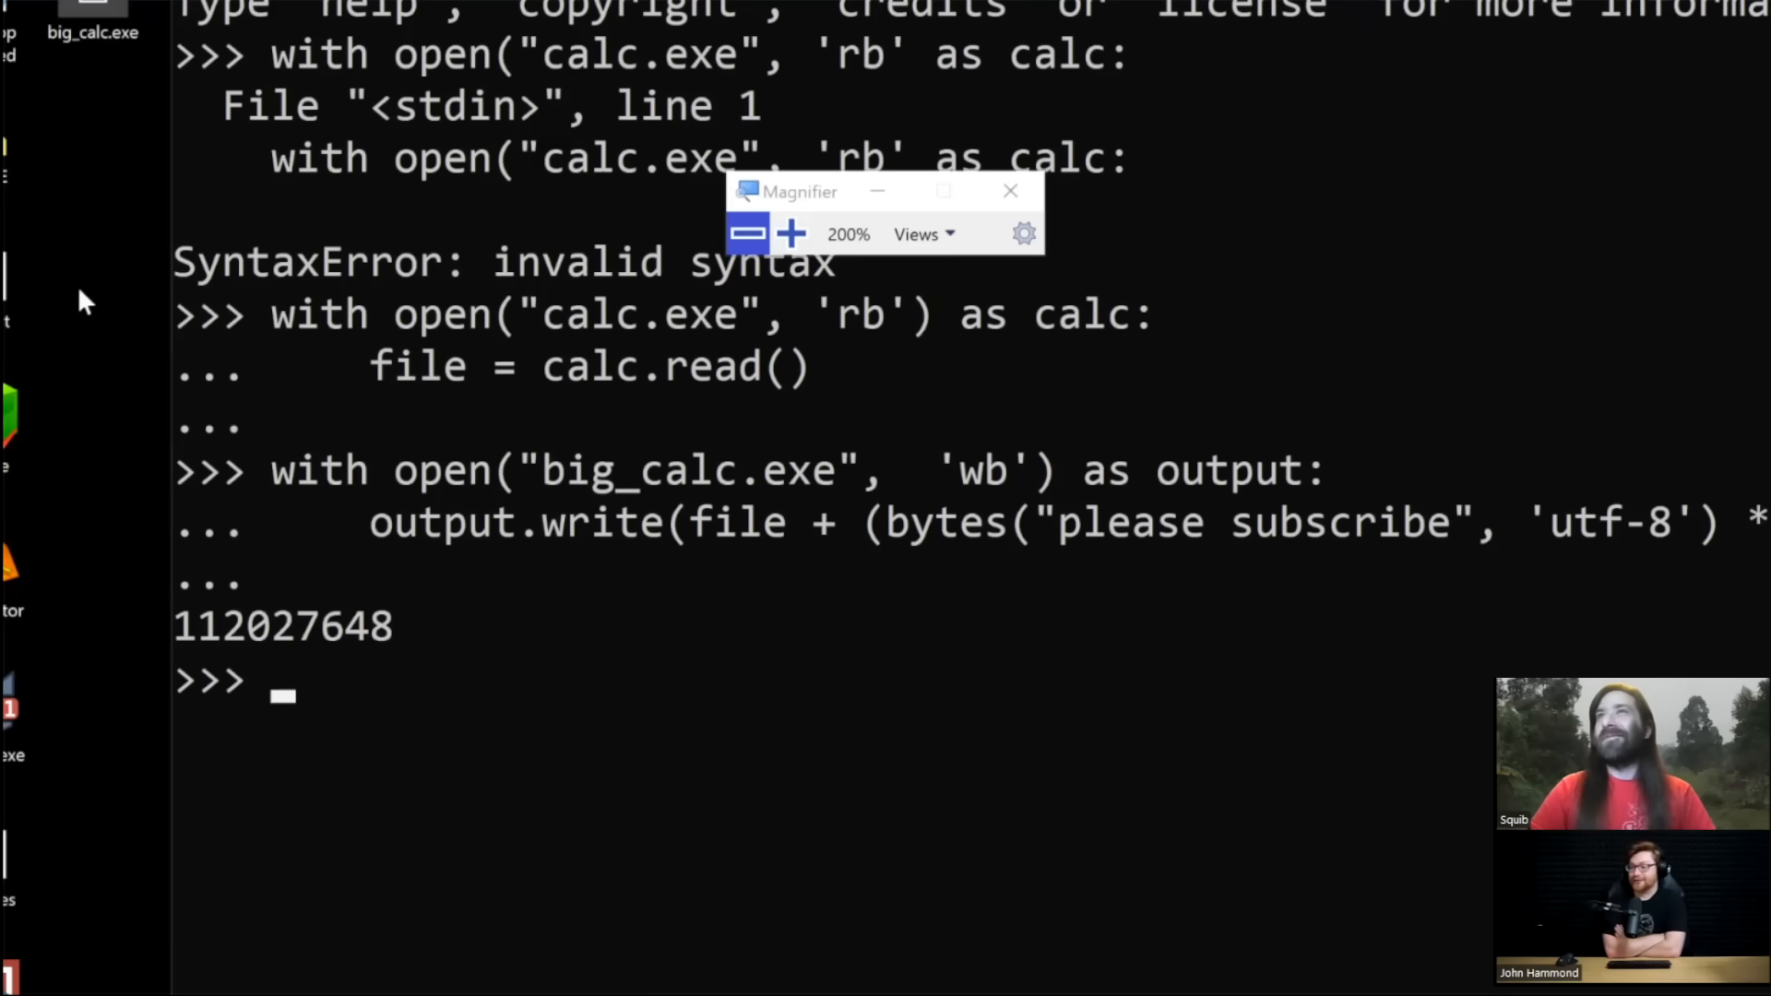
{"action": "mouse_move", "coordinate": [132, 326]}
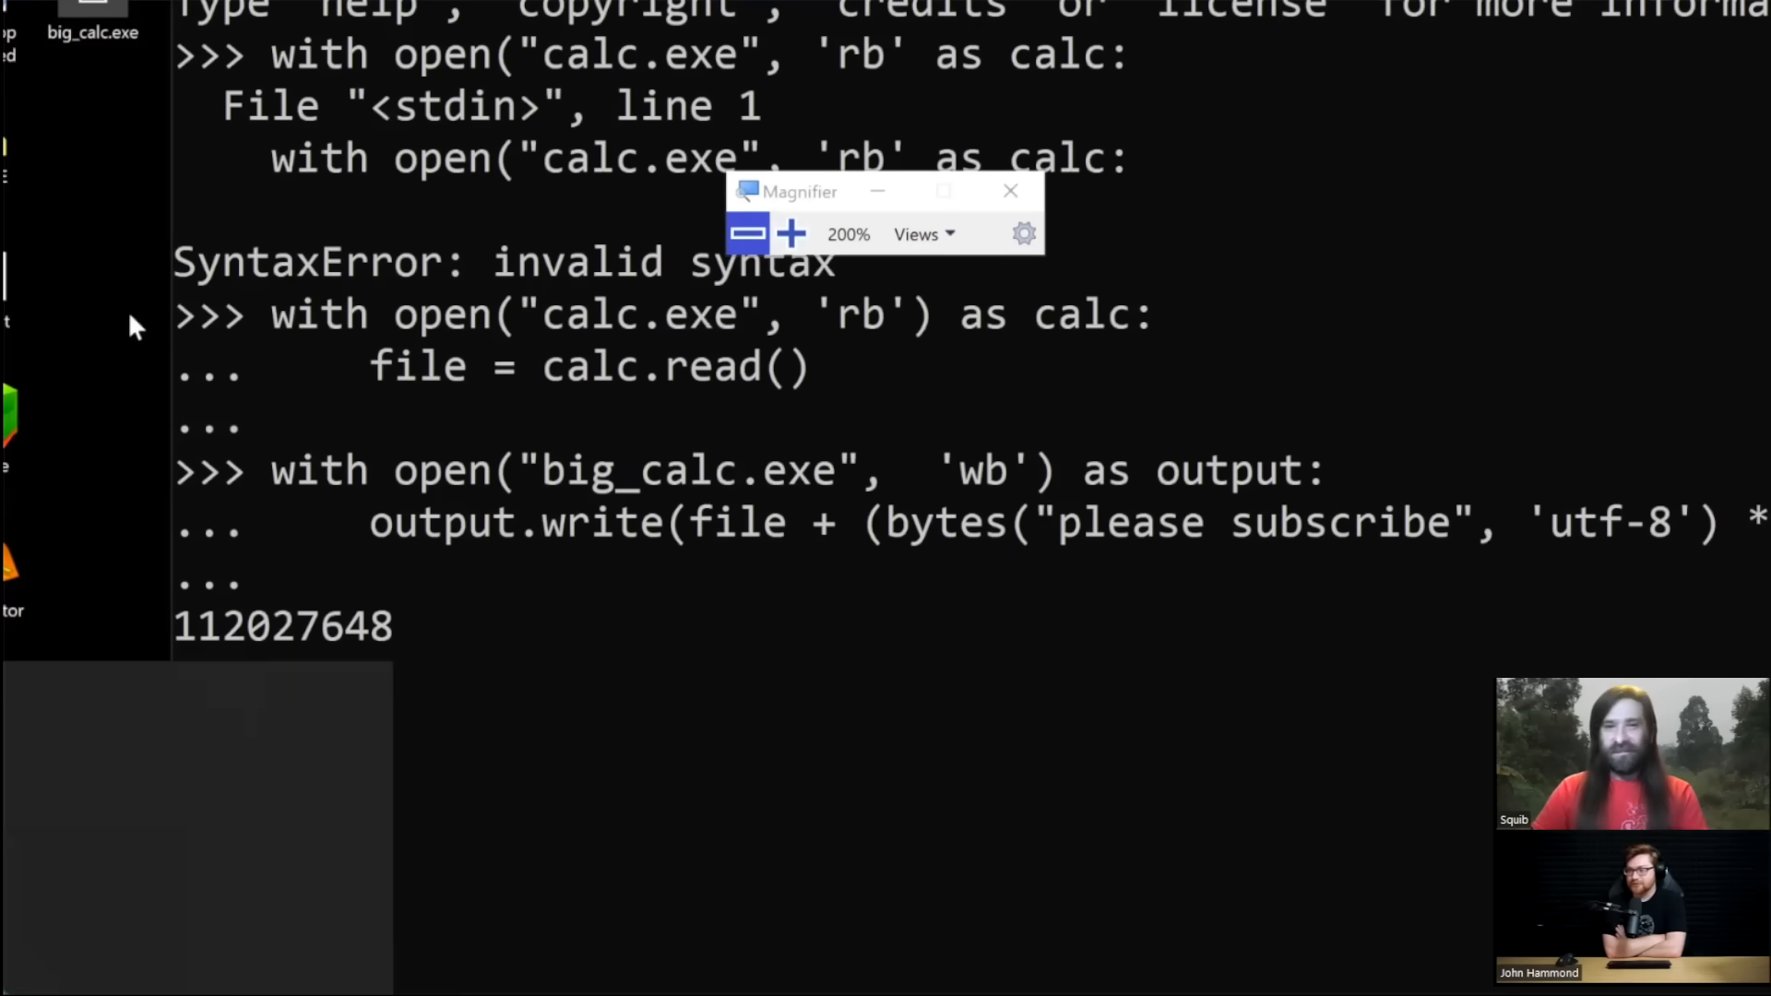
{"action": "left_click", "coordinate": [27, 978]}
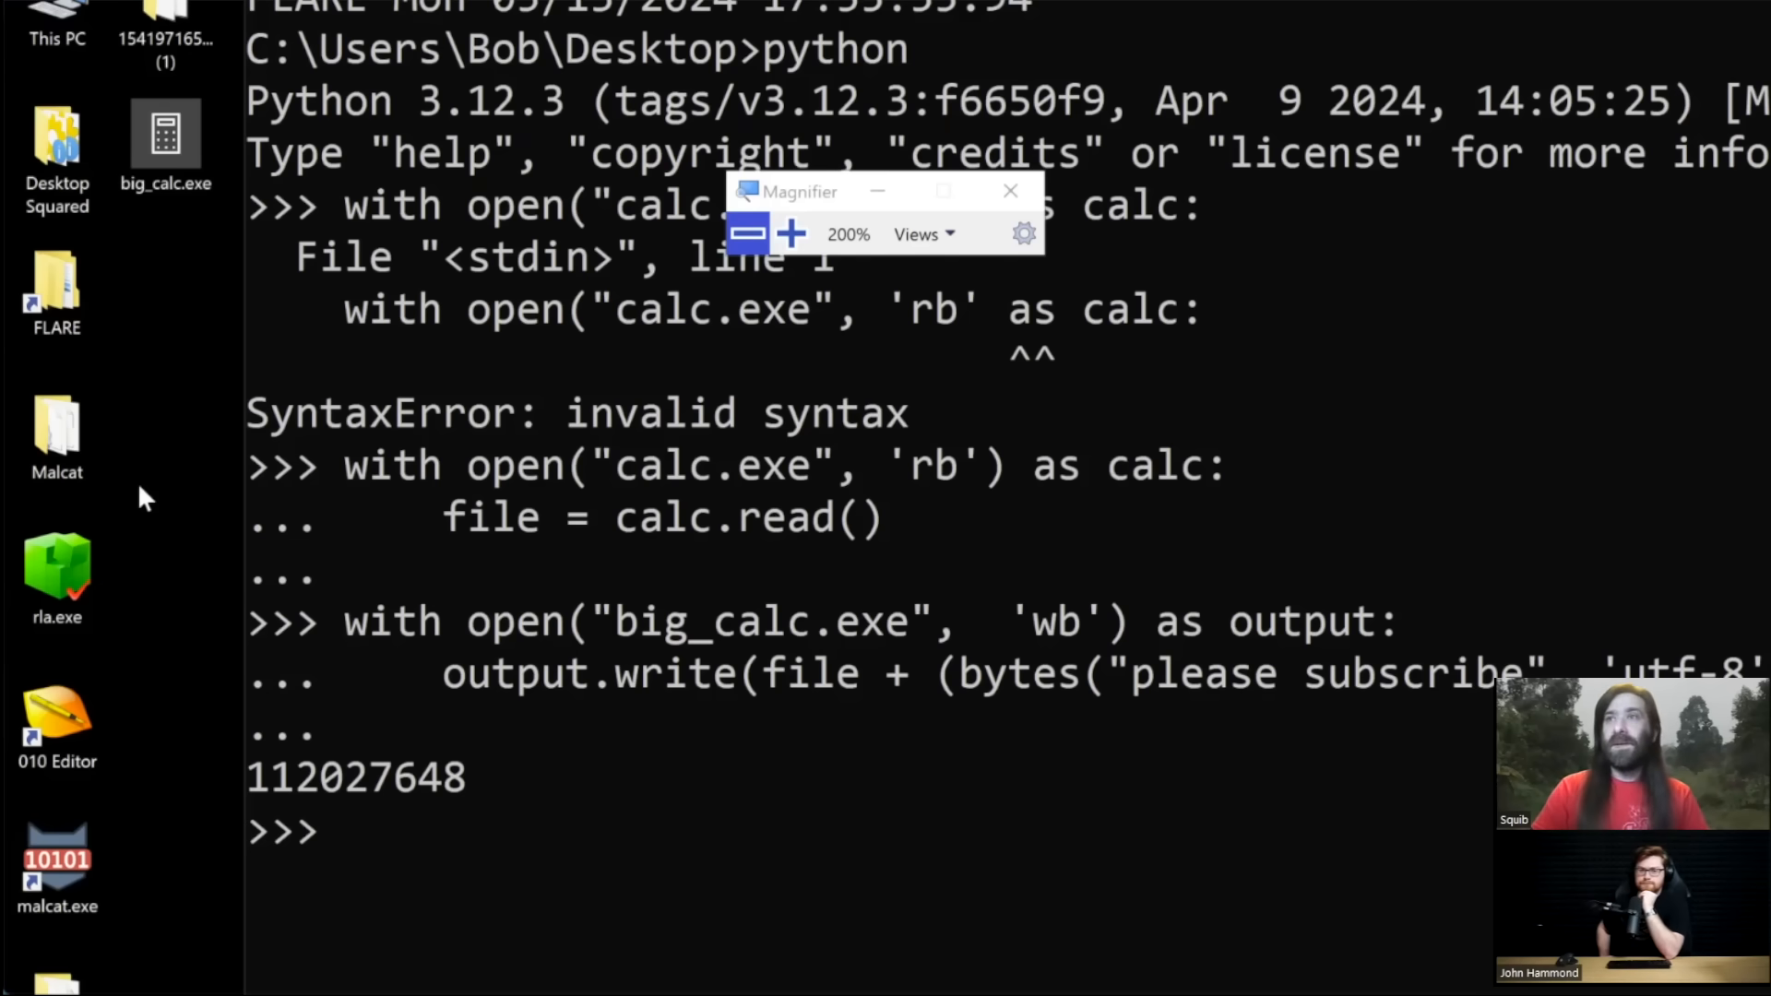
{"action": "mouse_move", "coordinate": [240, 400]}
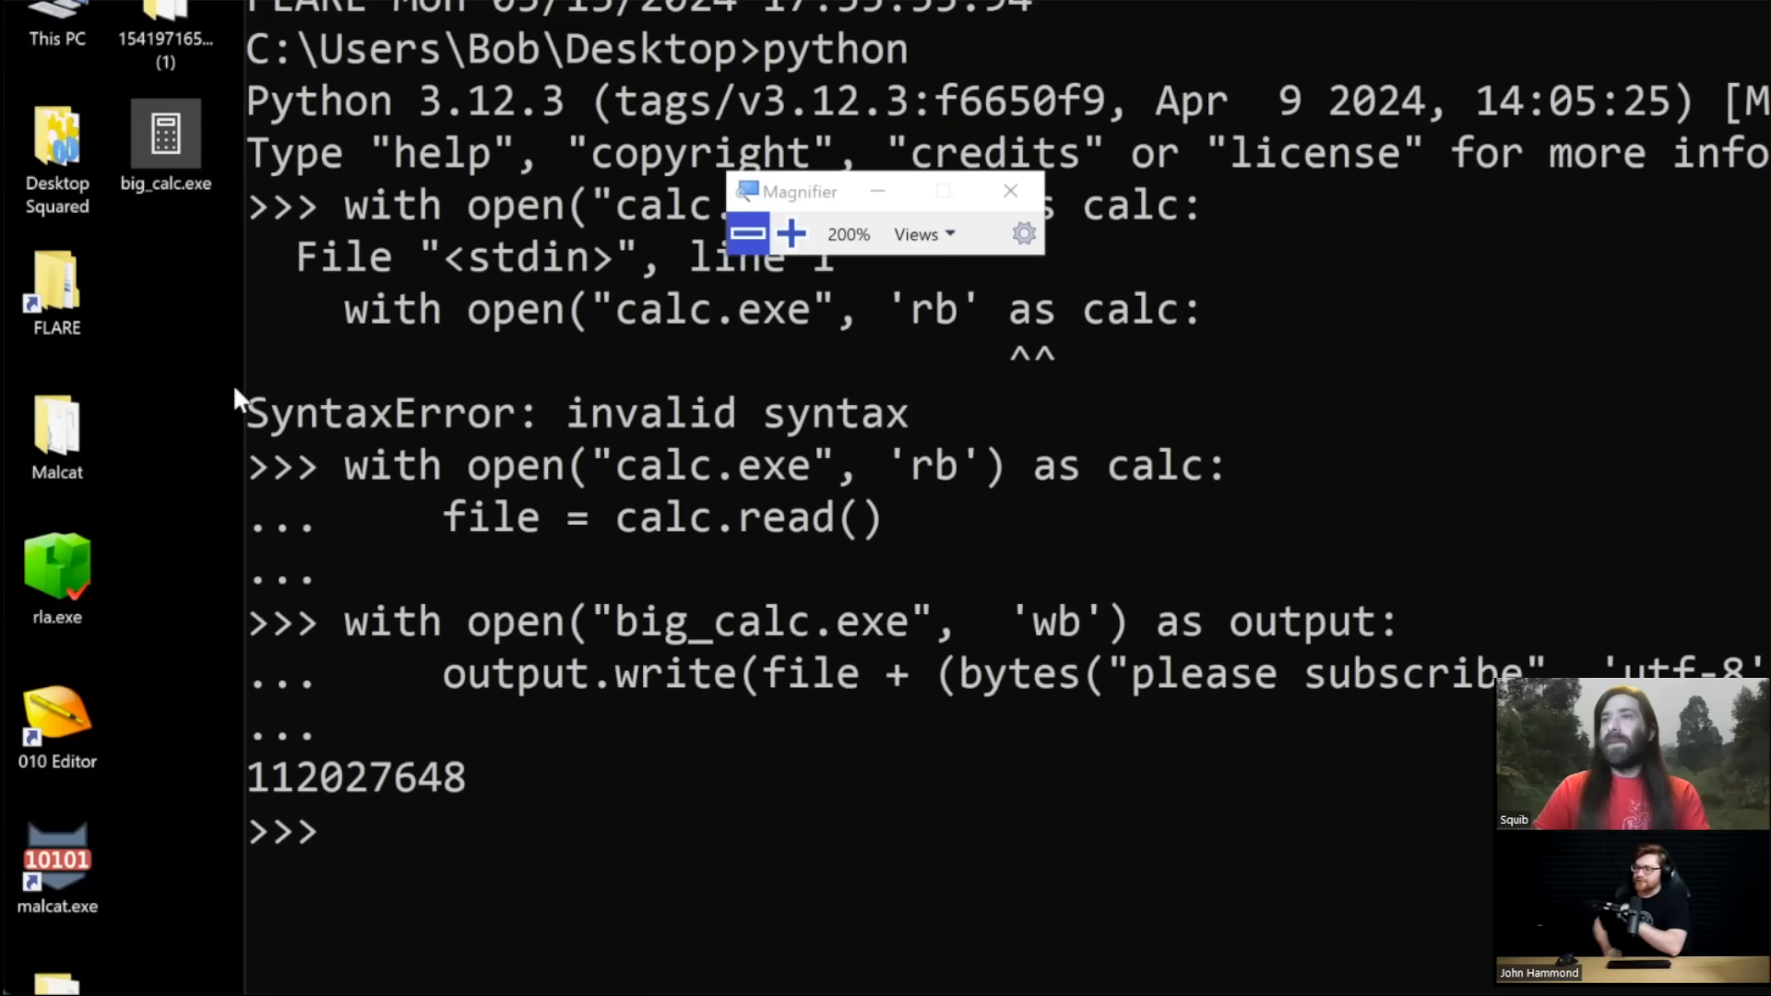
{"action": "mouse_move", "coordinate": [483, 334]}
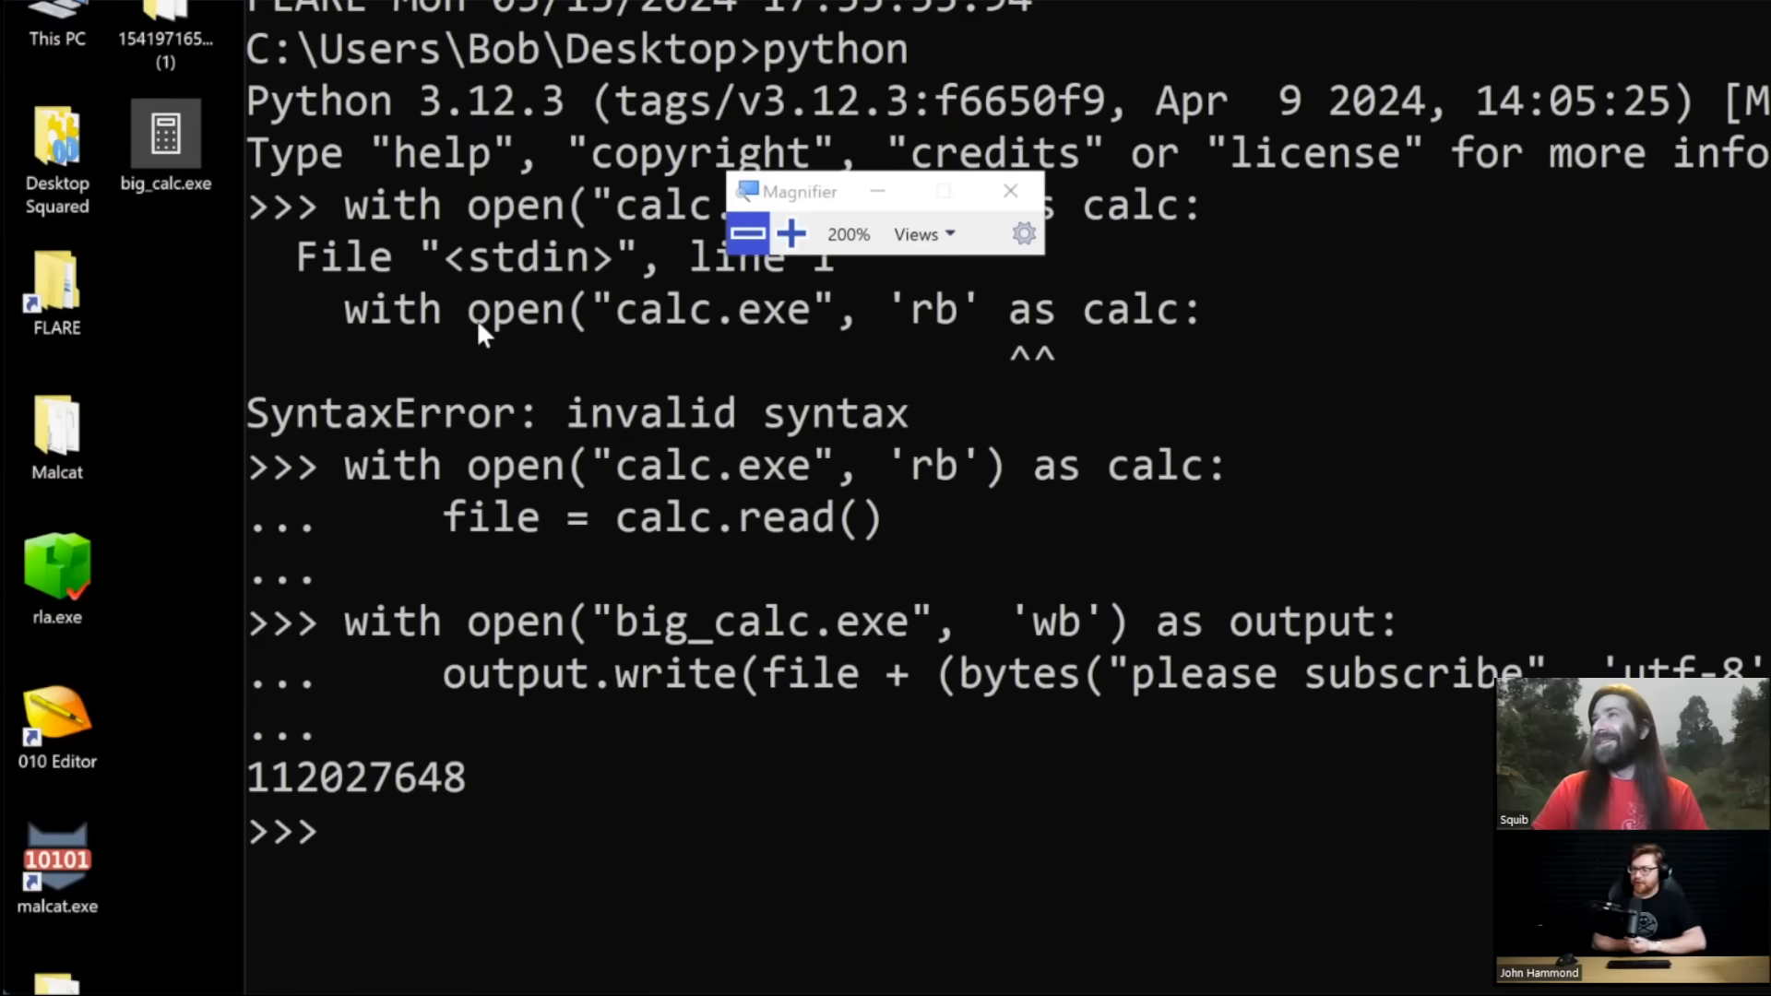
{"action": "mouse_move", "coordinate": [409, 373]}
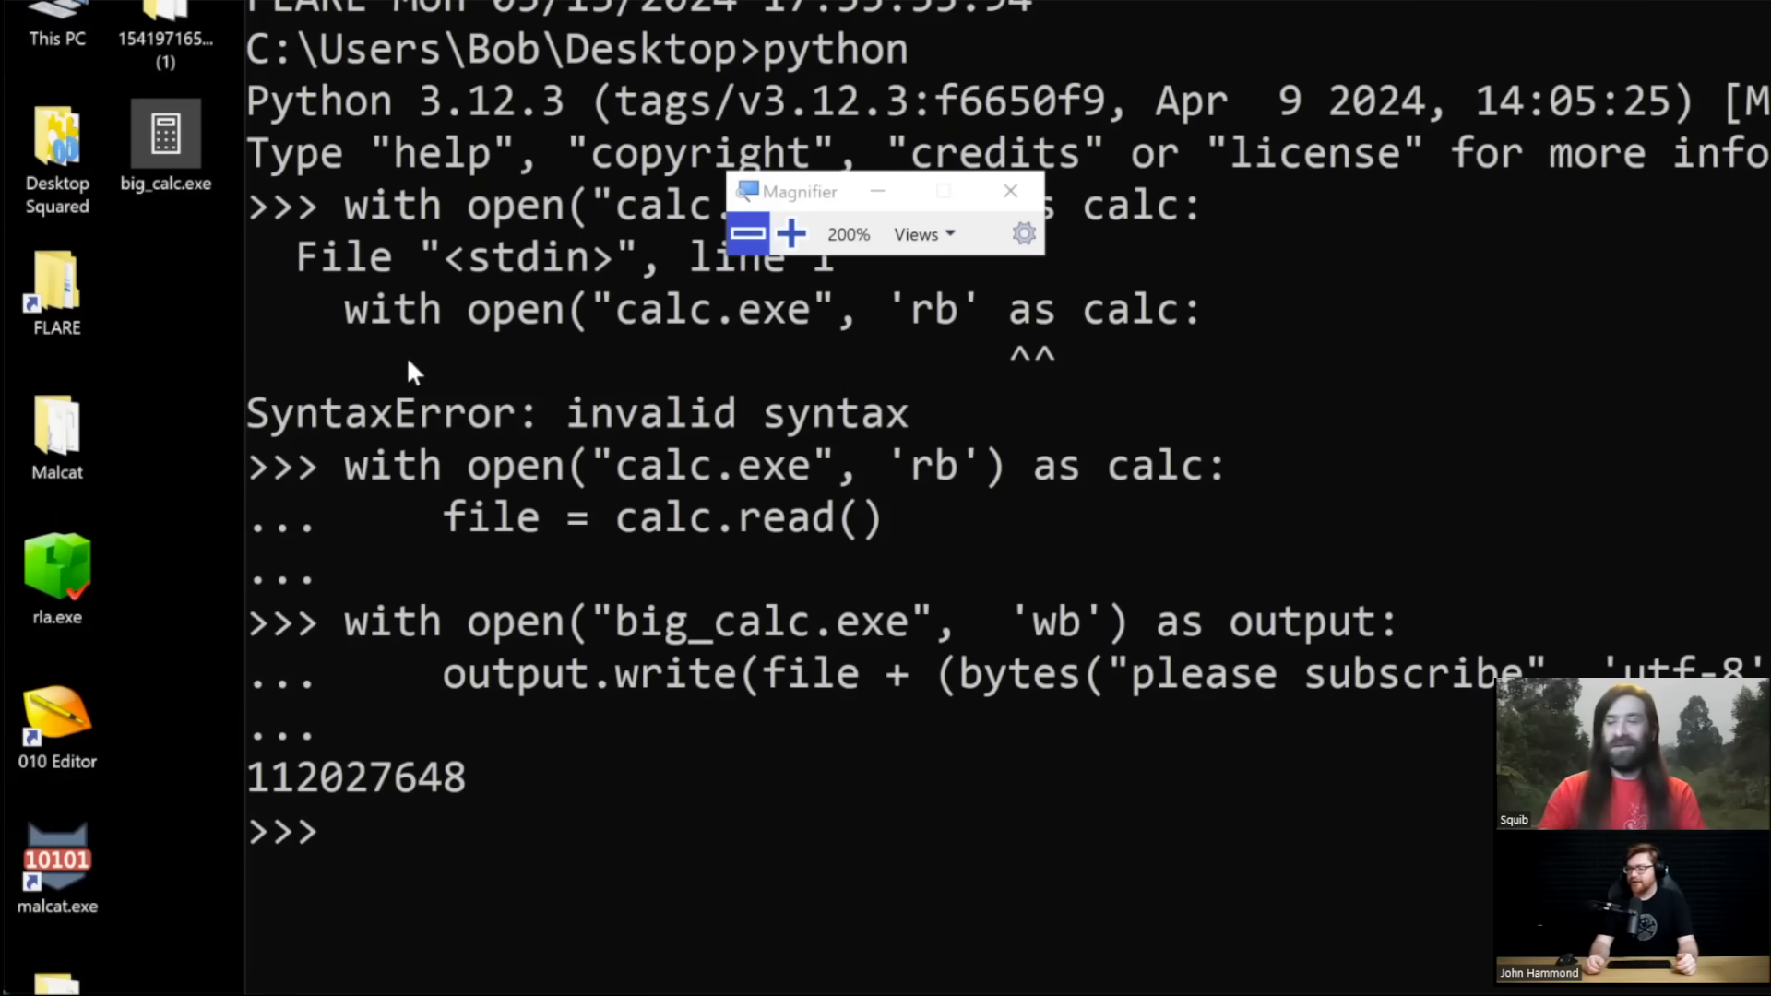
{"action": "mouse_move", "coordinate": [788, 235]}
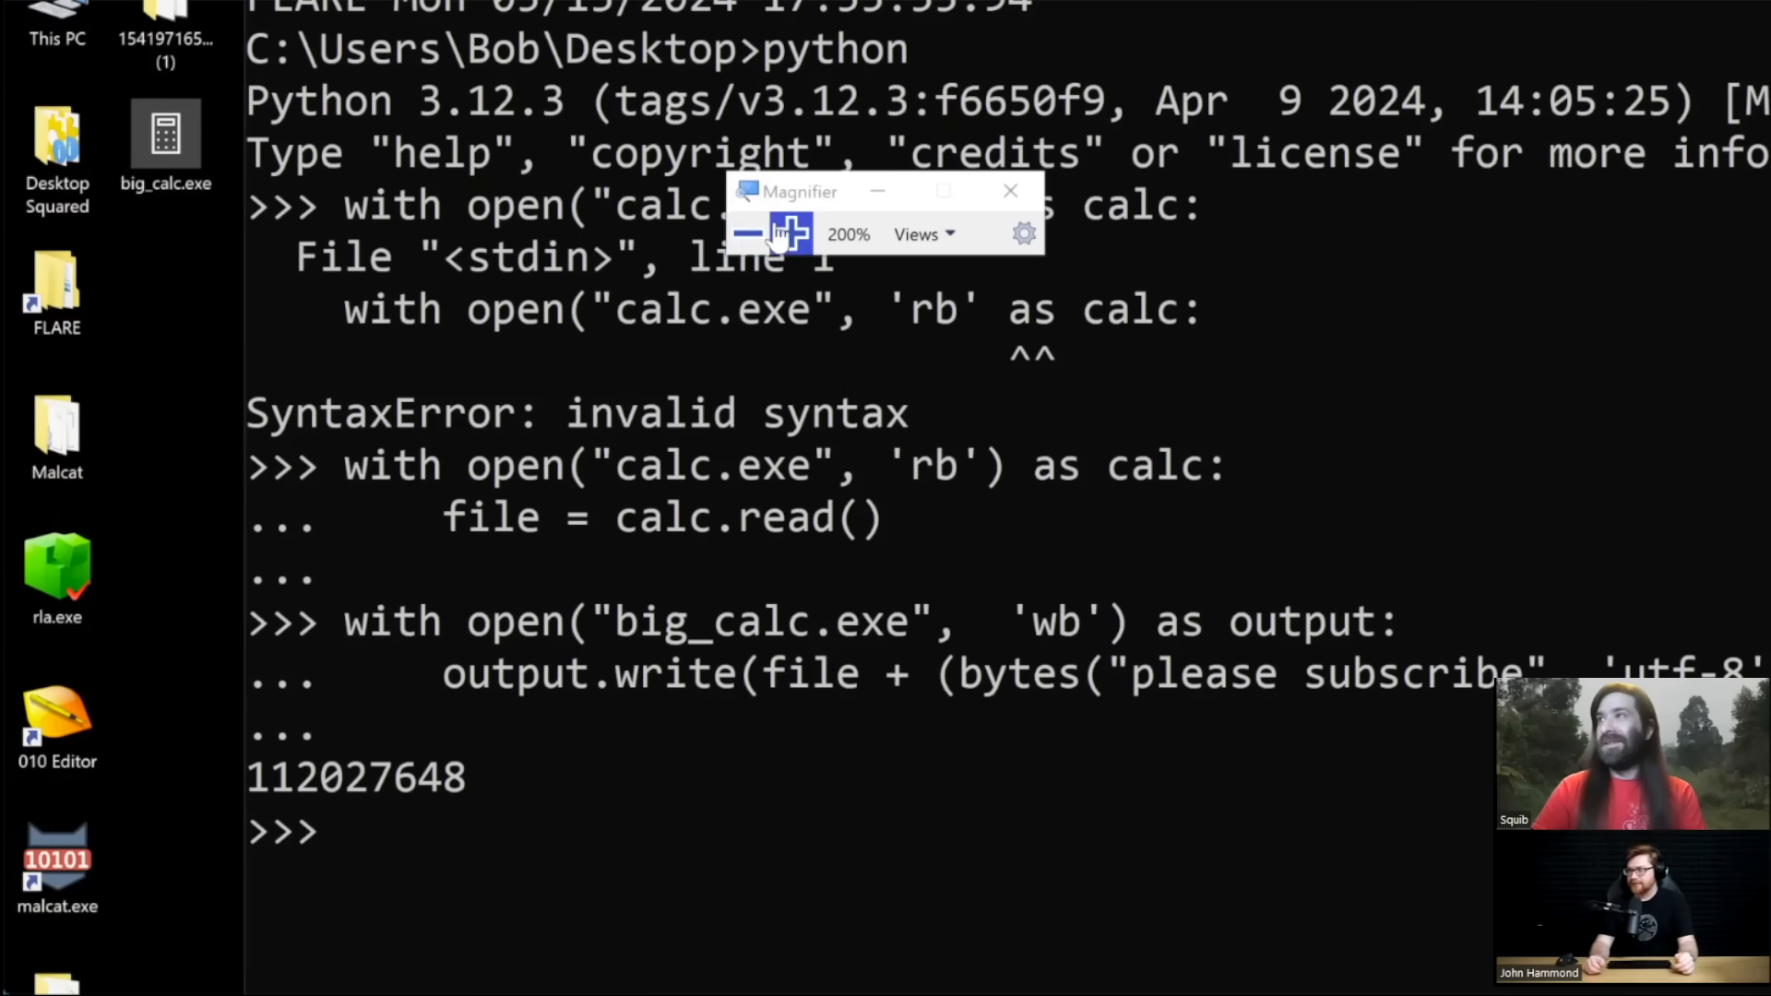
{"action": "left_click", "coordinate": [749, 235]}
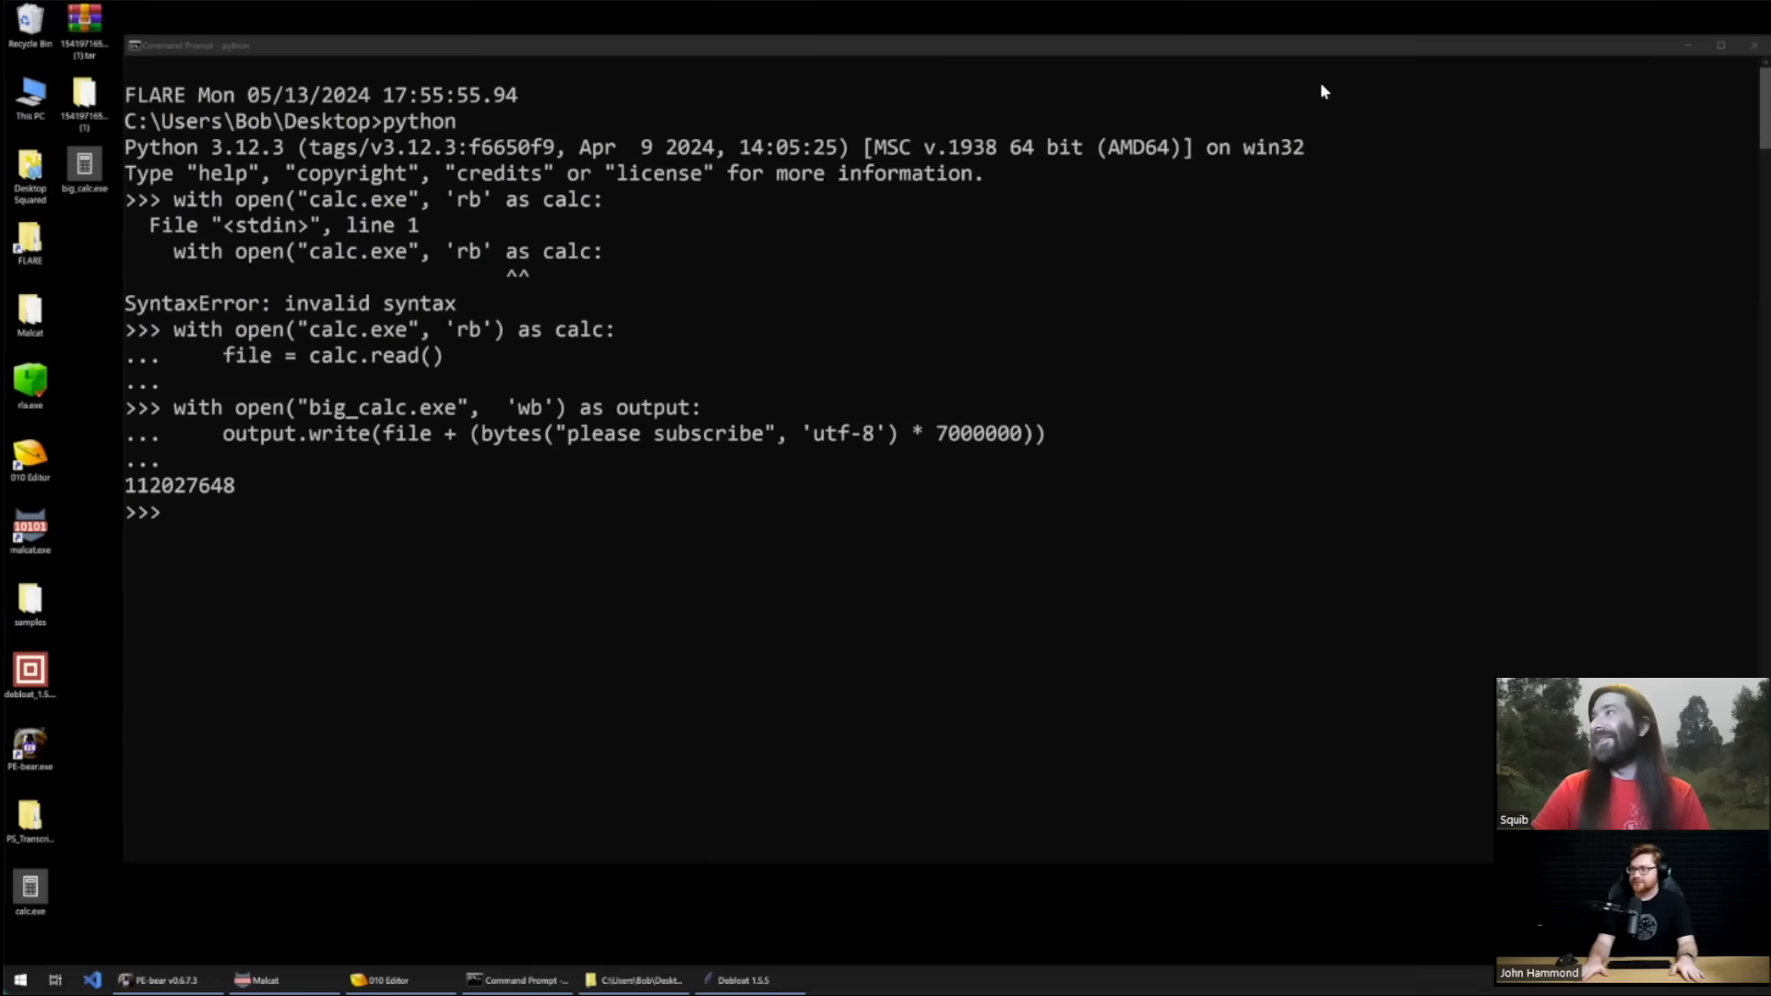
{"action": "mouse_move", "coordinate": [1059, 73]}
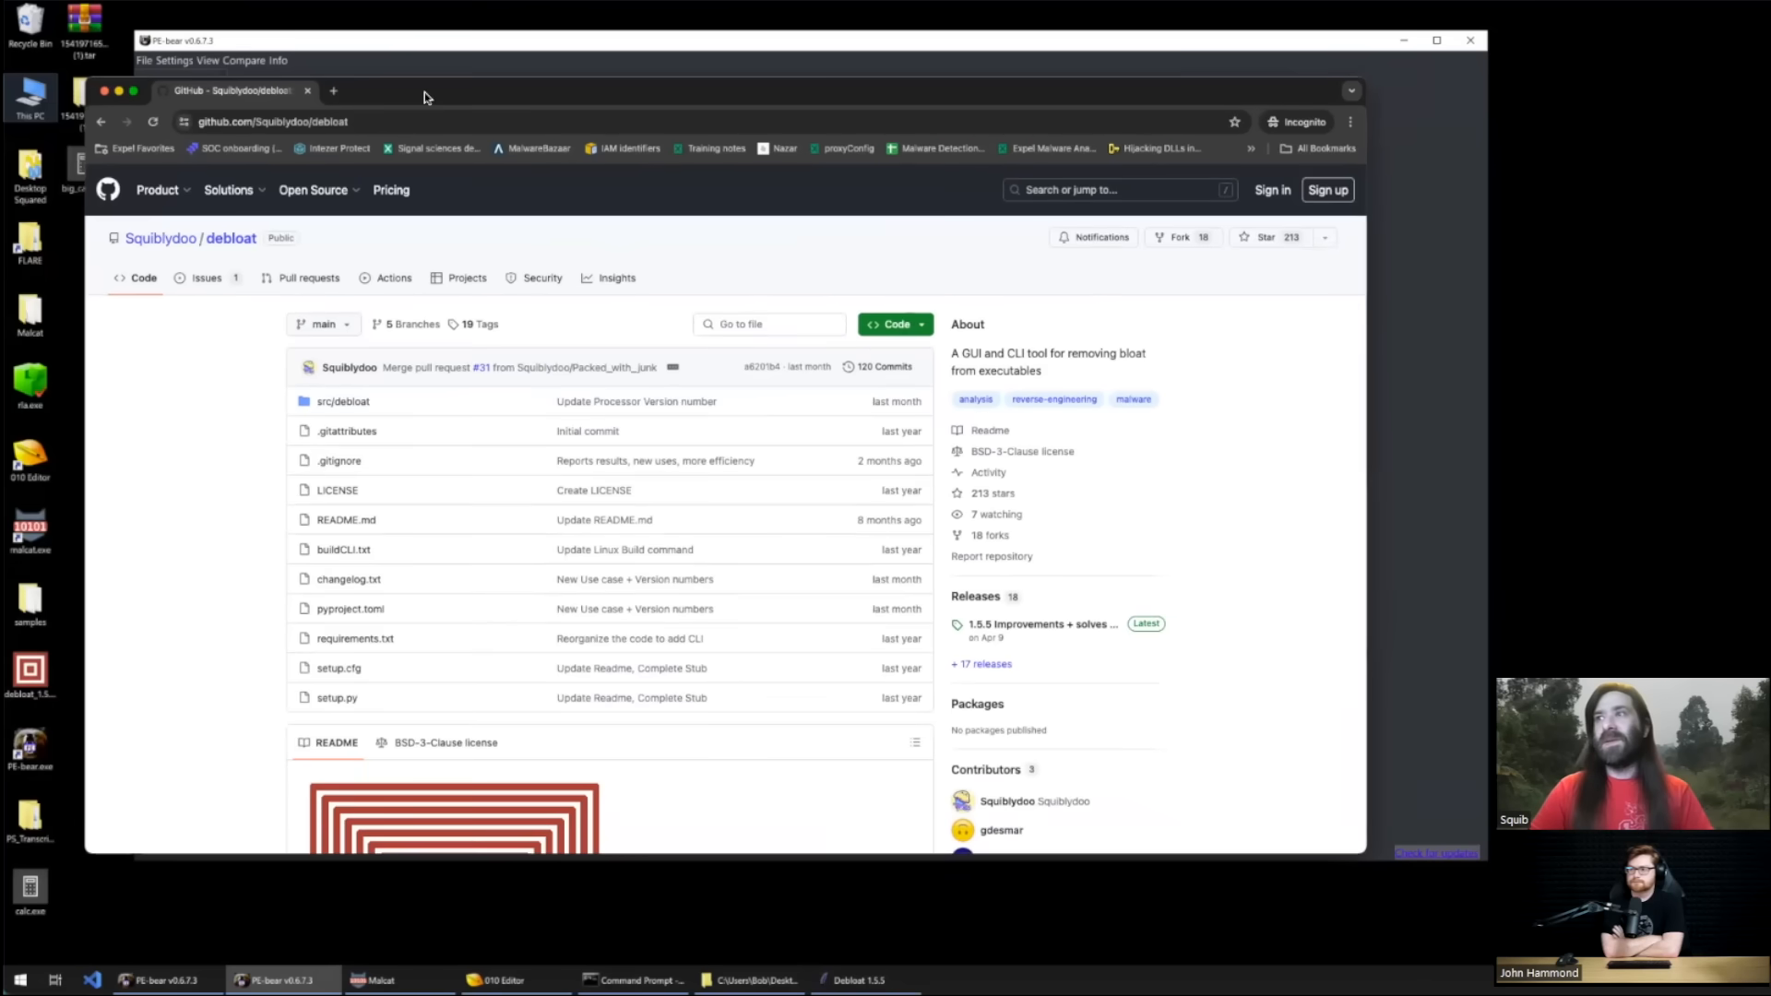
Step: Scroll through the Squiblydoo/debloat README and Releases sidebar on GitHub
{"action": "scroll", "scroll_direction": "down", "scroll_amount": 3}
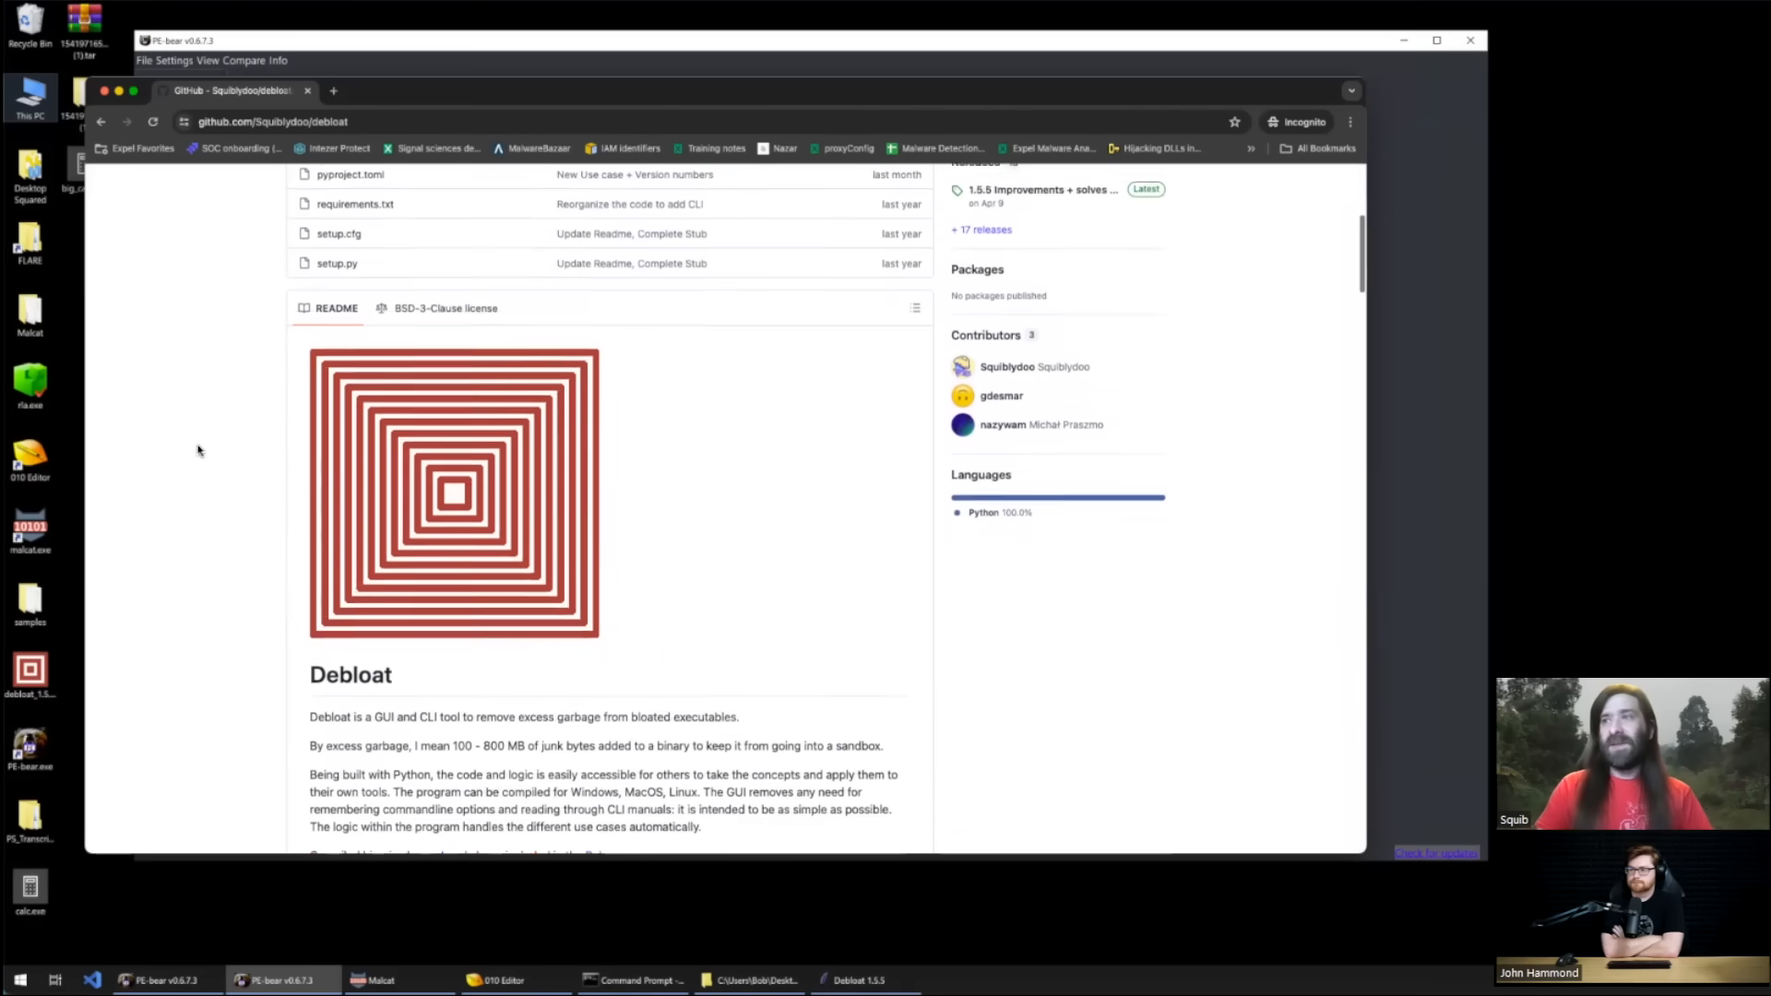
{"action": "scroll", "scroll_direction": "down", "scroll_amount": 3}
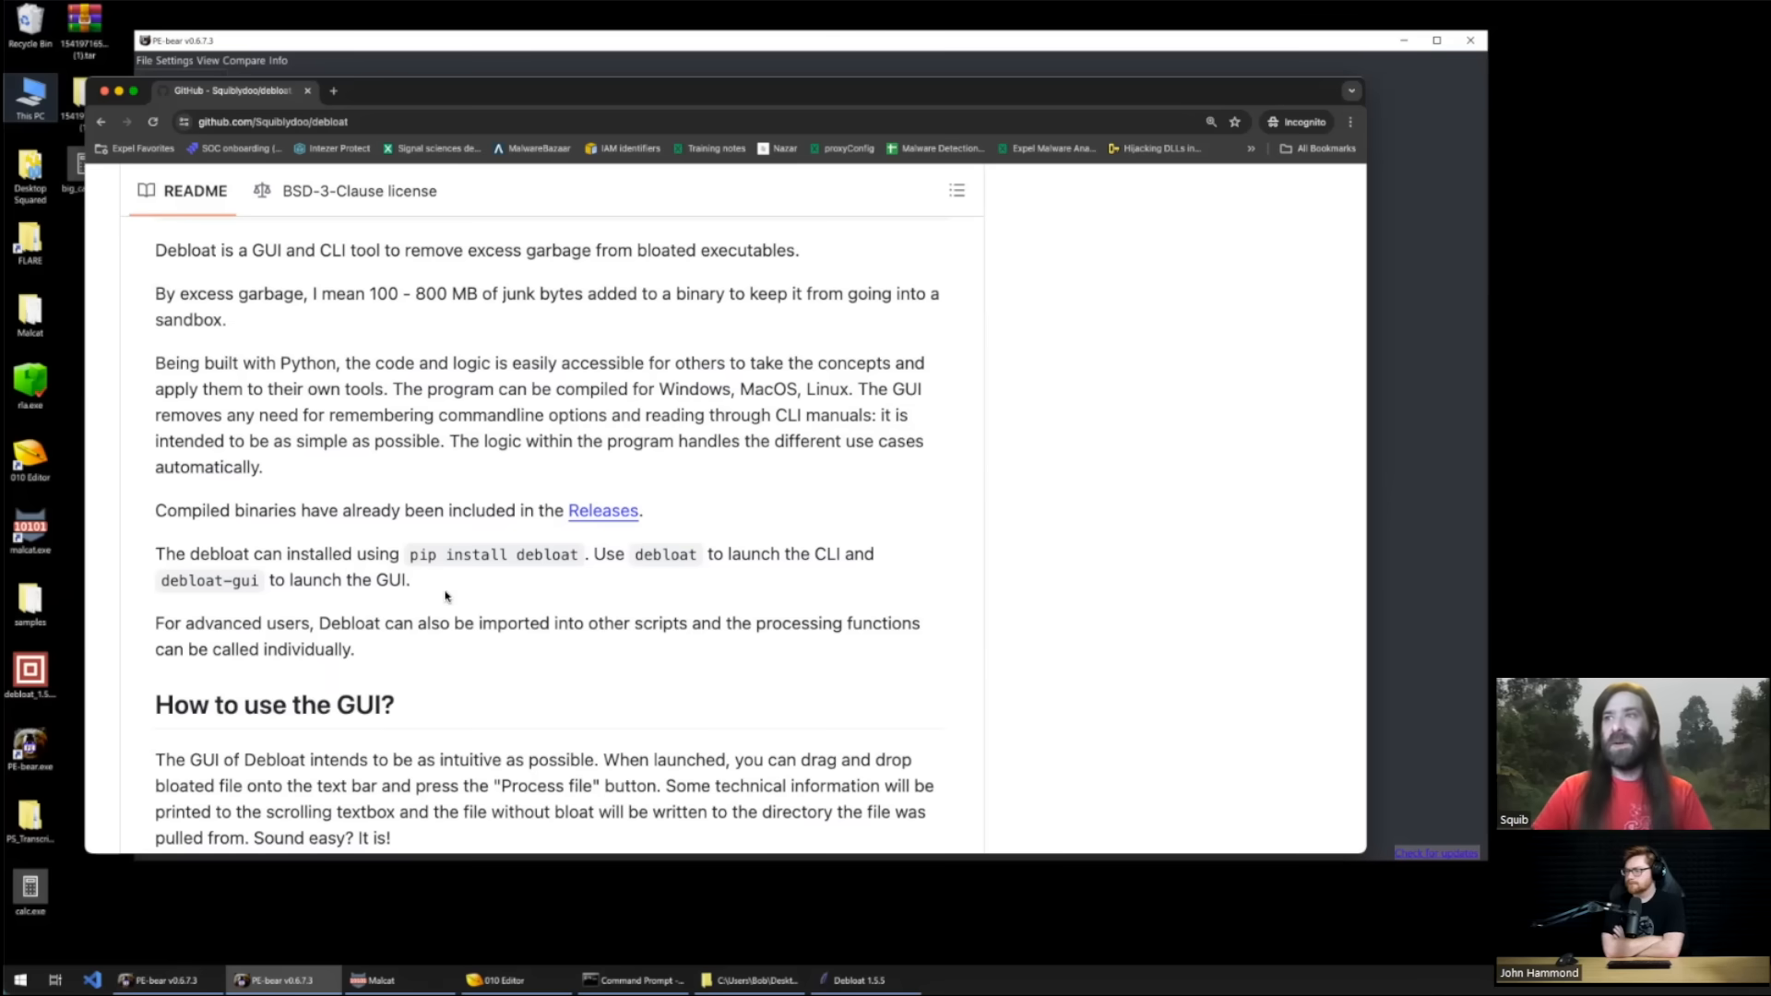
{"action": "scroll", "scroll_direction": "up", "scroll_amount": 3}
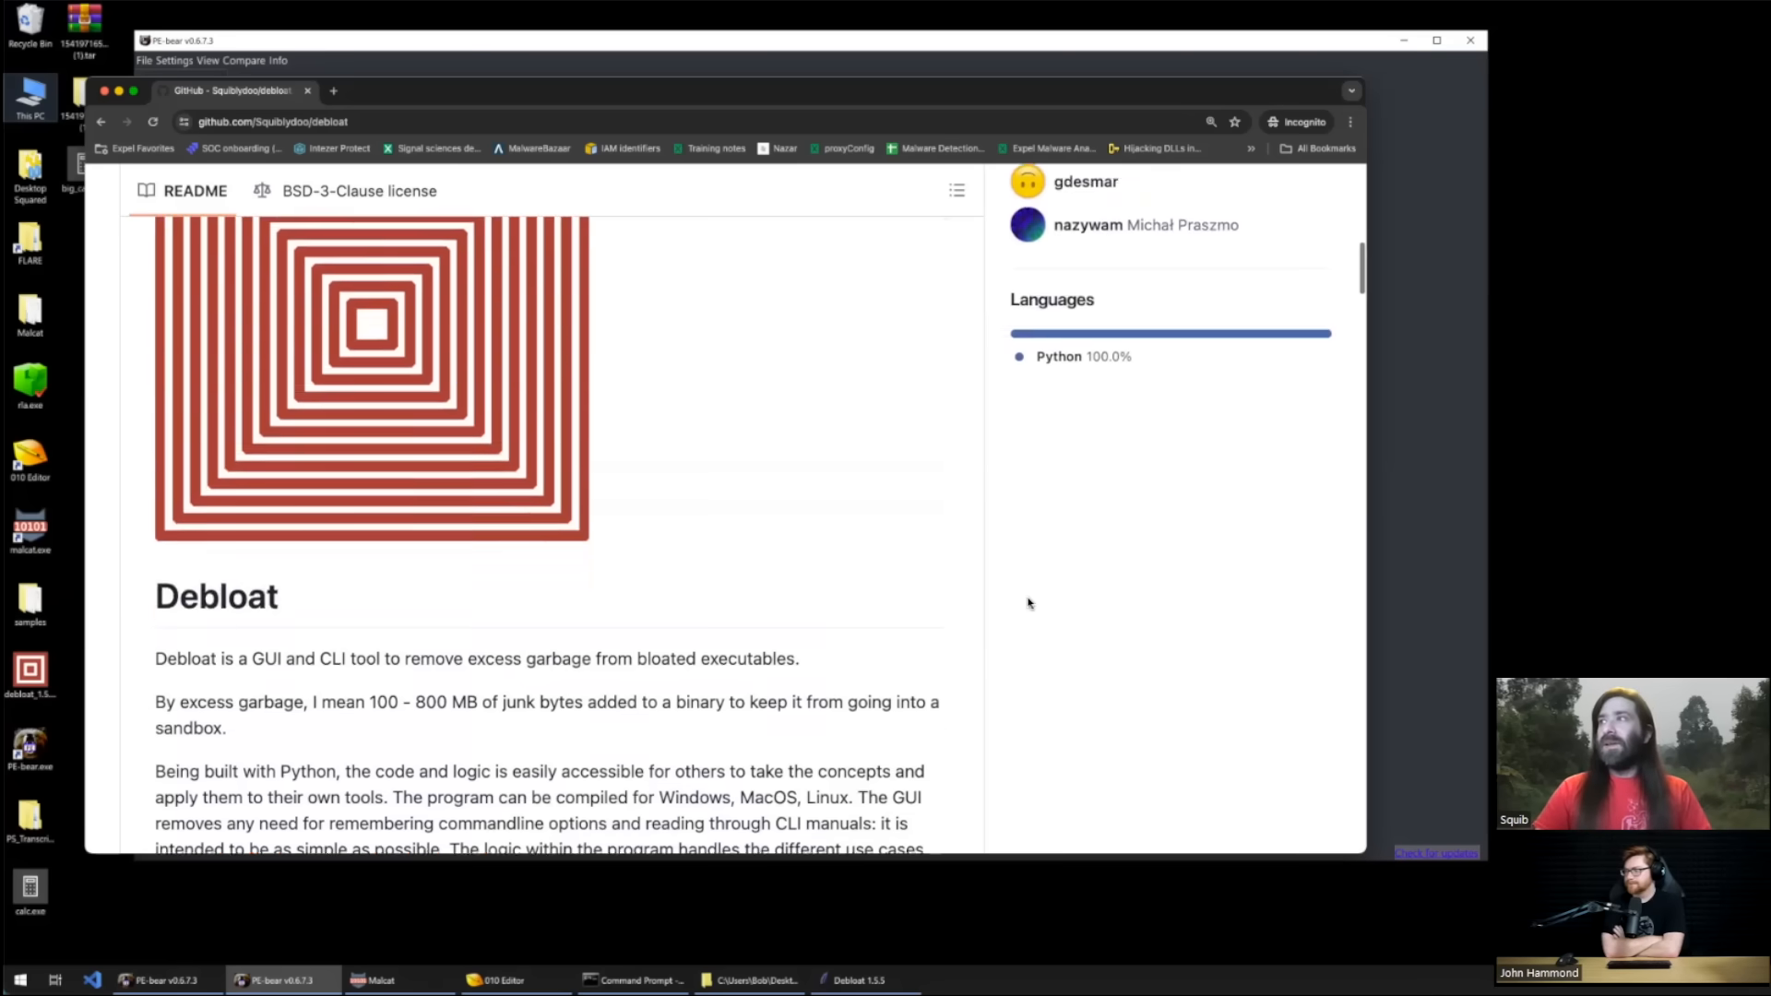
{"action": "scroll", "scroll_direction": "up", "scroll_amount": 3}
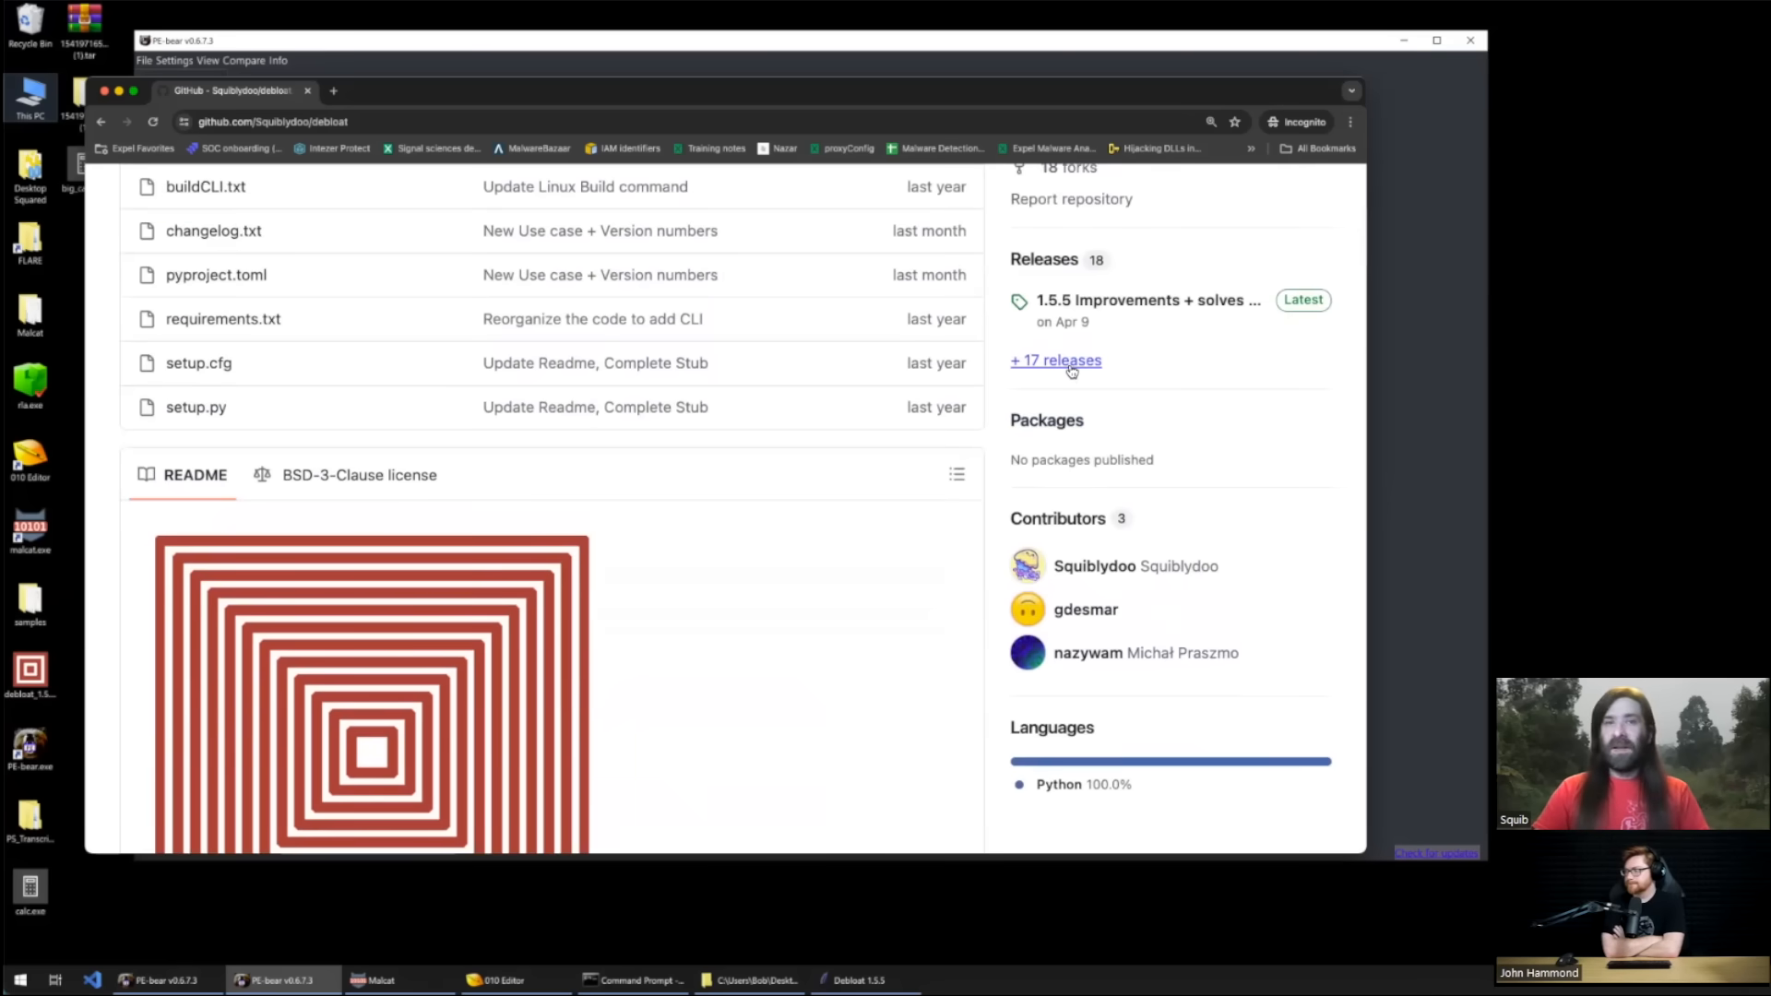
{"action": "scroll", "scroll_direction": "up", "scroll_amount": 3}
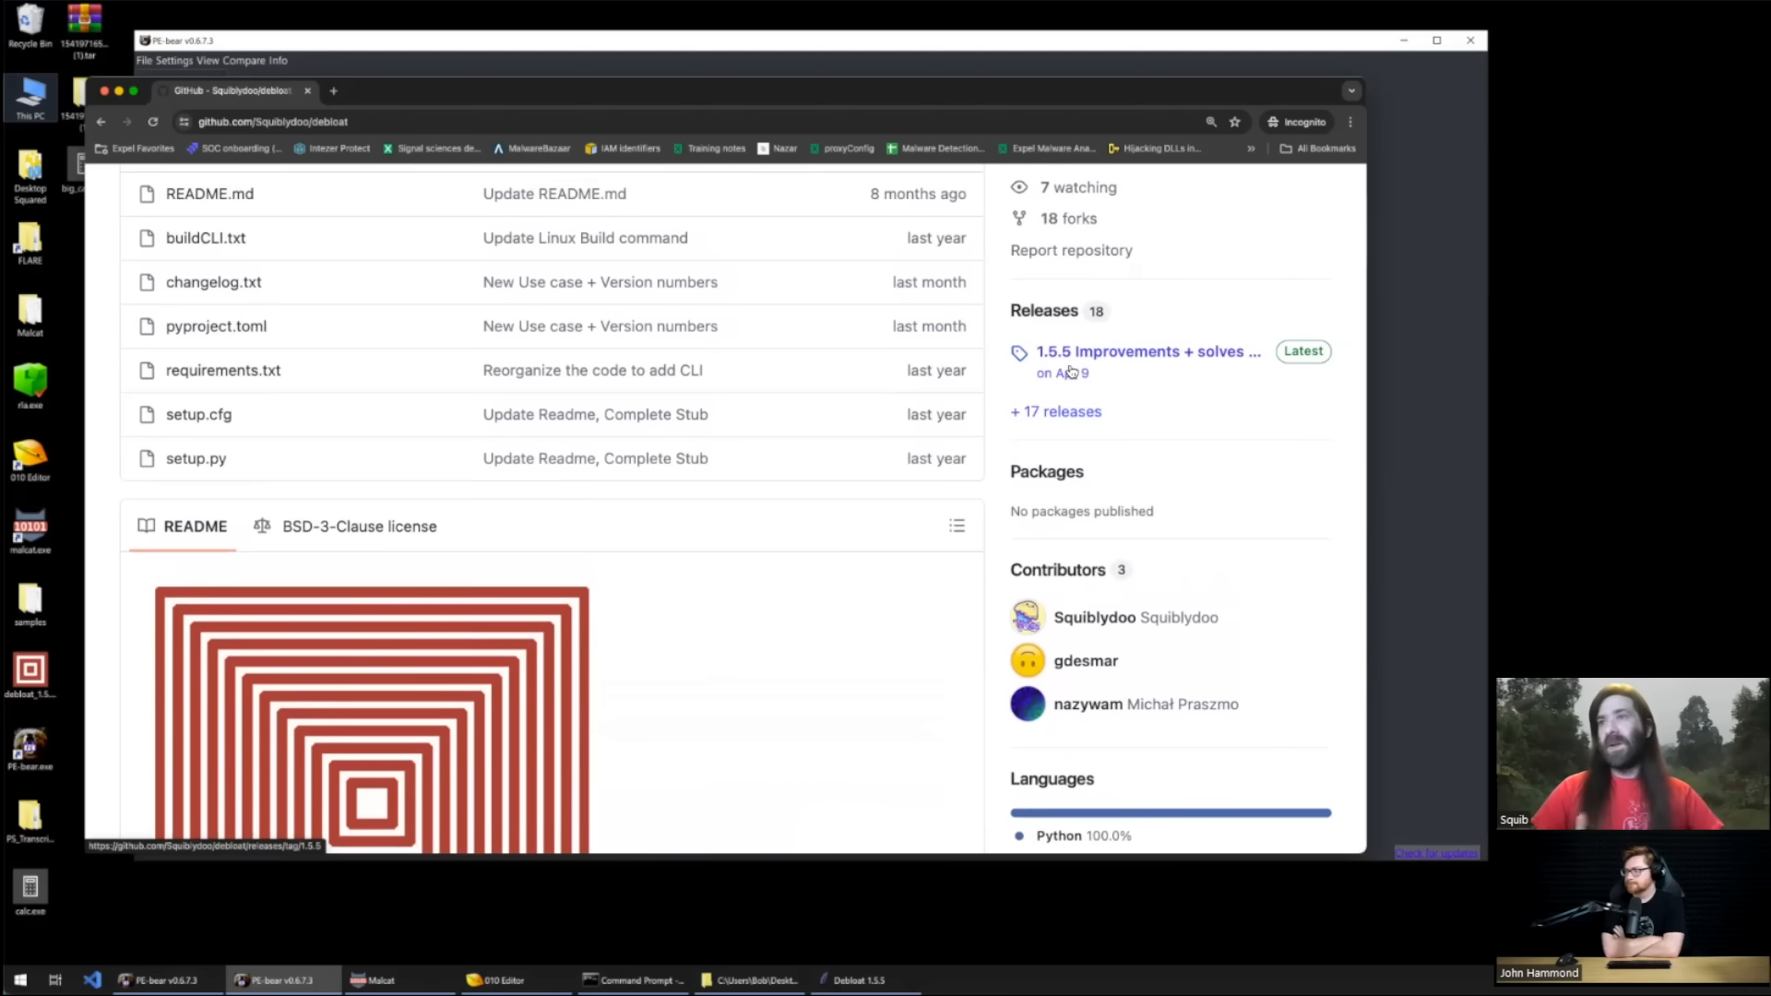
{"action": "mouse_move", "coordinate": [129, 100]}
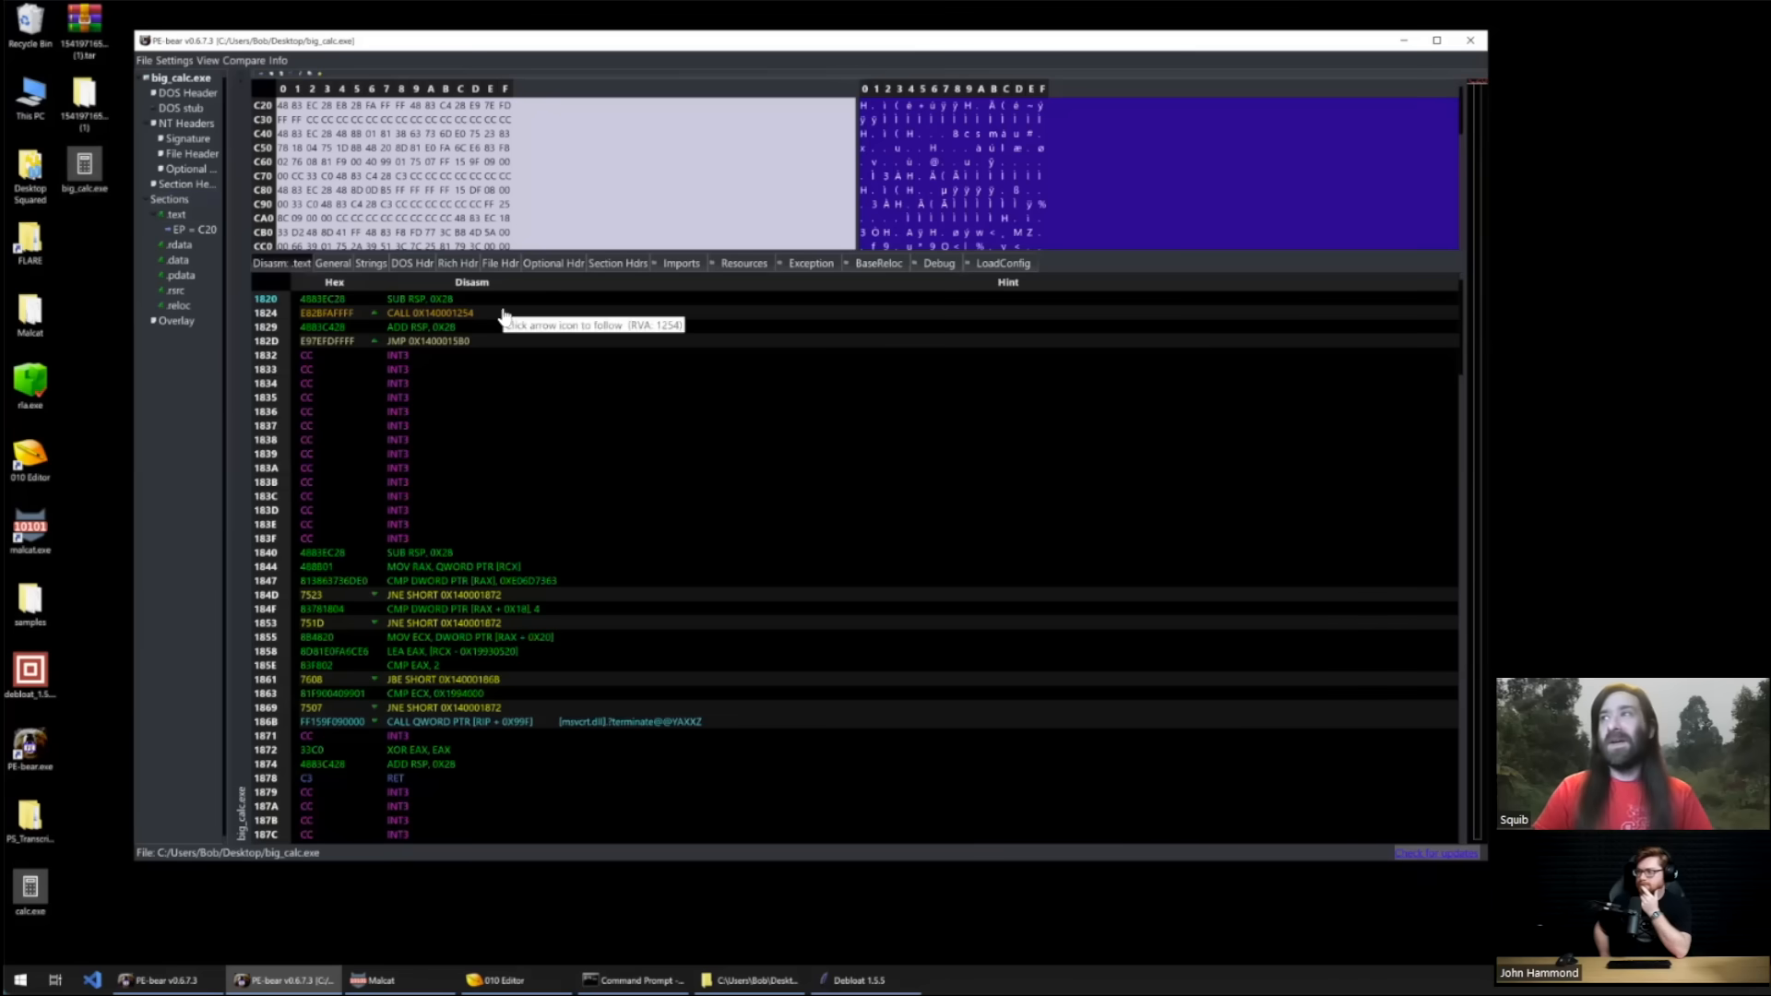
{"action": "mouse_move", "coordinate": [640, 268]}
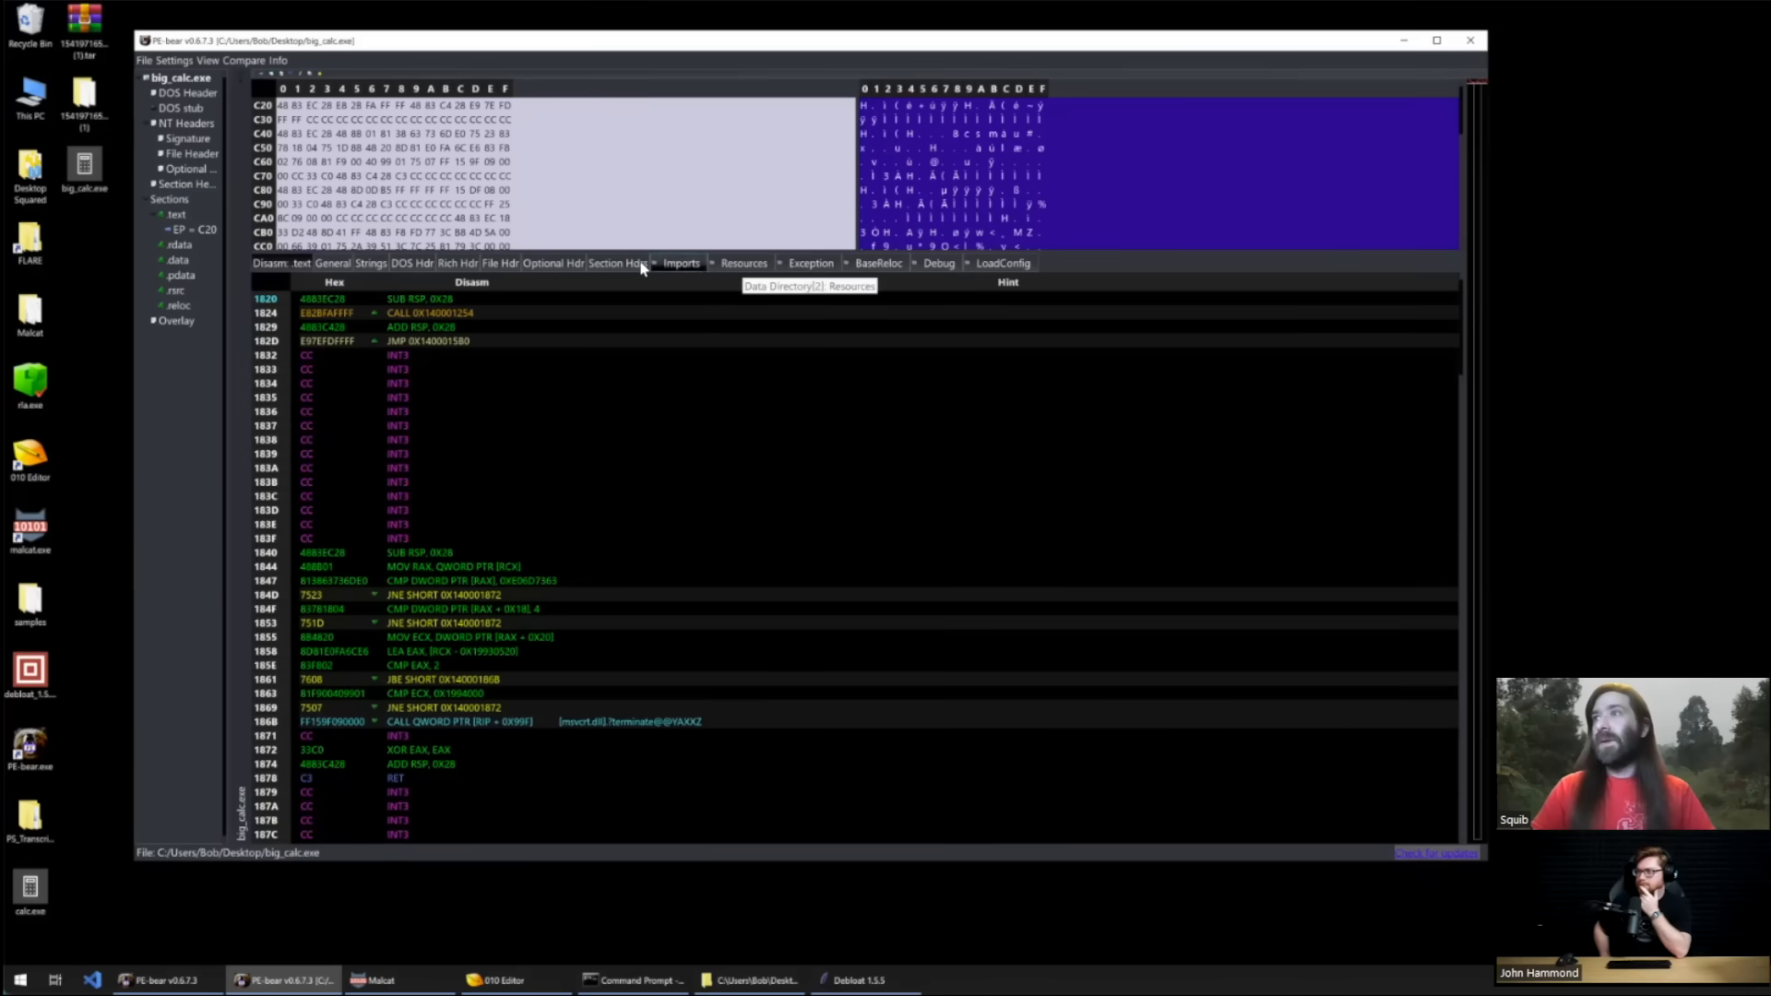
Step: Magnify big_calc.exe's section table and raw layout in PE-bear, then minimize PE-bear
{"action": "left_click", "coordinate": [618, 264]}
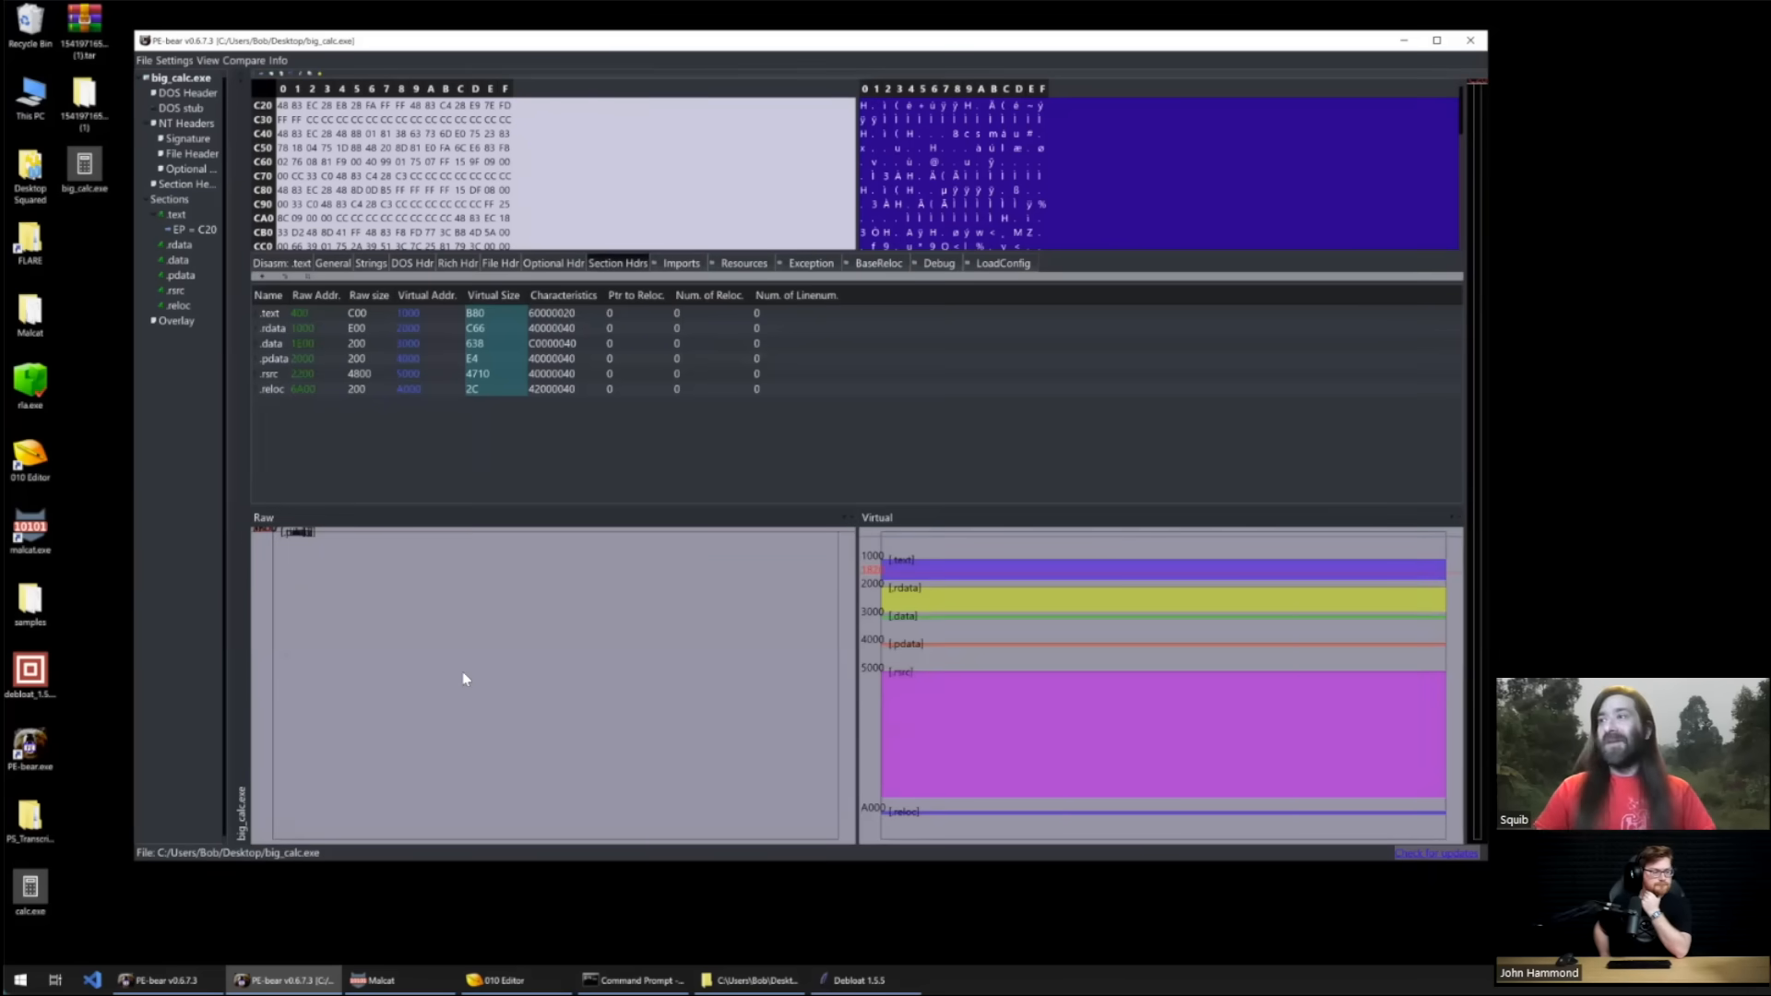
{"action": "mouse_move", "coordinate": [463, 677]}
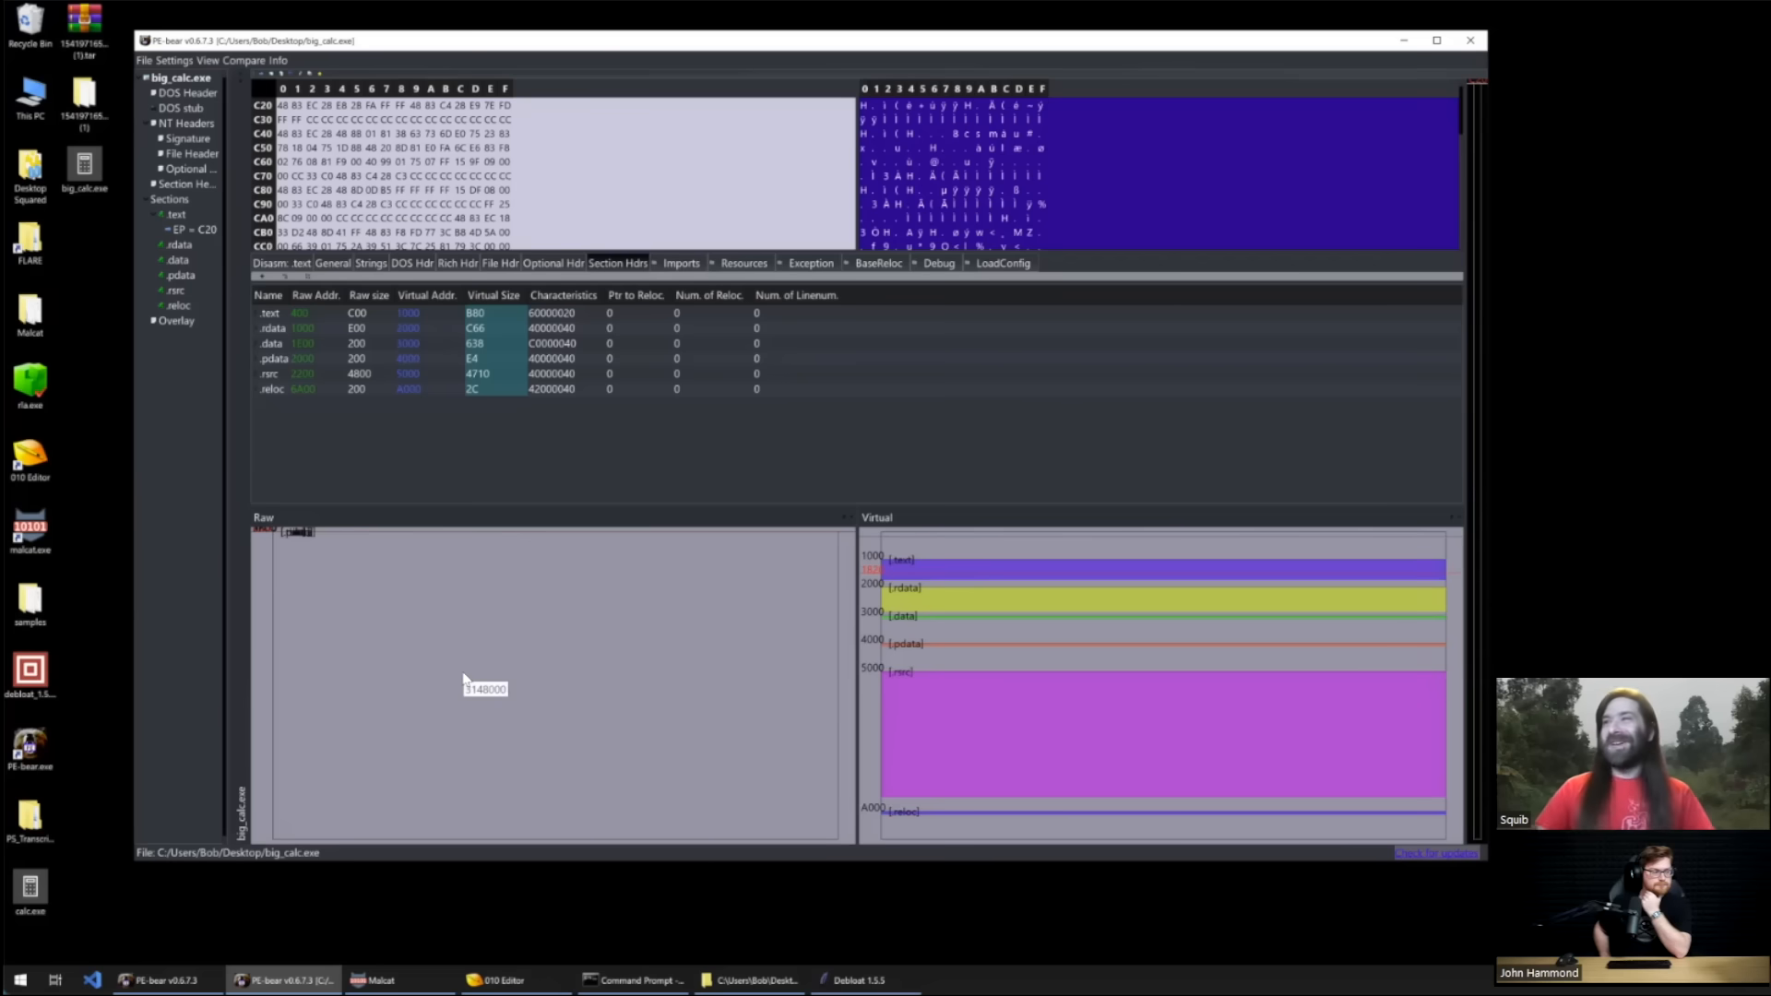
{"action": "mouse_move", "coordinate": [279, 555]}
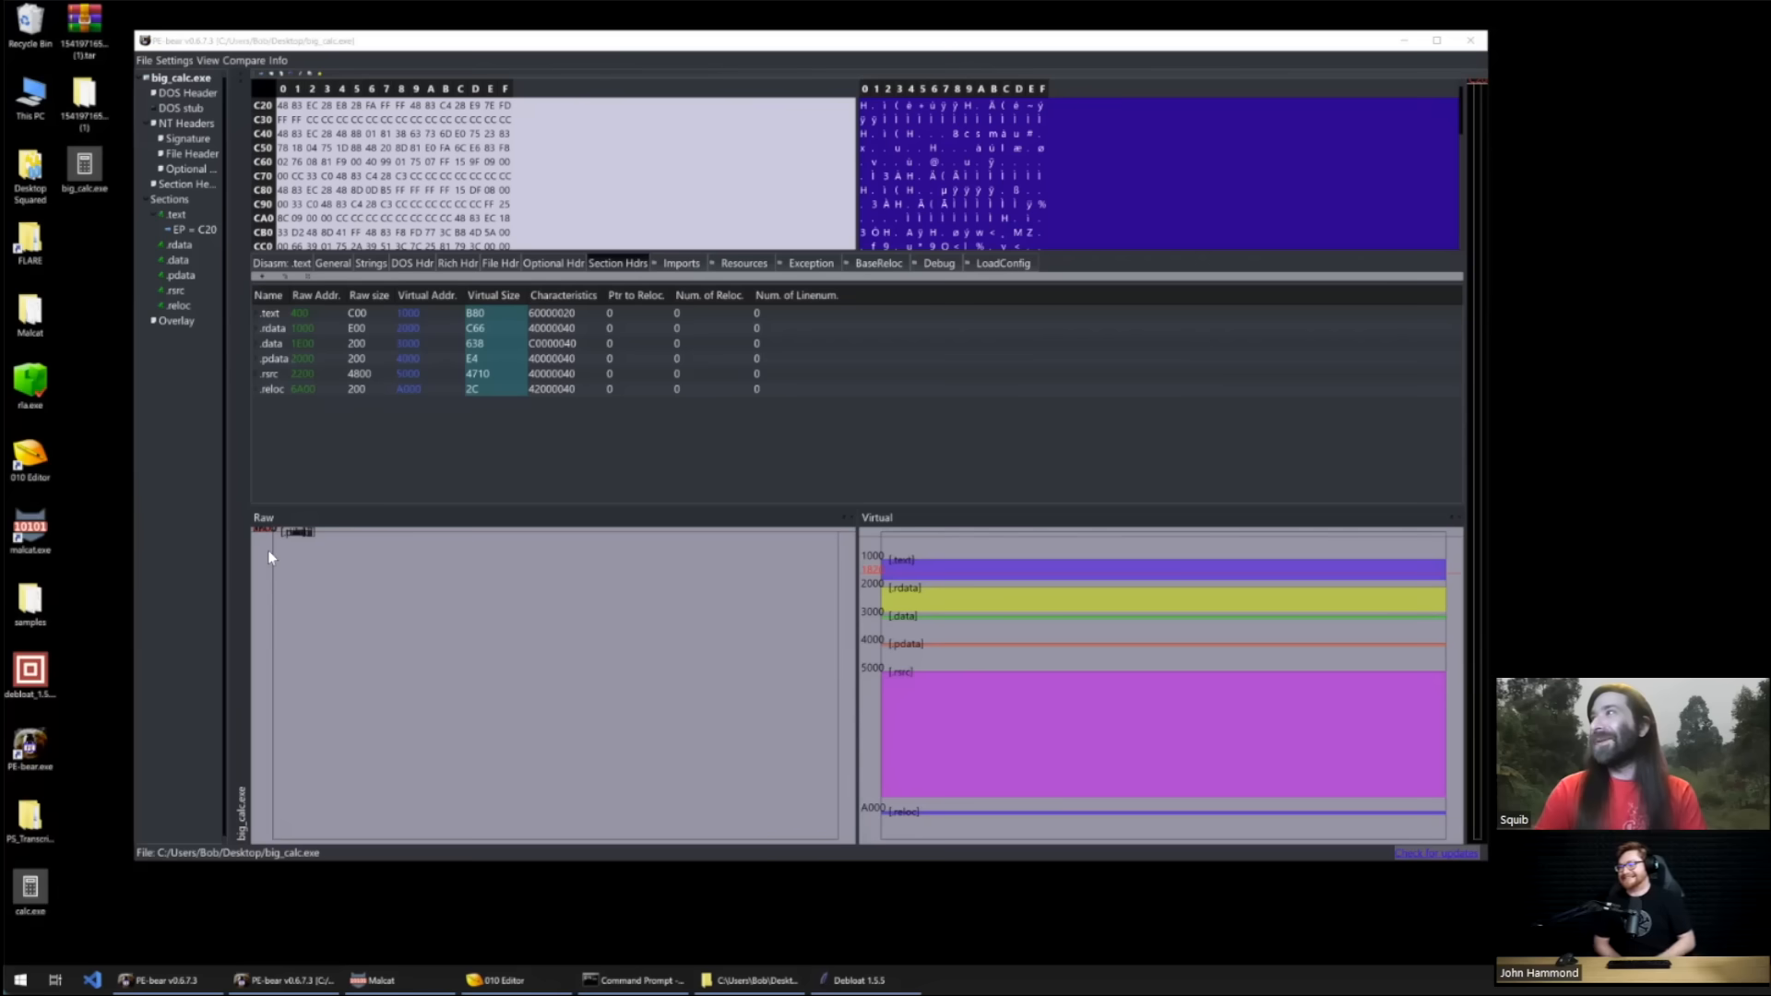
{"action": "left_click", "coordinate": [19, 979]}
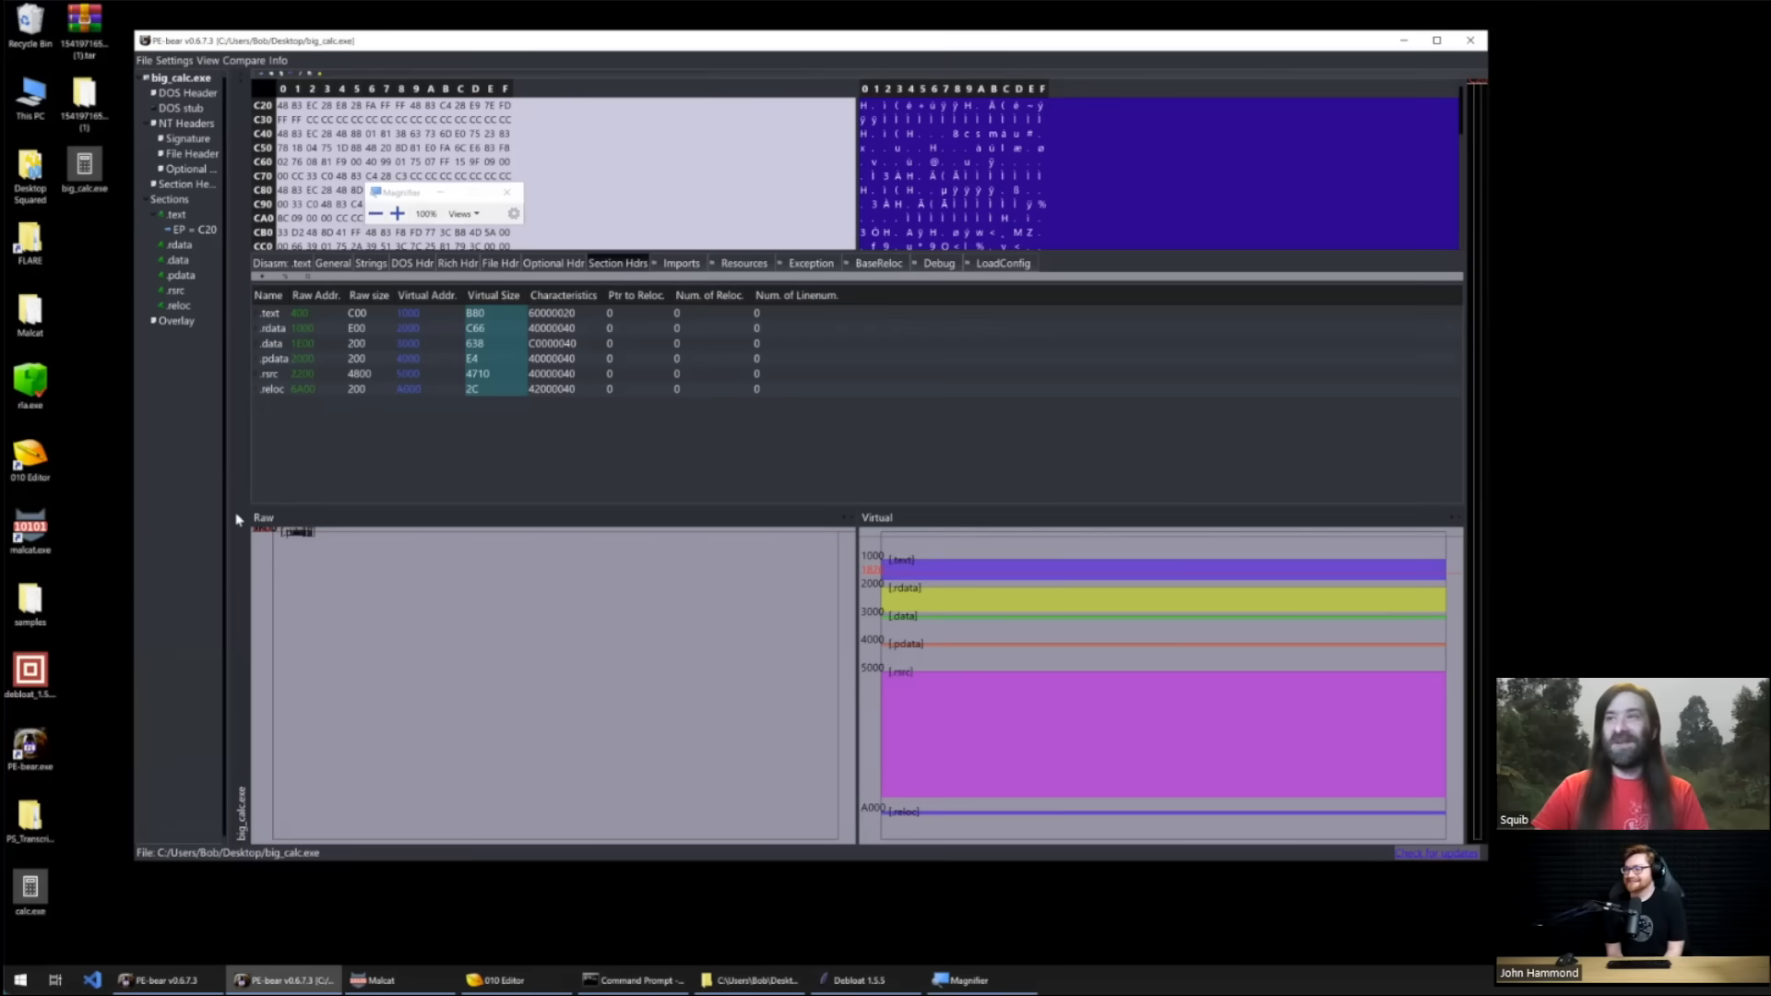
{"action": "left_click", "coordinate": [399, 214]}
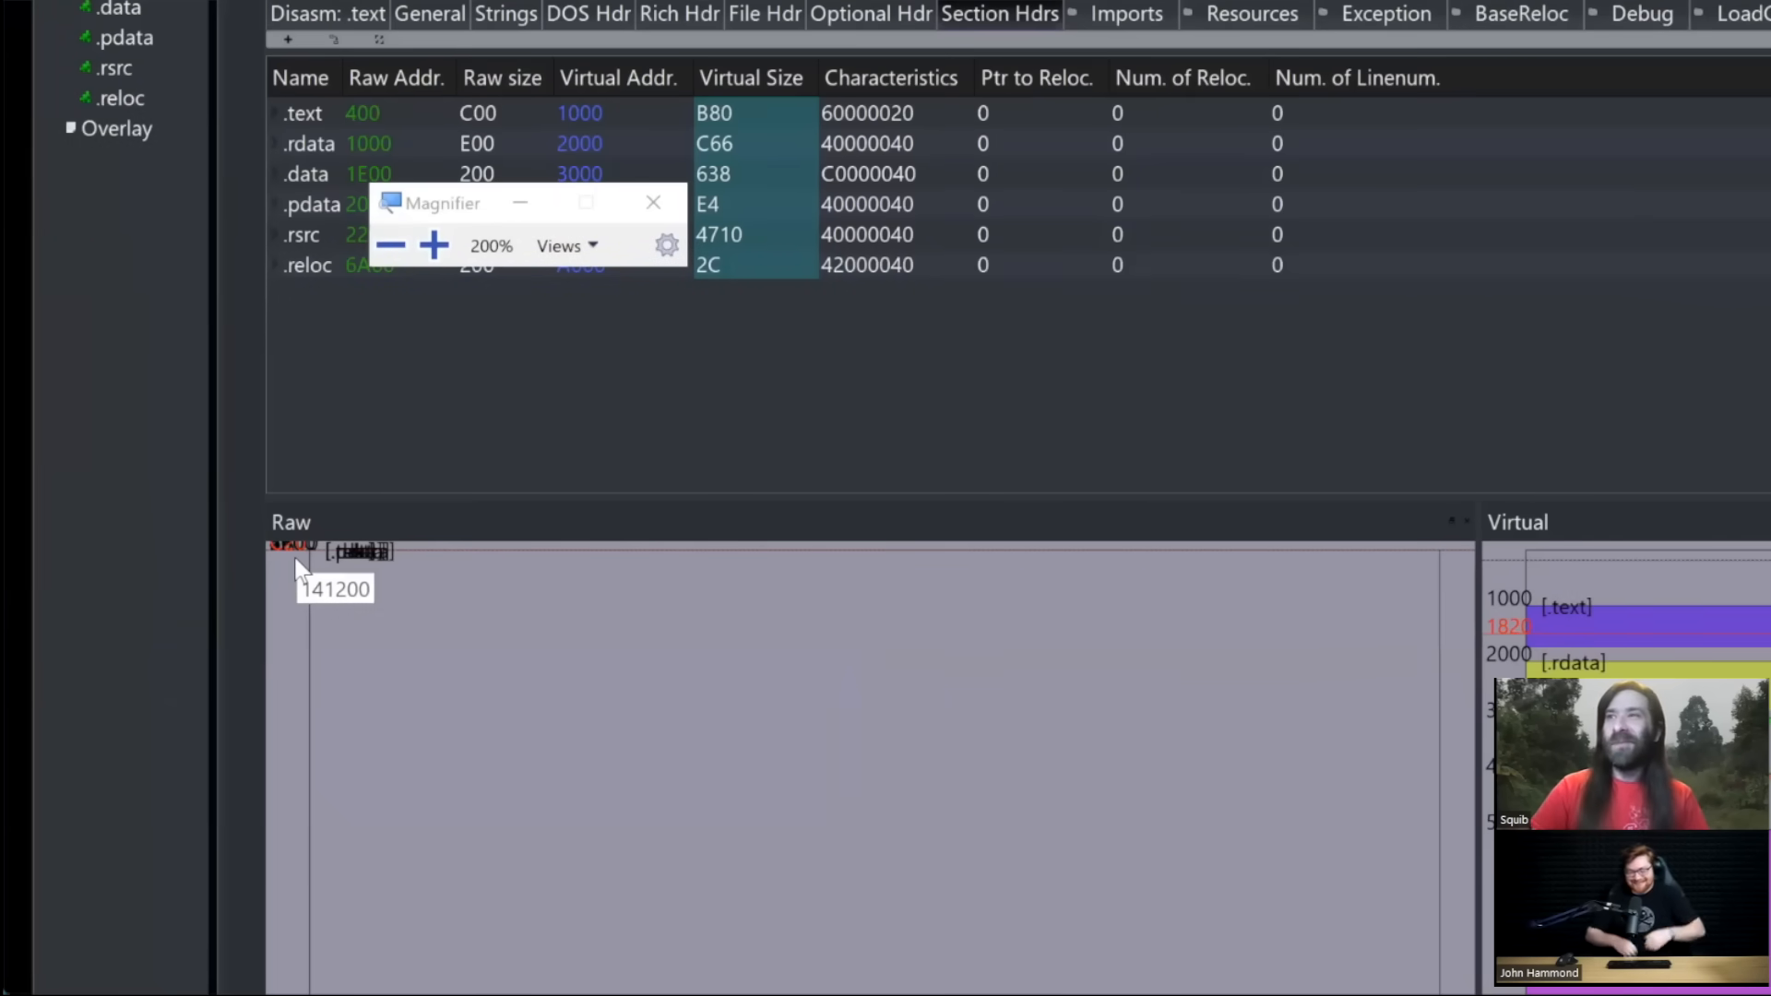
{"action": "mouse_move", "coordinate": [295, 581]}
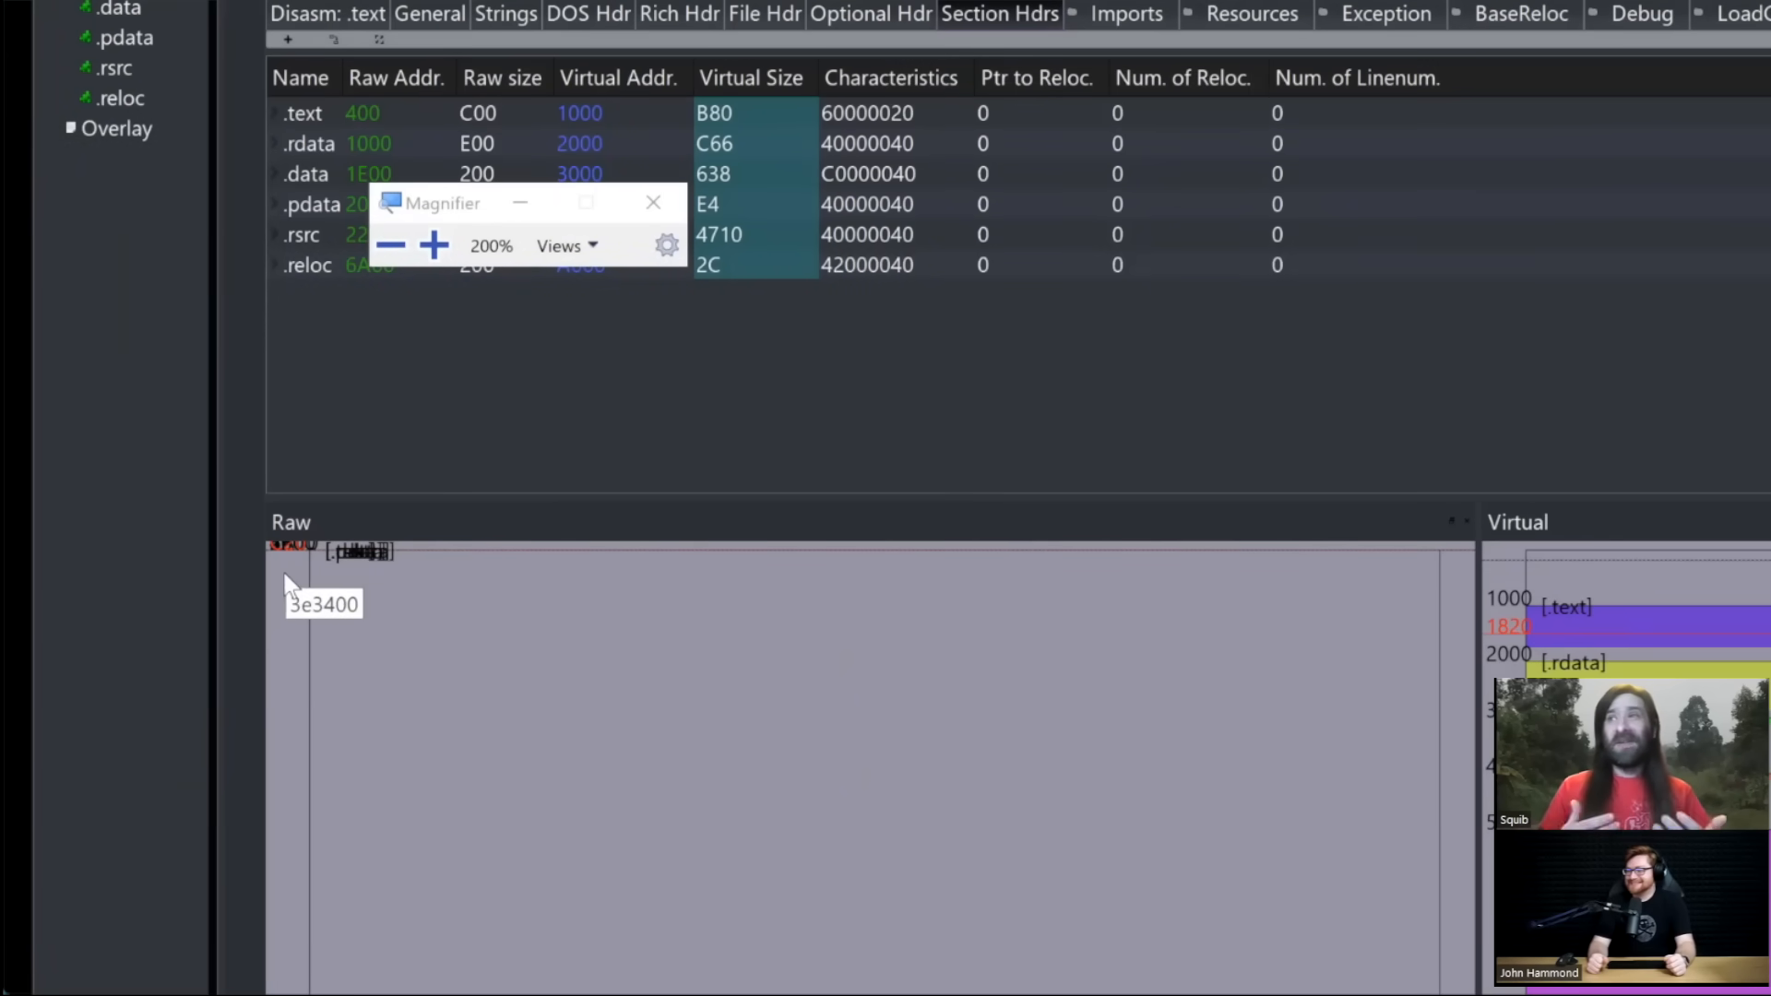
{"action": "mouse_move", "coordinate": [198, 646]}
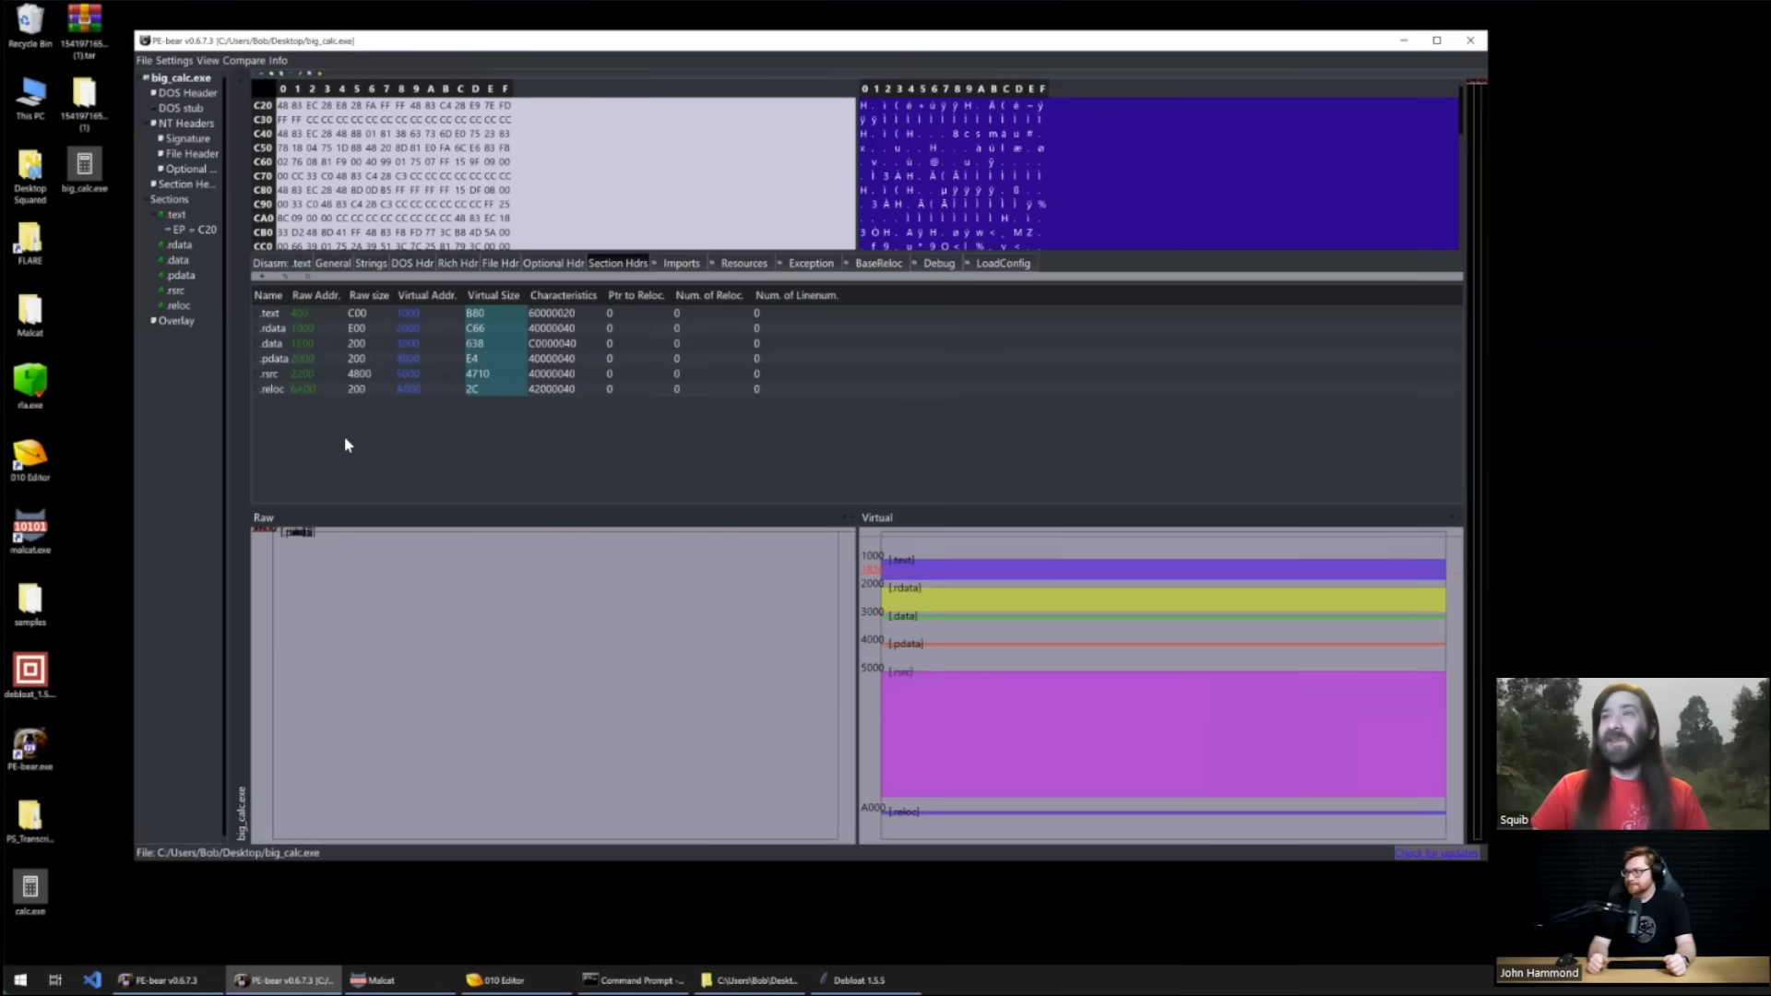
{"action": "mouse_move", "coordinate": [31, 458]}
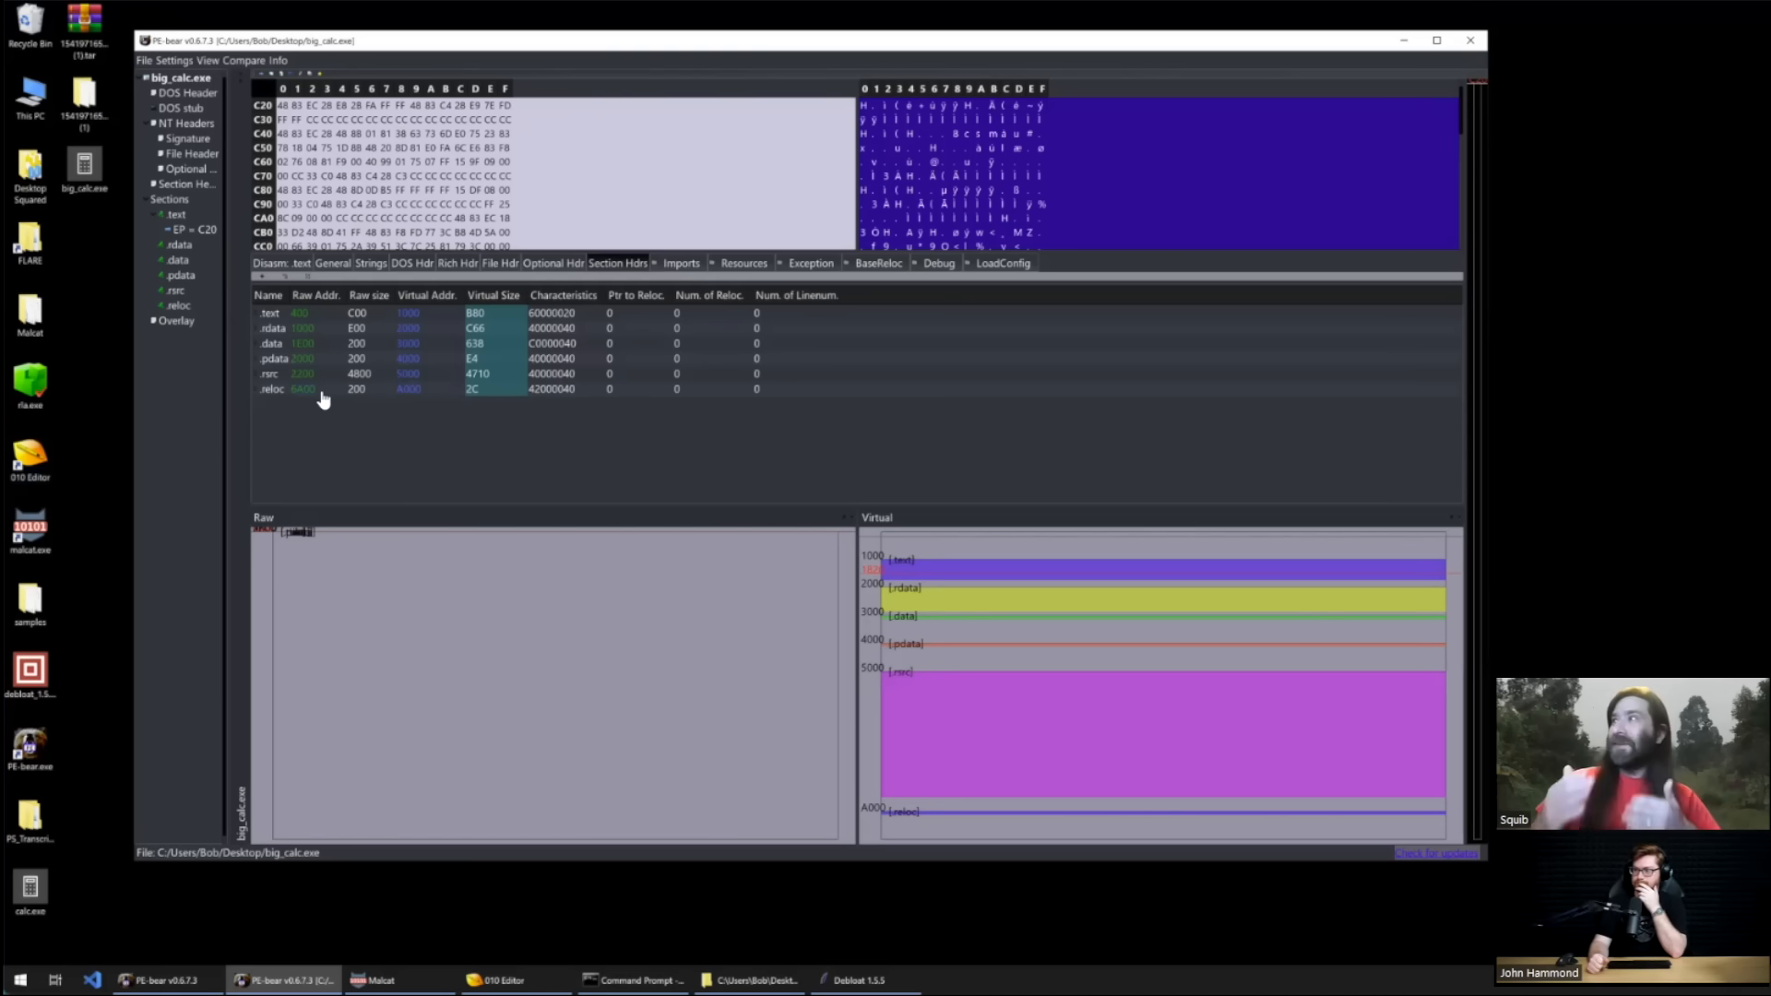
{"action": "mouse_move", "coordinate": [321, 394]}
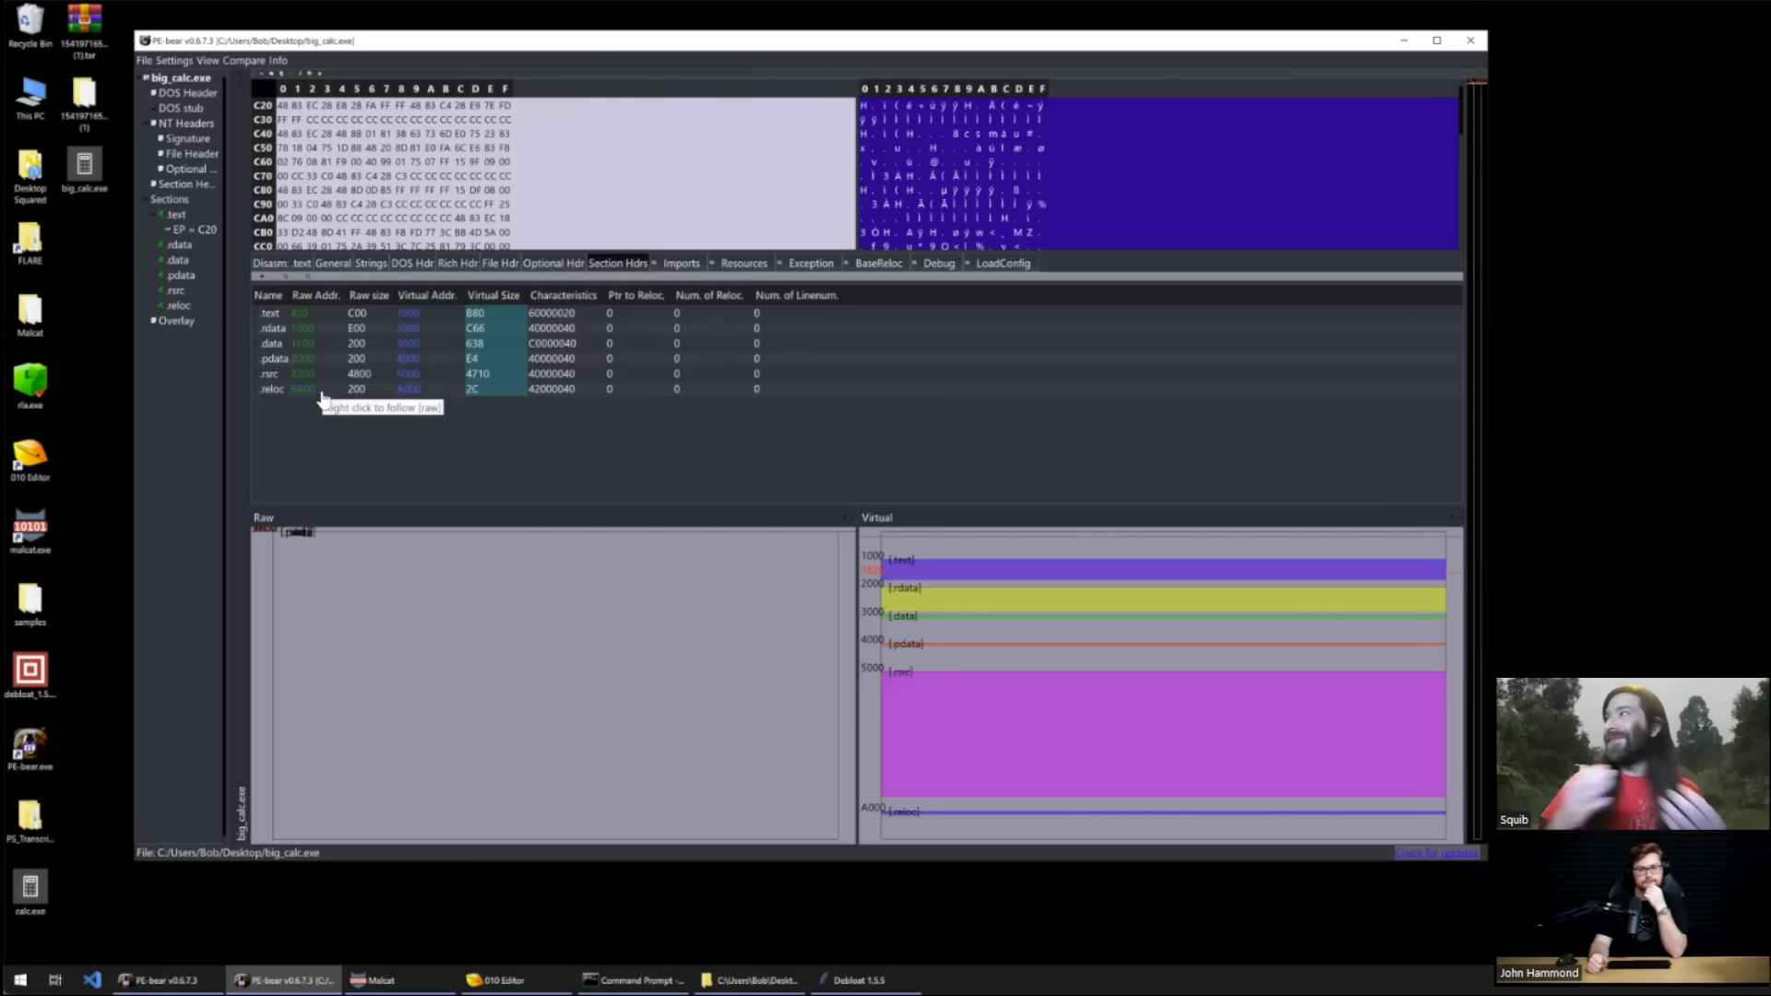
{"action": "mouse_move", "coordinate": [70, 462]}
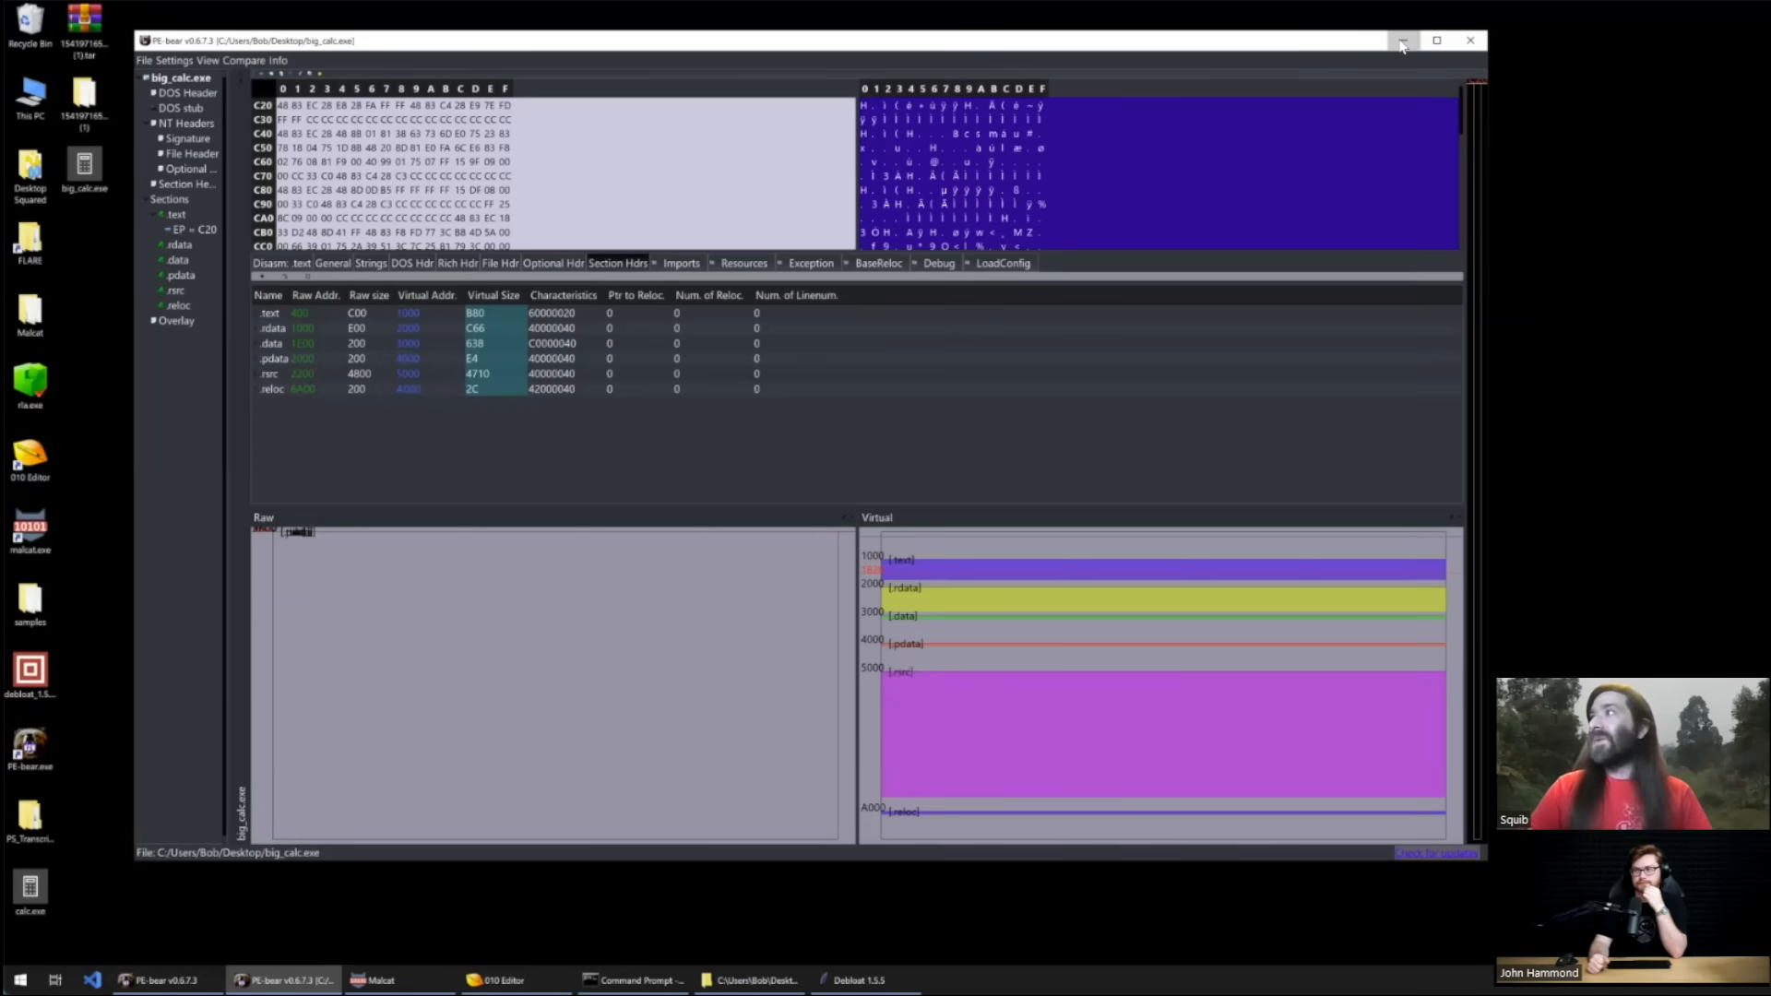
{"action": "left_click", "coordinate": [1402, 41]}
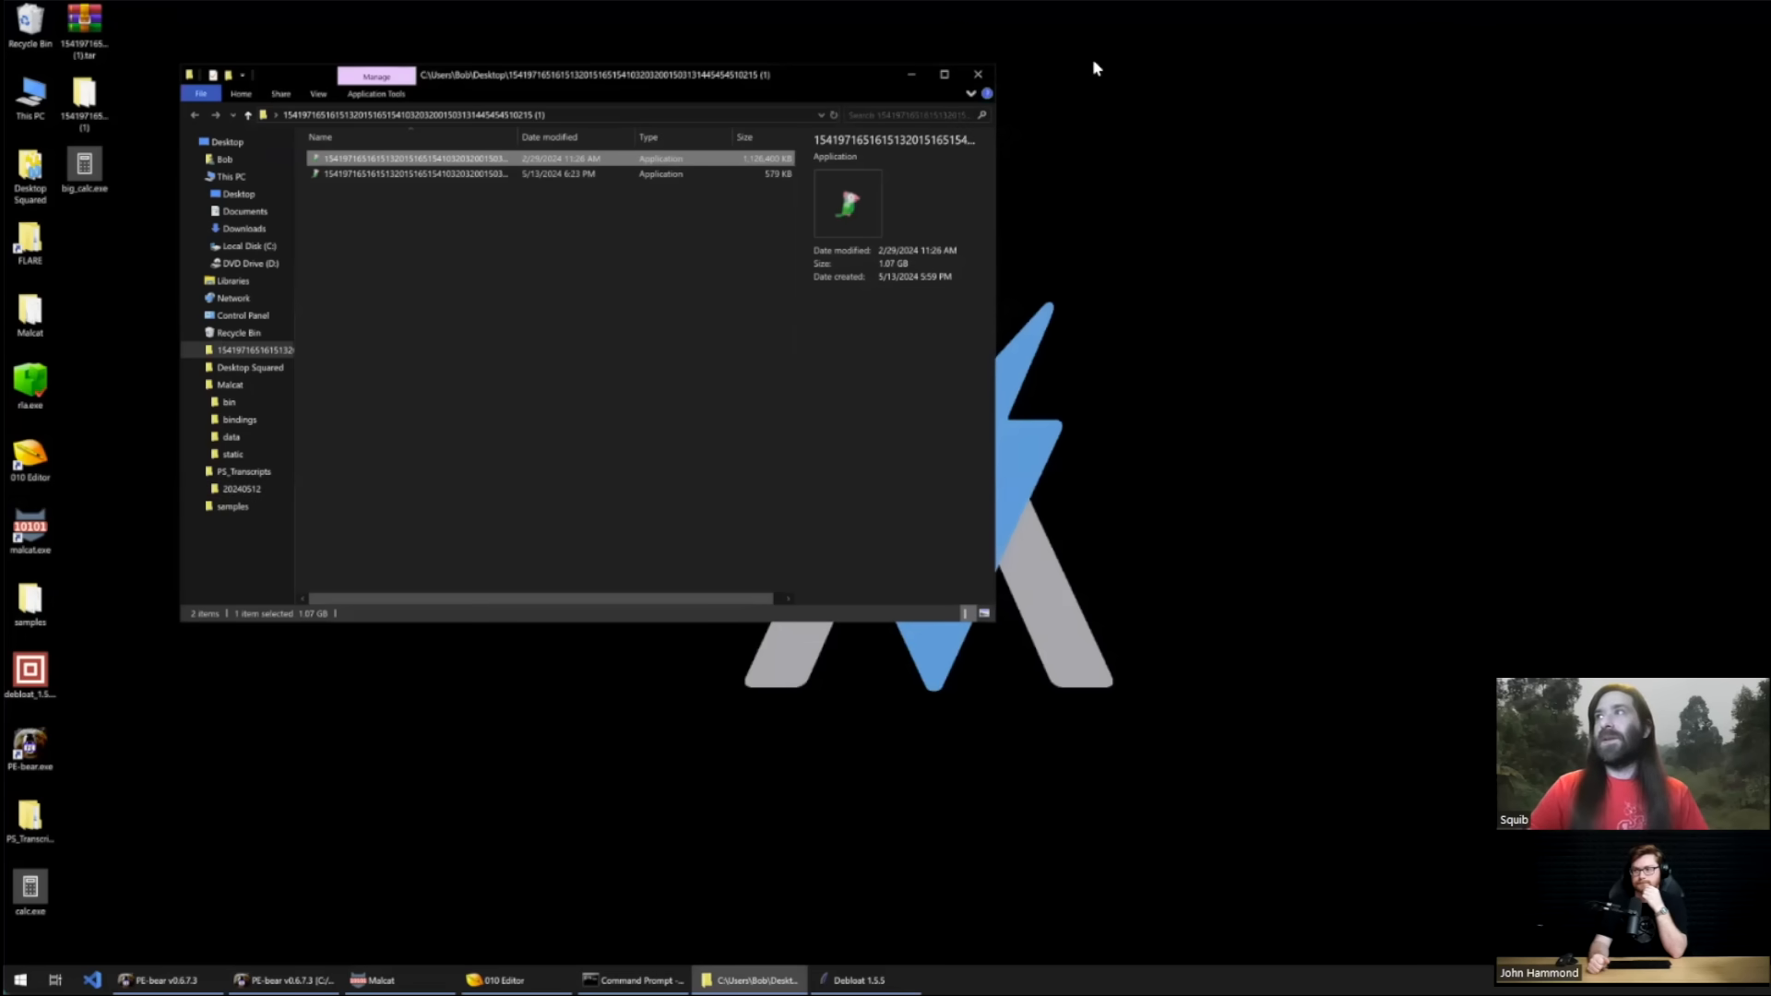
Step: Bring Malcat's big_calc.exe analysis forward and review its 106.8 MB overlay
{"action": "left_click", "coordinate": [976, 74]}
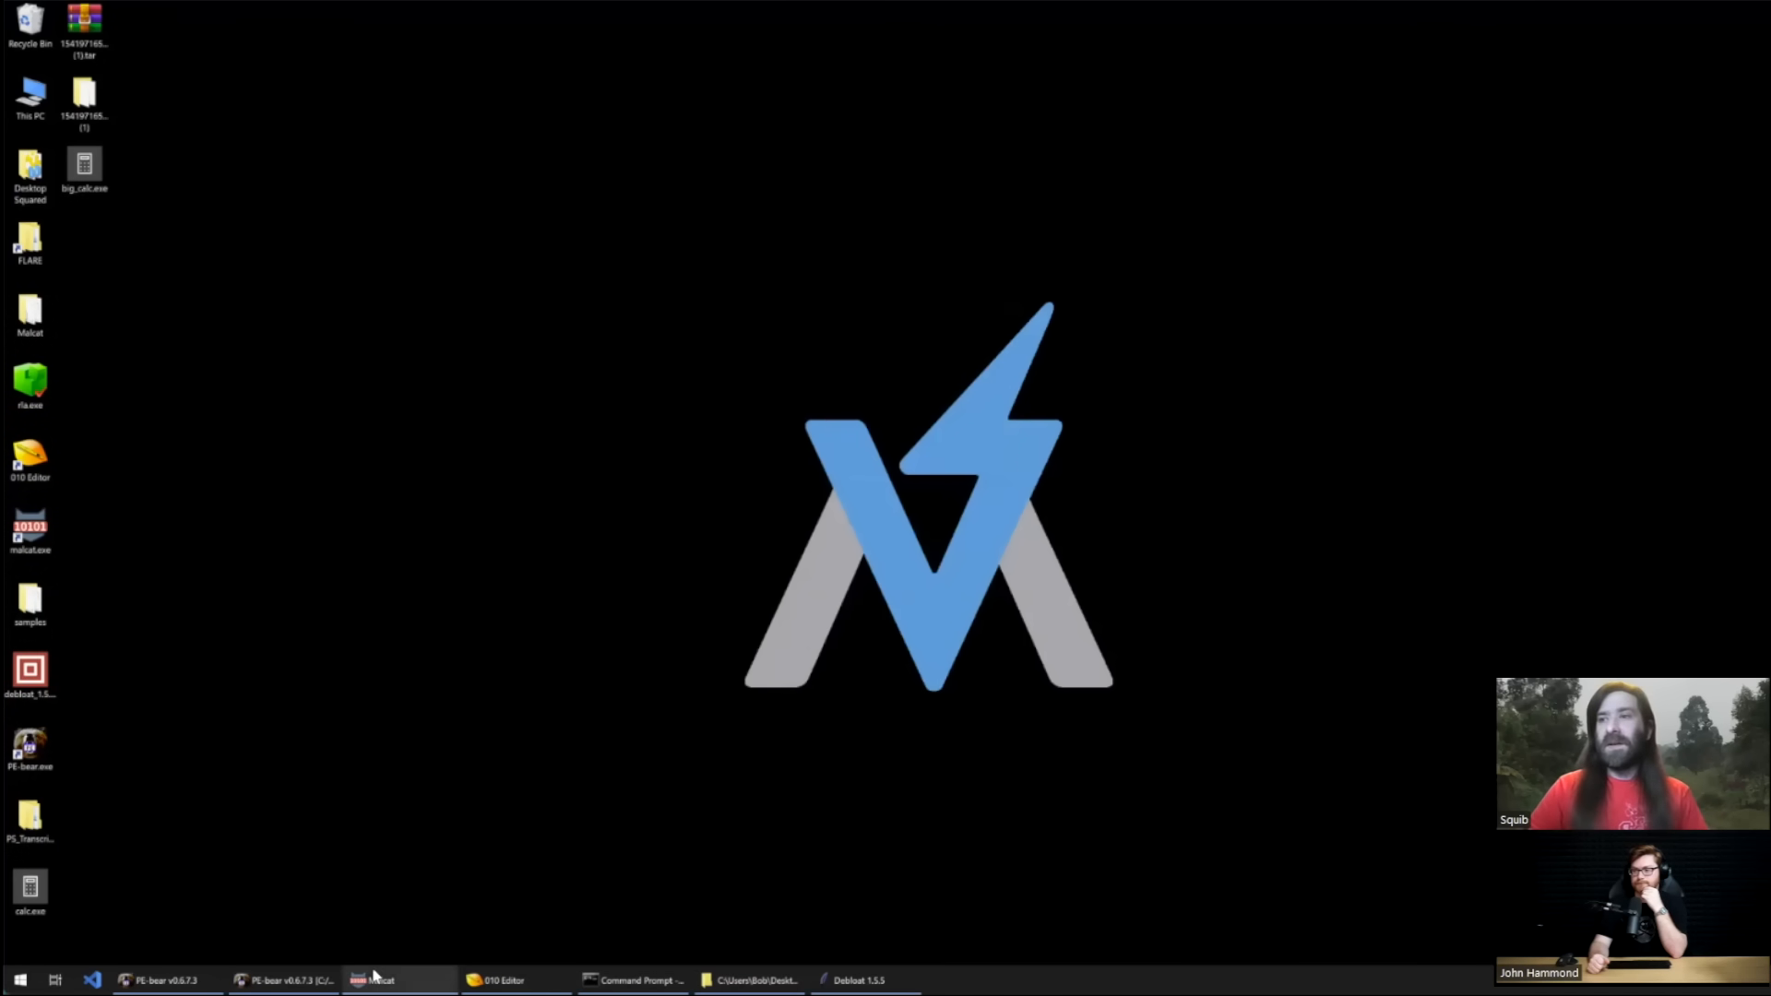
{"action": "left_click", "coordinate": [376, 980]}
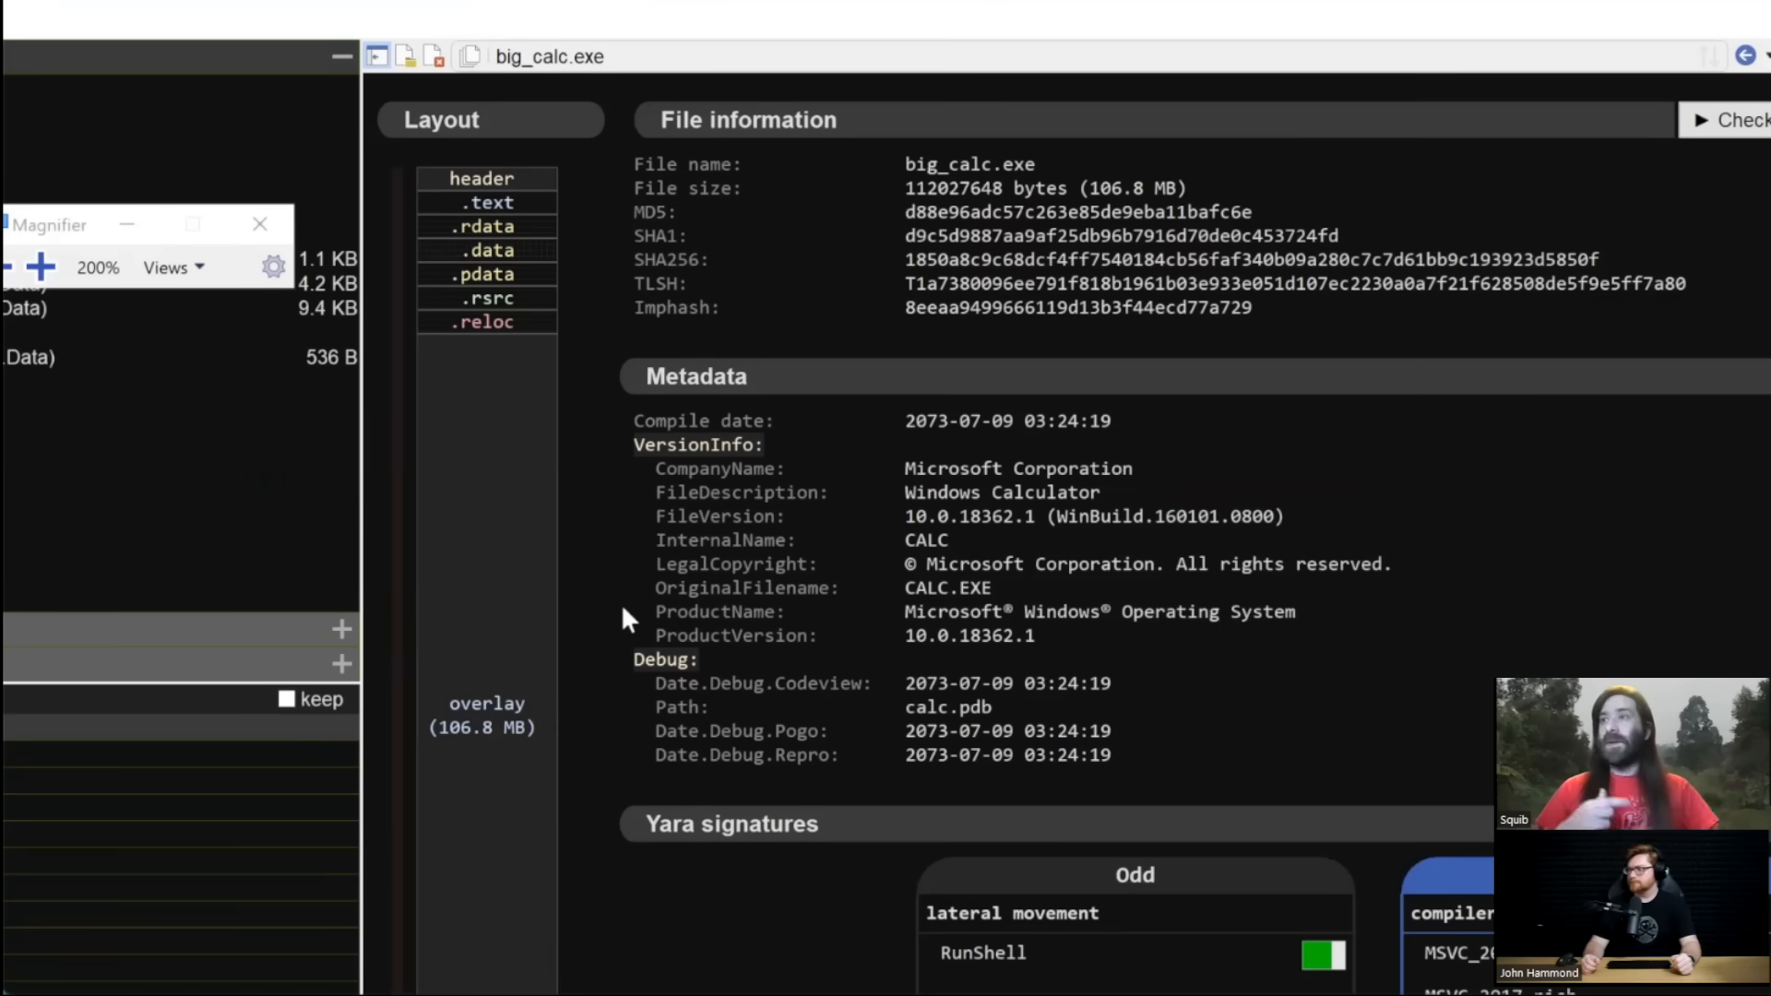
{"action": "mouse_move", "coordinate": [500, 644]}
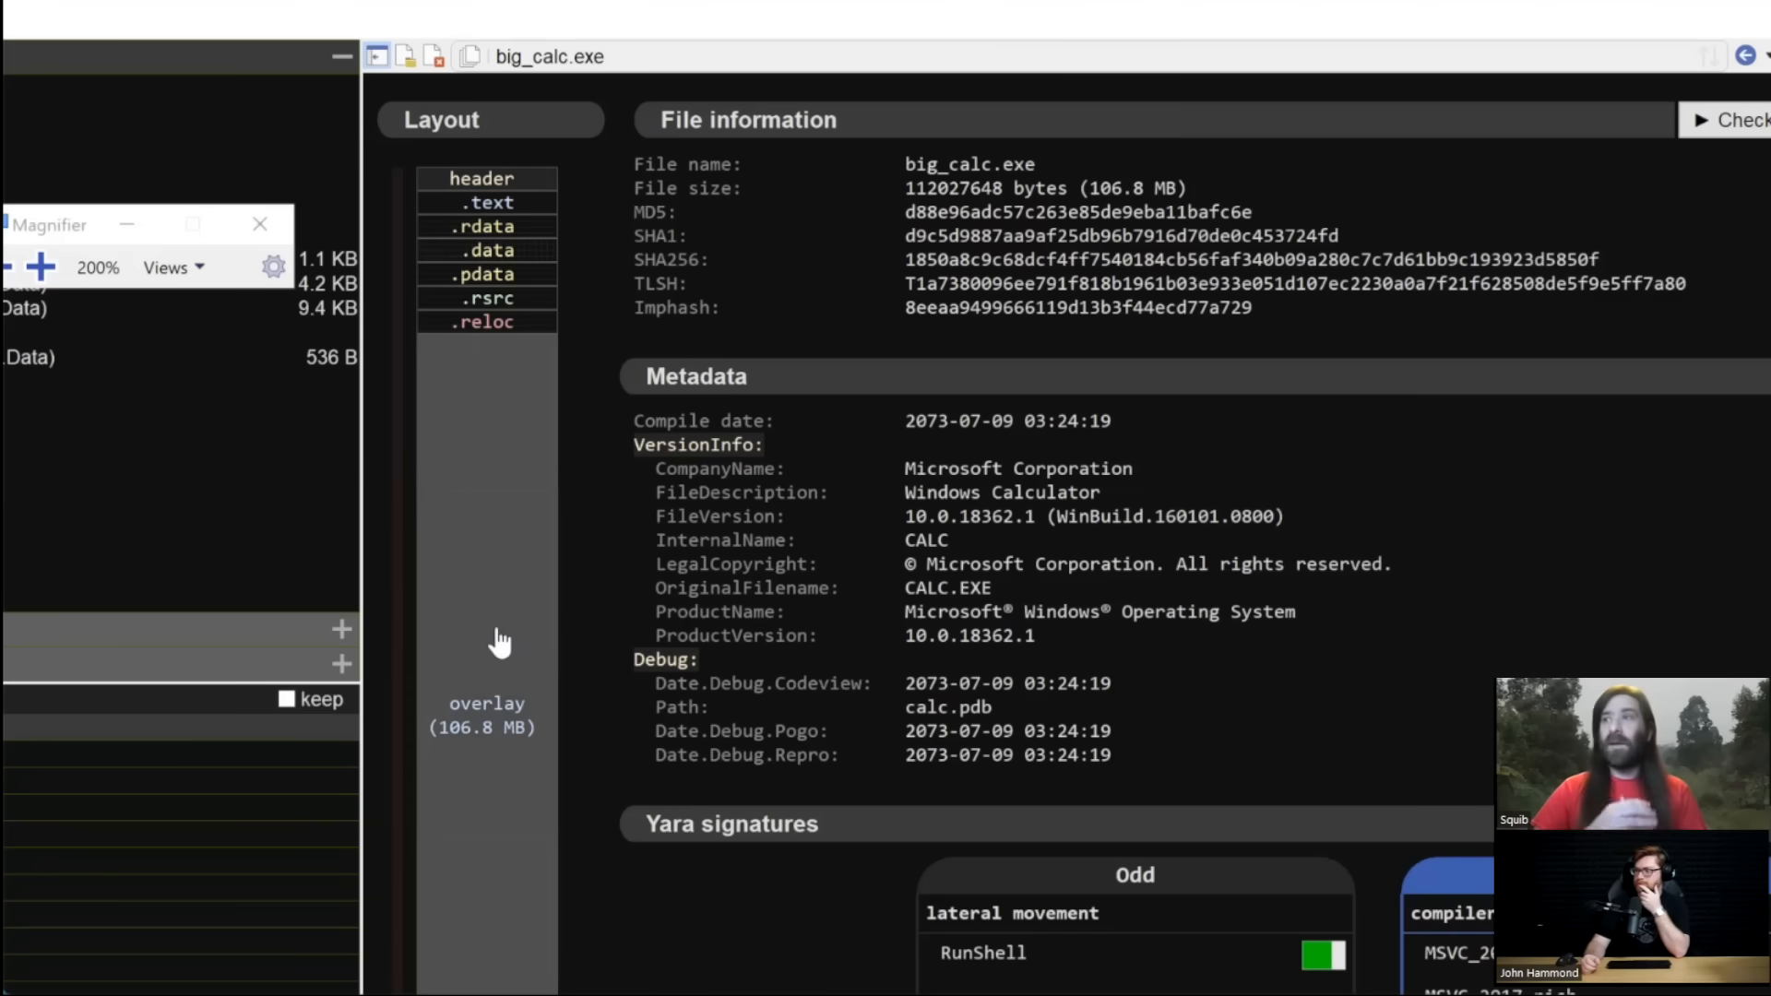
{"action": "left_click", "coordinate": [486, 703]}
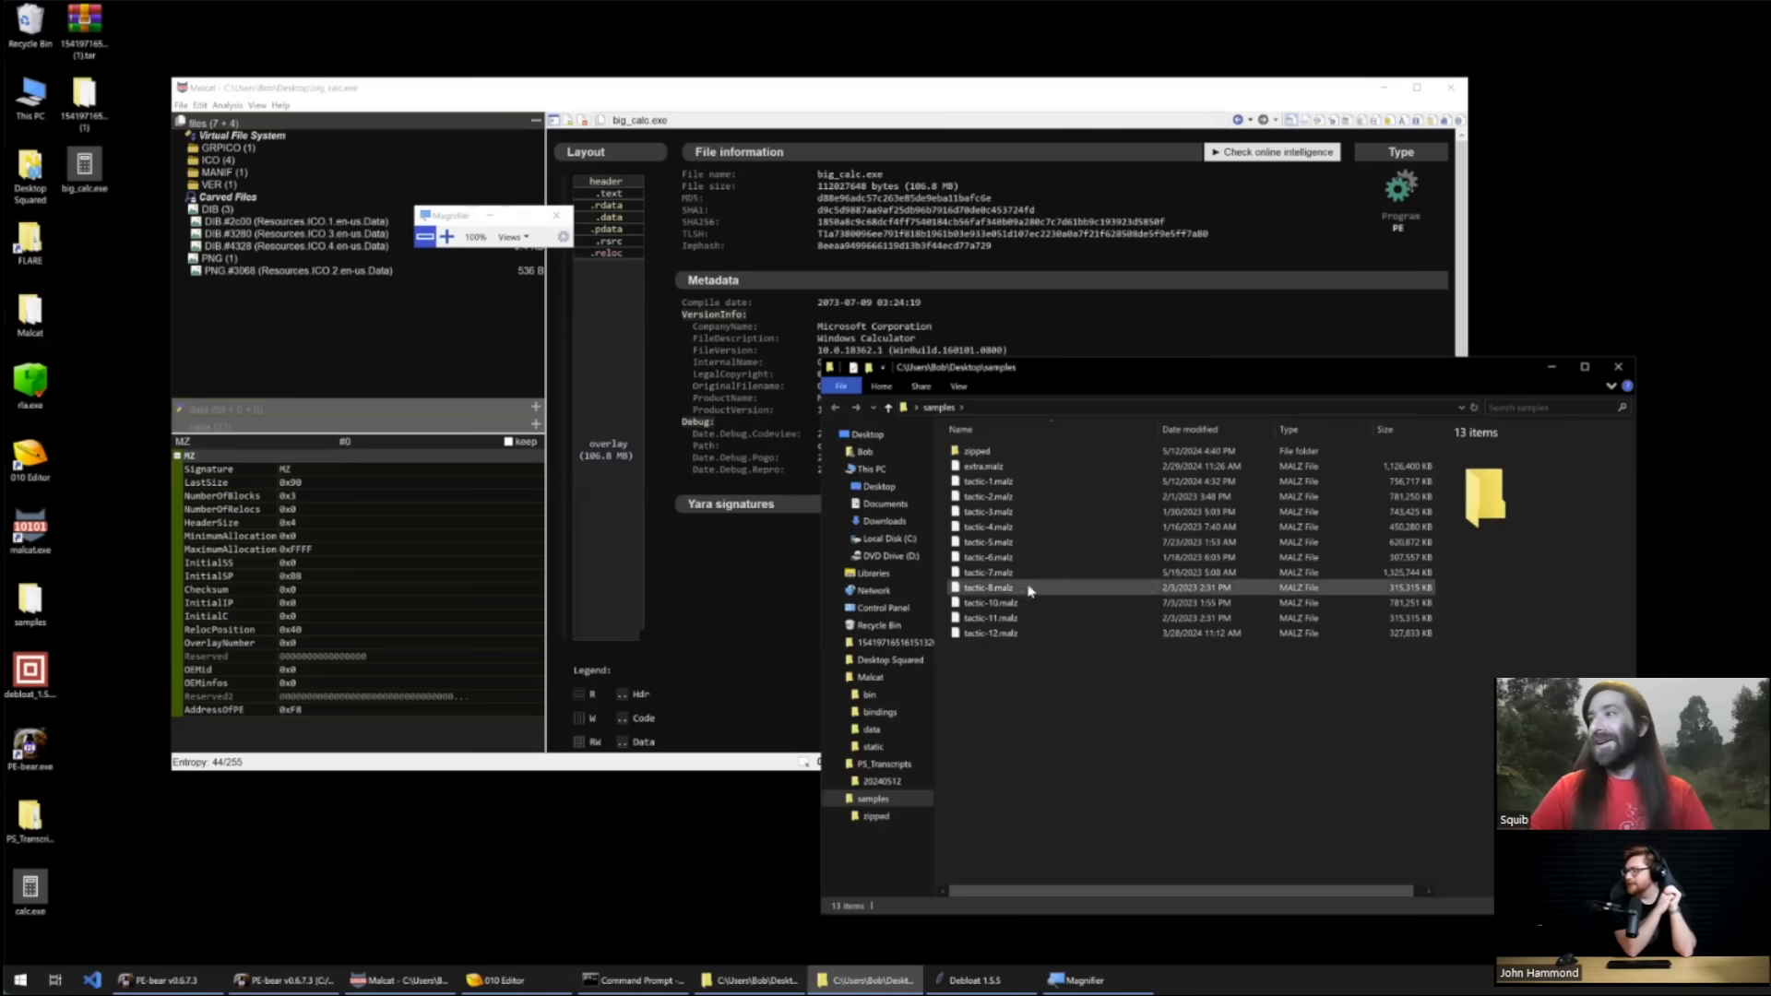
Step: Load tactic-6.malz in Malcat, accepting the big-file dialog, then return to PE-bear's big_calc.exe view
{"action": "left_click", "coordinate": [986, 557]}
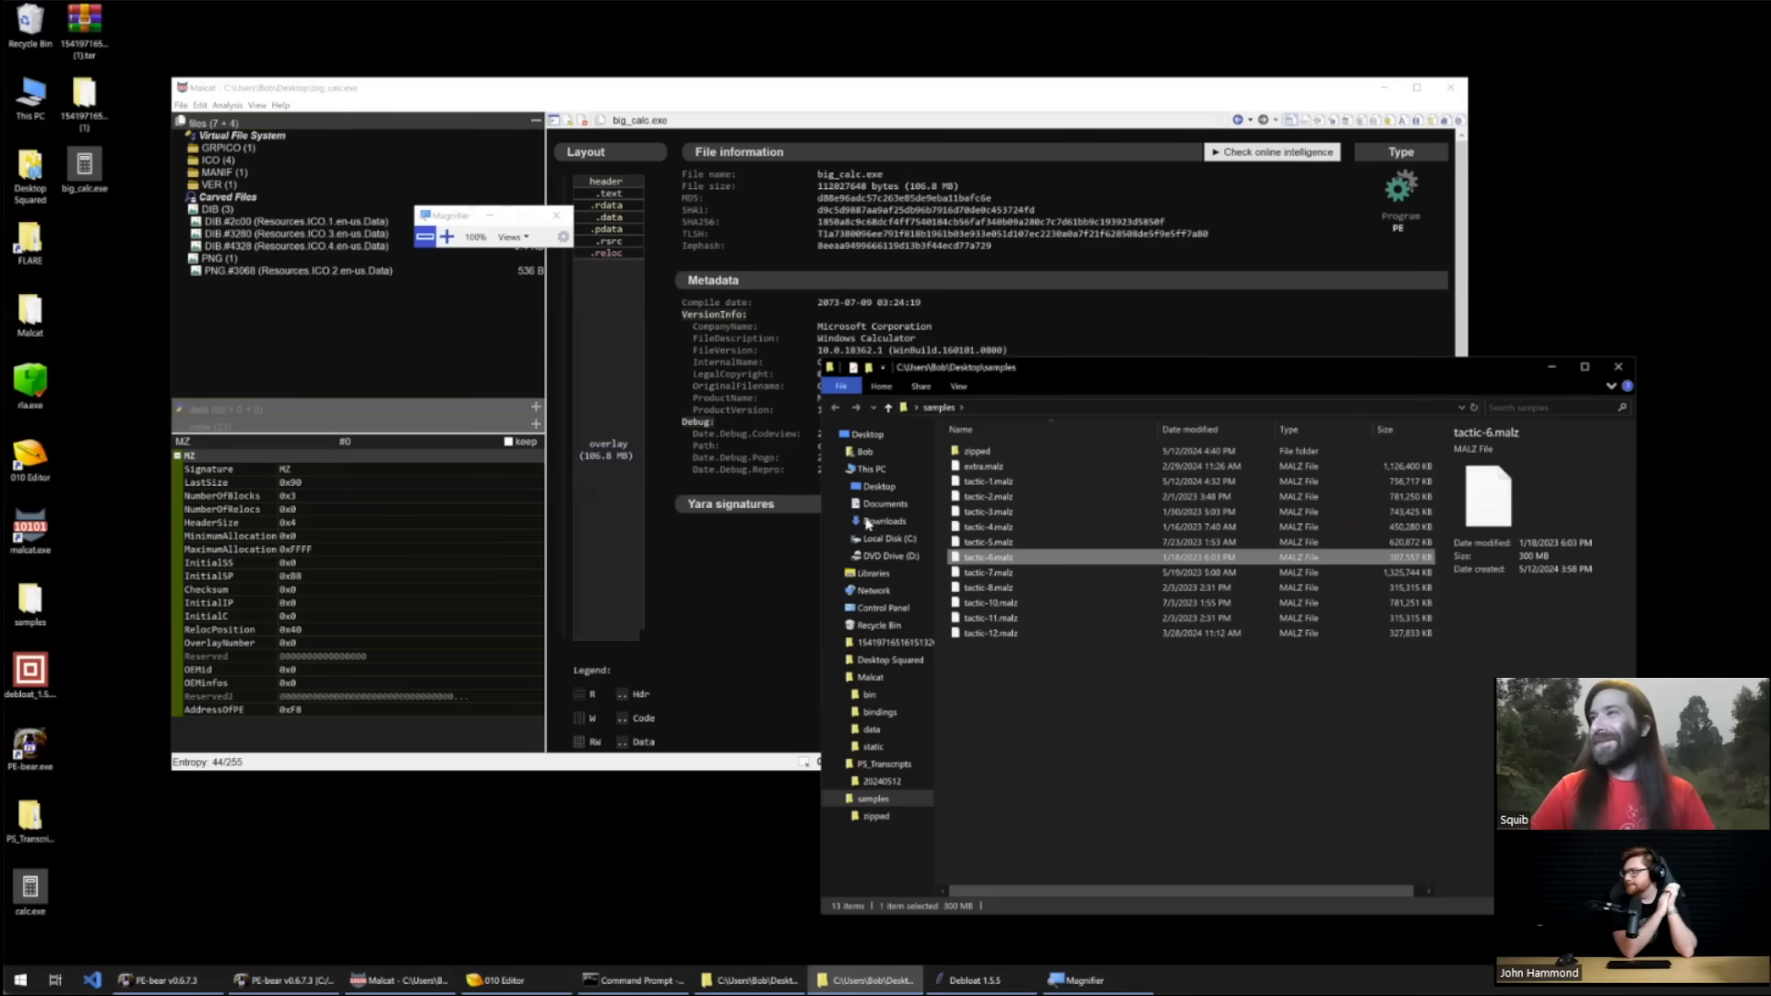
{"action": "double_click", "coordinate": [986, 557]}
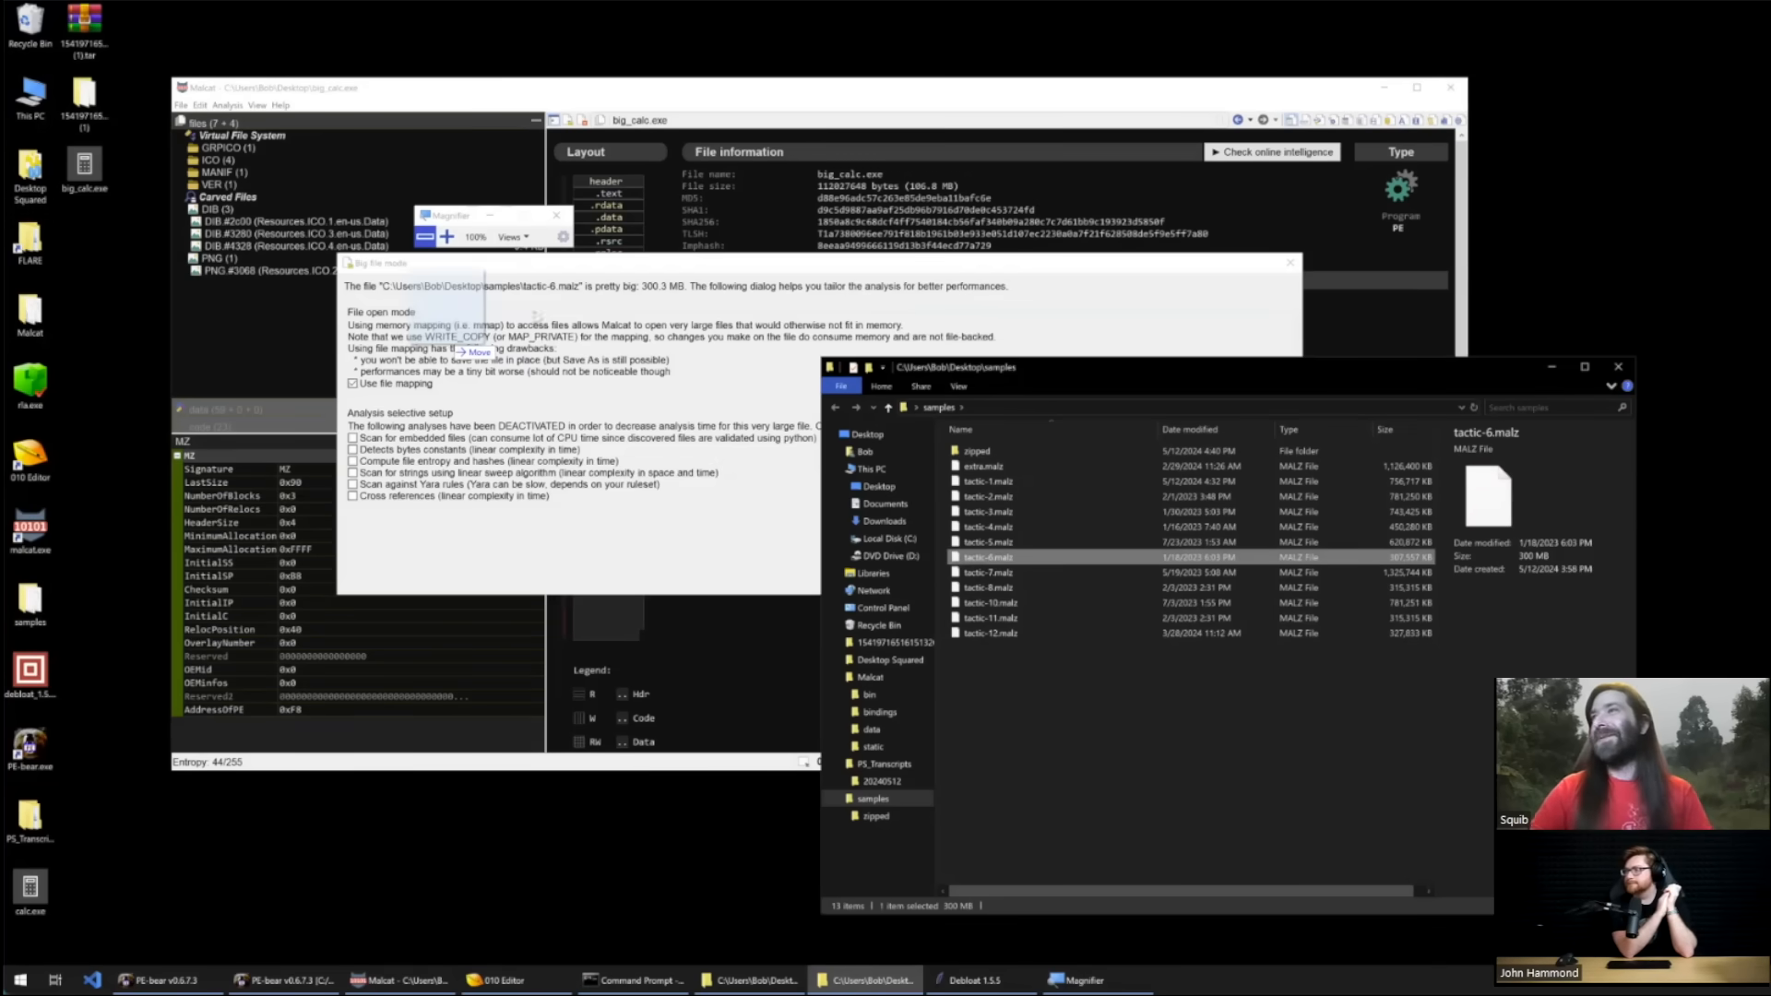
{"action": "left_click", "coordinate": [478, 236]}
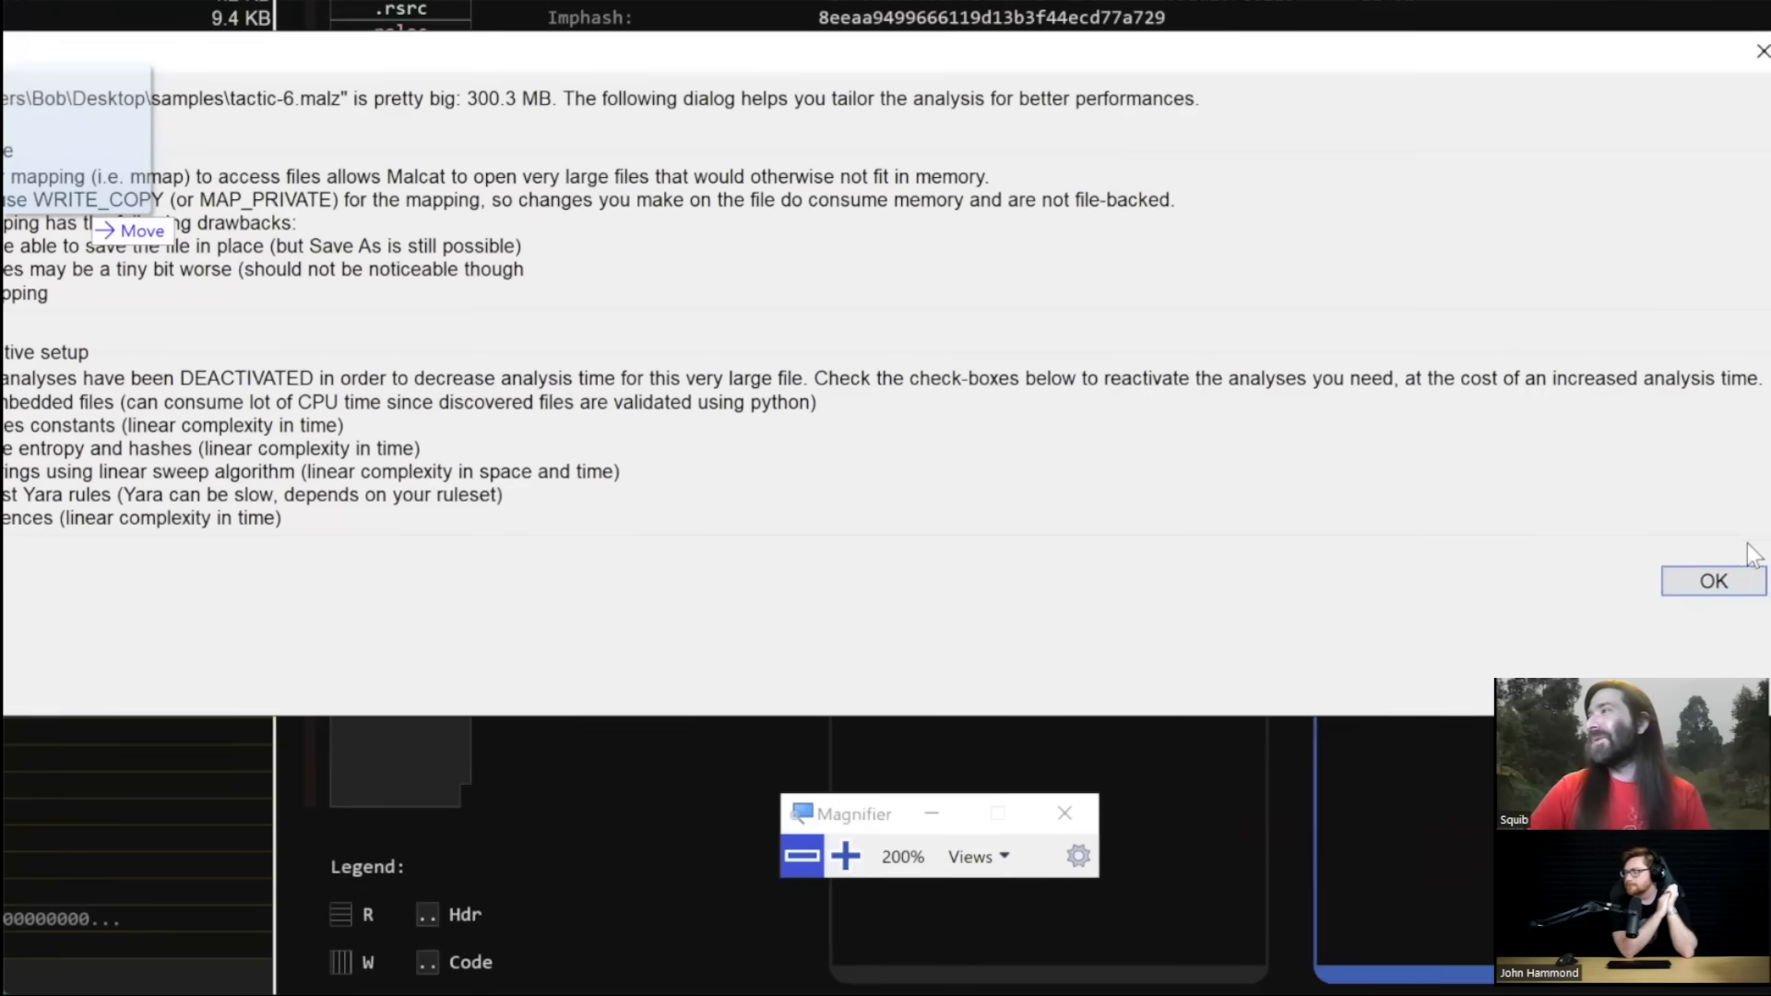
{"action": "left_click", "coordinate": [1712, 581]}
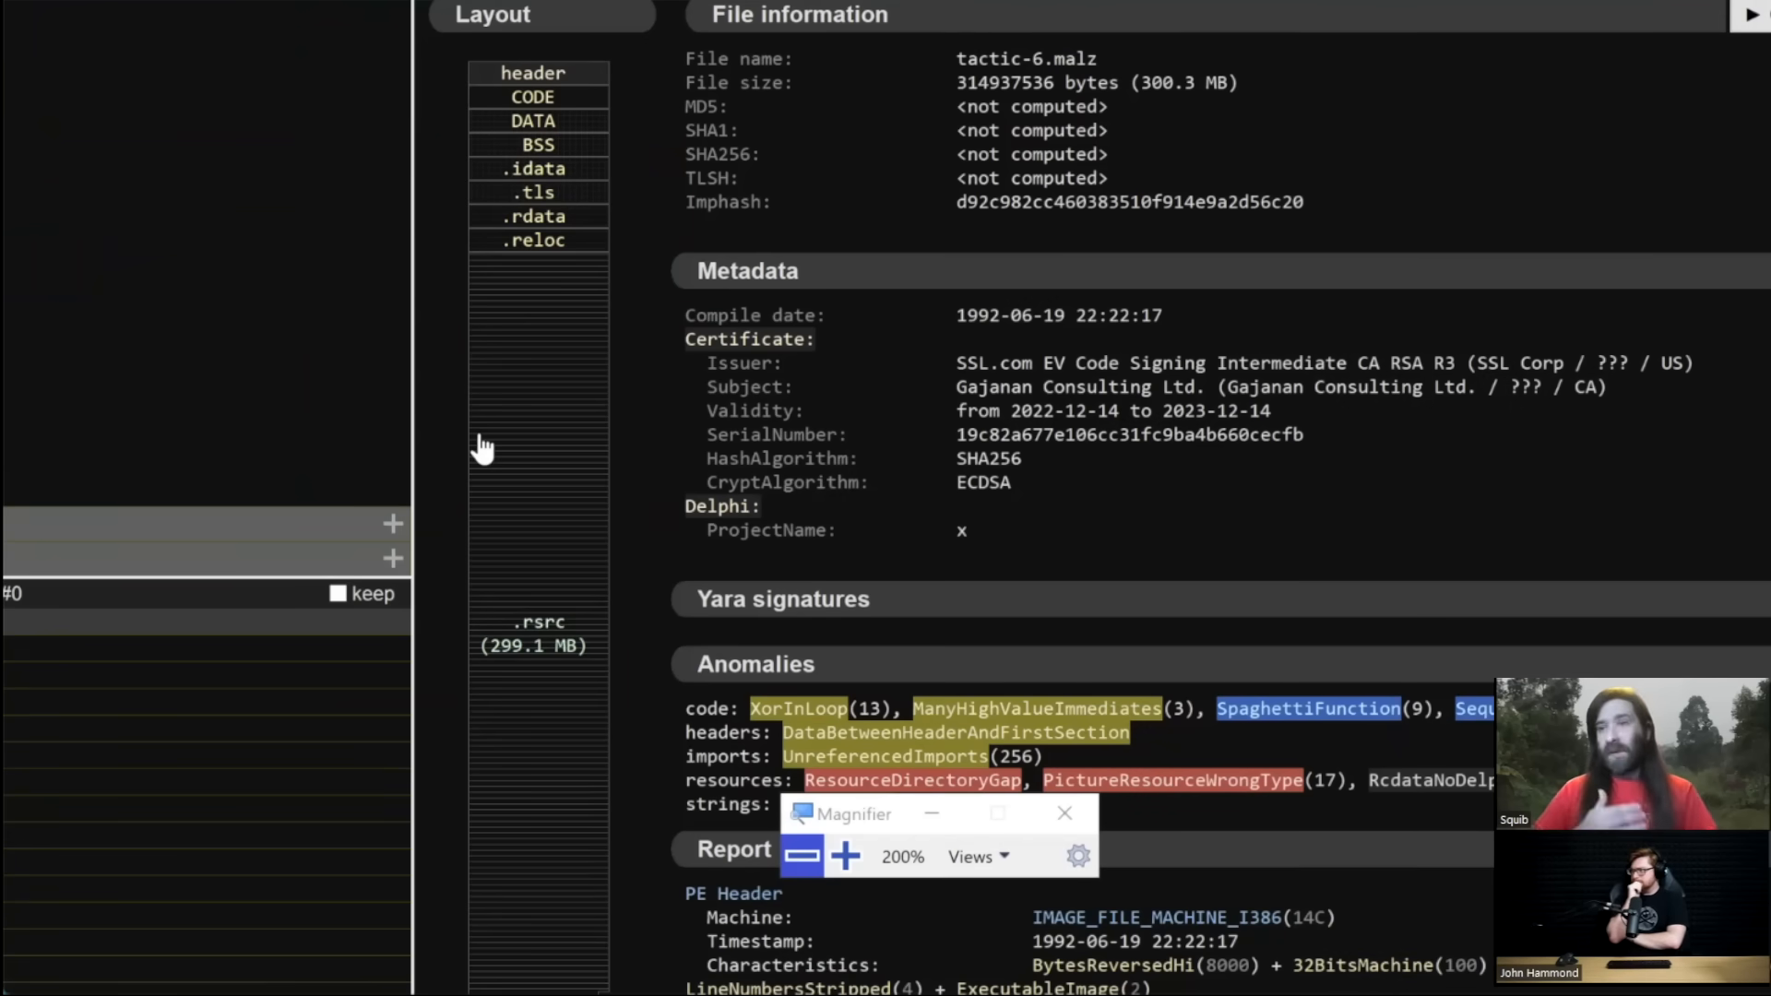
{"action": "mouse_move", "coordinate": [861, 149]}
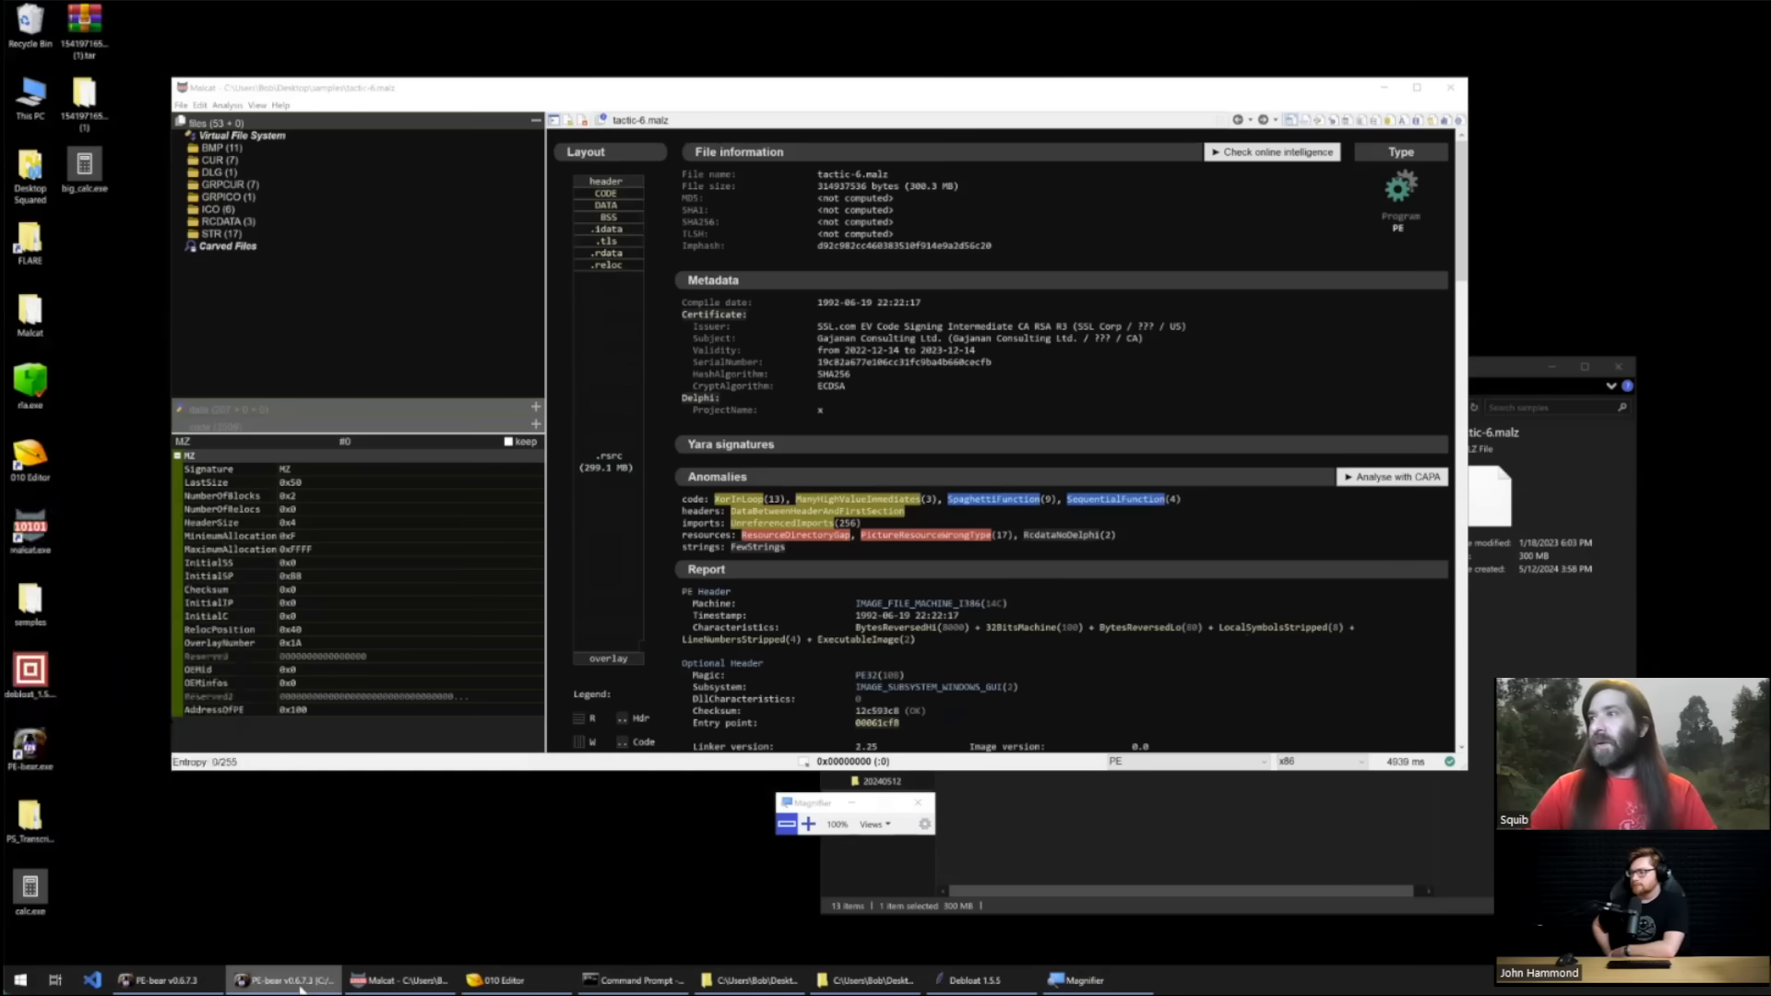
{"action": "left_click", "coordinate": [284, 980]}
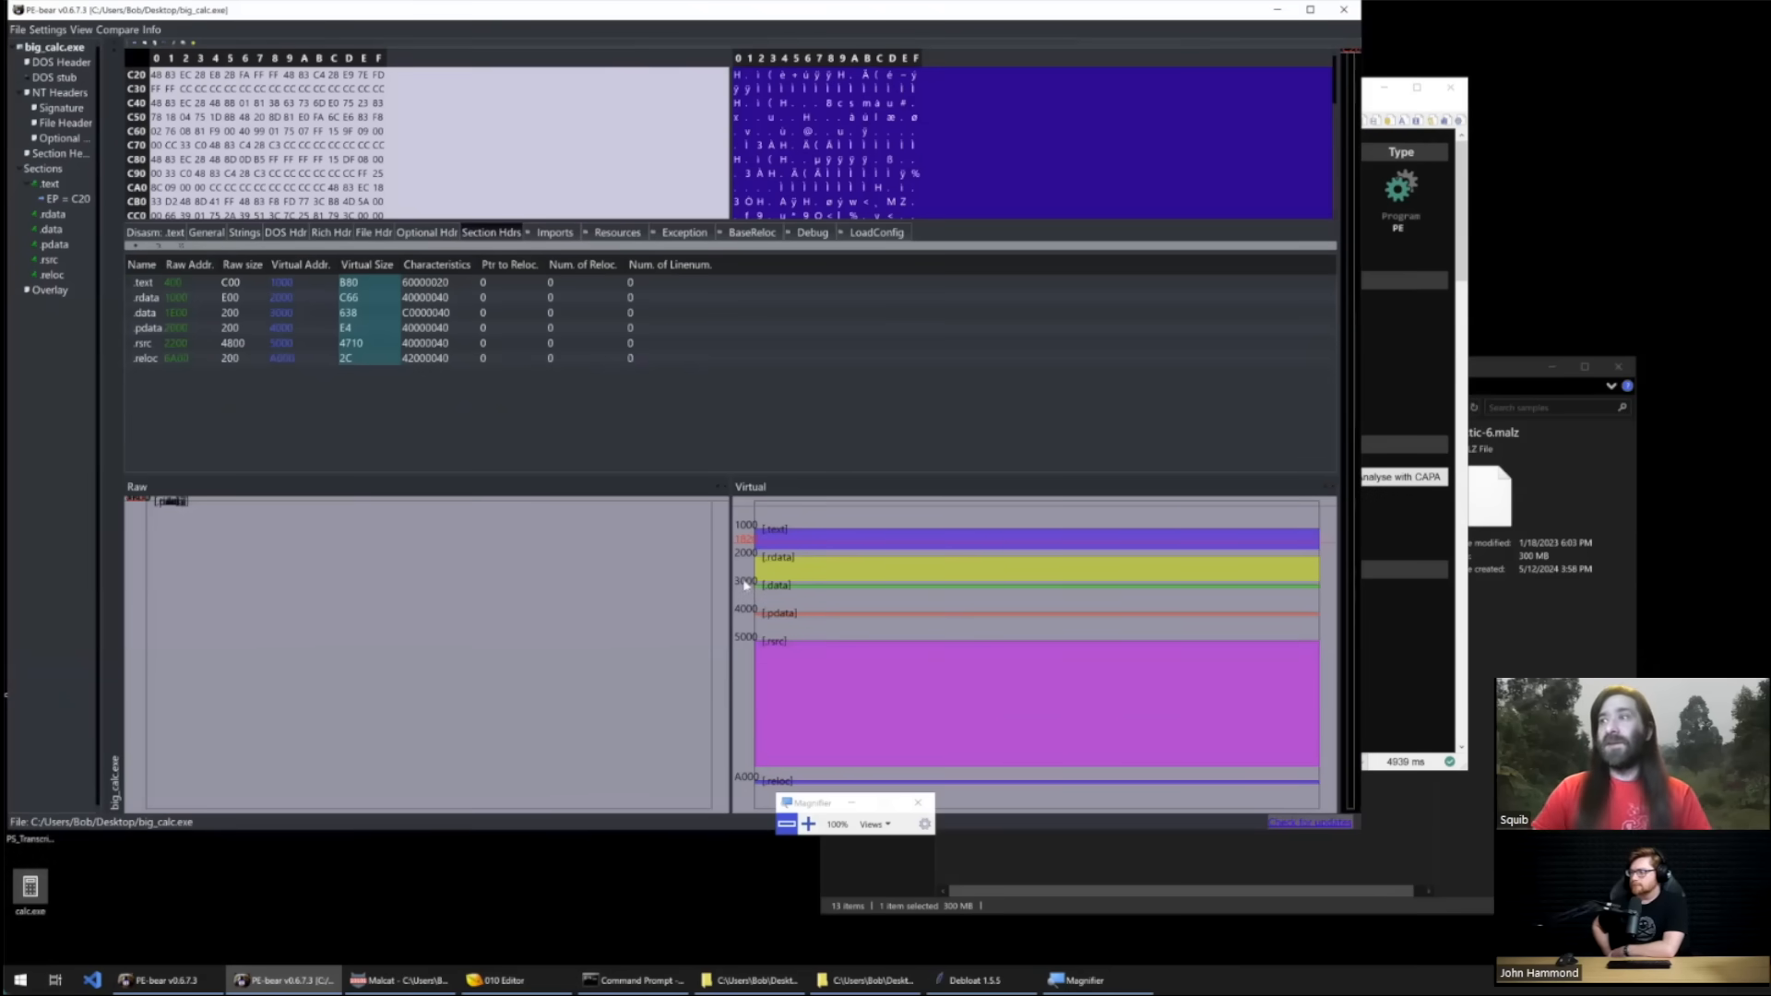
{"action": "mouse_move", "coordinate": [746, 585]}
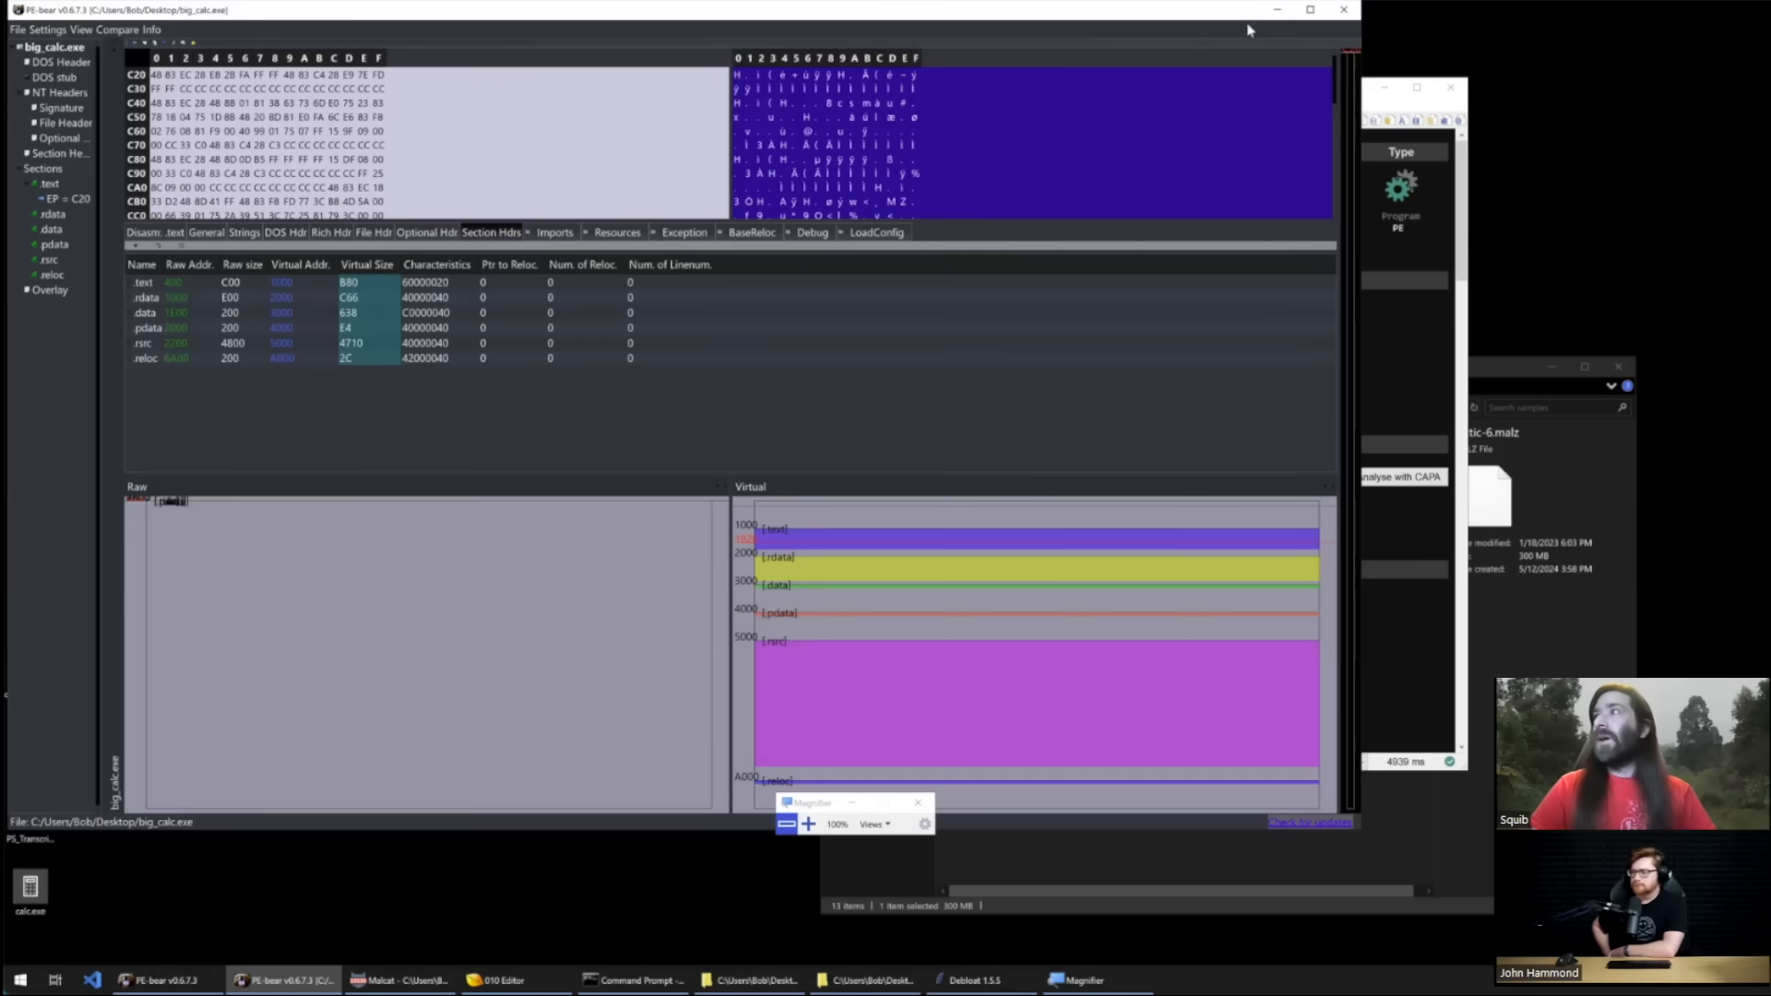
Step: Return to Malcat's tactic-6.malz analysis showing the 299.1 MB .rsrc section
{"action": "left_click", "coordinate": [397, 980]}
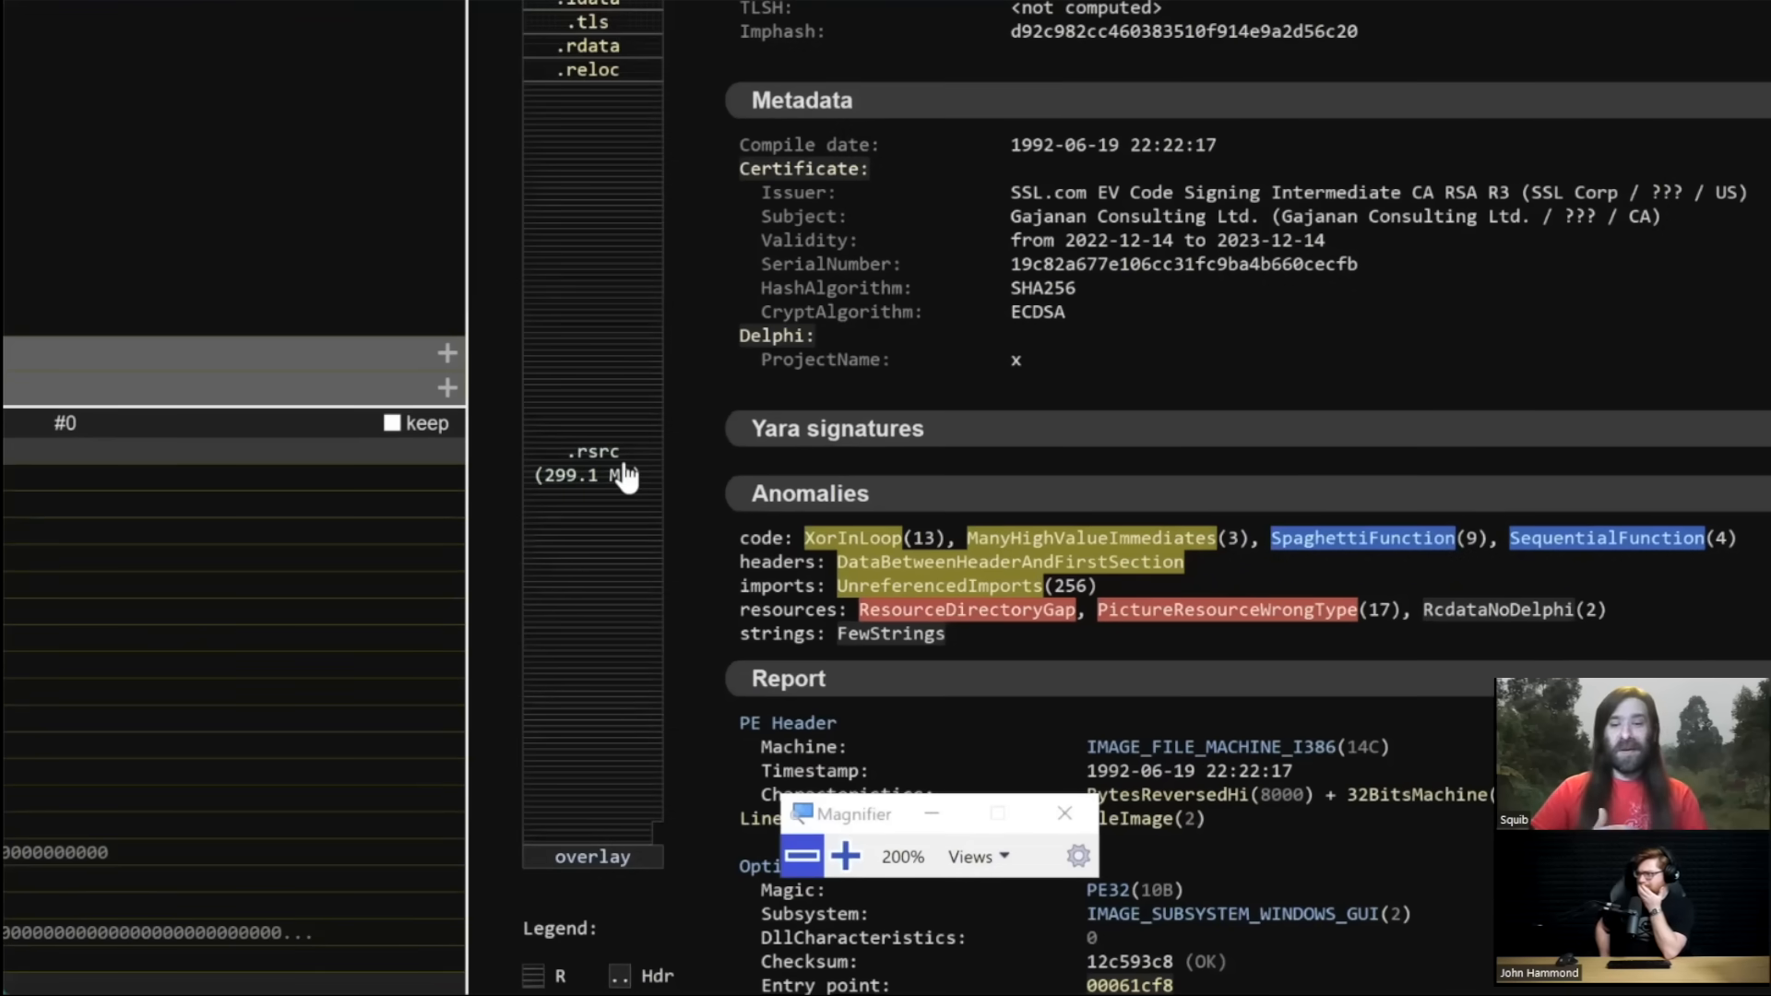
{"action": "mouse_move", "coordinate": [686, 441]}
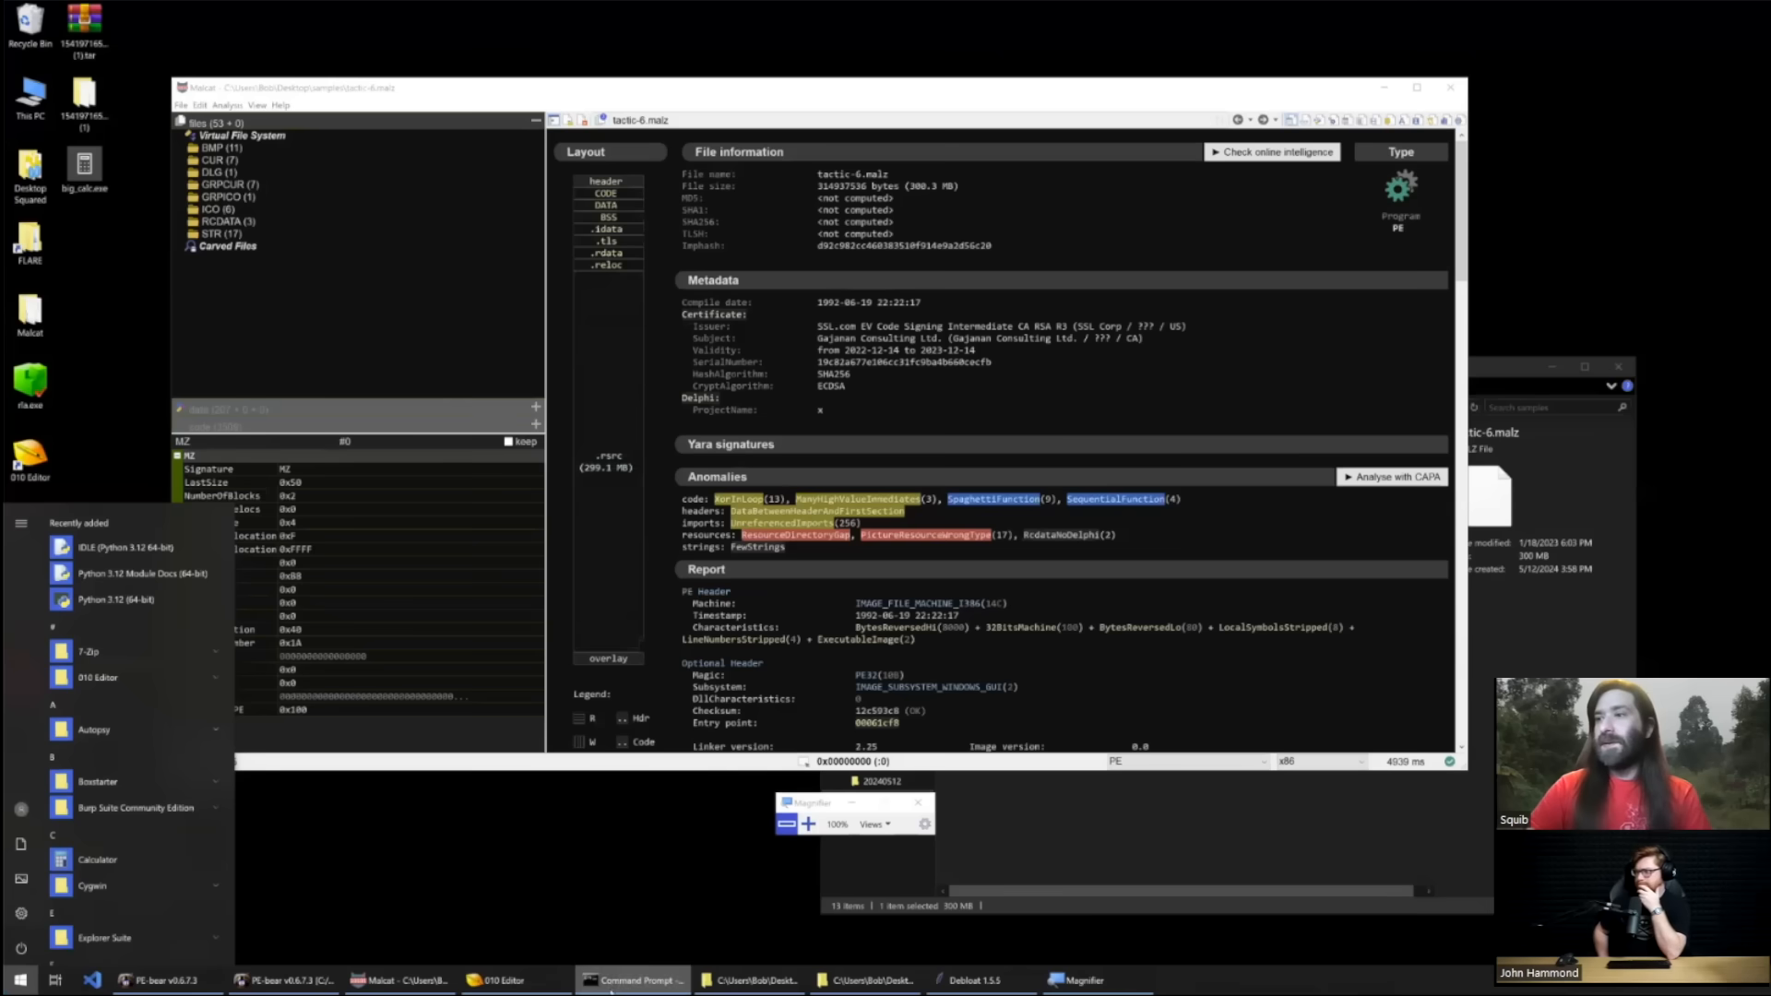
Step: In Command Prompt, cd into samples and debloat tactic-6.malz down to 2.5 MB
{"action": "left_click", "coordinate": [631, 979]}
{"action": "type", "text": "c"}
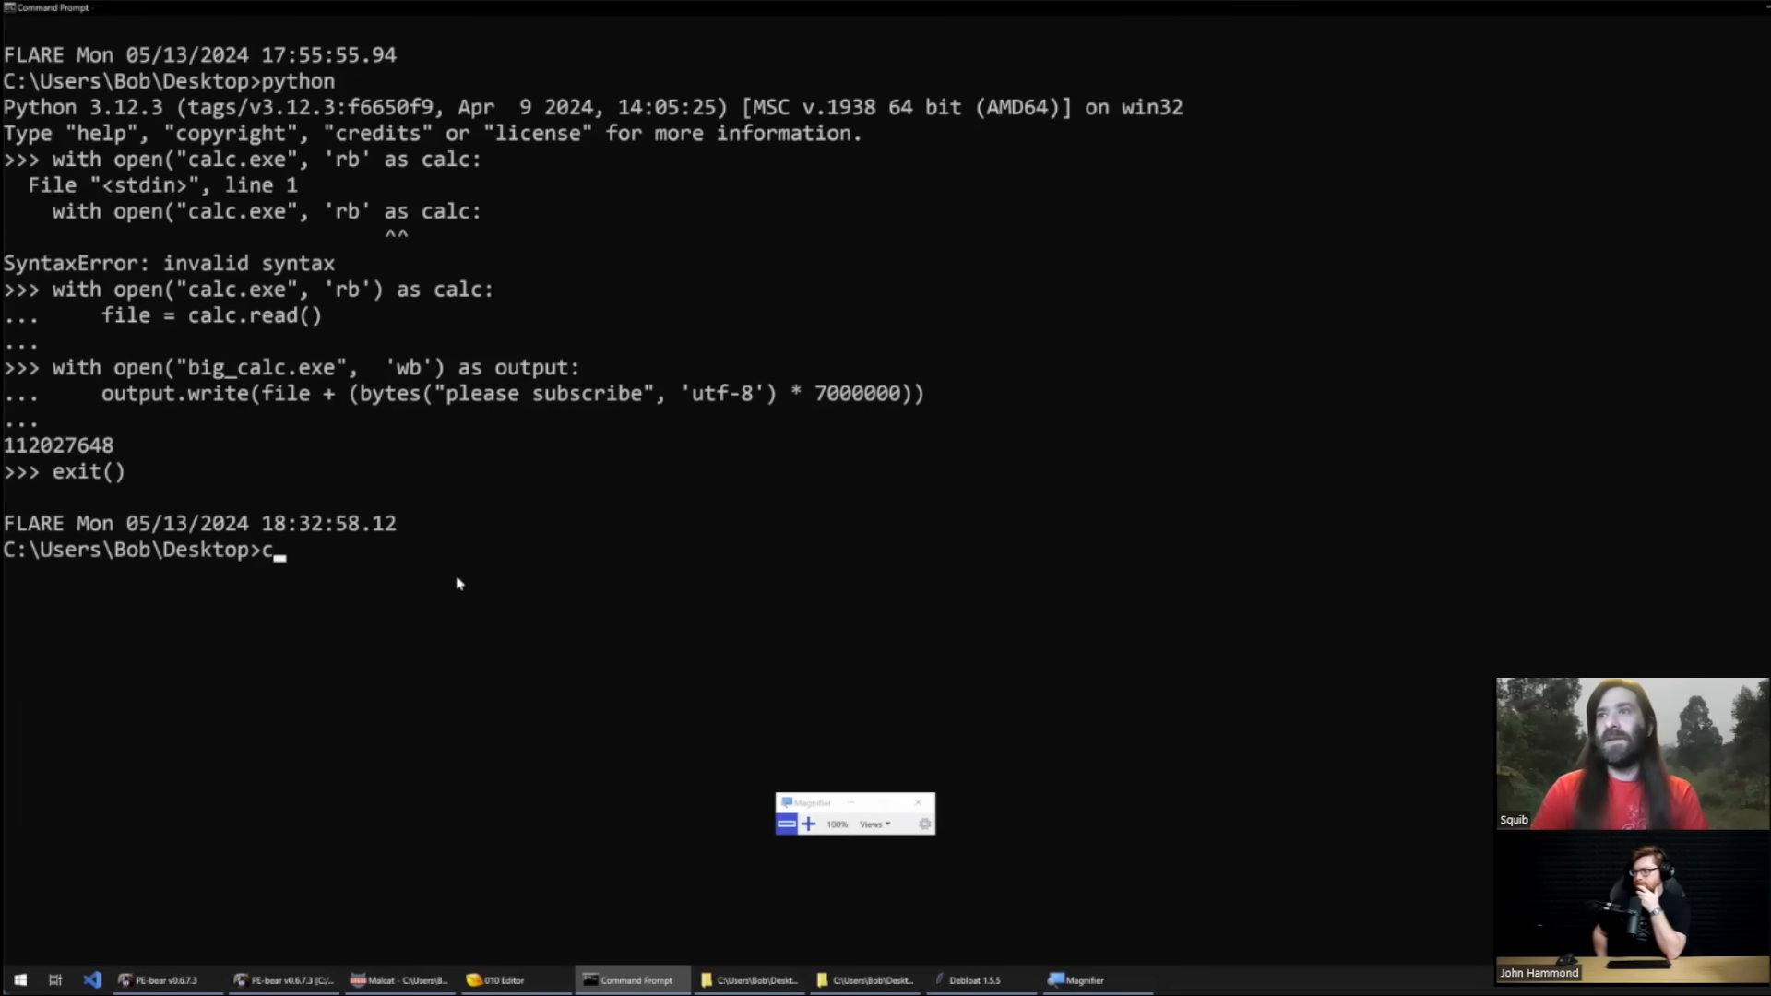
{"action": "type", "text": "d samples"}
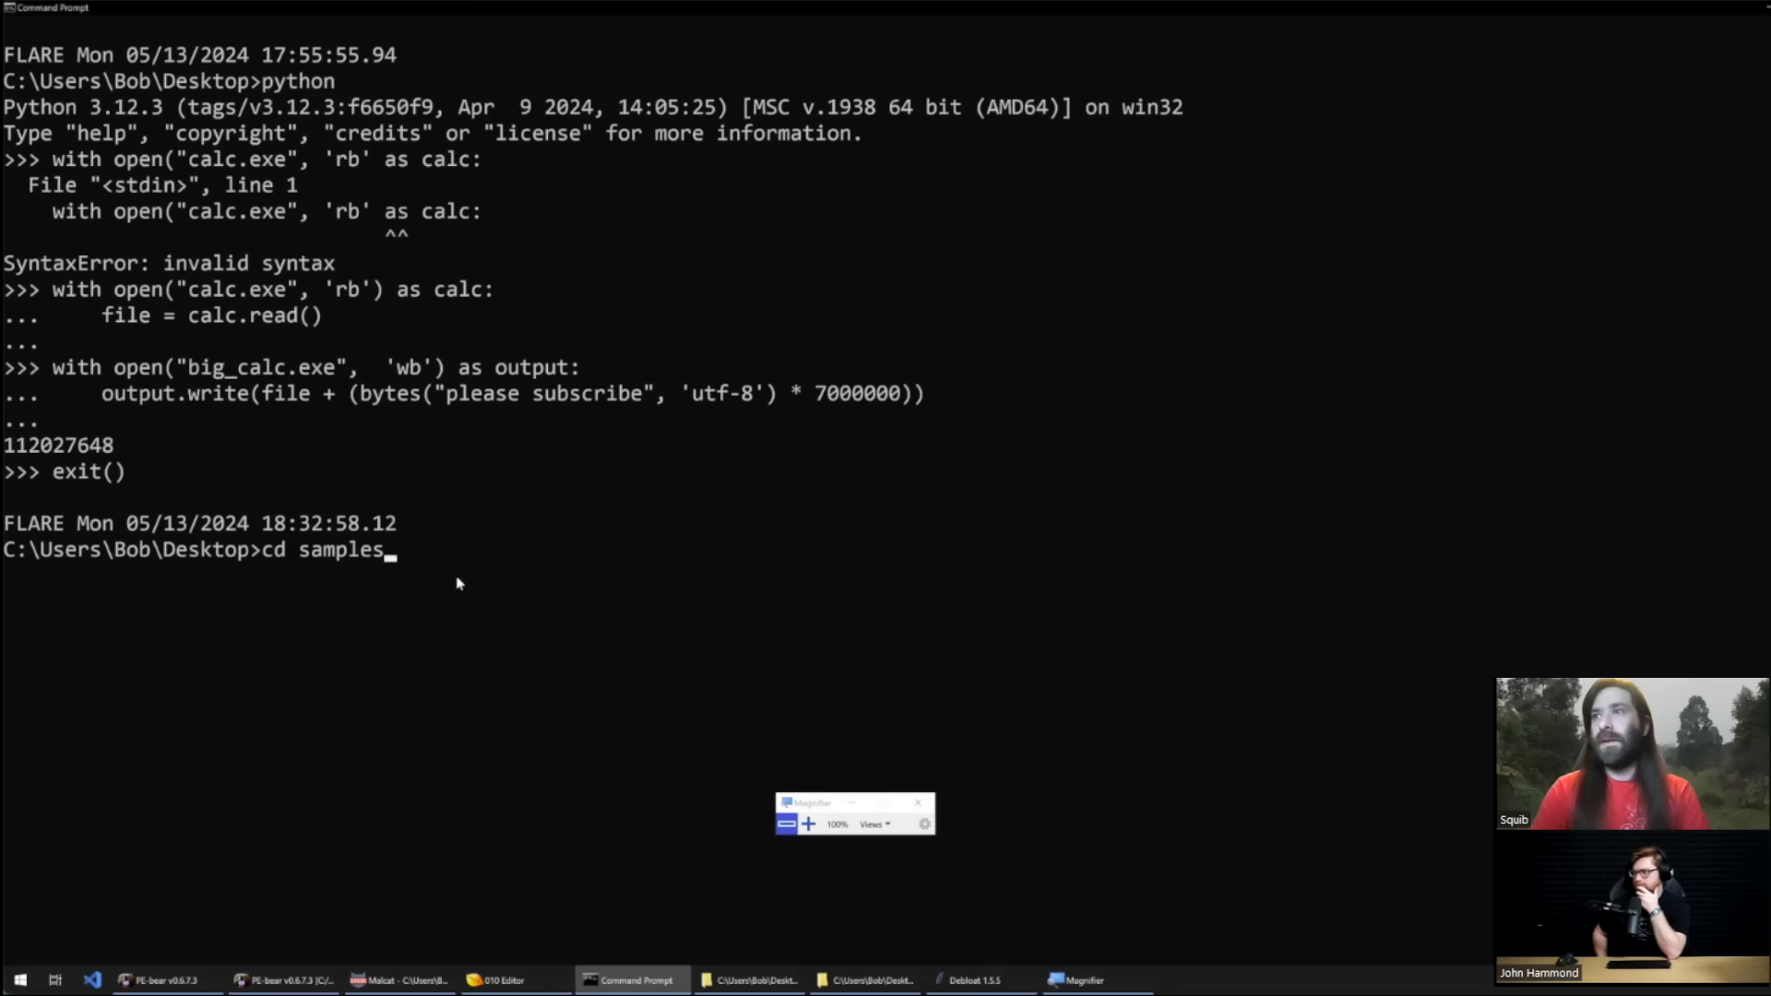
{"action": "type", "text": "debloat tactic-1.malz"}
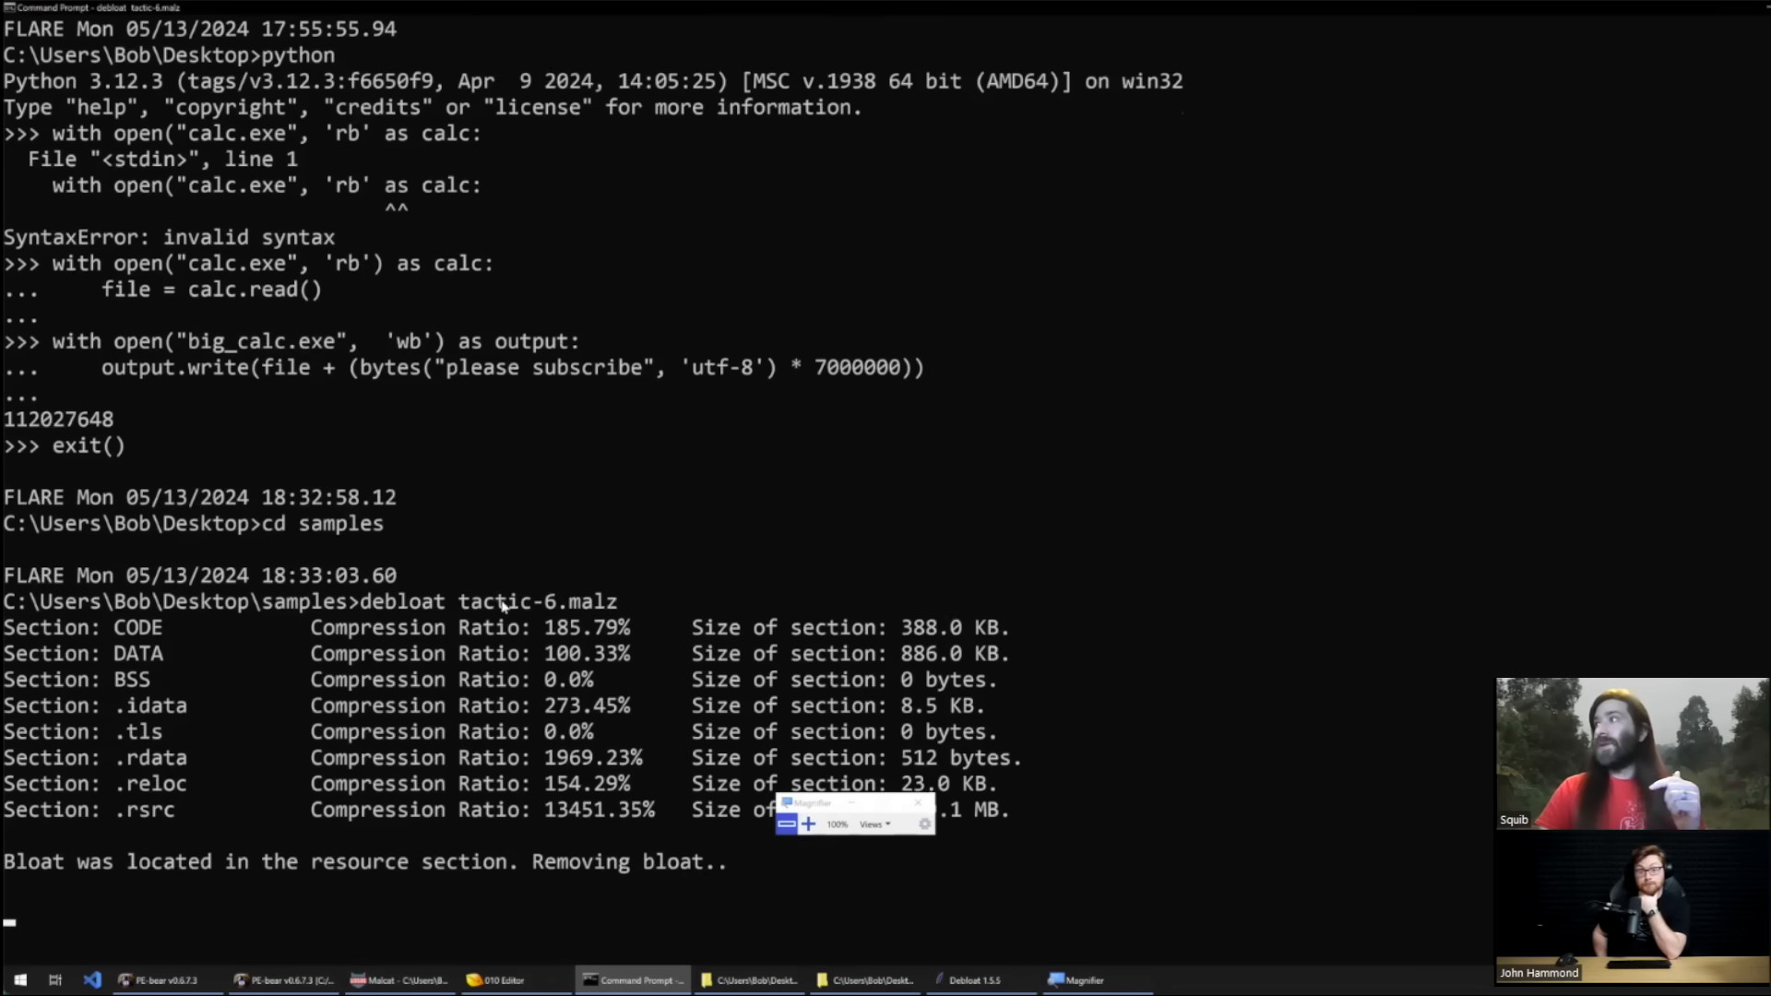
{"action": "scroll", "scroll_direction": "down", "scroll_amount": 3}
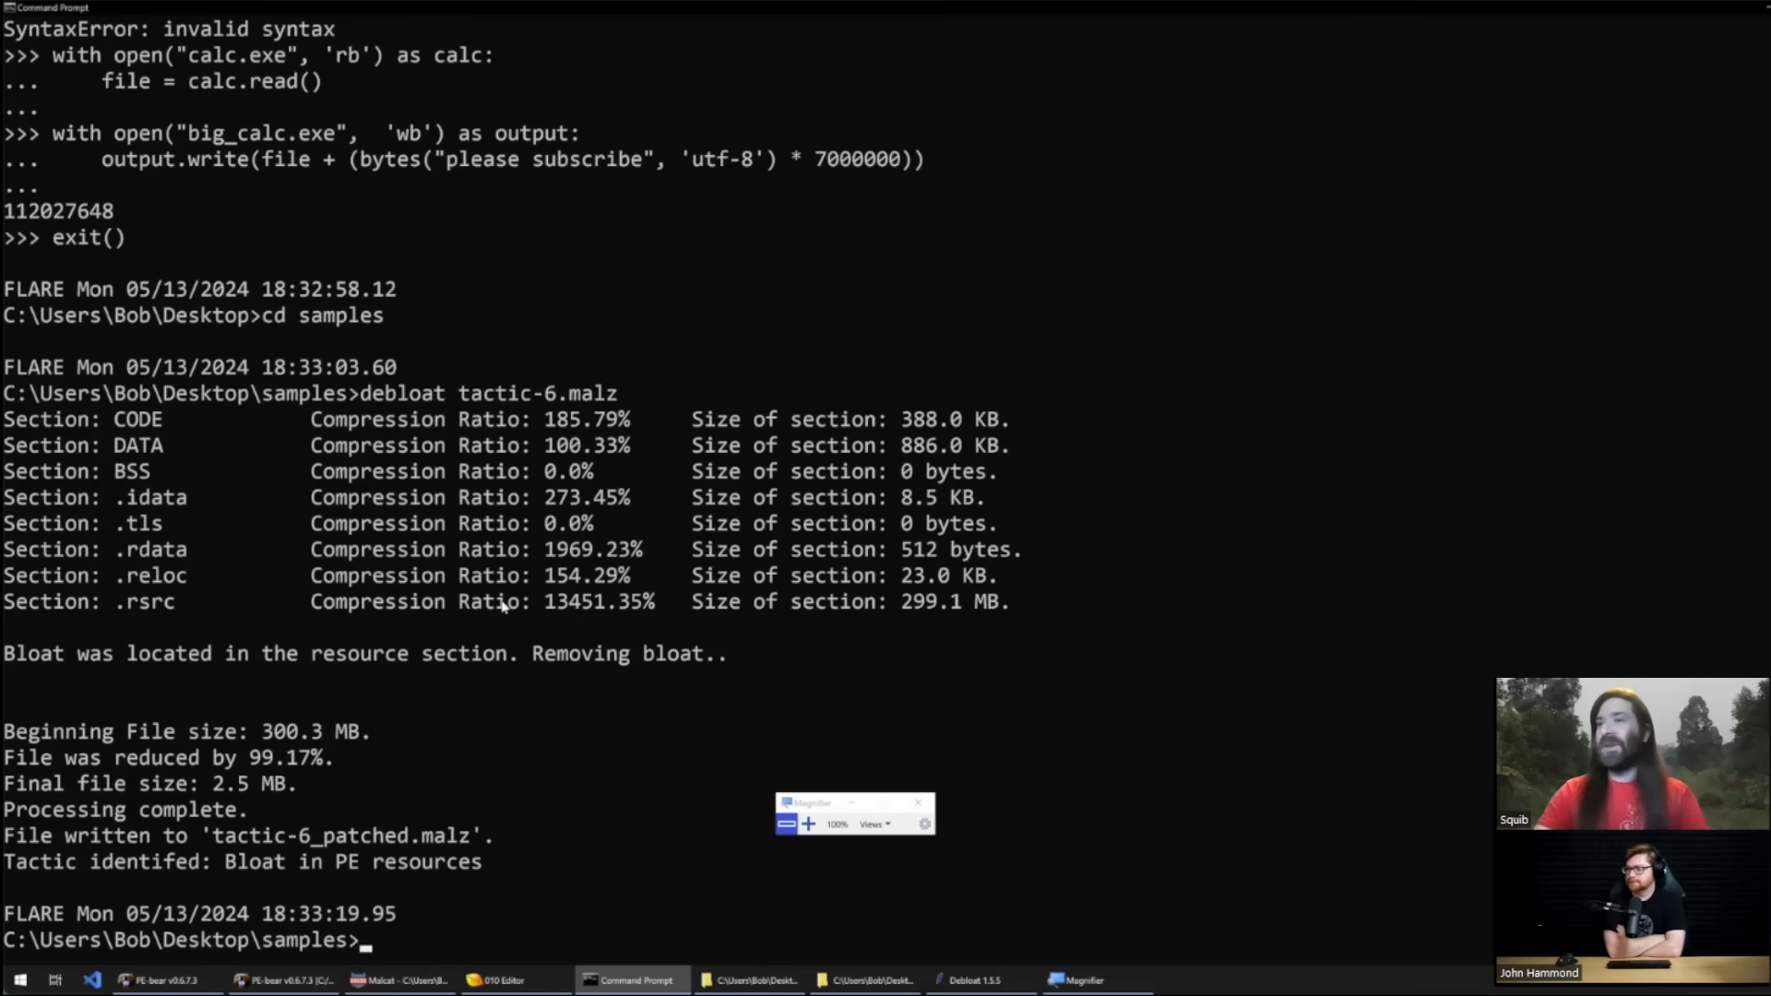
{"action": "mouse_move", "coordinate": [219, 806]}
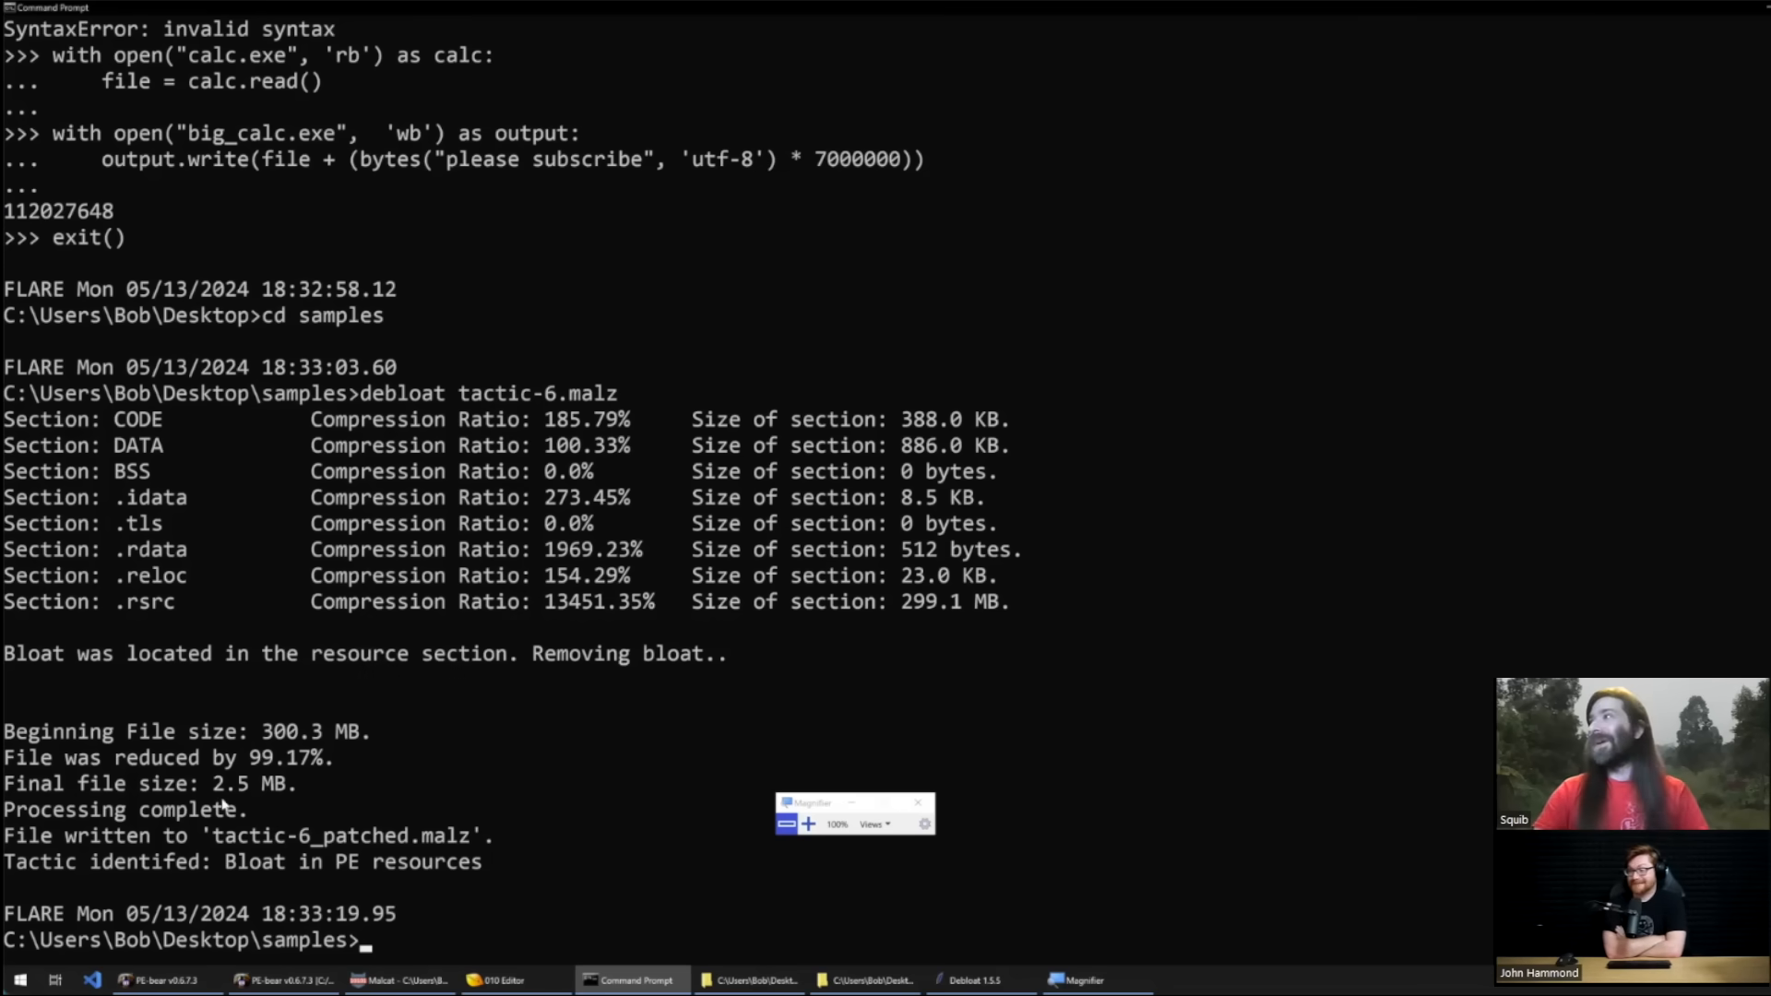
{"action": "mouse_move", "coordinate": [474, 926]}
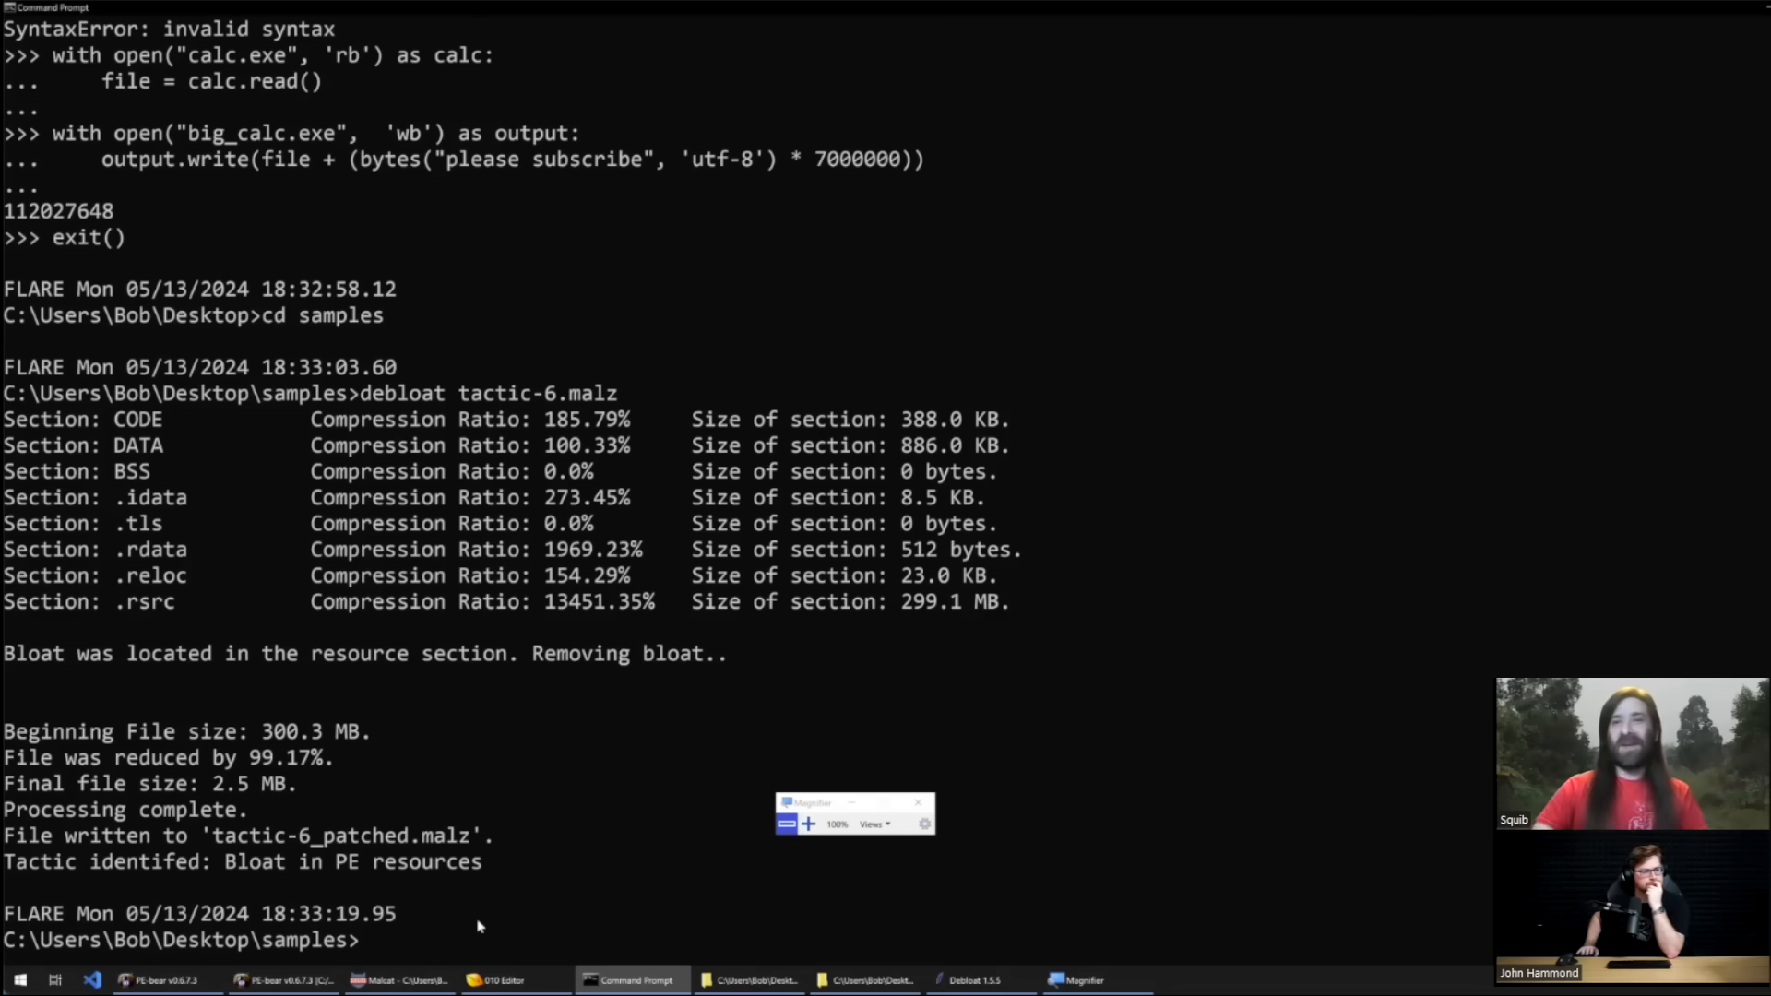
{"action": "mouse_move", "coordinate": [657, 930]}
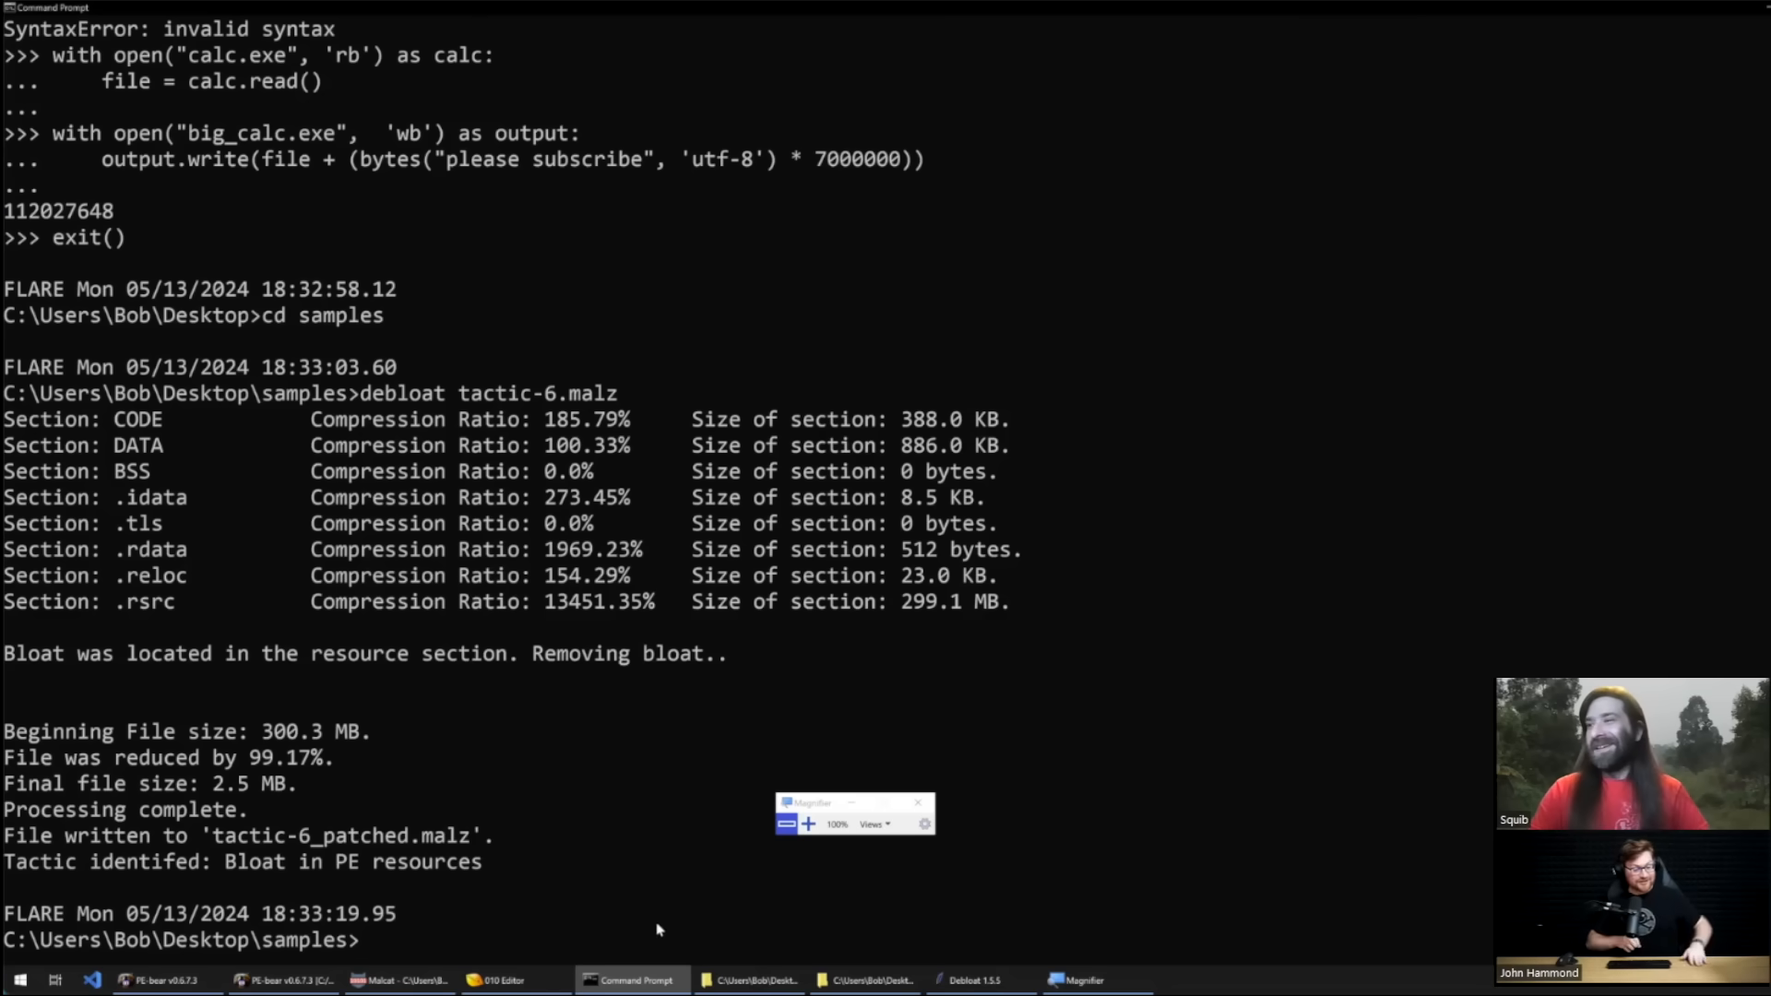
{"action": "mouse_move", "coordinate": [749, 980]}
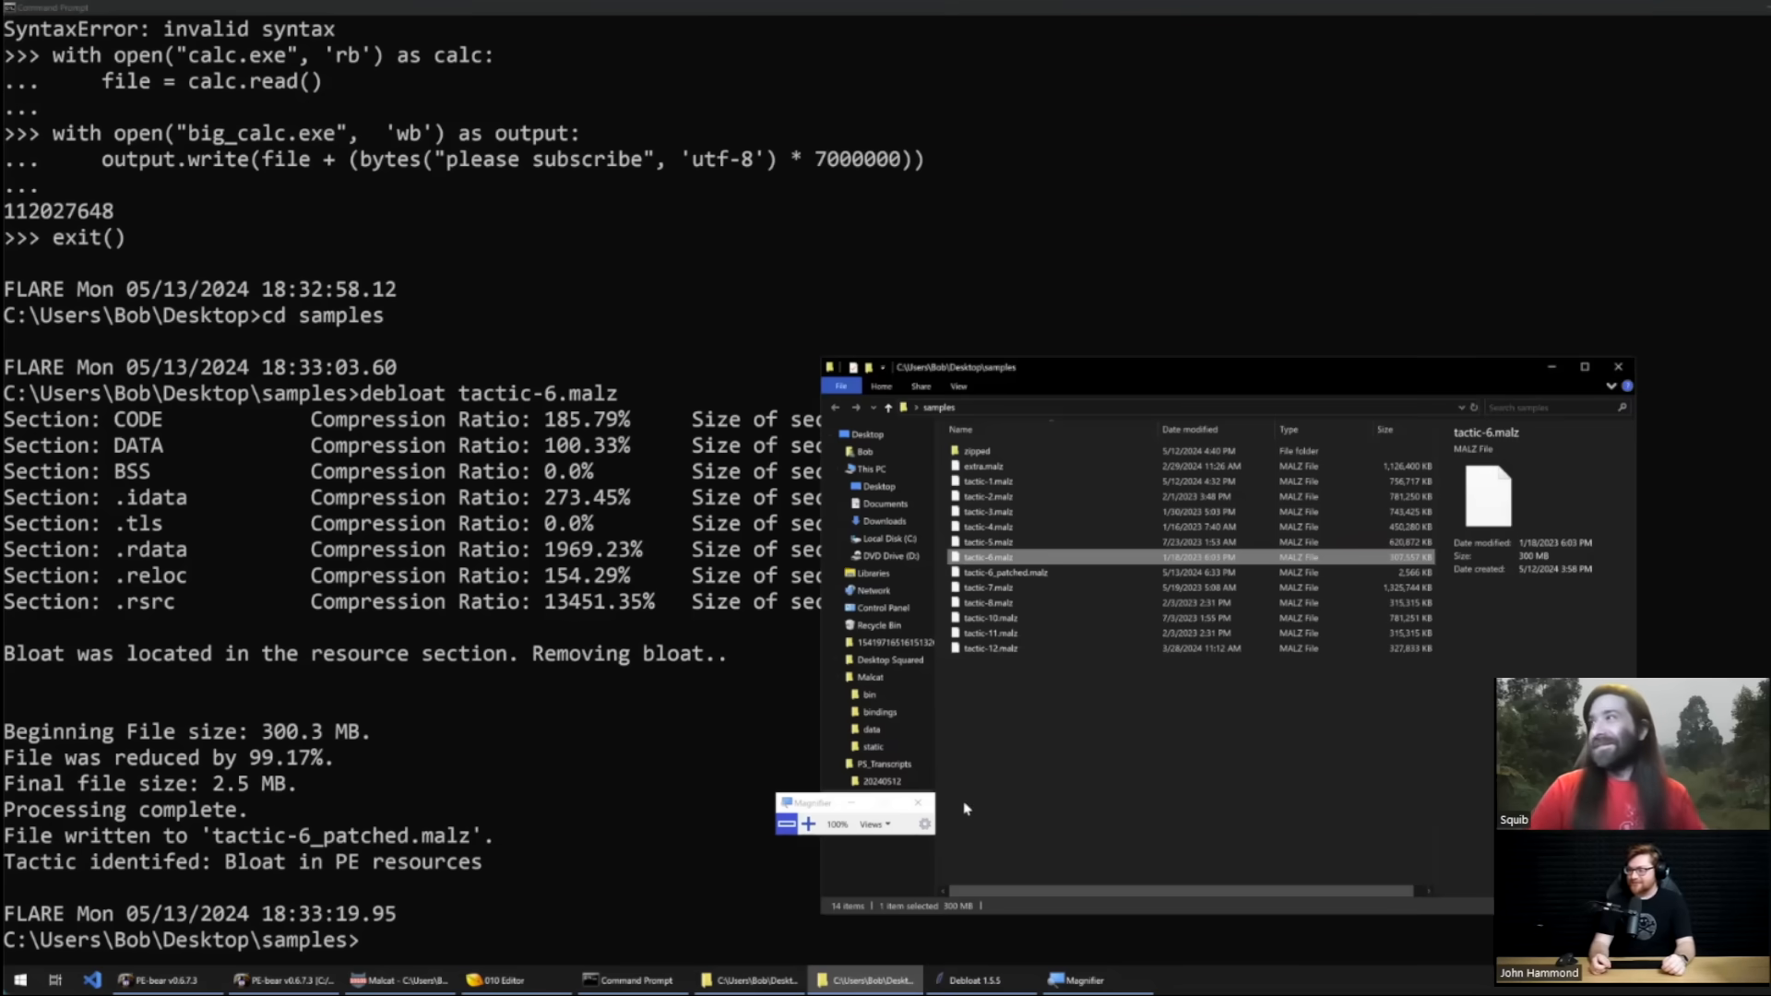
{"action": "mouse_move", "coordinate": [647, 782]}
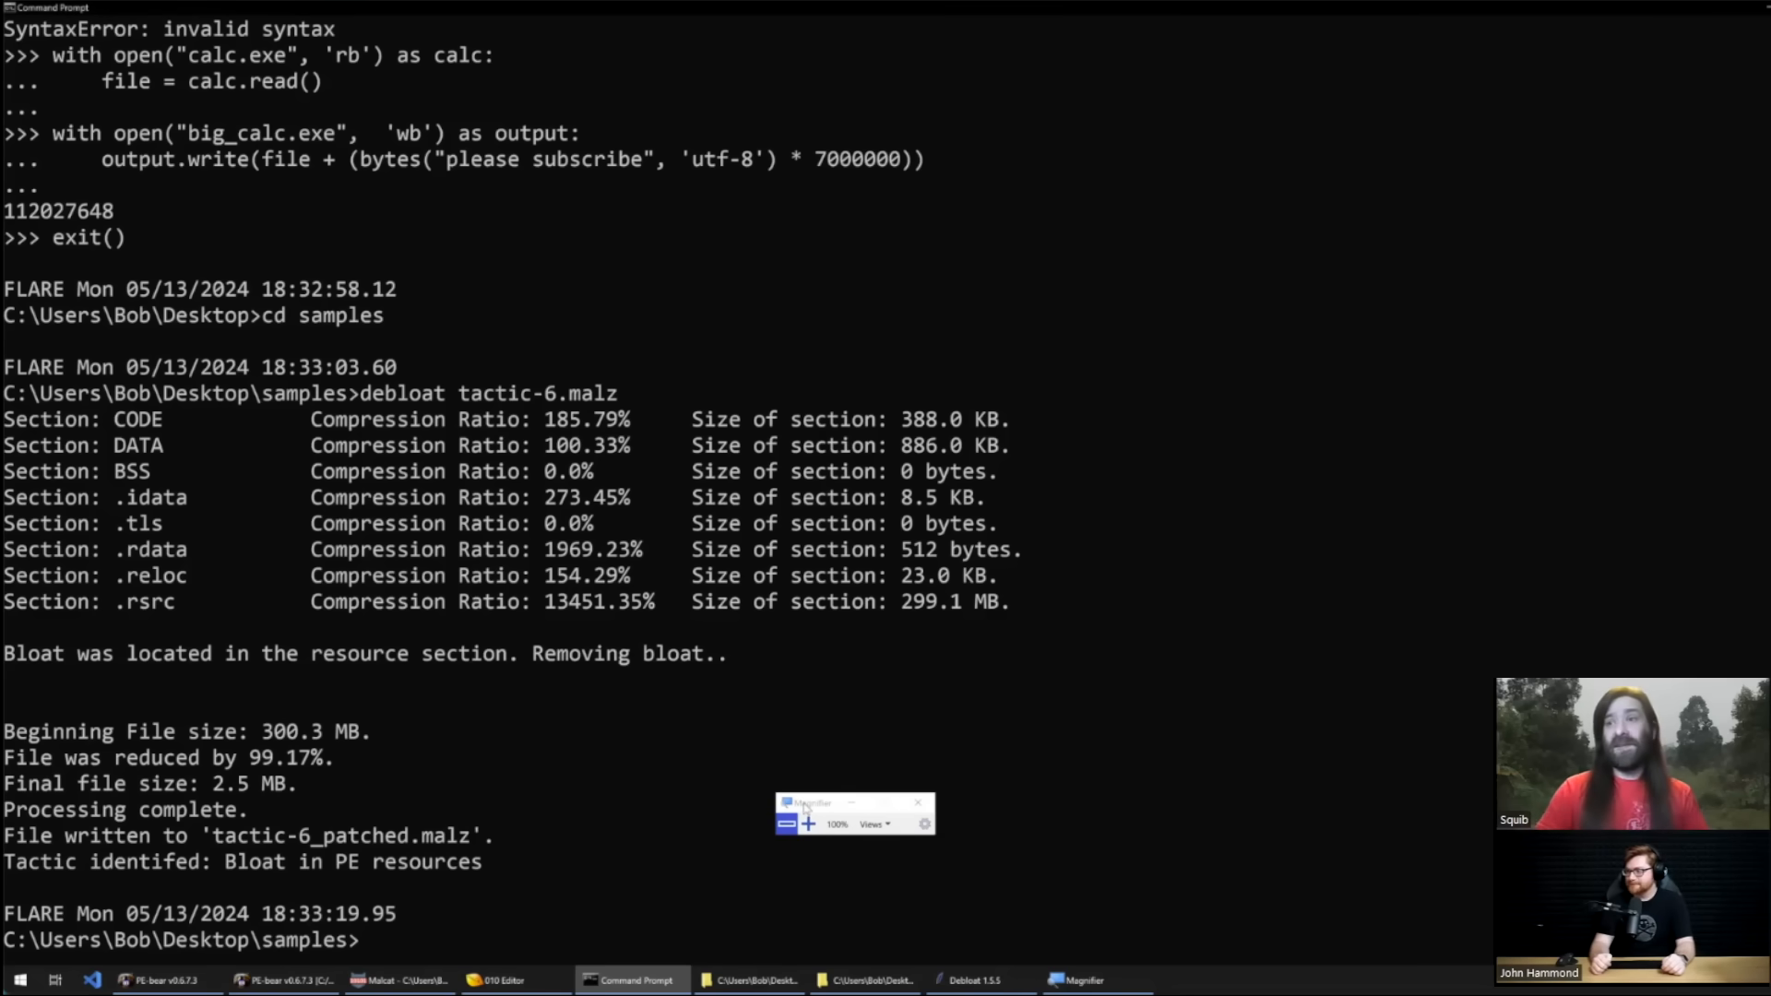
Step: Load tactic-5.malz in Malcat in big file mode and review its 604.7 MB resource section
{"action": "left_click", "coordinate": [747, 979]}
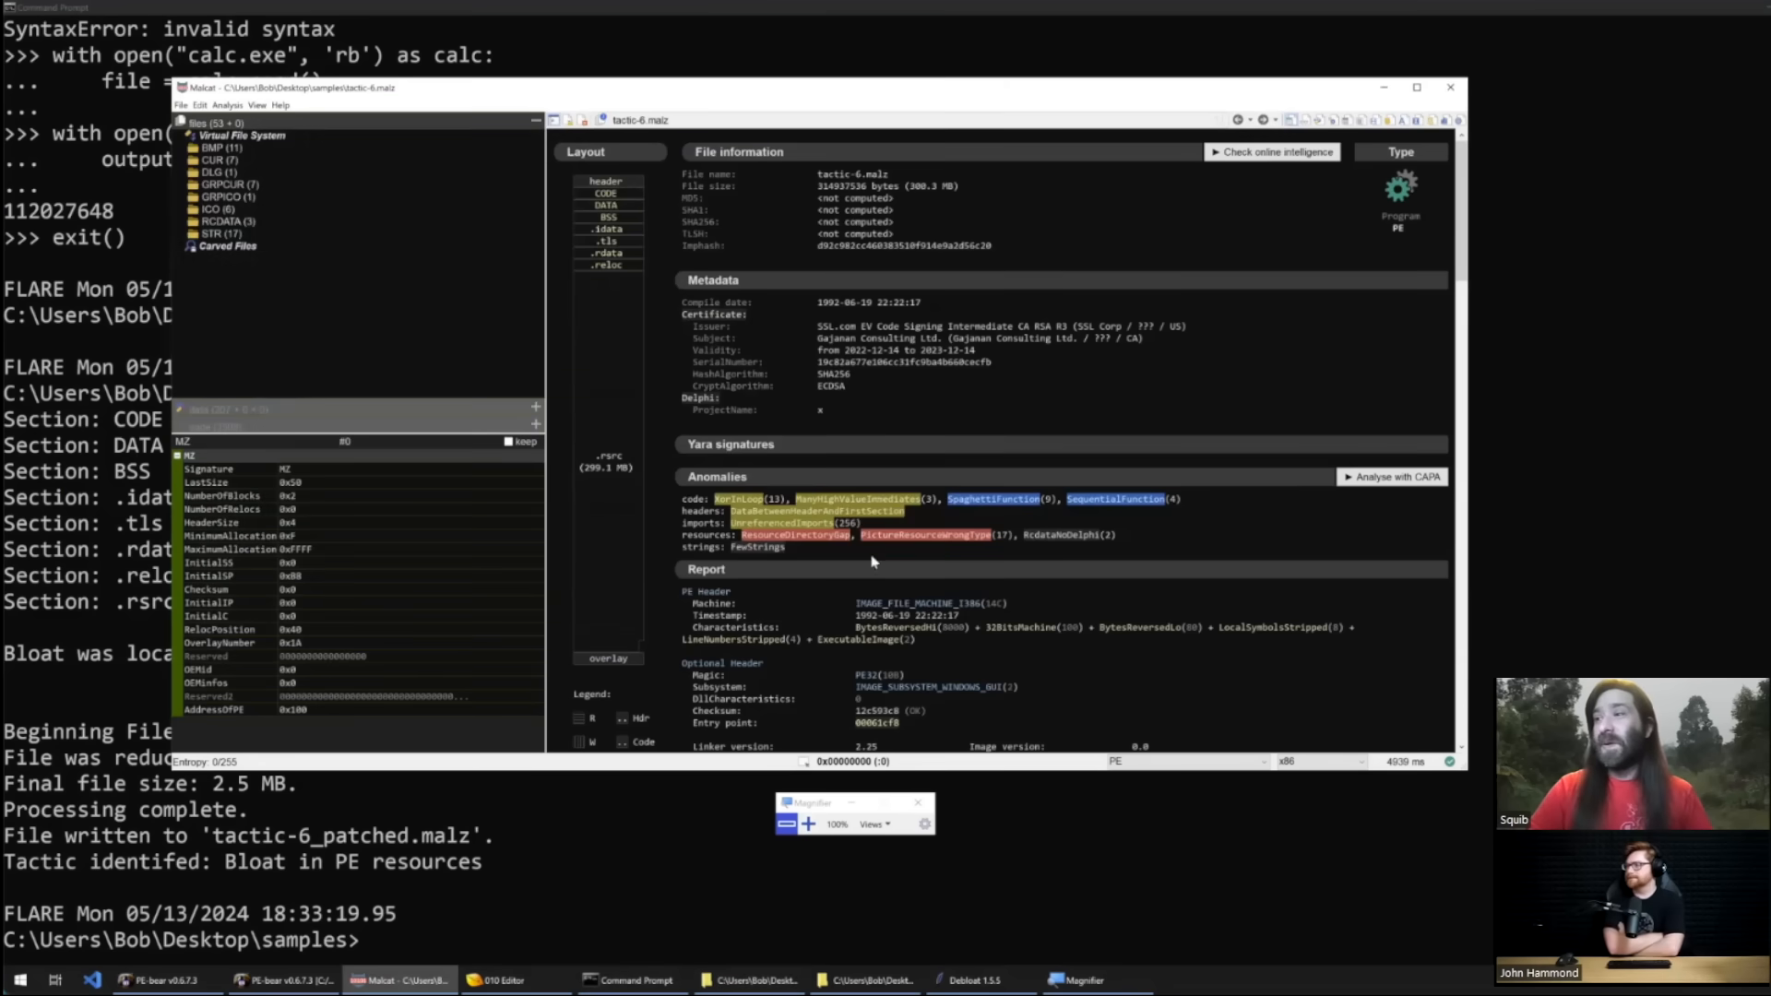
{"action": "left_click", "coordinate": [865, 979]}
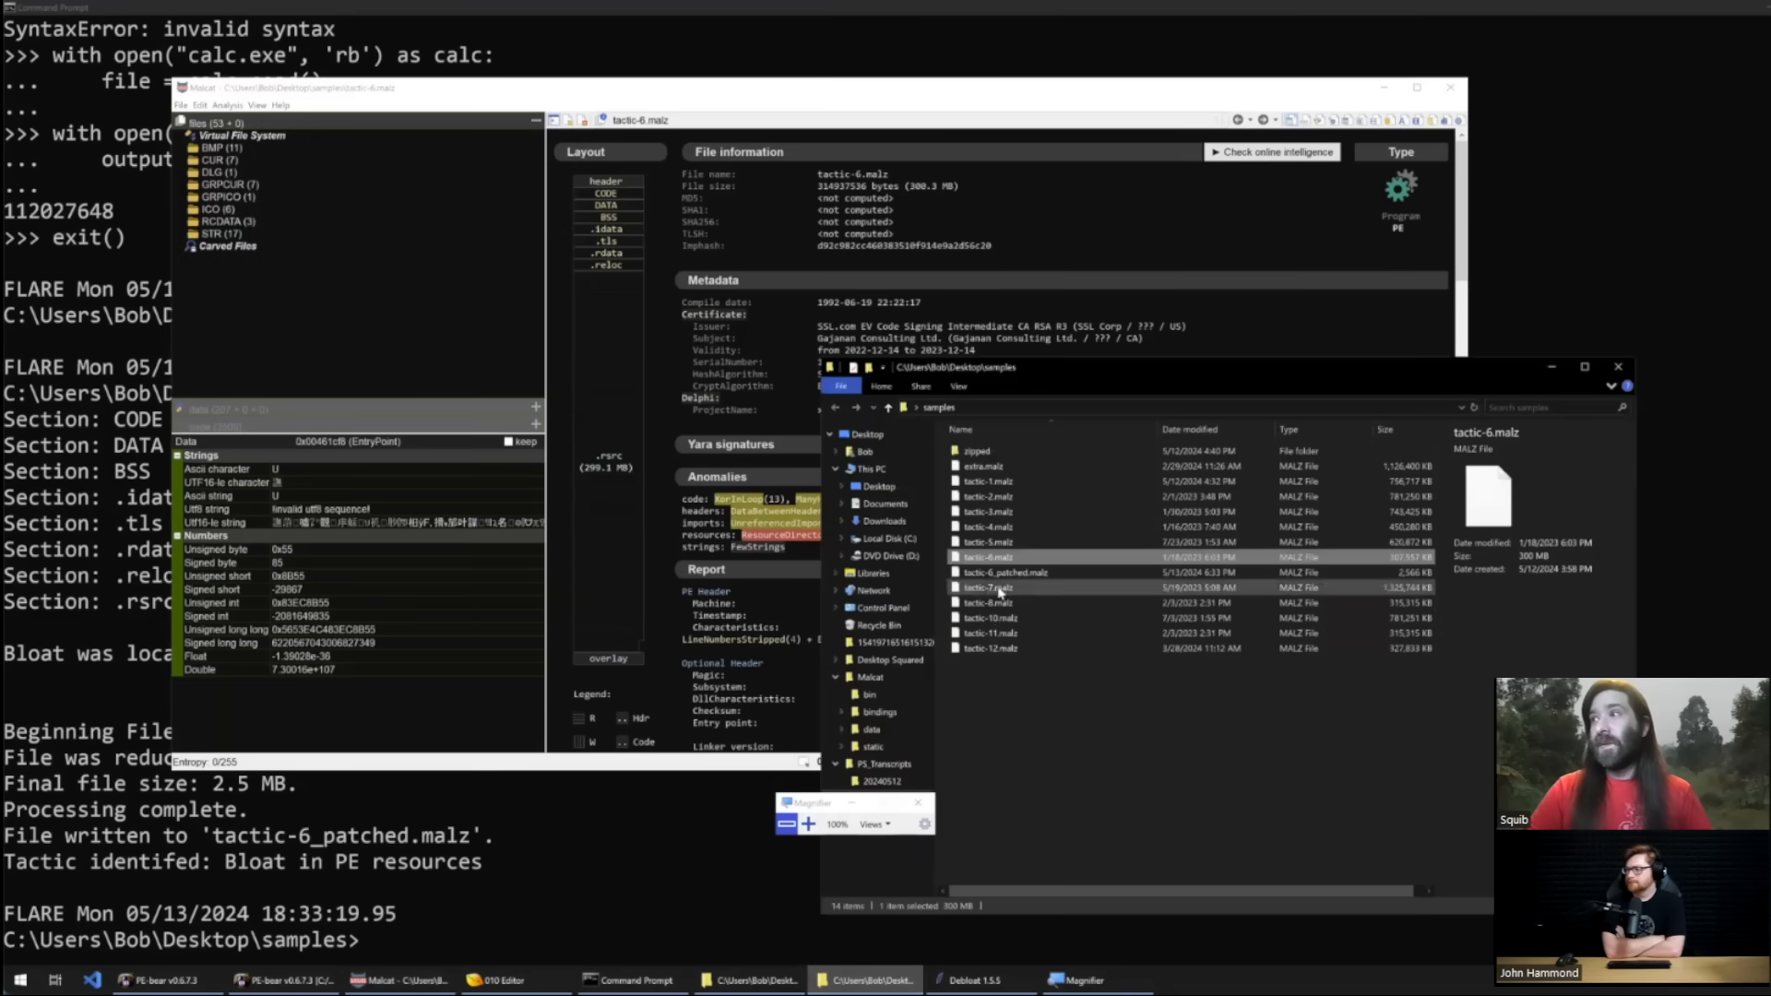
{"action": "double_click", "coordinate": [988, 540]}
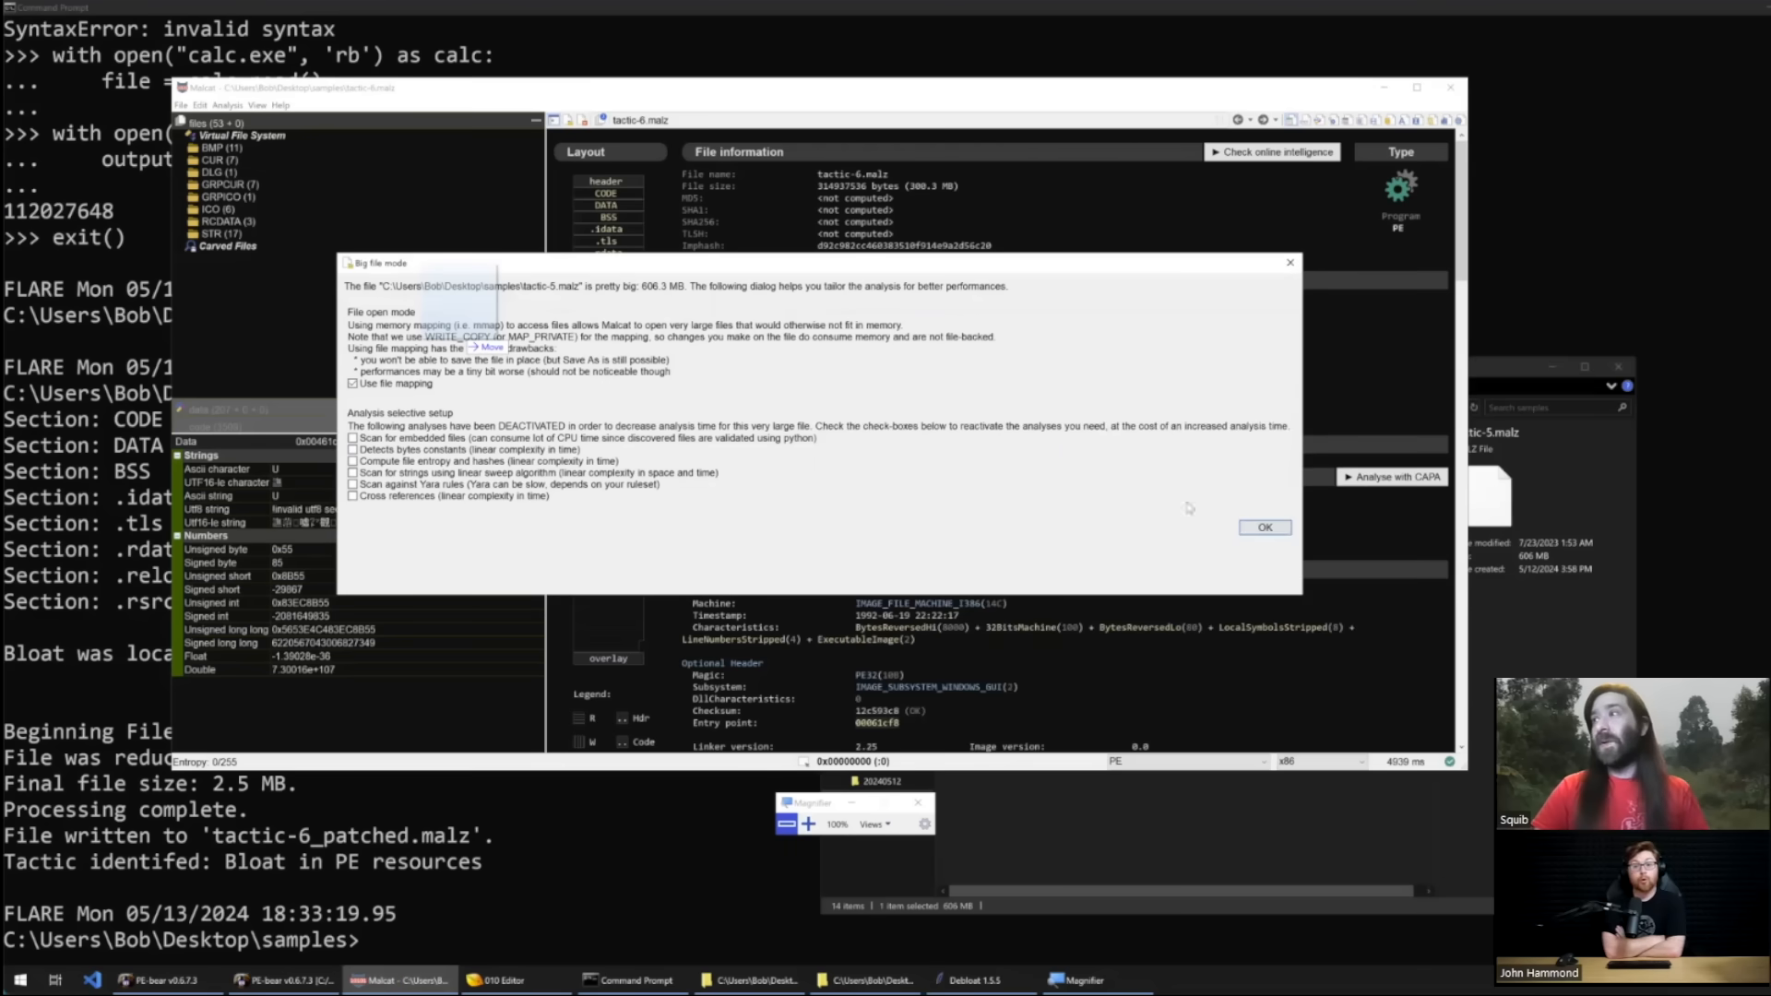
{"action": "left_click", "coordinate": [1264, 527]}
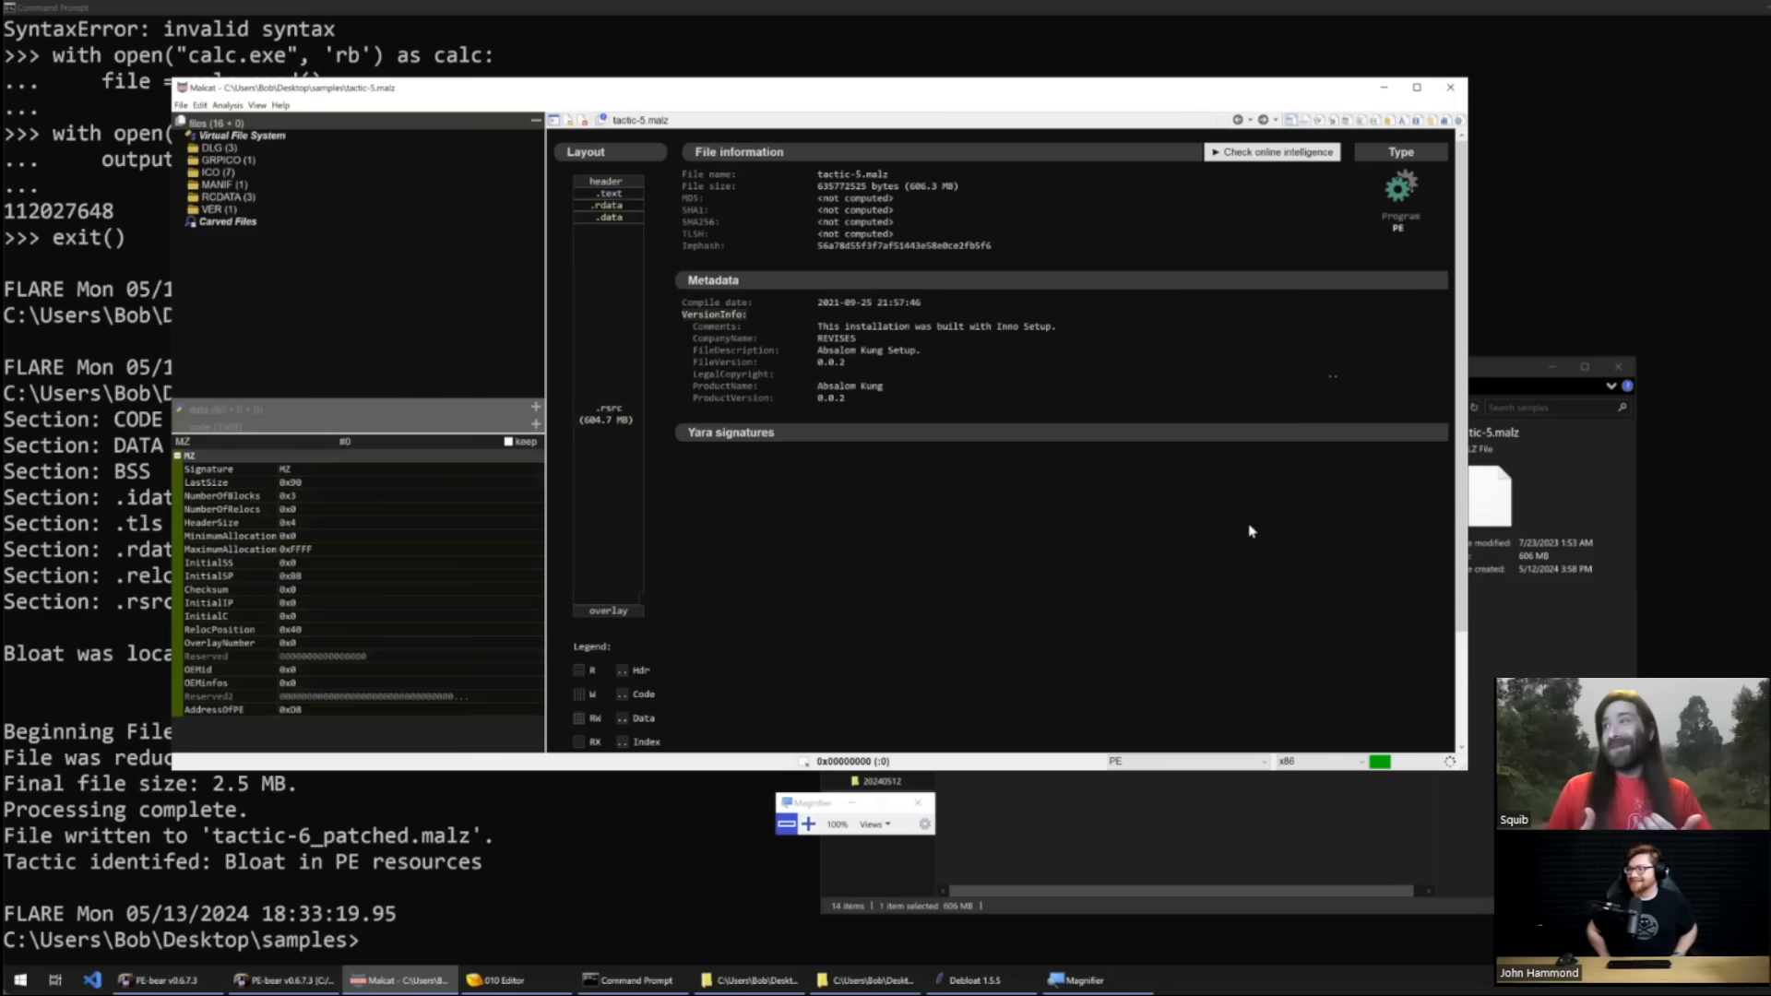
{"action": "mouse_move", "coordinate": [1005, 531]}
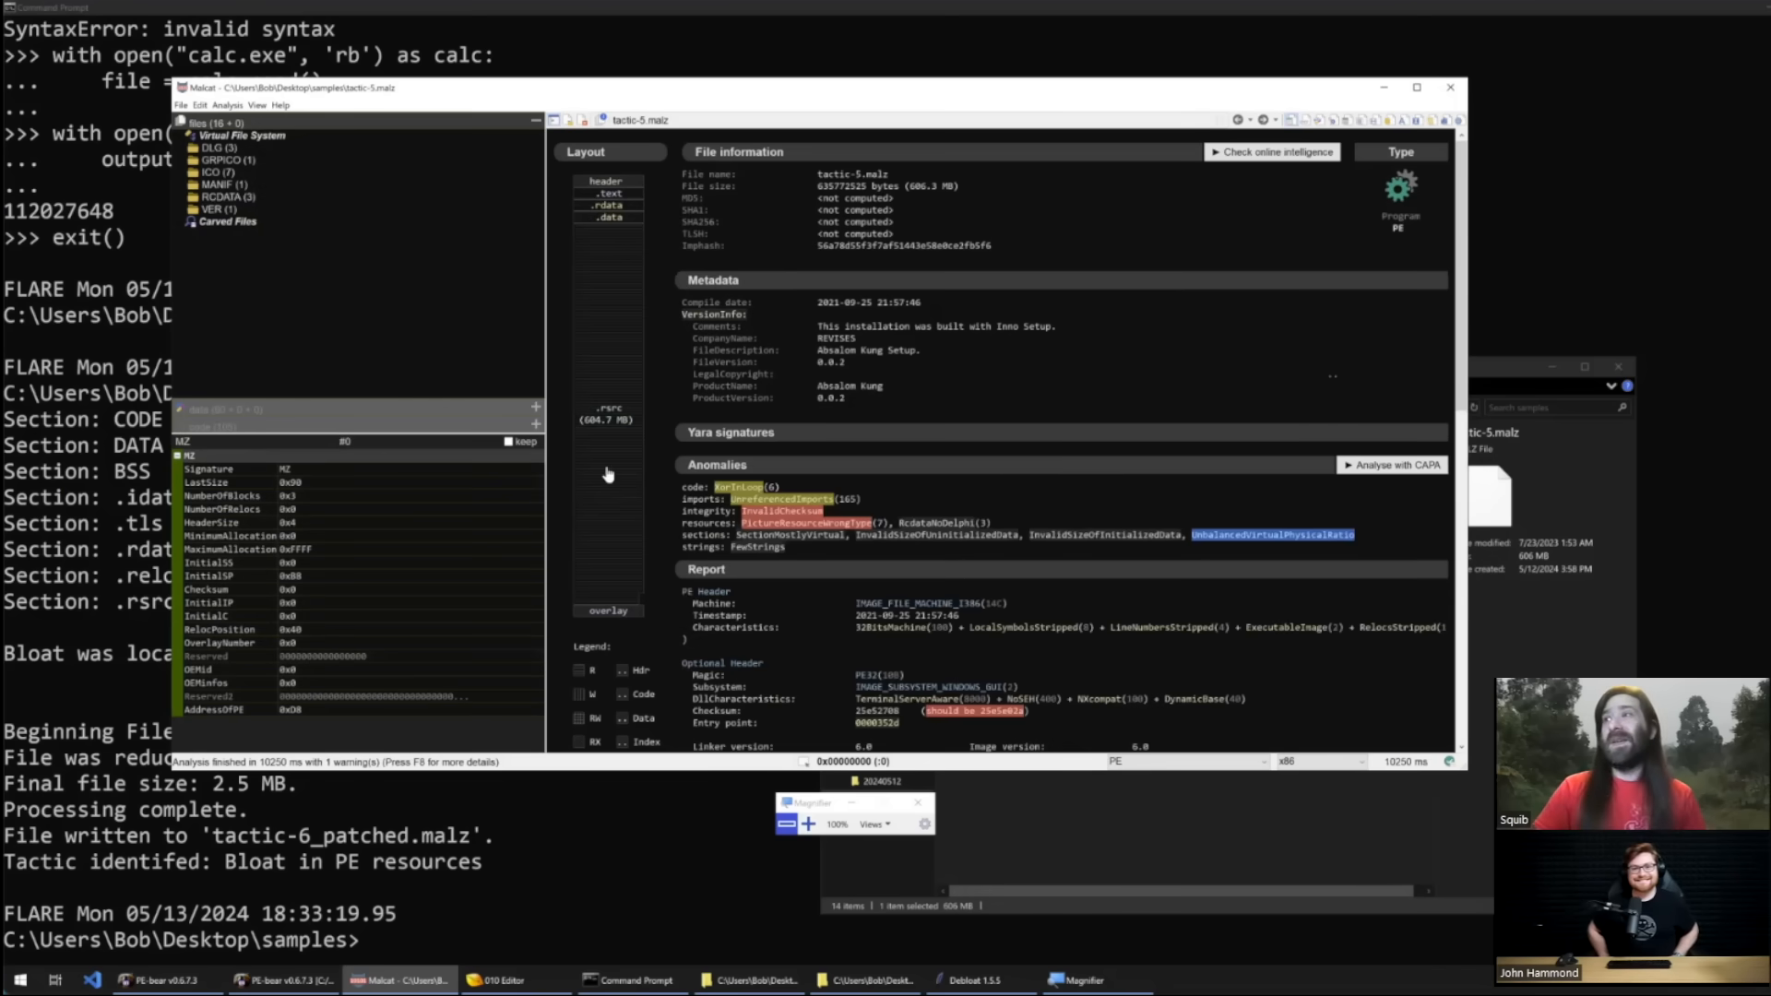
{"action": "mouse_move", "coordinate": [587, 482]}
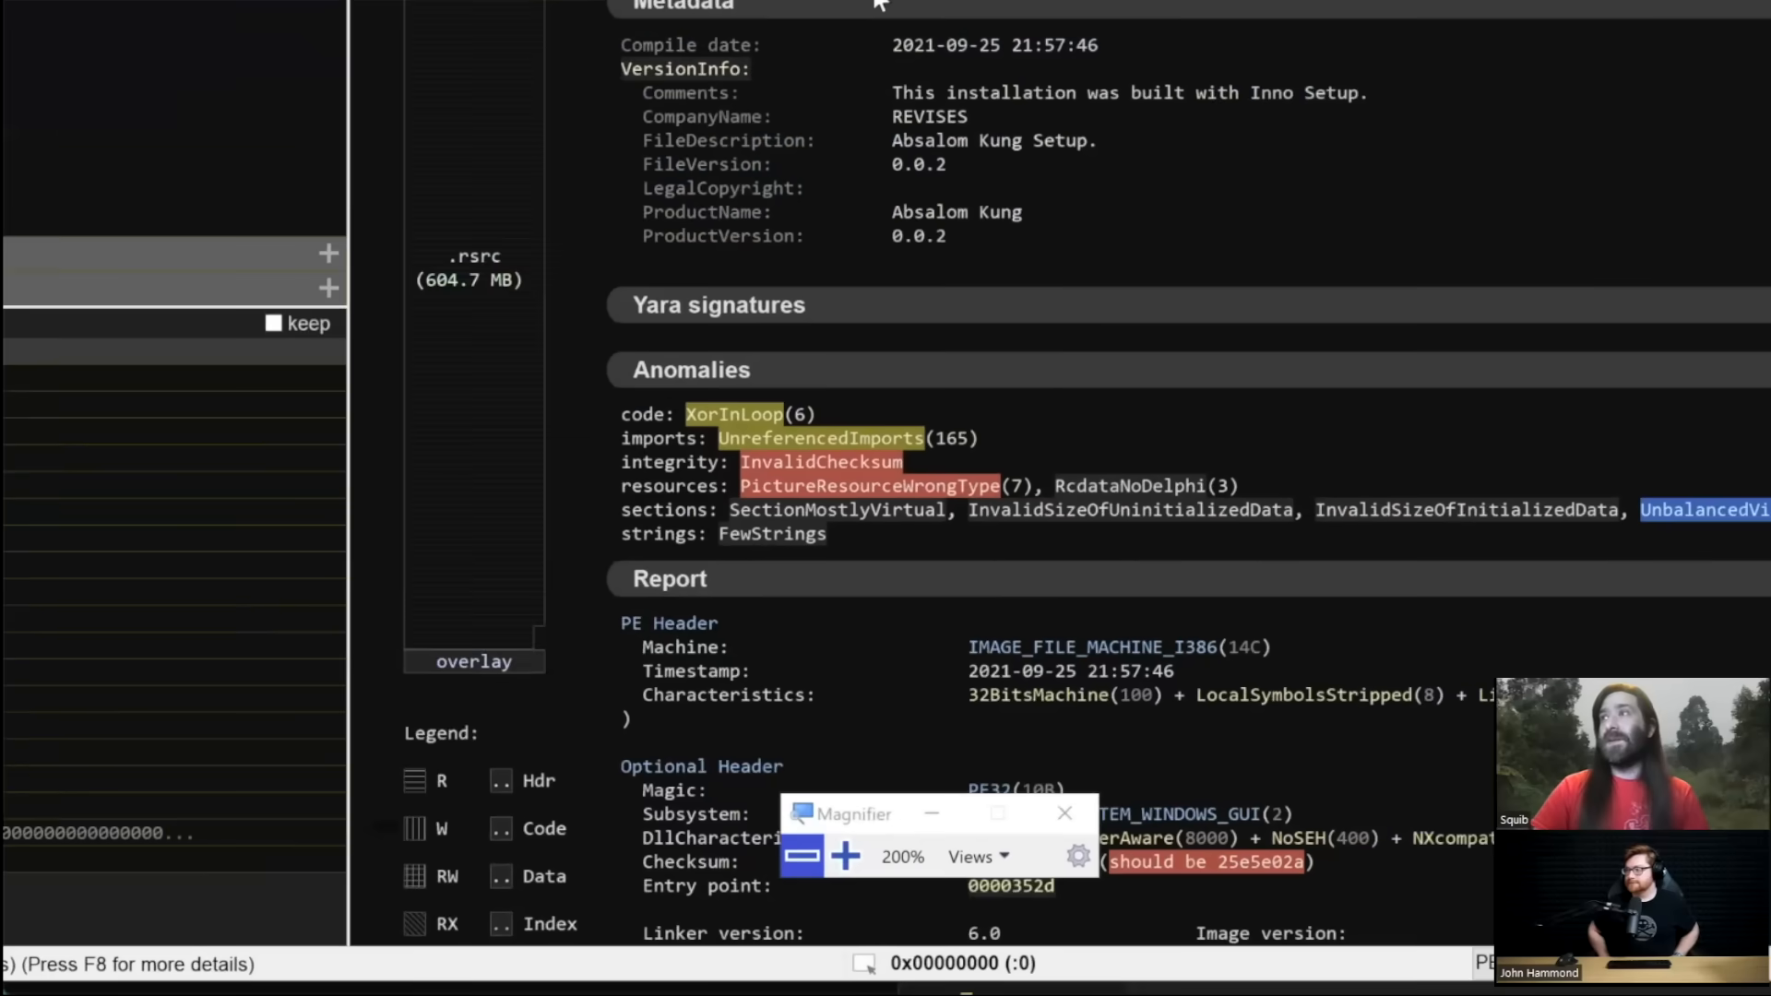
{"action": "scroll", "scroll_direction": "up", "scroll_amount": 3}
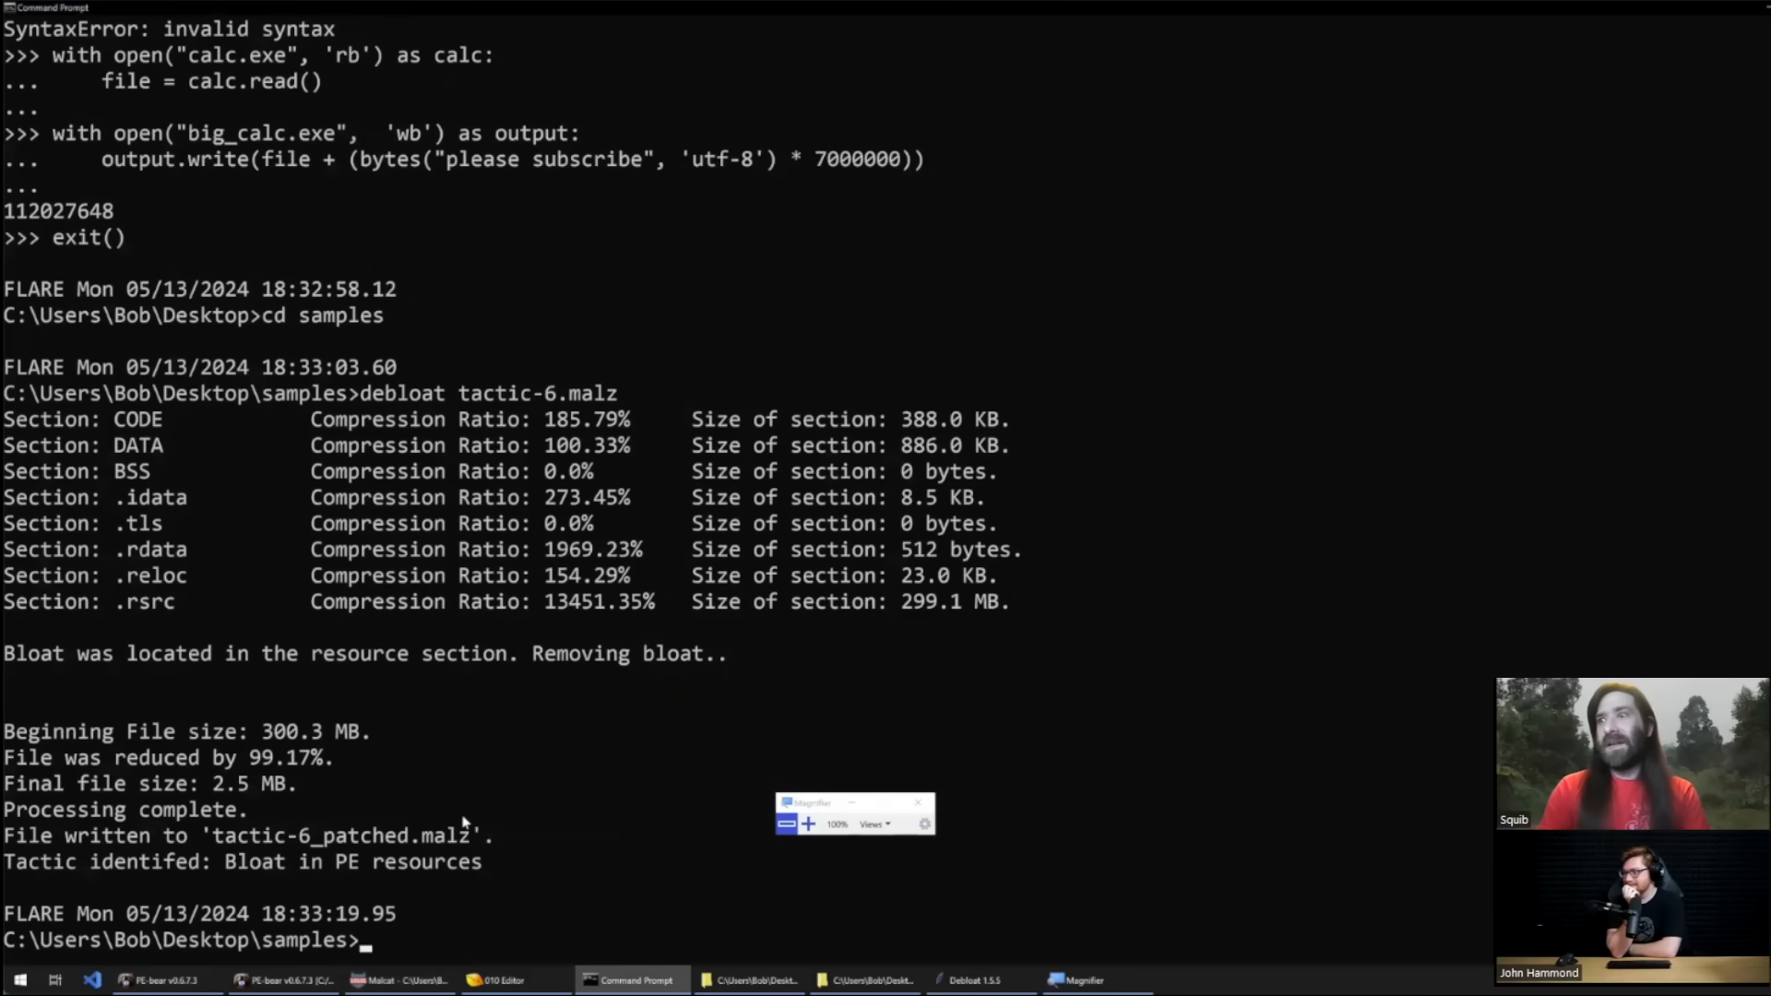
Step: Run debloat on tactic-5.malz, unpacking the NSIS installer into tactic-5_patched.malz
{"action": "type", "text": "debloat tac"}
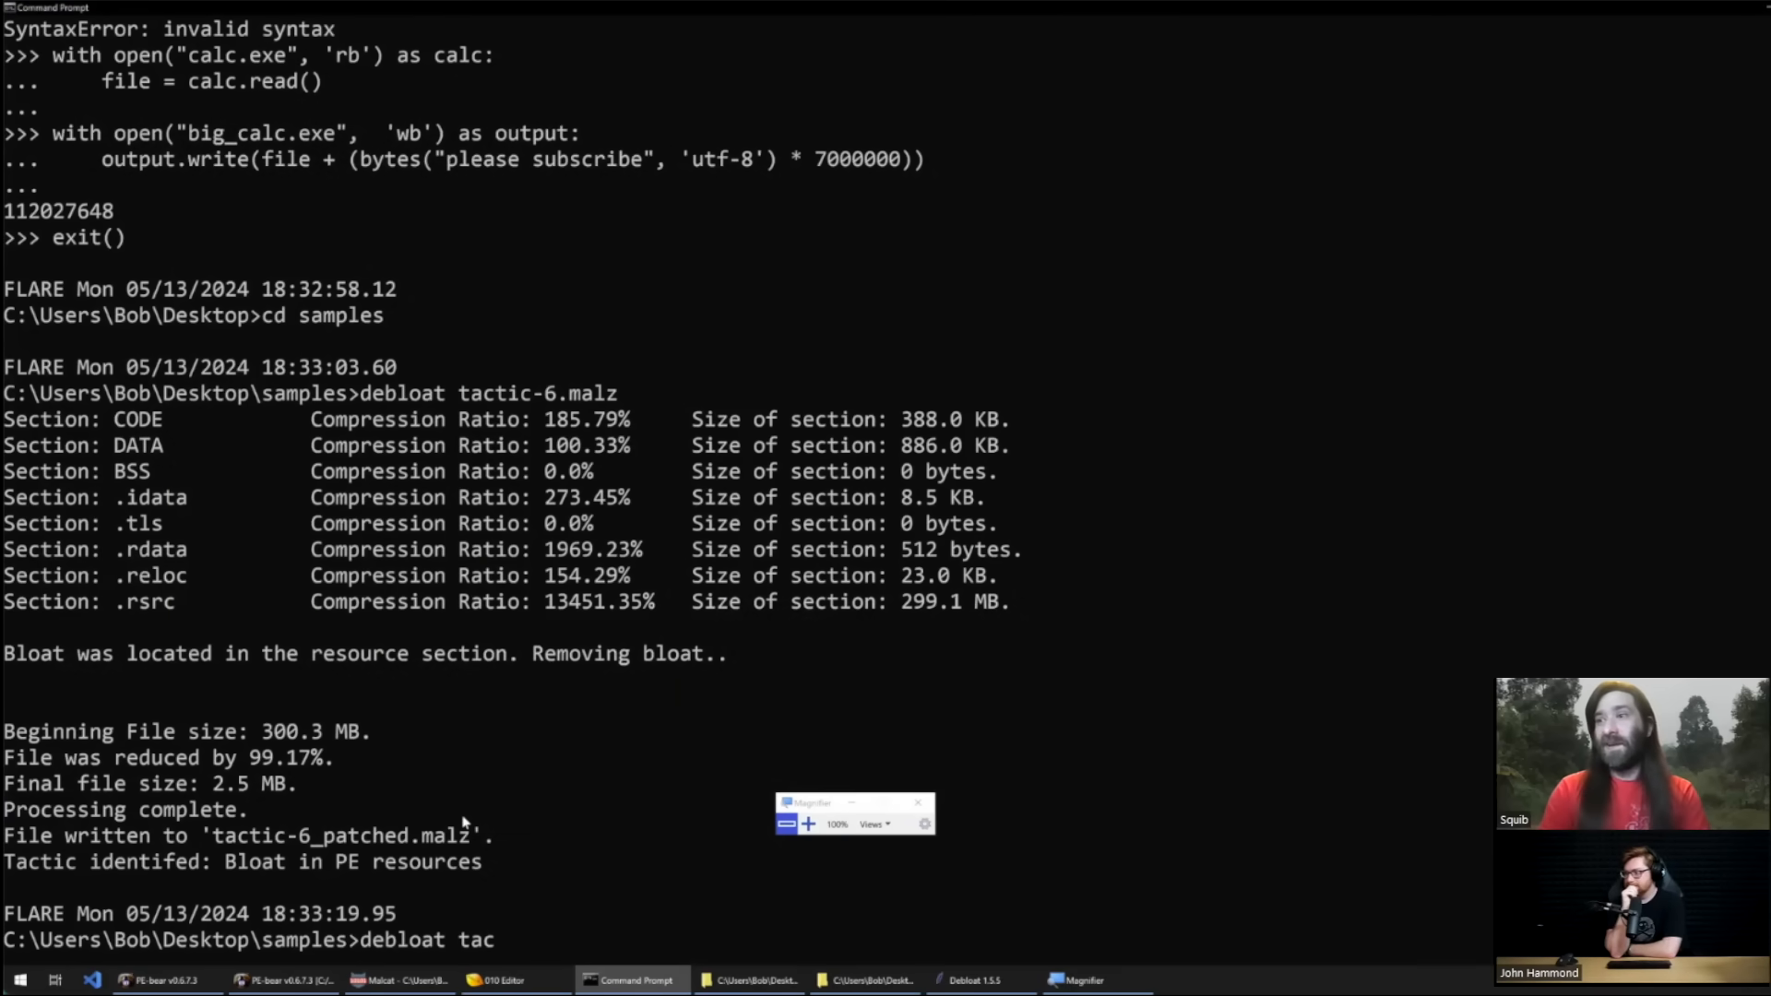
{"action": "type", "text": "tic-5.malz"}
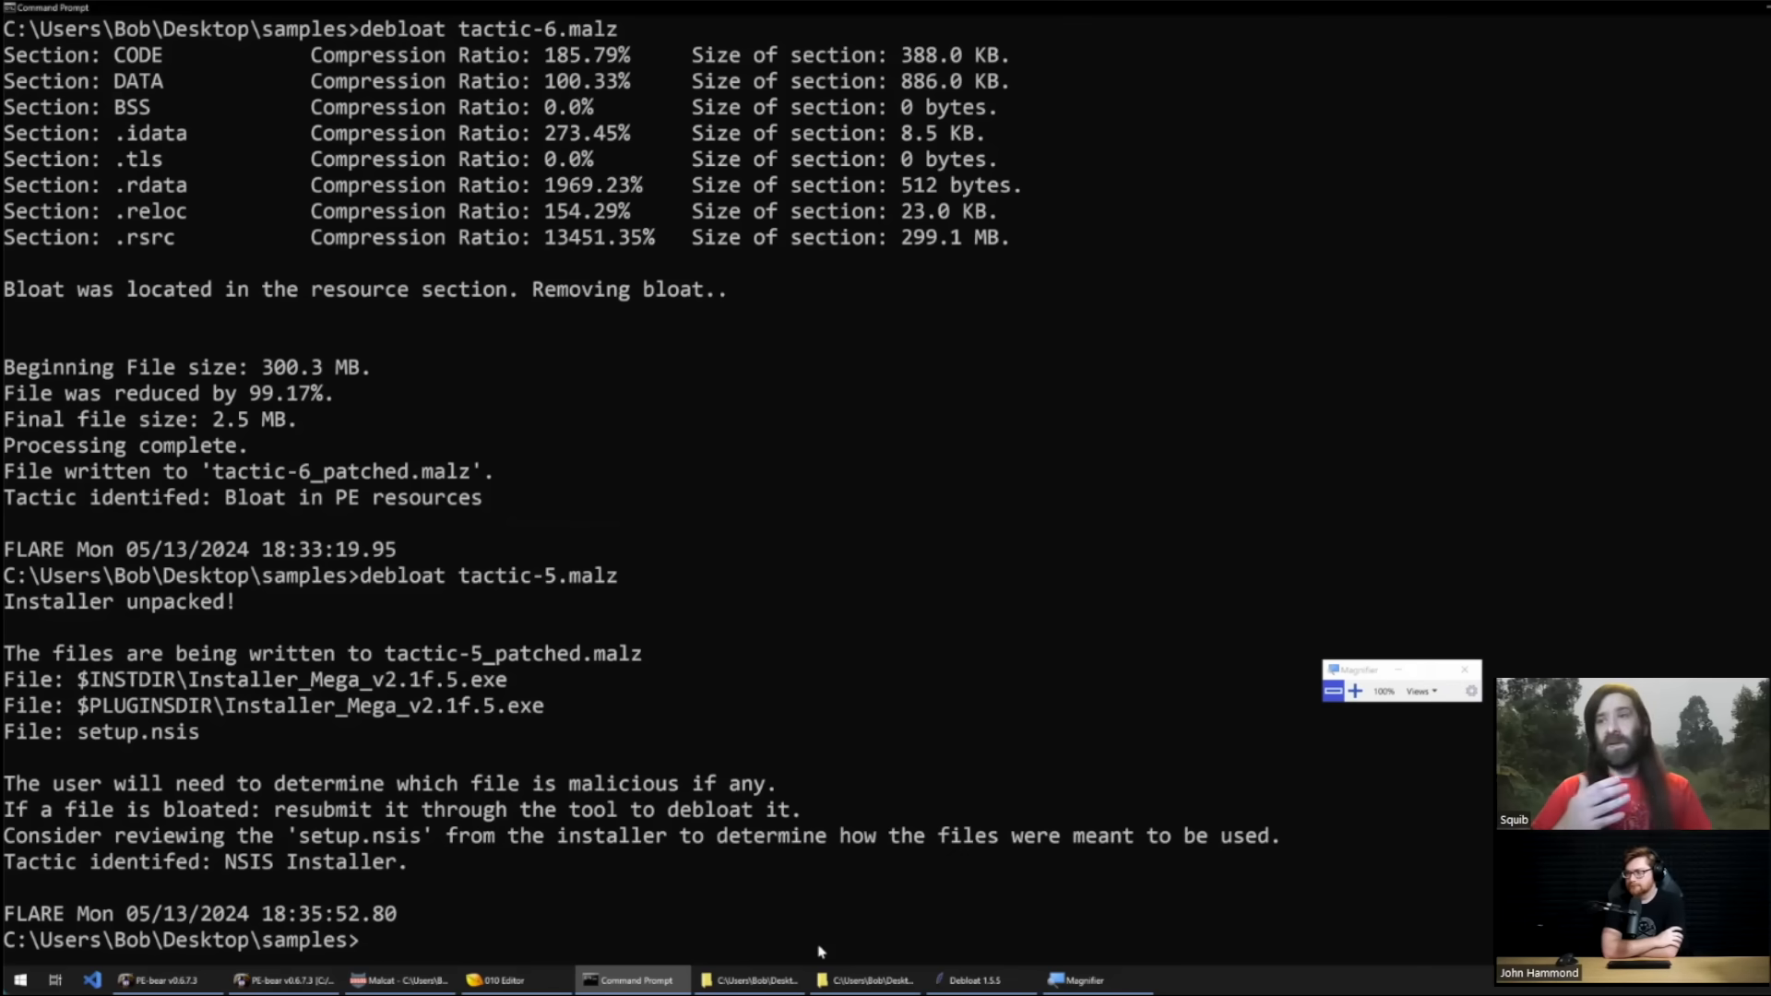
{"action": "mouse_move", "coordinate": [812, 958]}
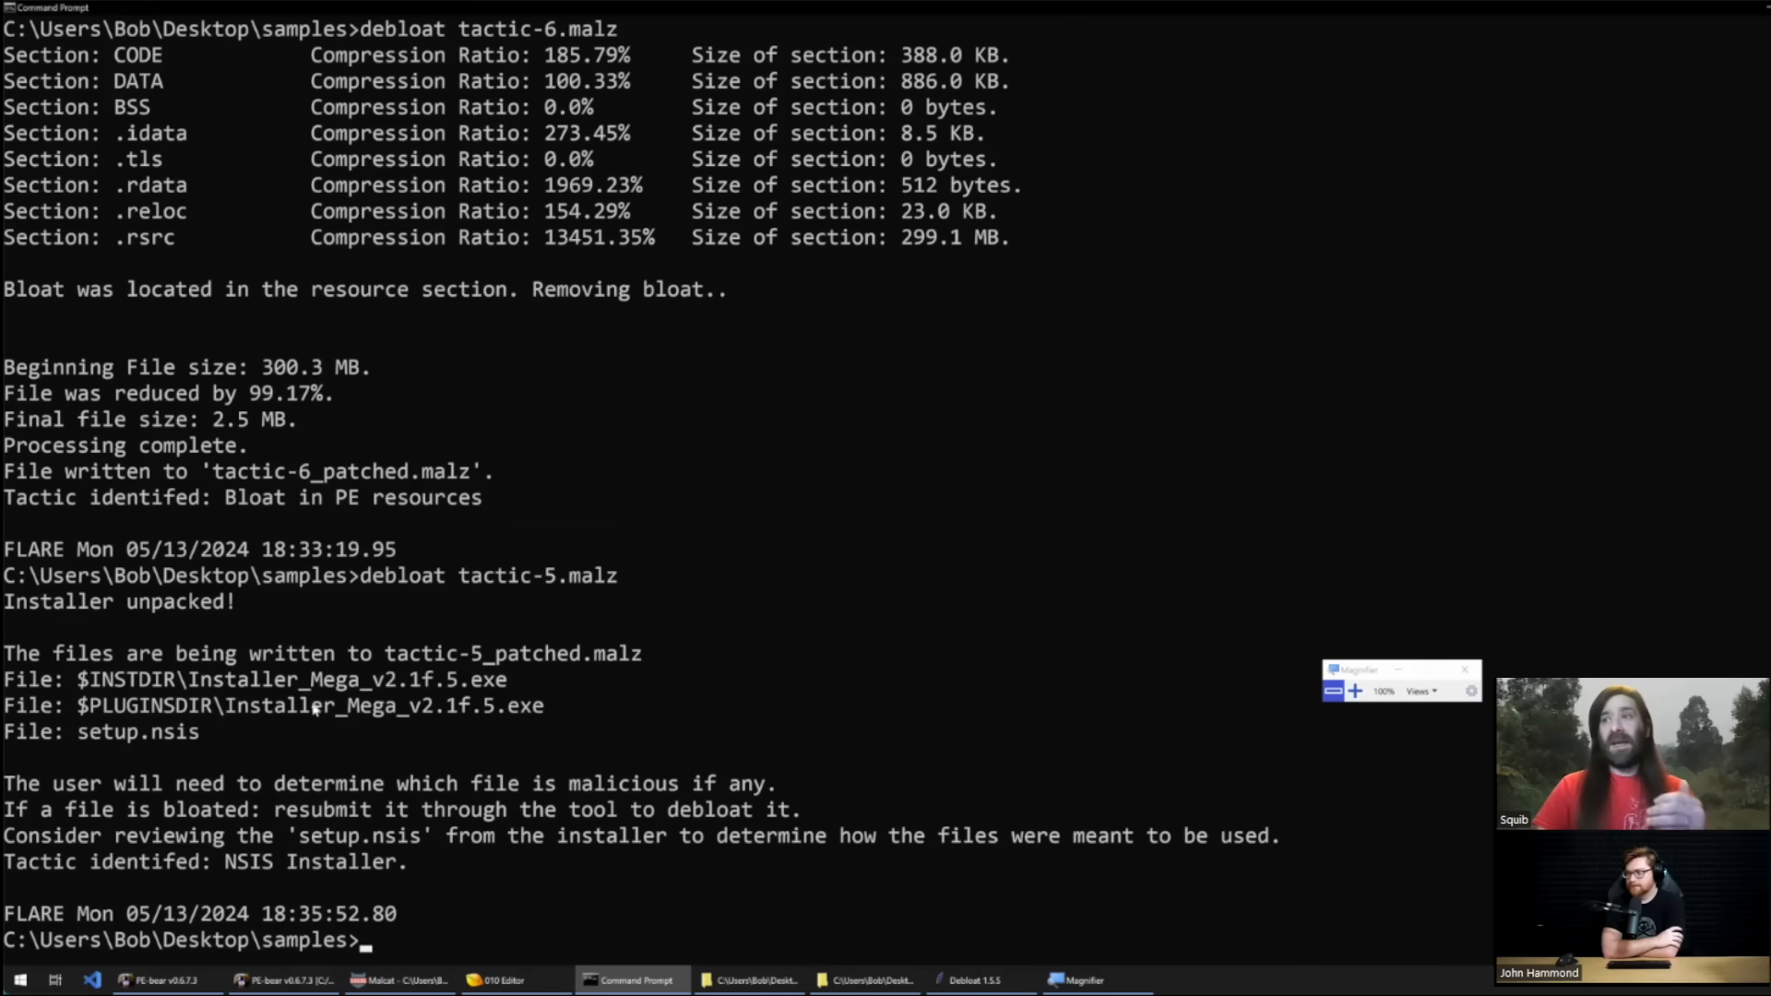
{"action": "mouse_move", "coordinate": [279, 732]}
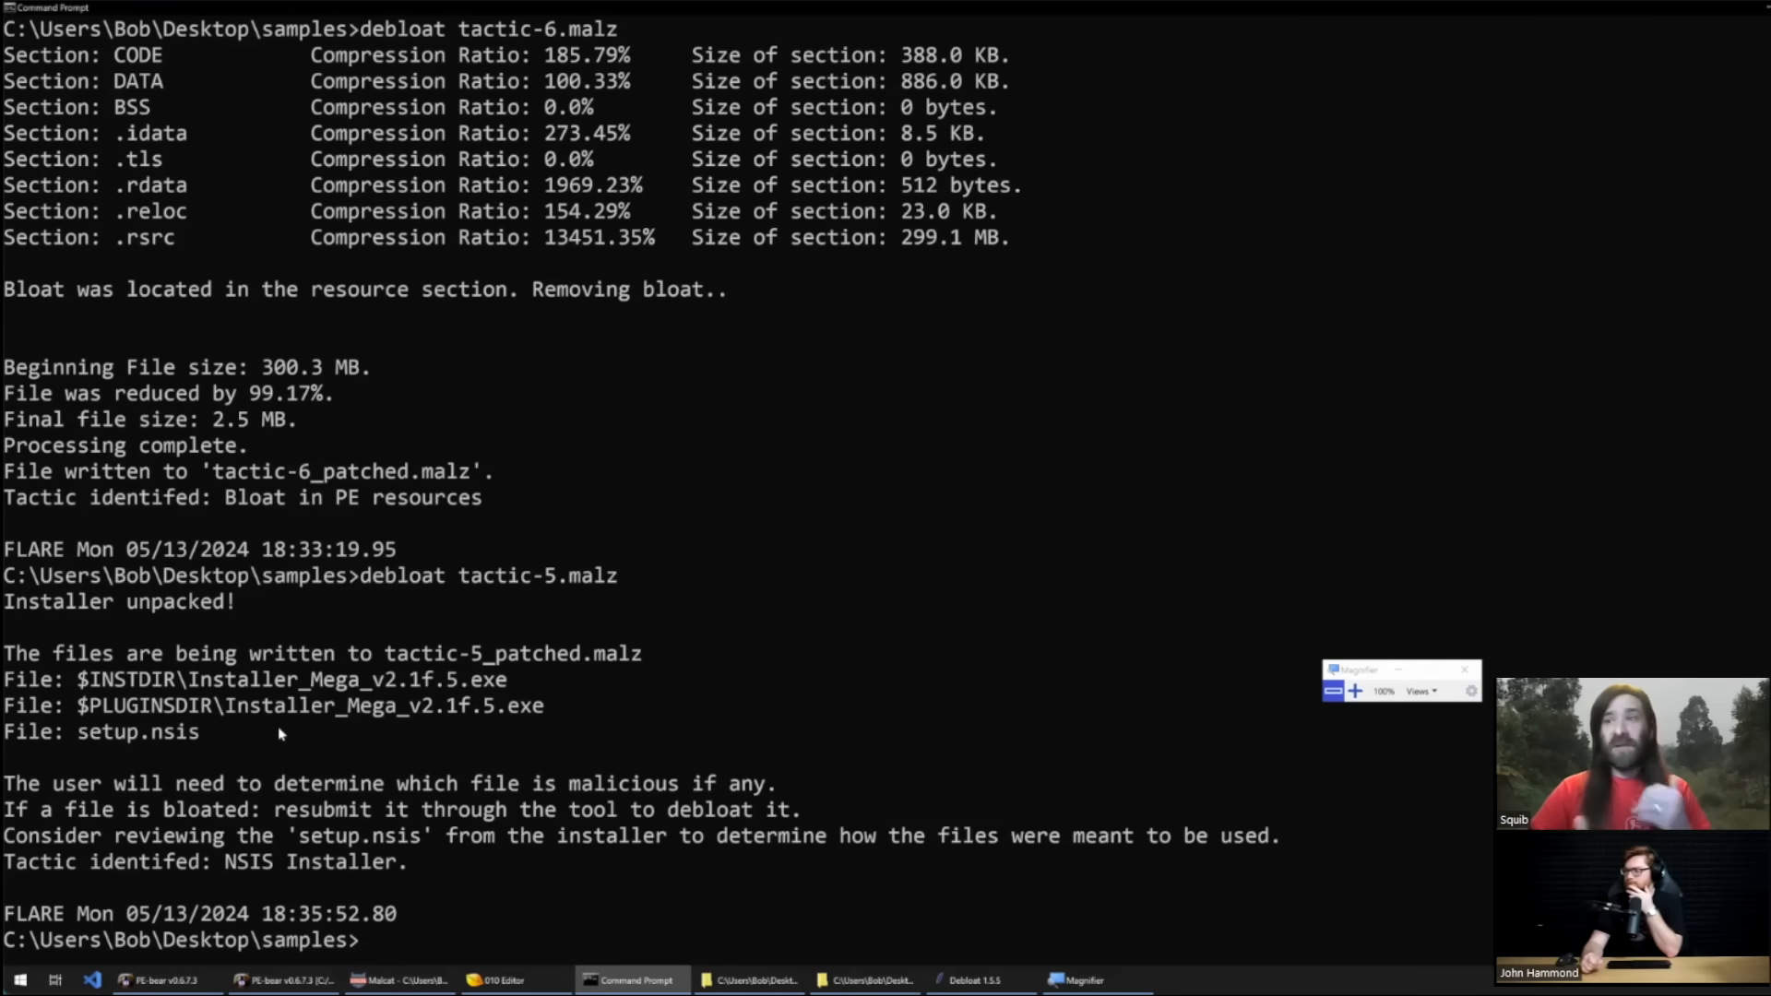
{"action": "mouse_move", "coordinate": [606, 894]}
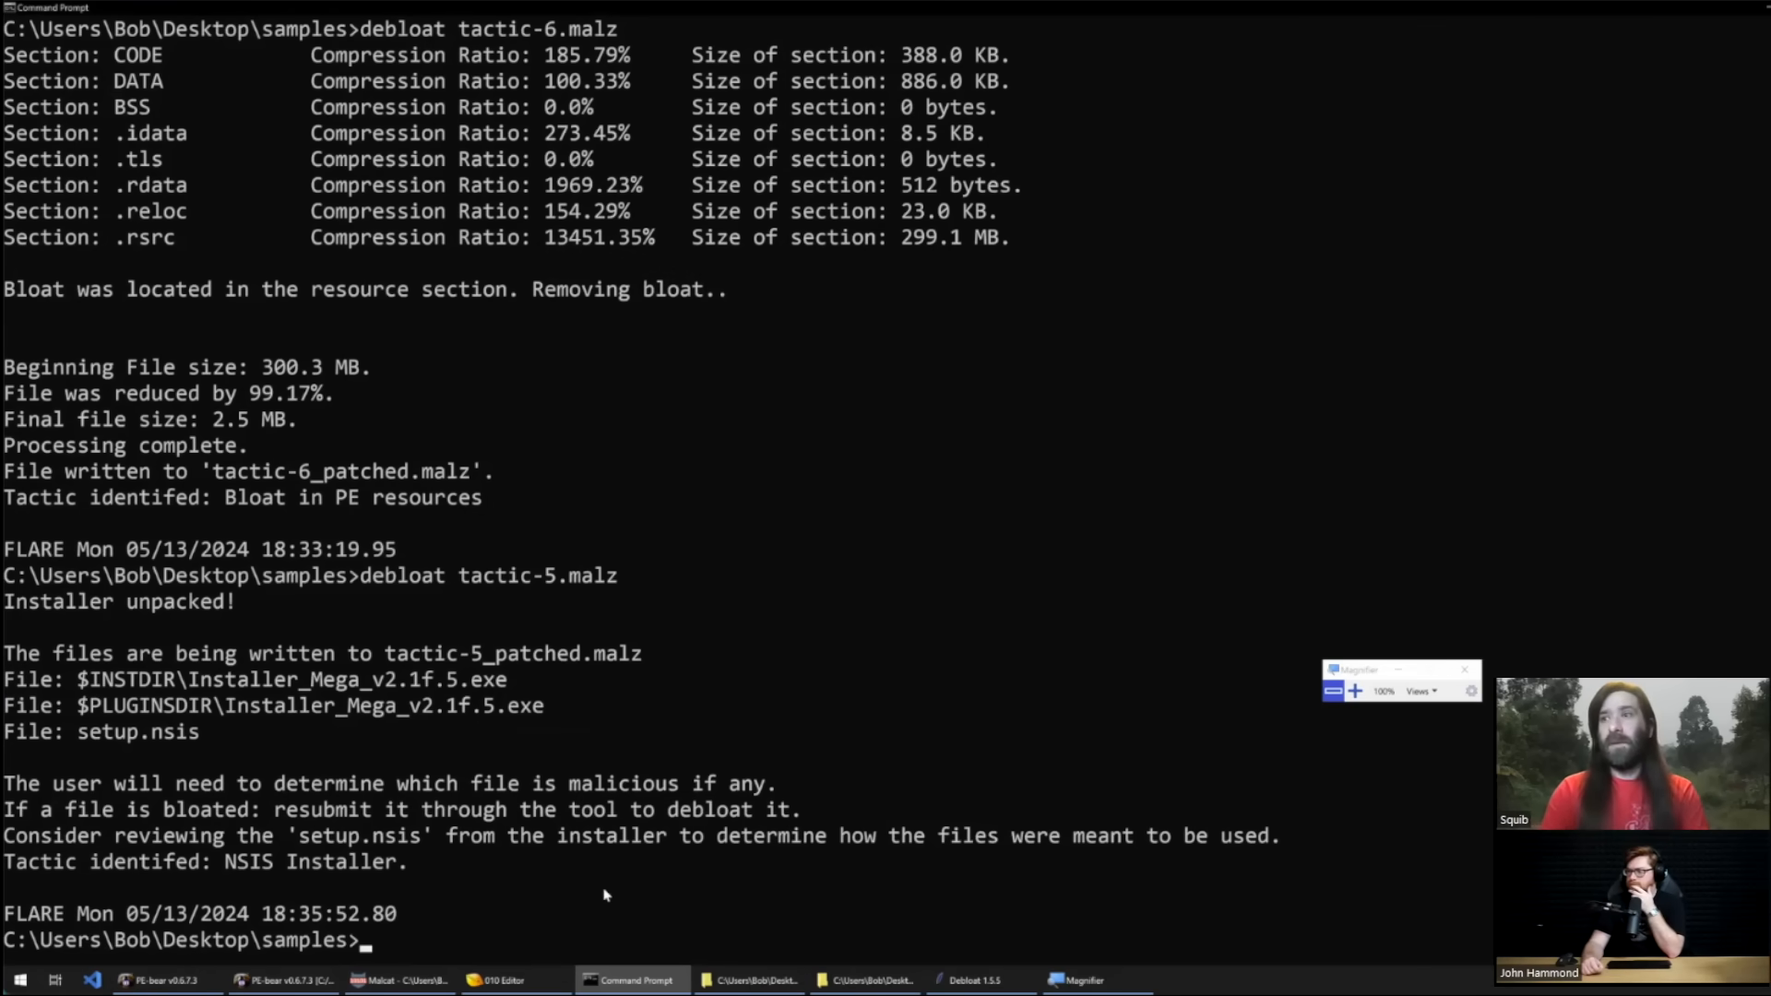
Step: Debloat the extracted Installer_Mega_v2.1f.5.exe from 79.2 MB down to 3.3 MB
{"action": "type", "text": "debloat"}
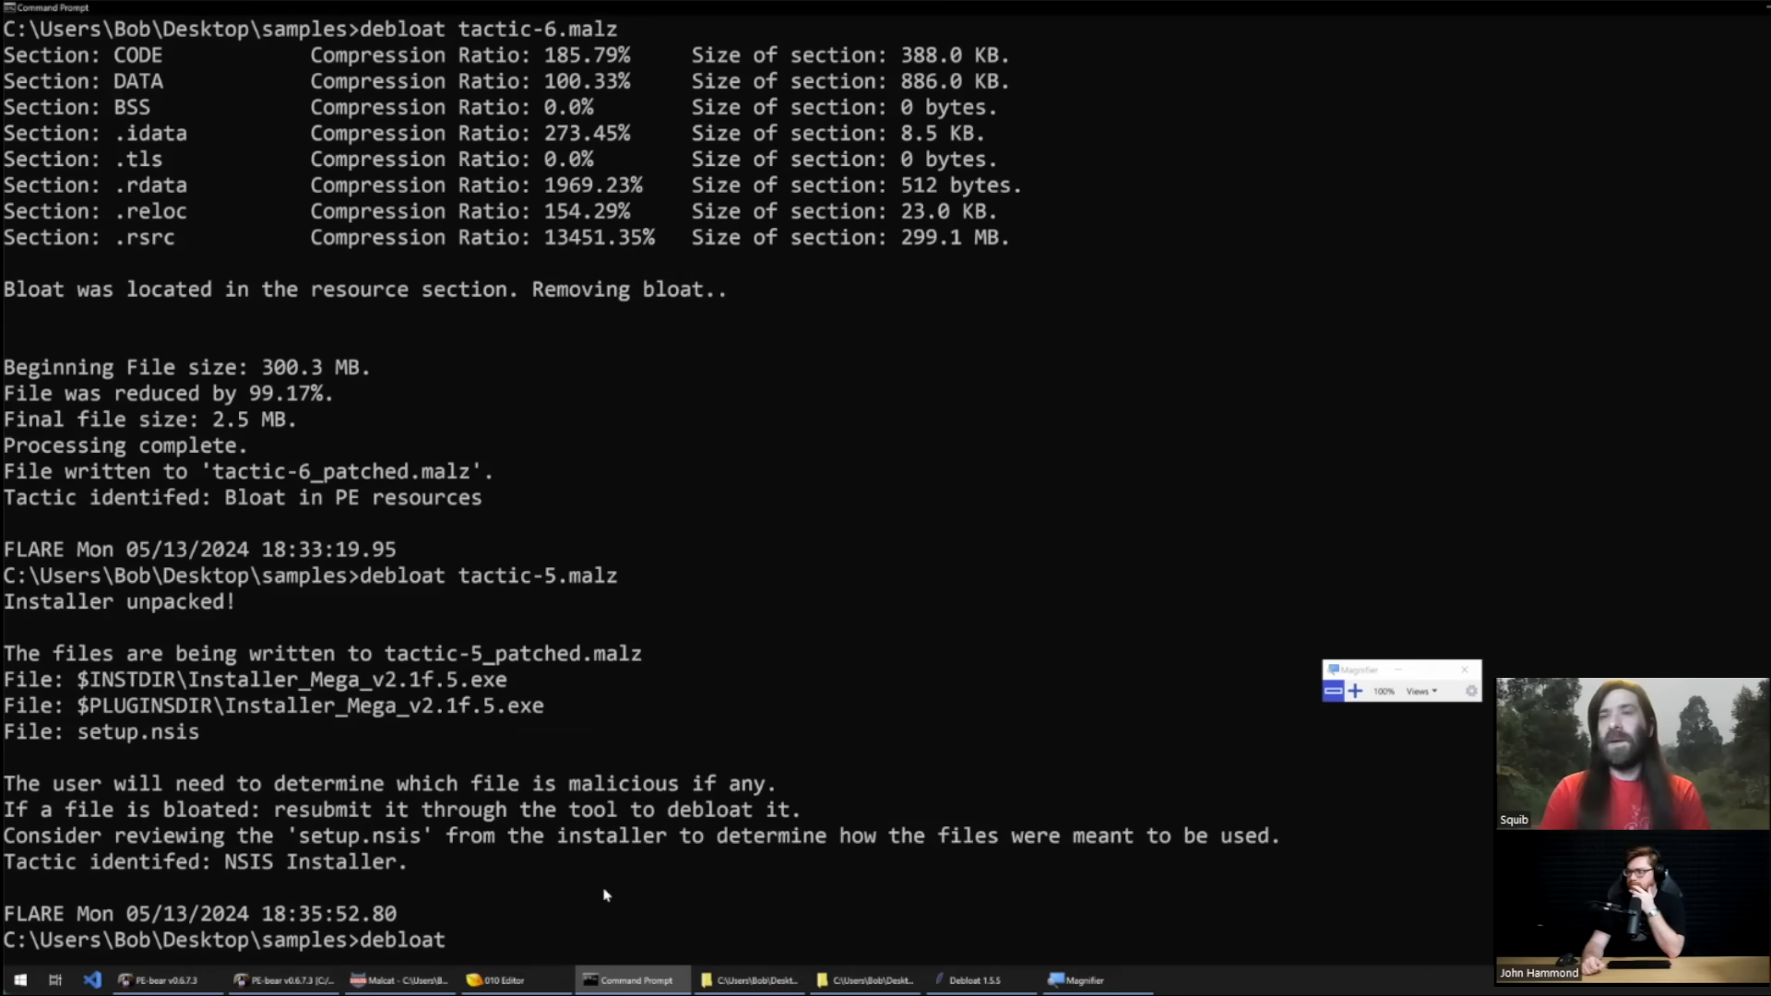
{"action": "type", "text": "tactic-1.malz"}
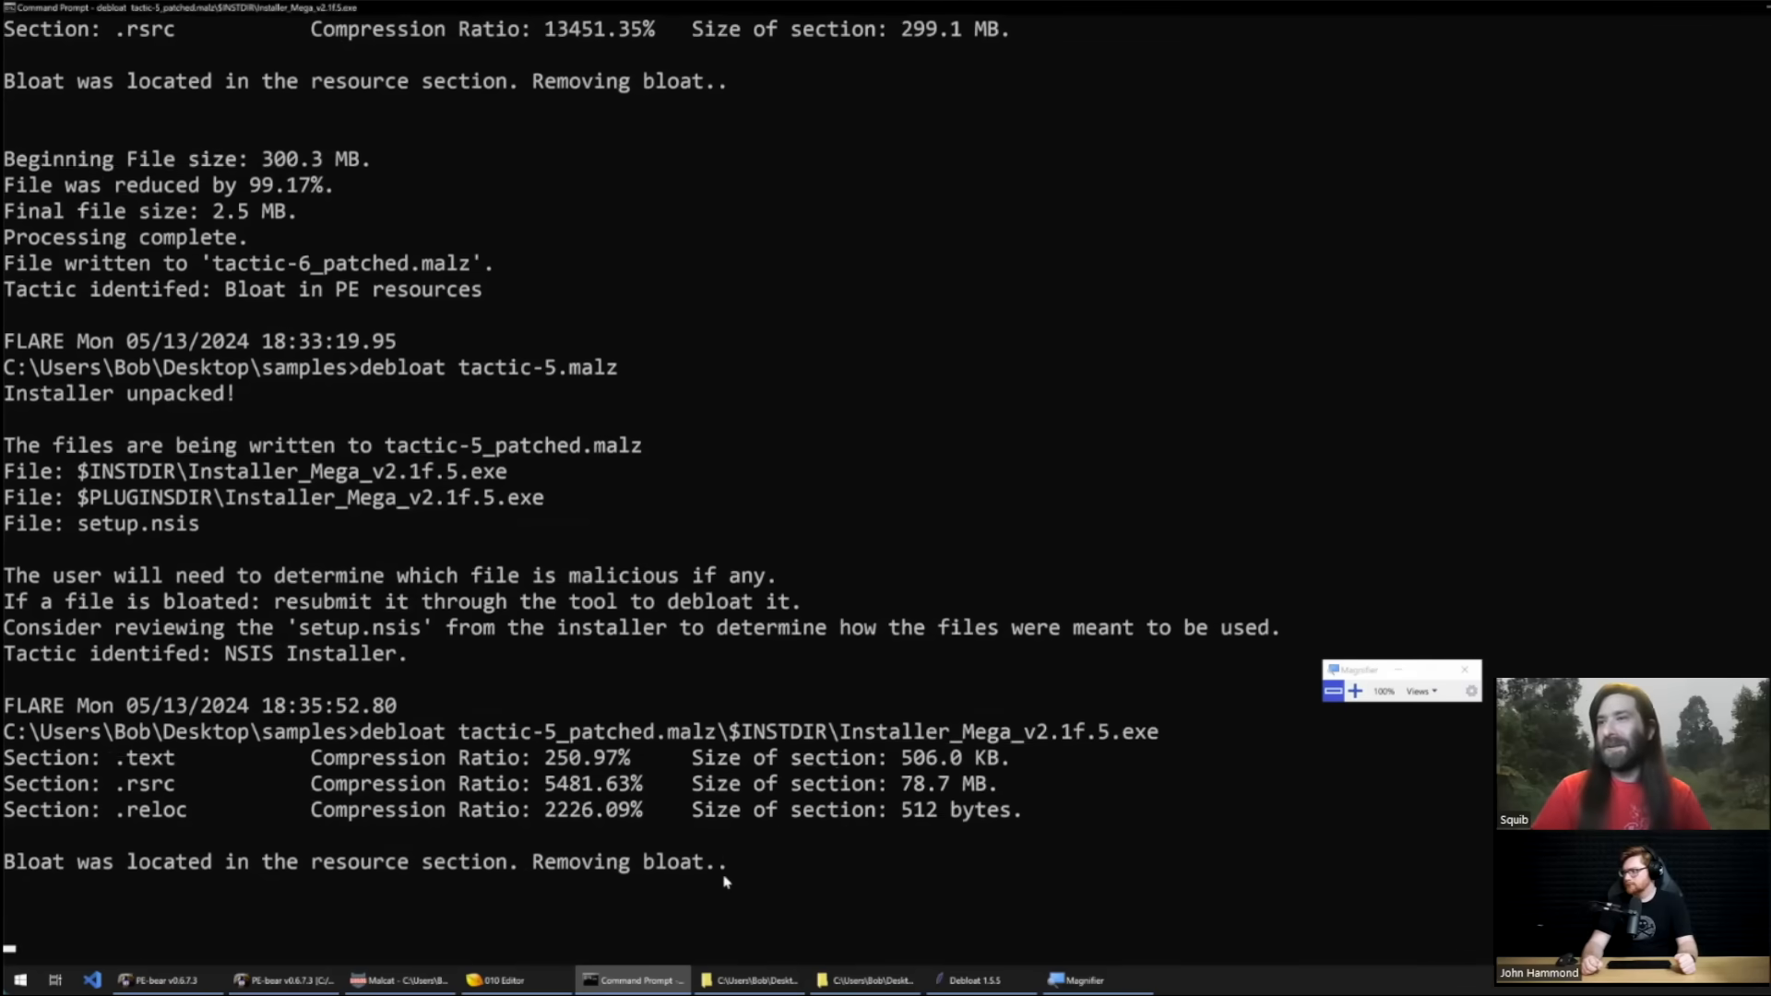
{"action": "scroll", "scroll_direction": "down", "scroll_amount": 3}
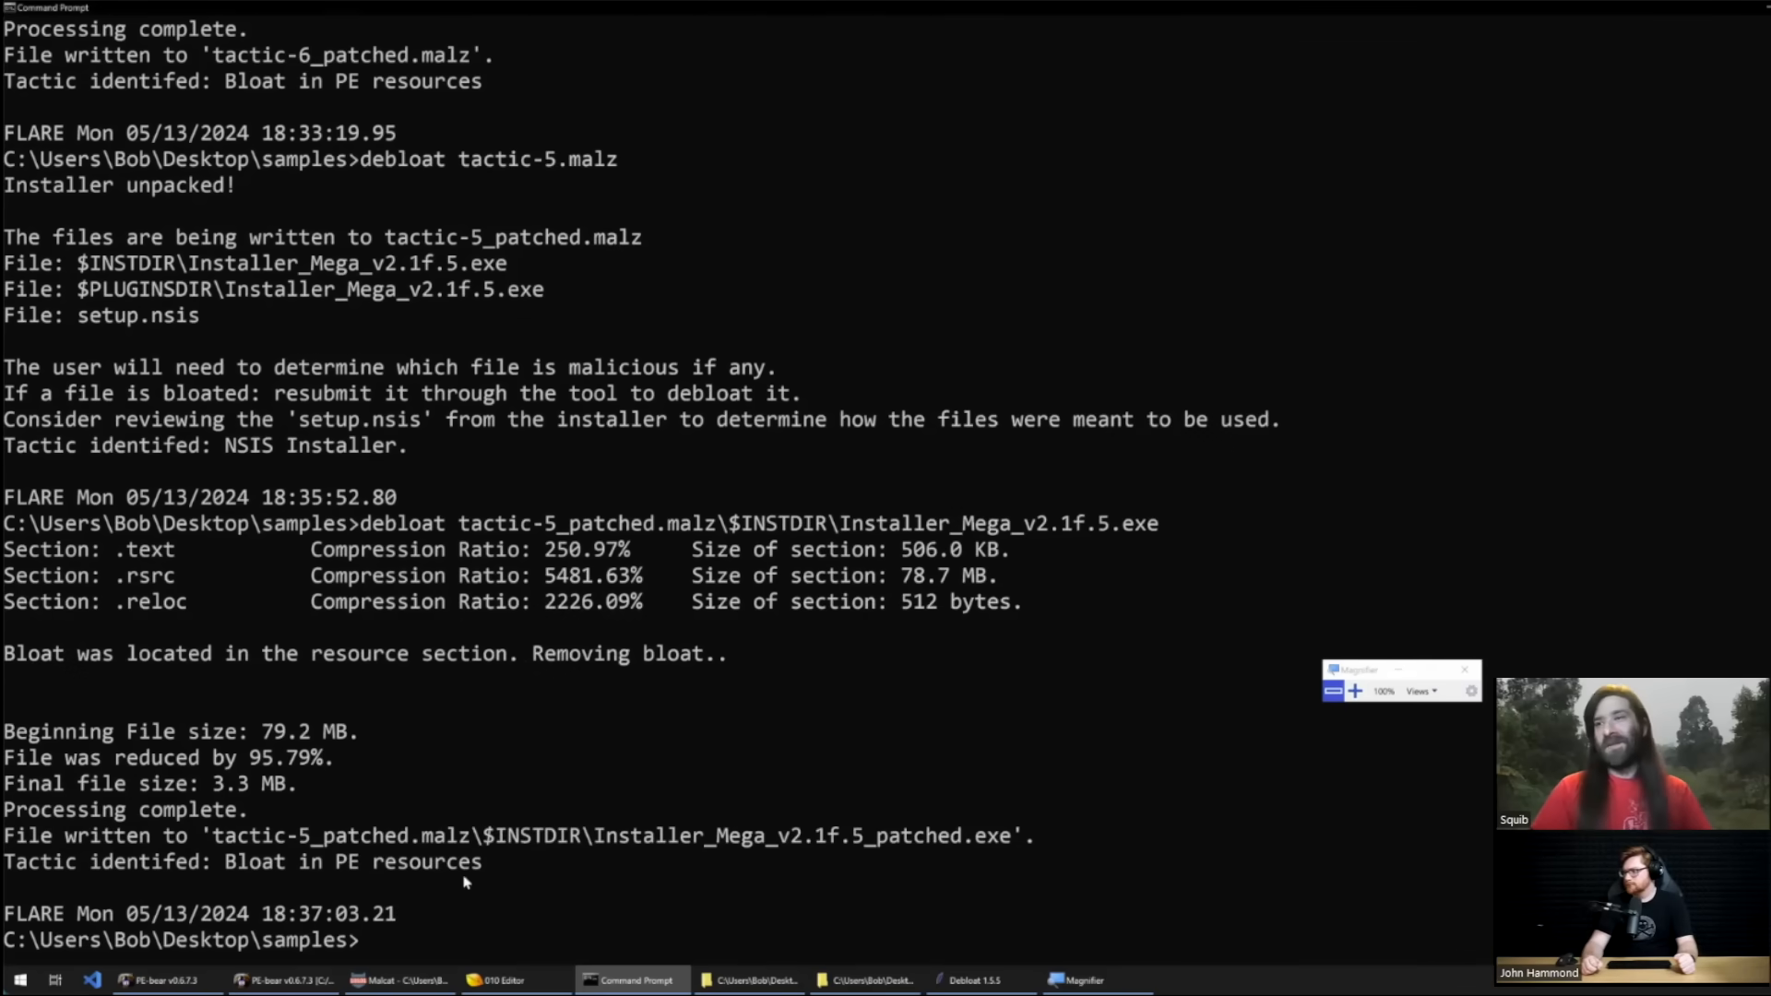
{"action": "mouse_move", "coordinate": [377, 883]}
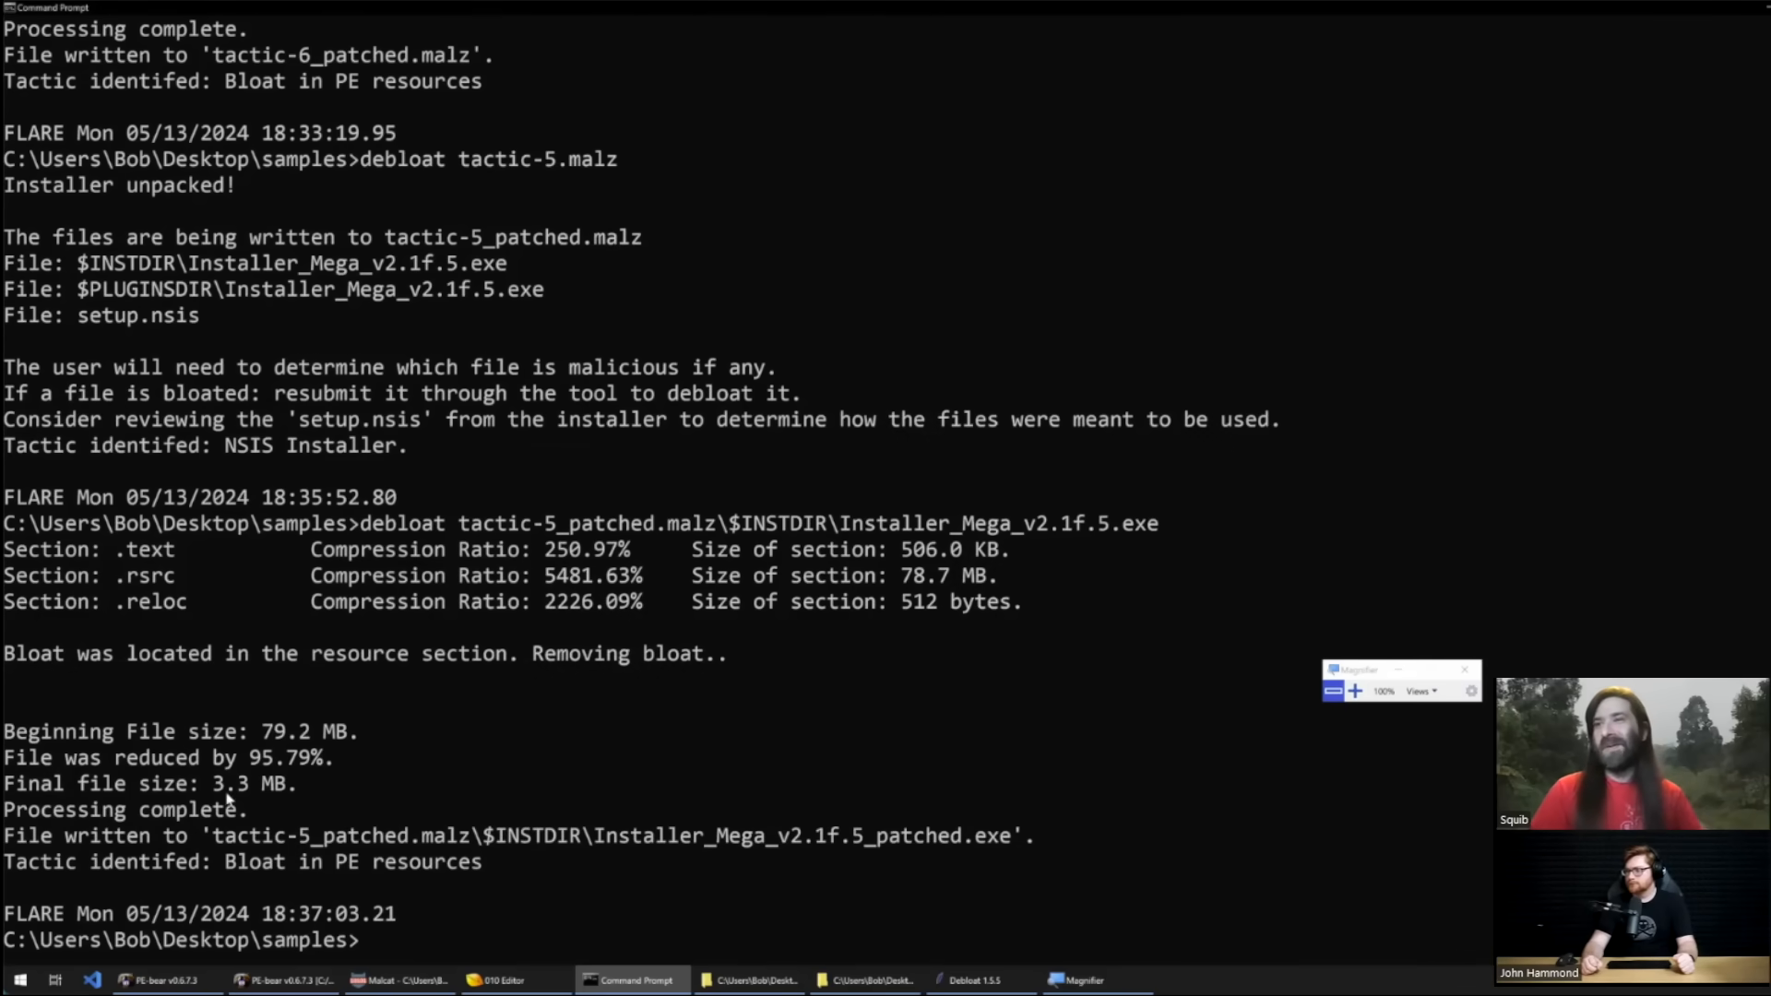
{"action": "mouse_move", "coordinate": [244, 826]}
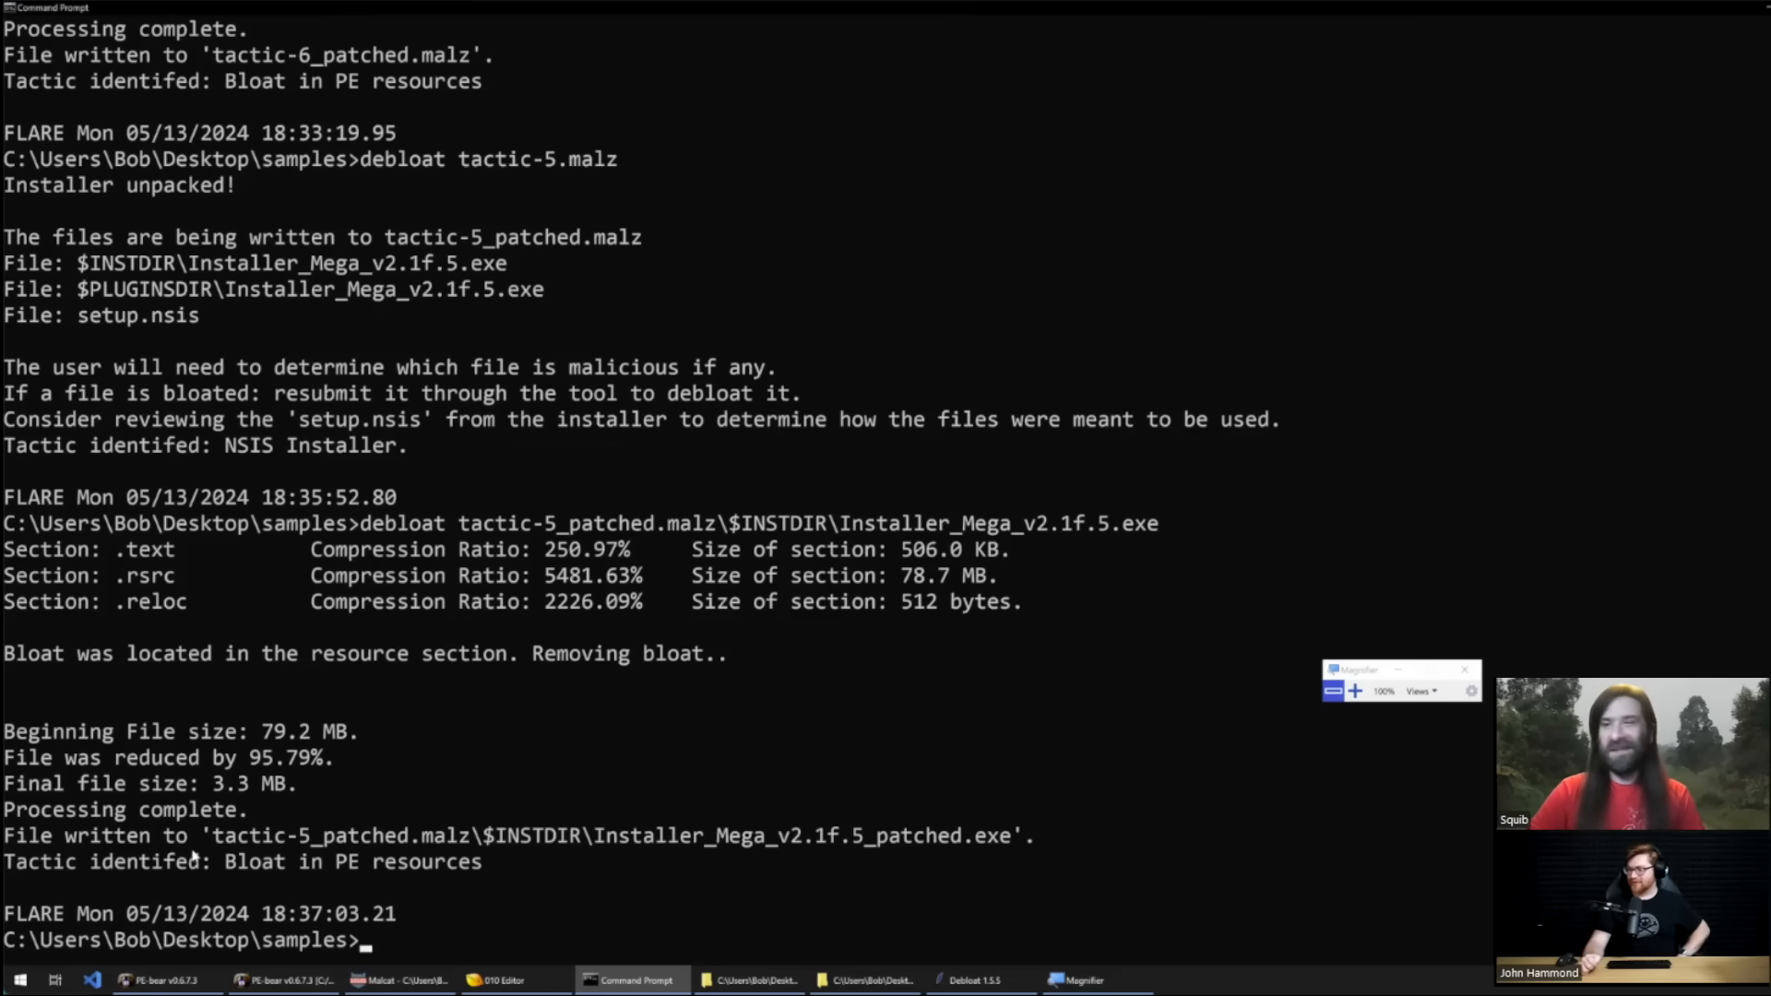
{"action": "mouse_move", "coordinate": [1138, 704]}
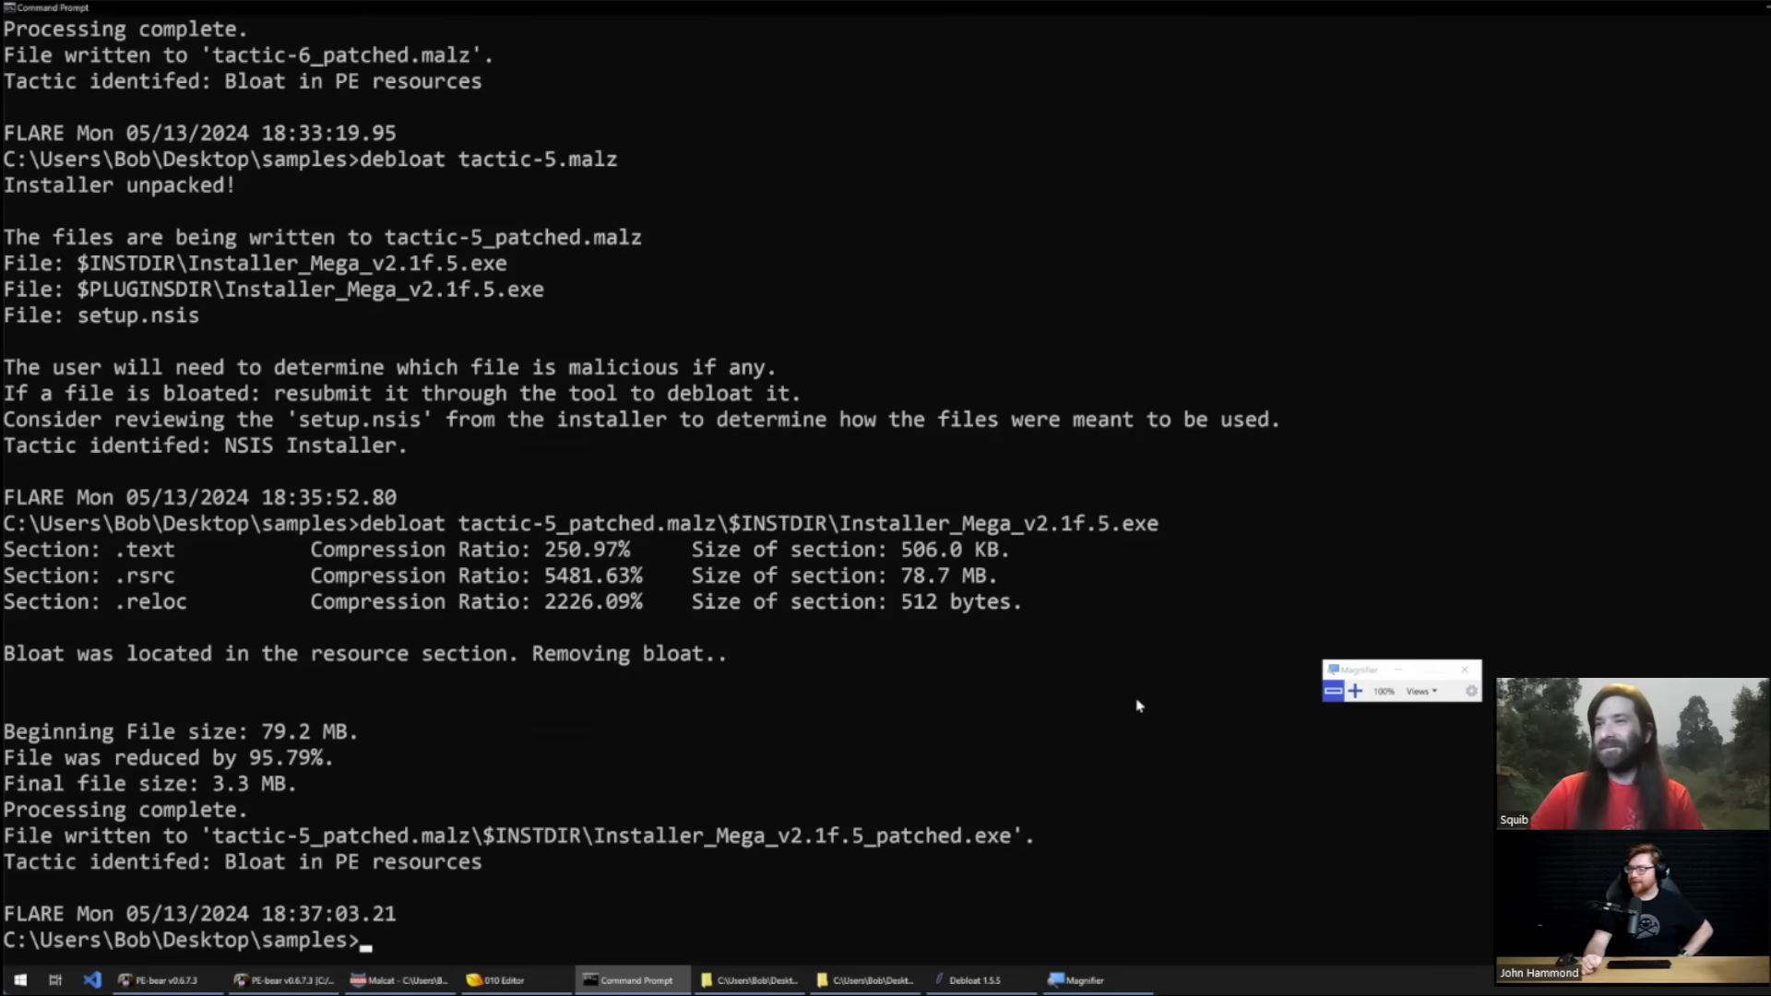
{"action": "mouse_move", "coordinate": [952, 764]}
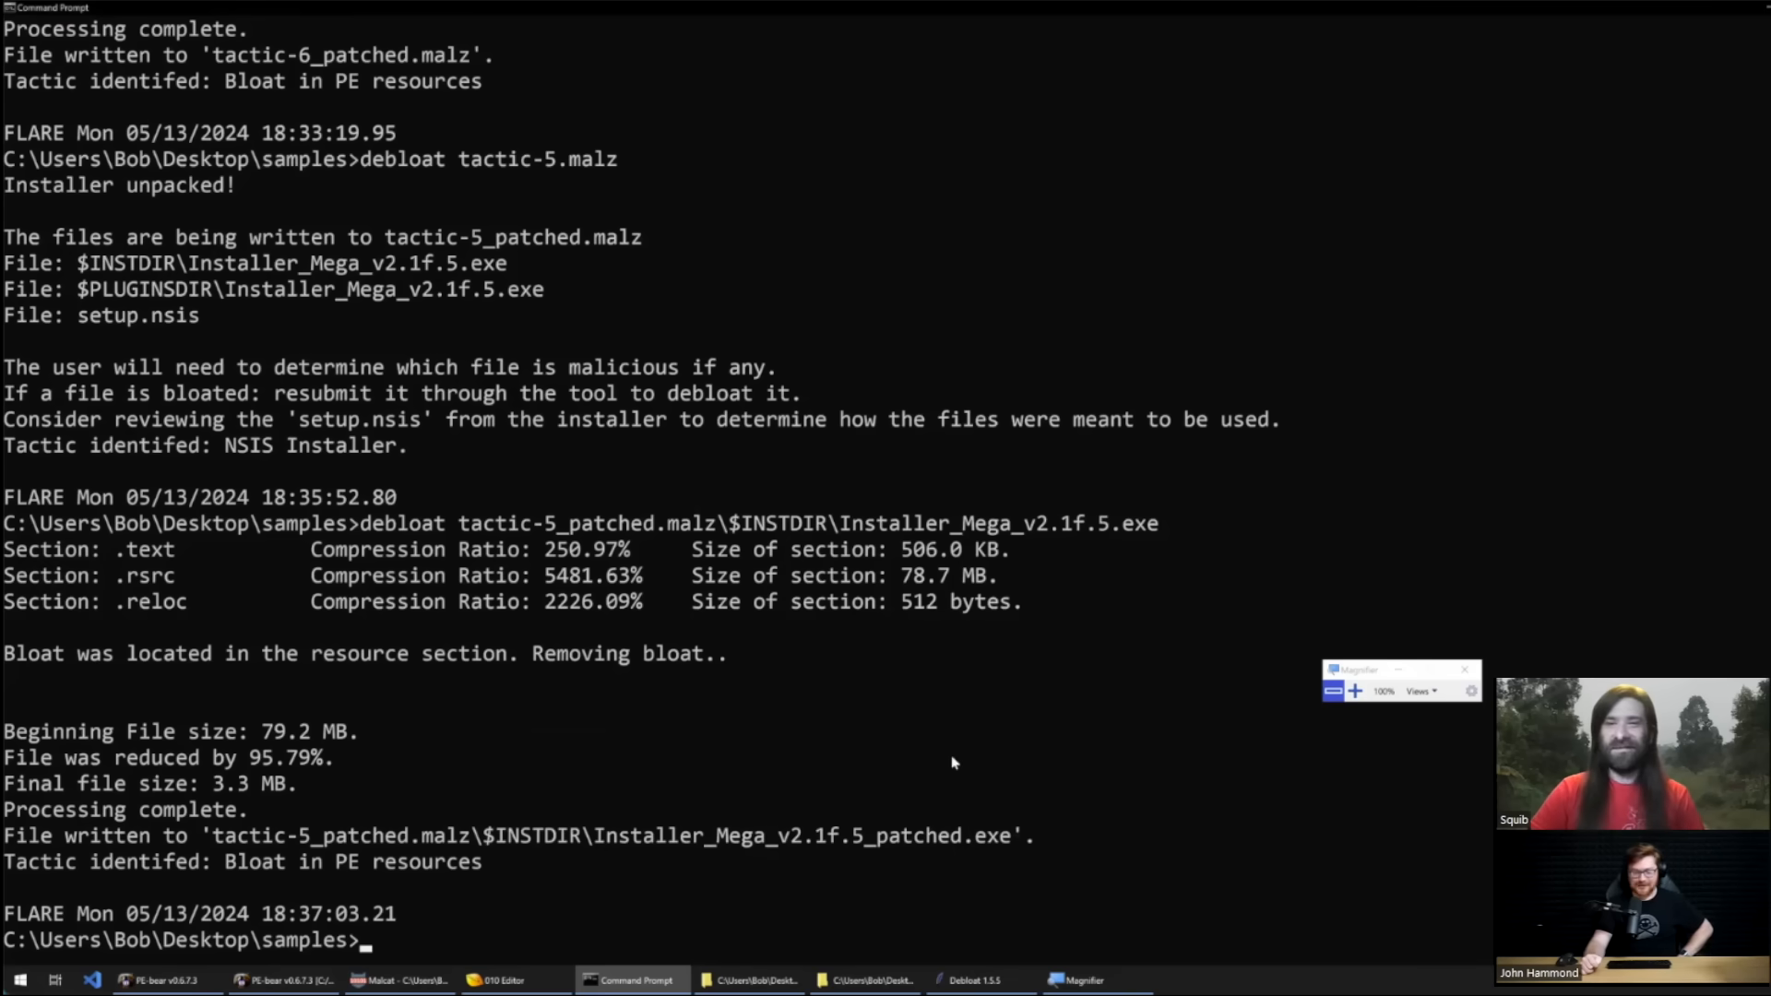
{"action": "mouse_move", "coordinate": [1548, 103]}
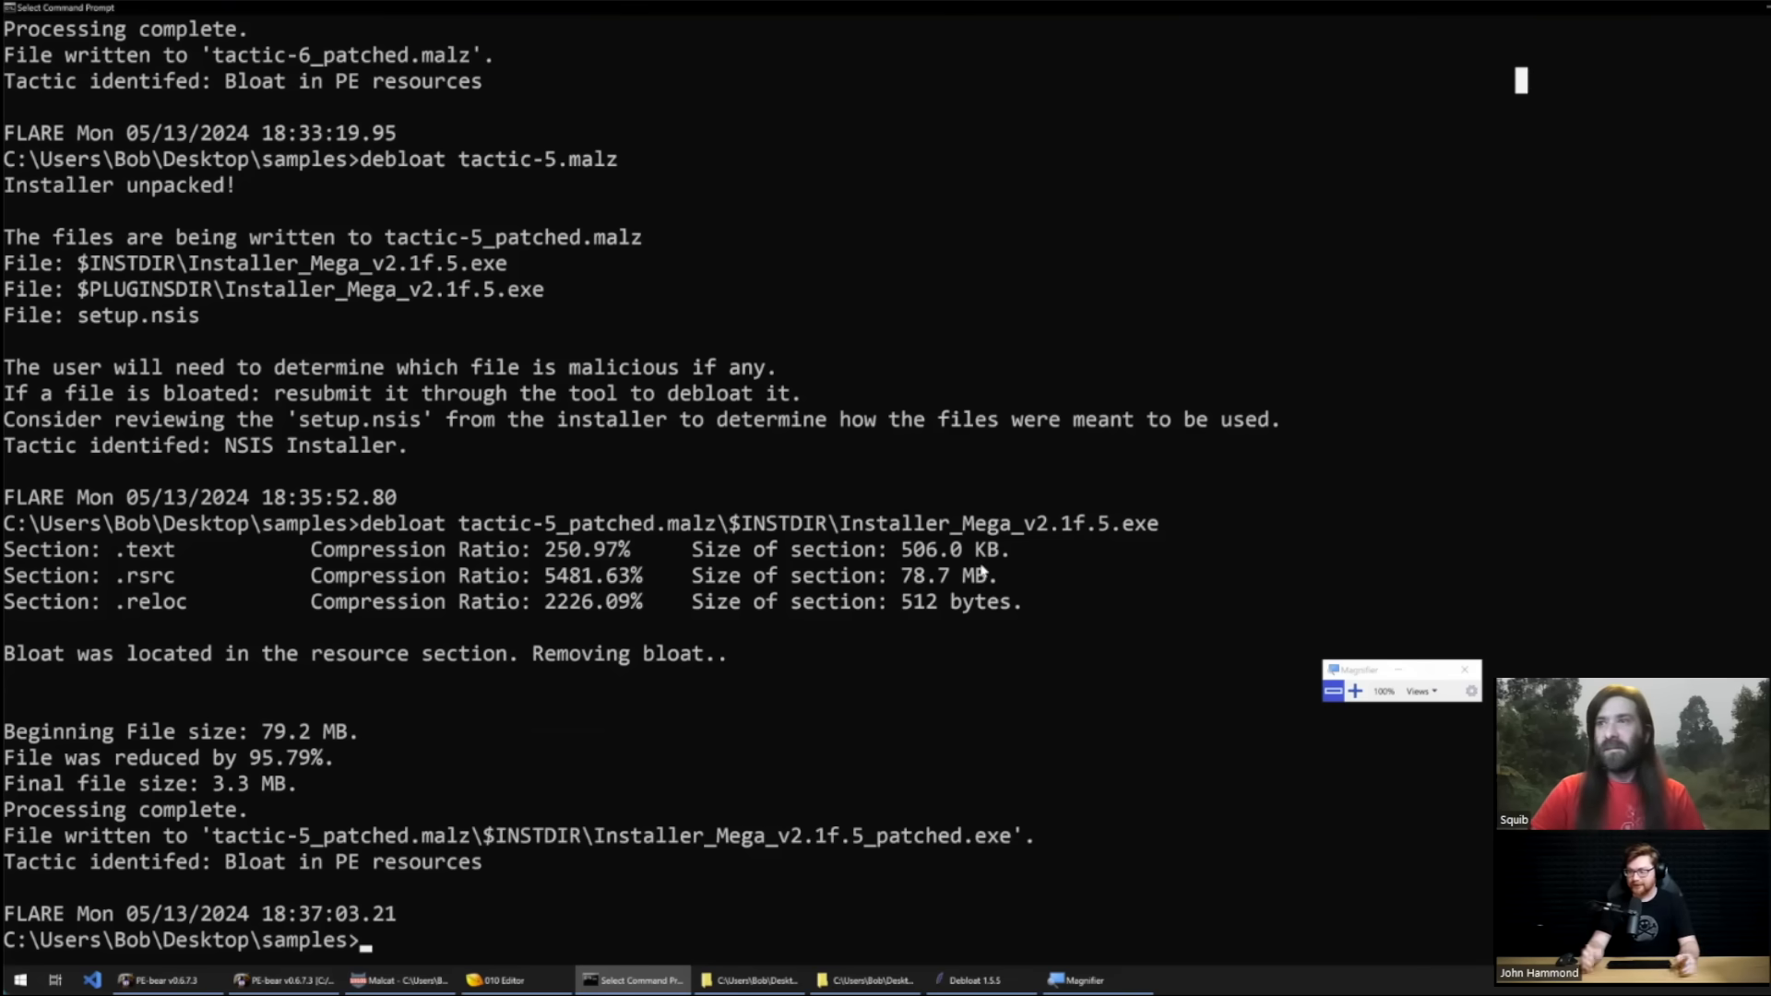
{"action": "mouse_move", "coordinate": [1184, 485]}
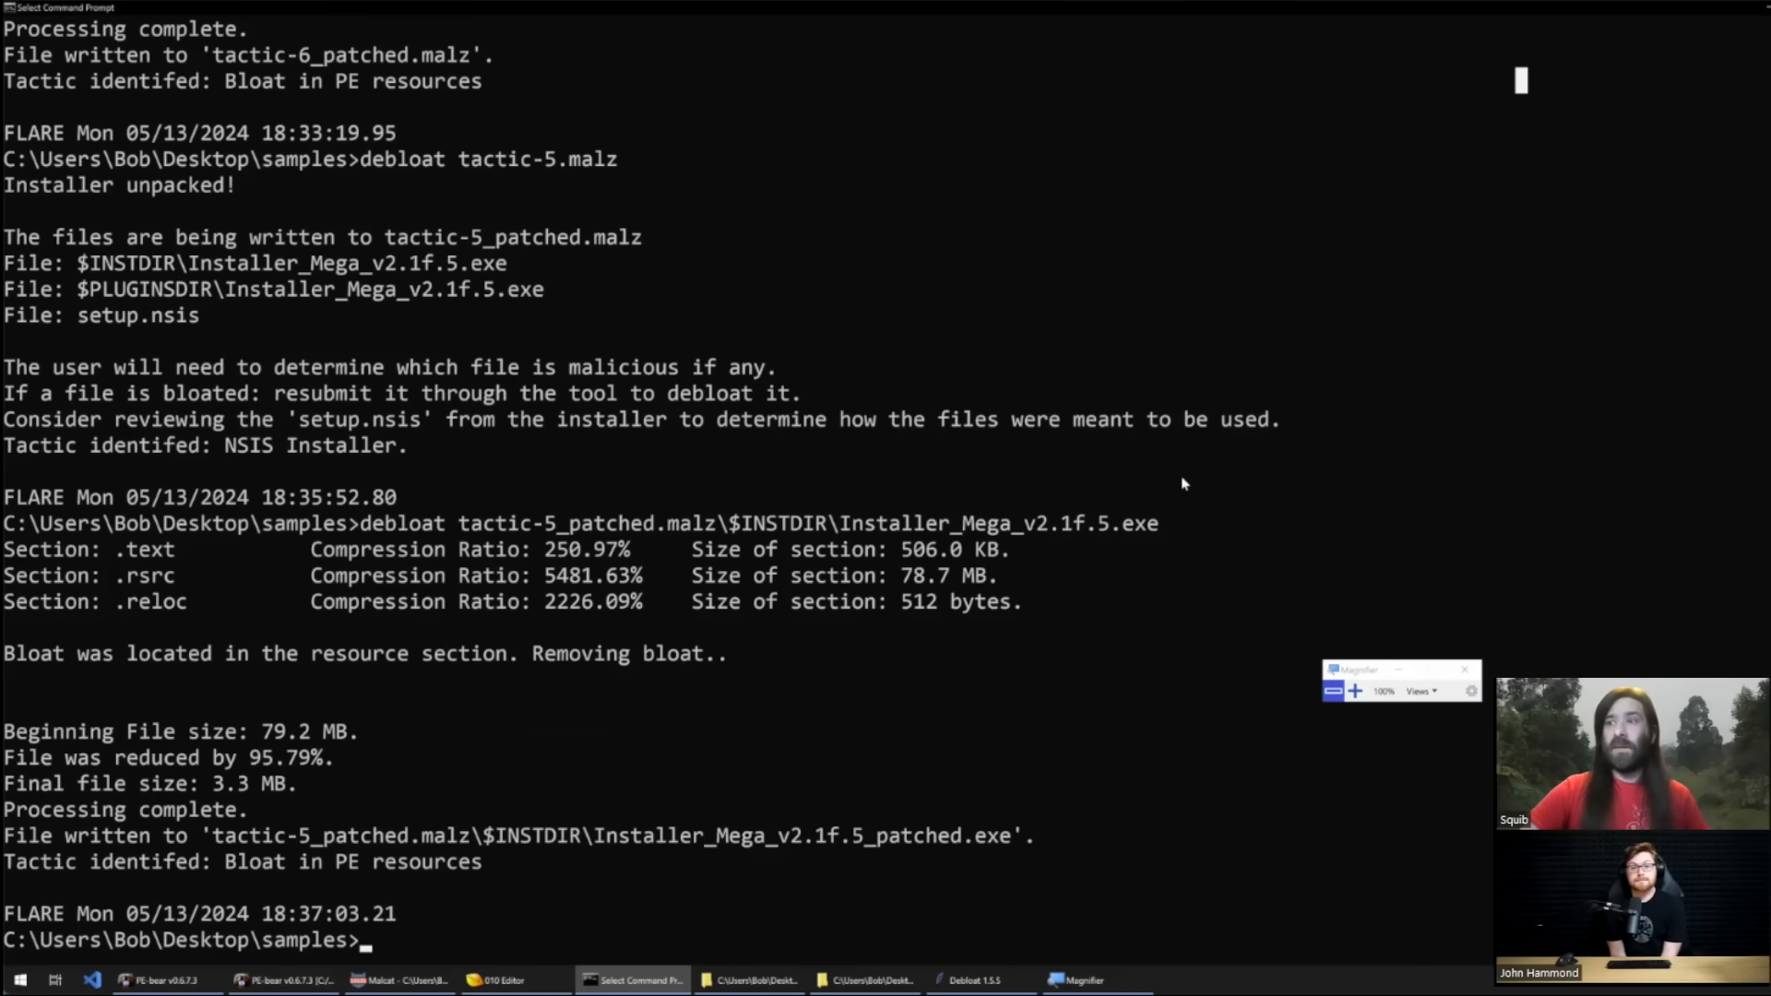
{"action": "mouse_move", "coordinate": [378, 948]}
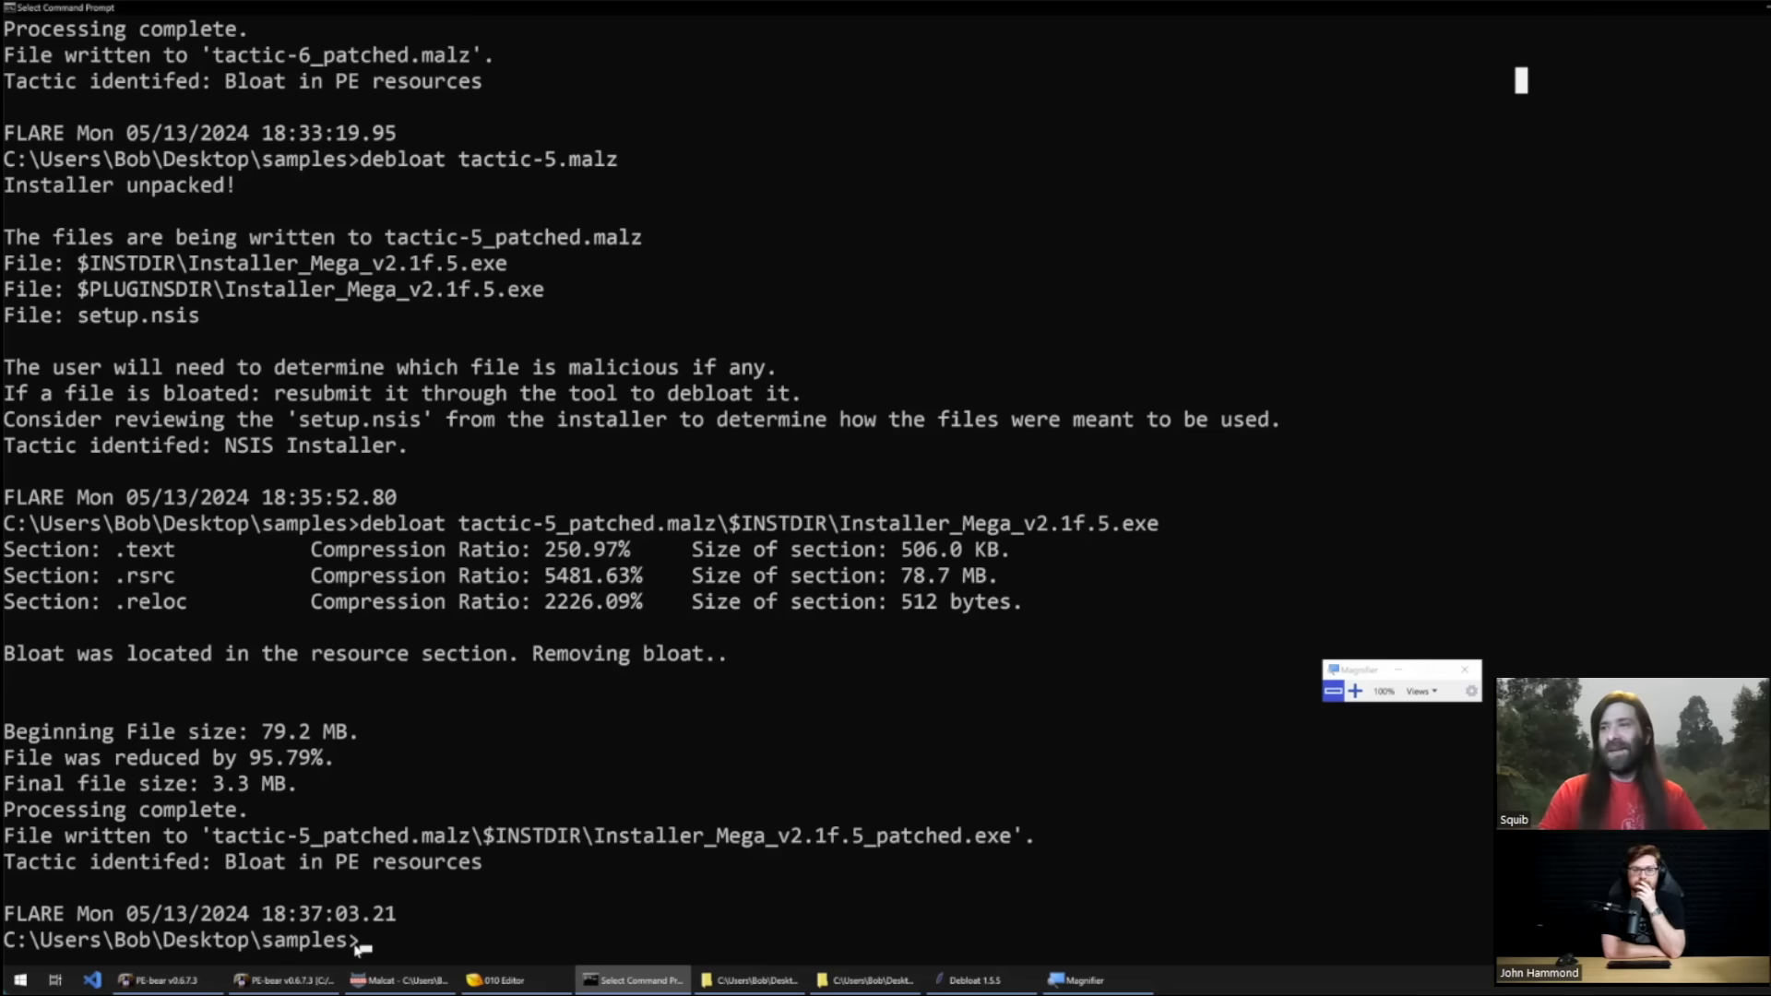
{"action": "mouse_move", "coordinate": [818, 716]}
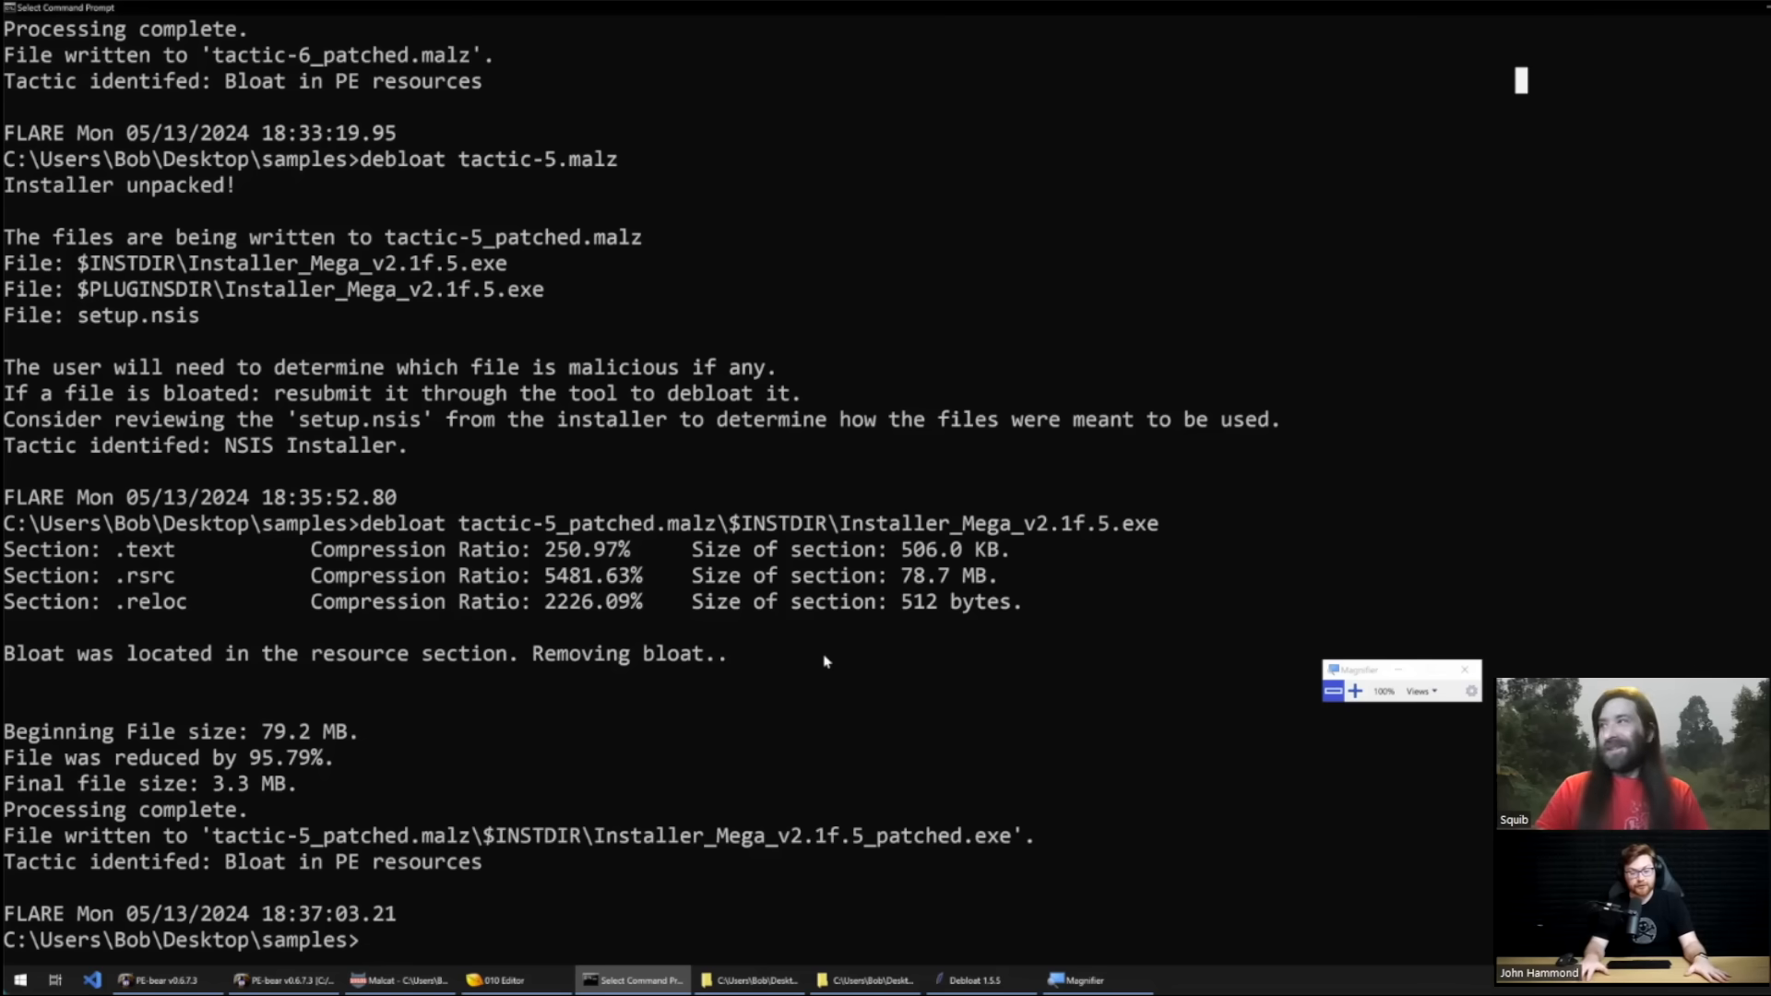
{"action": "mouse_move", "coordinate": [1467, 669]}
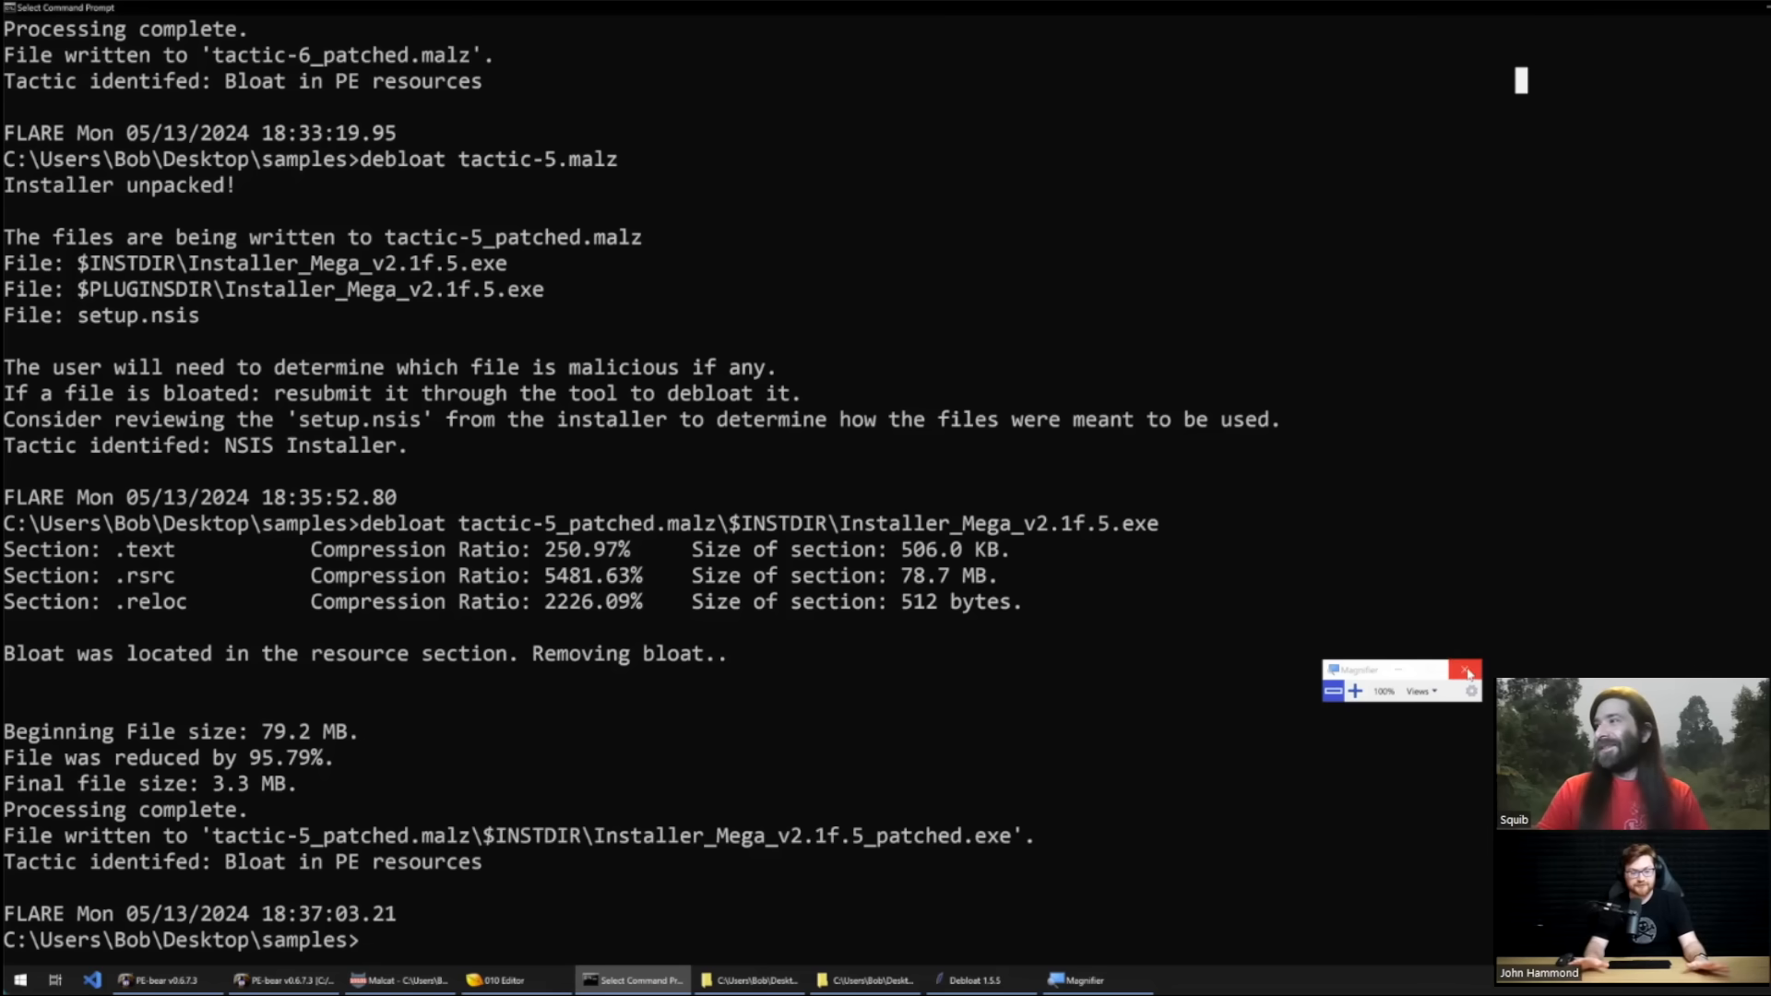
Step: Close the Magnifier window, leaving the debloat results visible
{"action": "left_click", "coordinate": [1467, 669]}
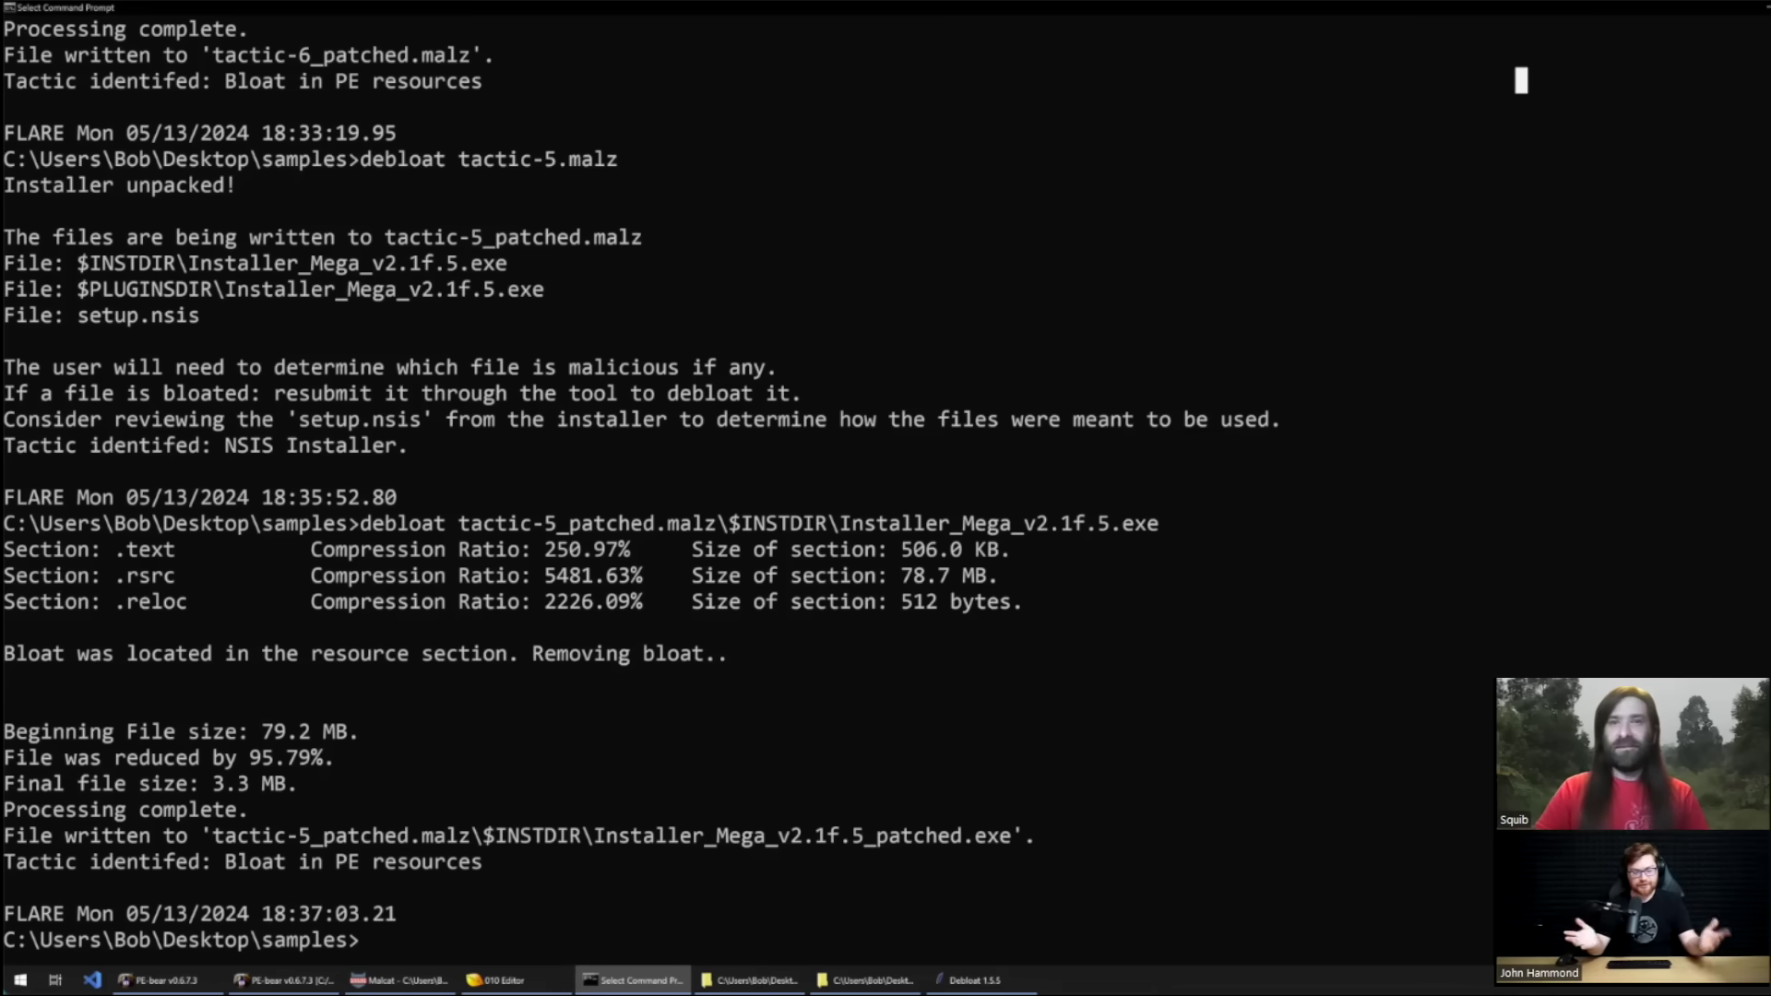